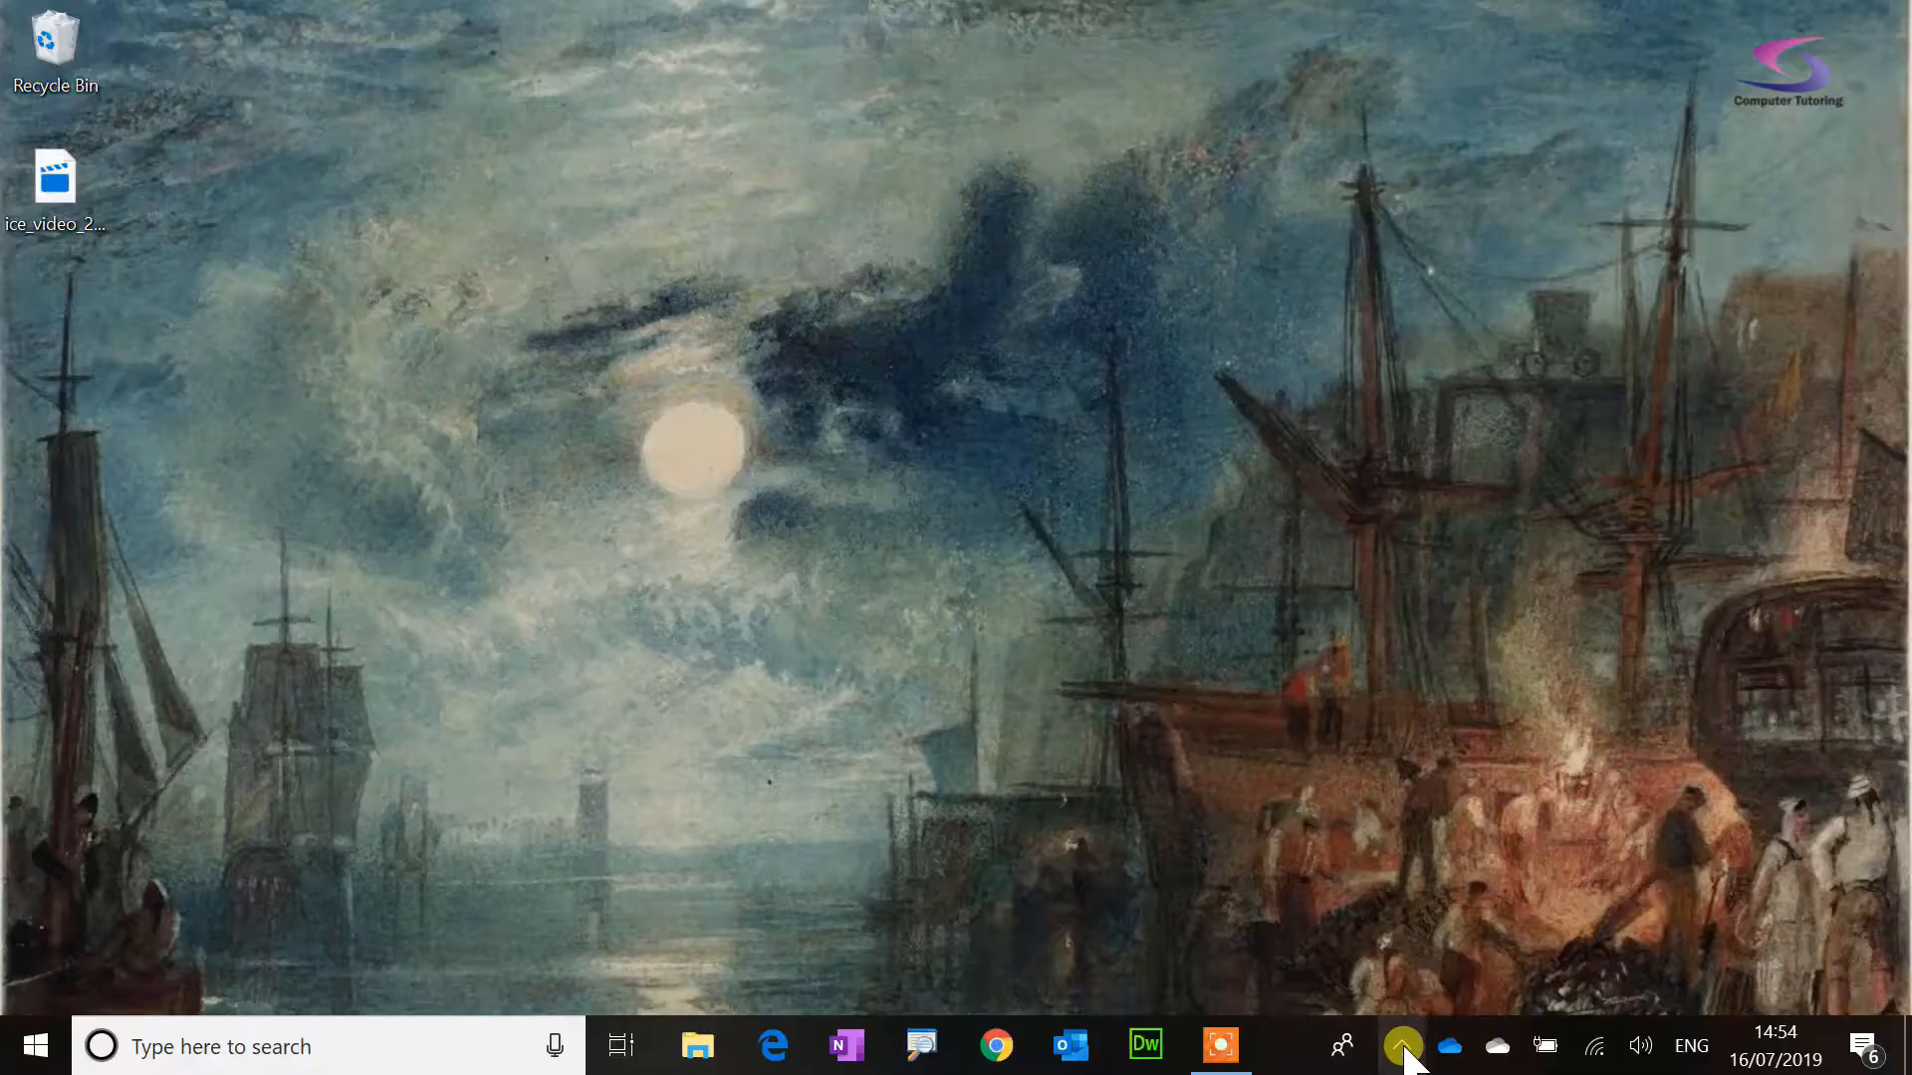
Step: Launch Teams from the desktop and show the recent chat conversations
click(1402, 1043)
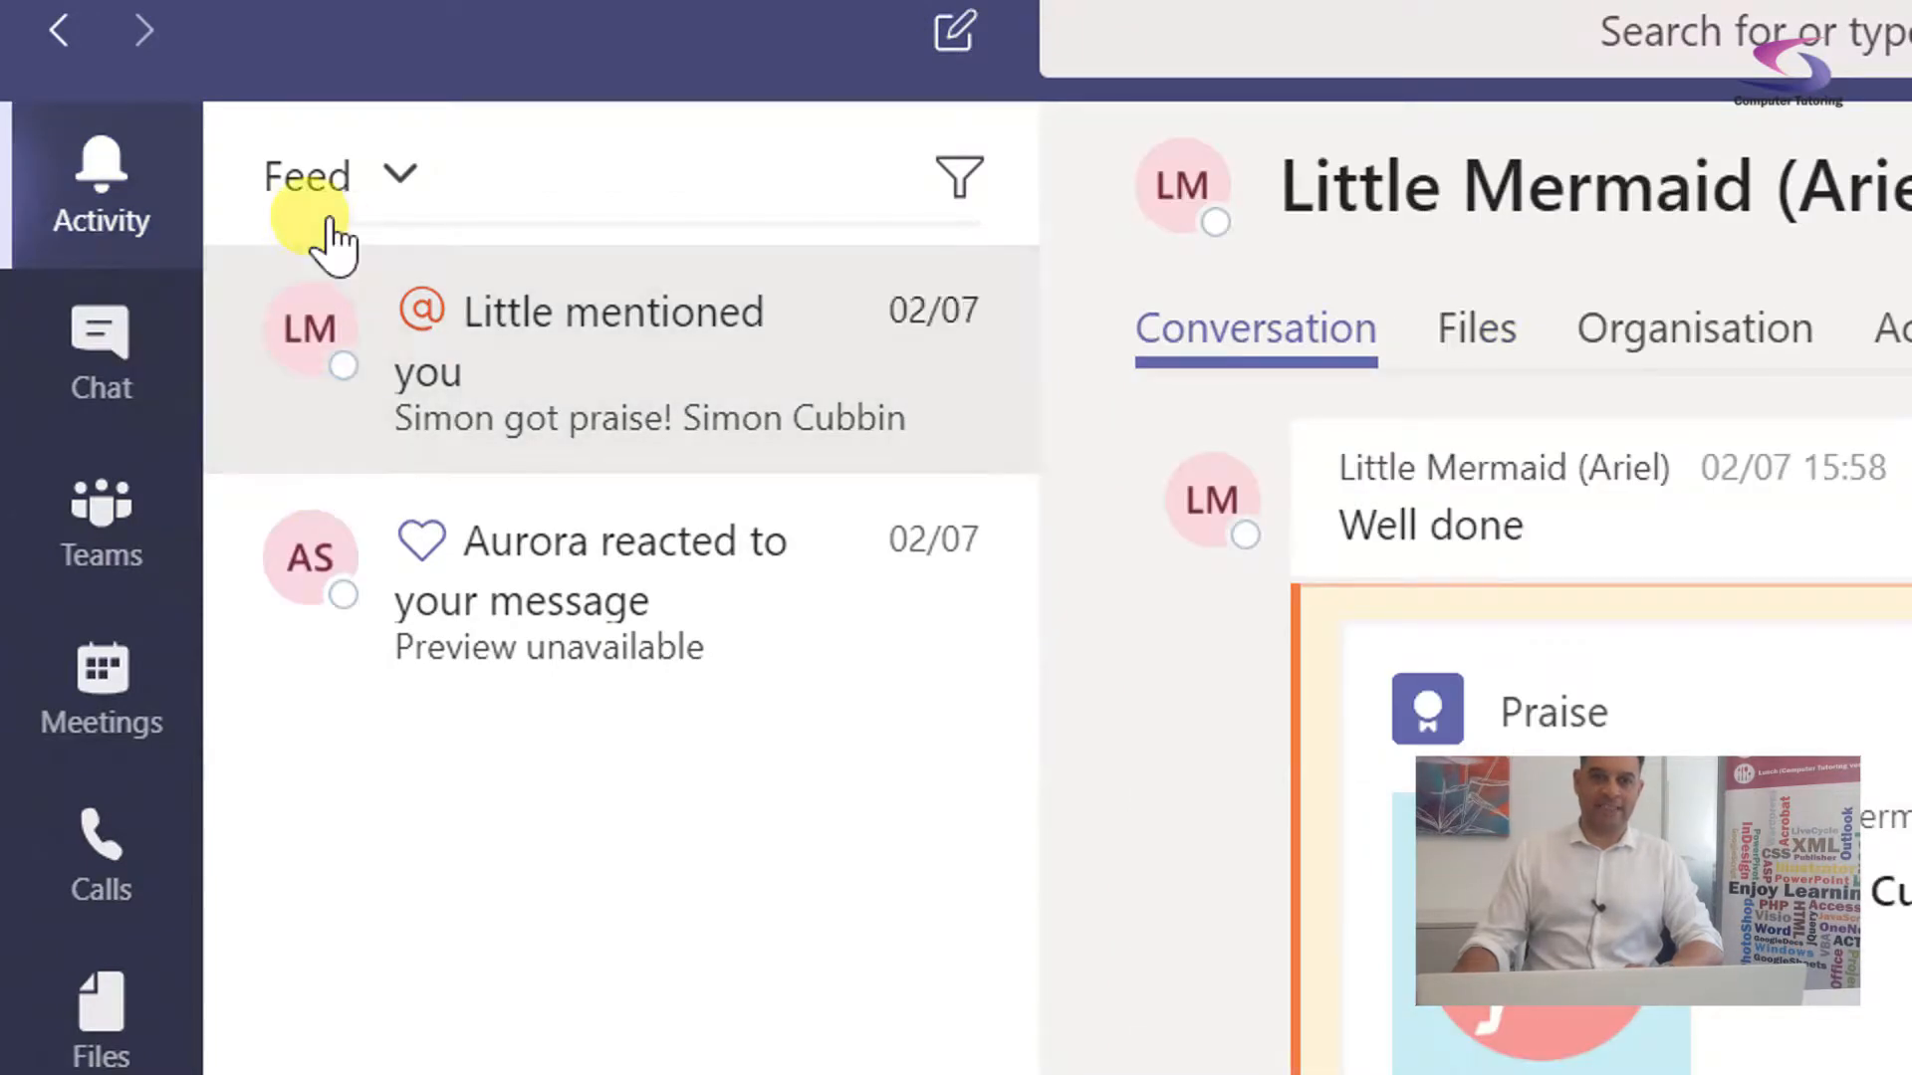
click(100, 354)
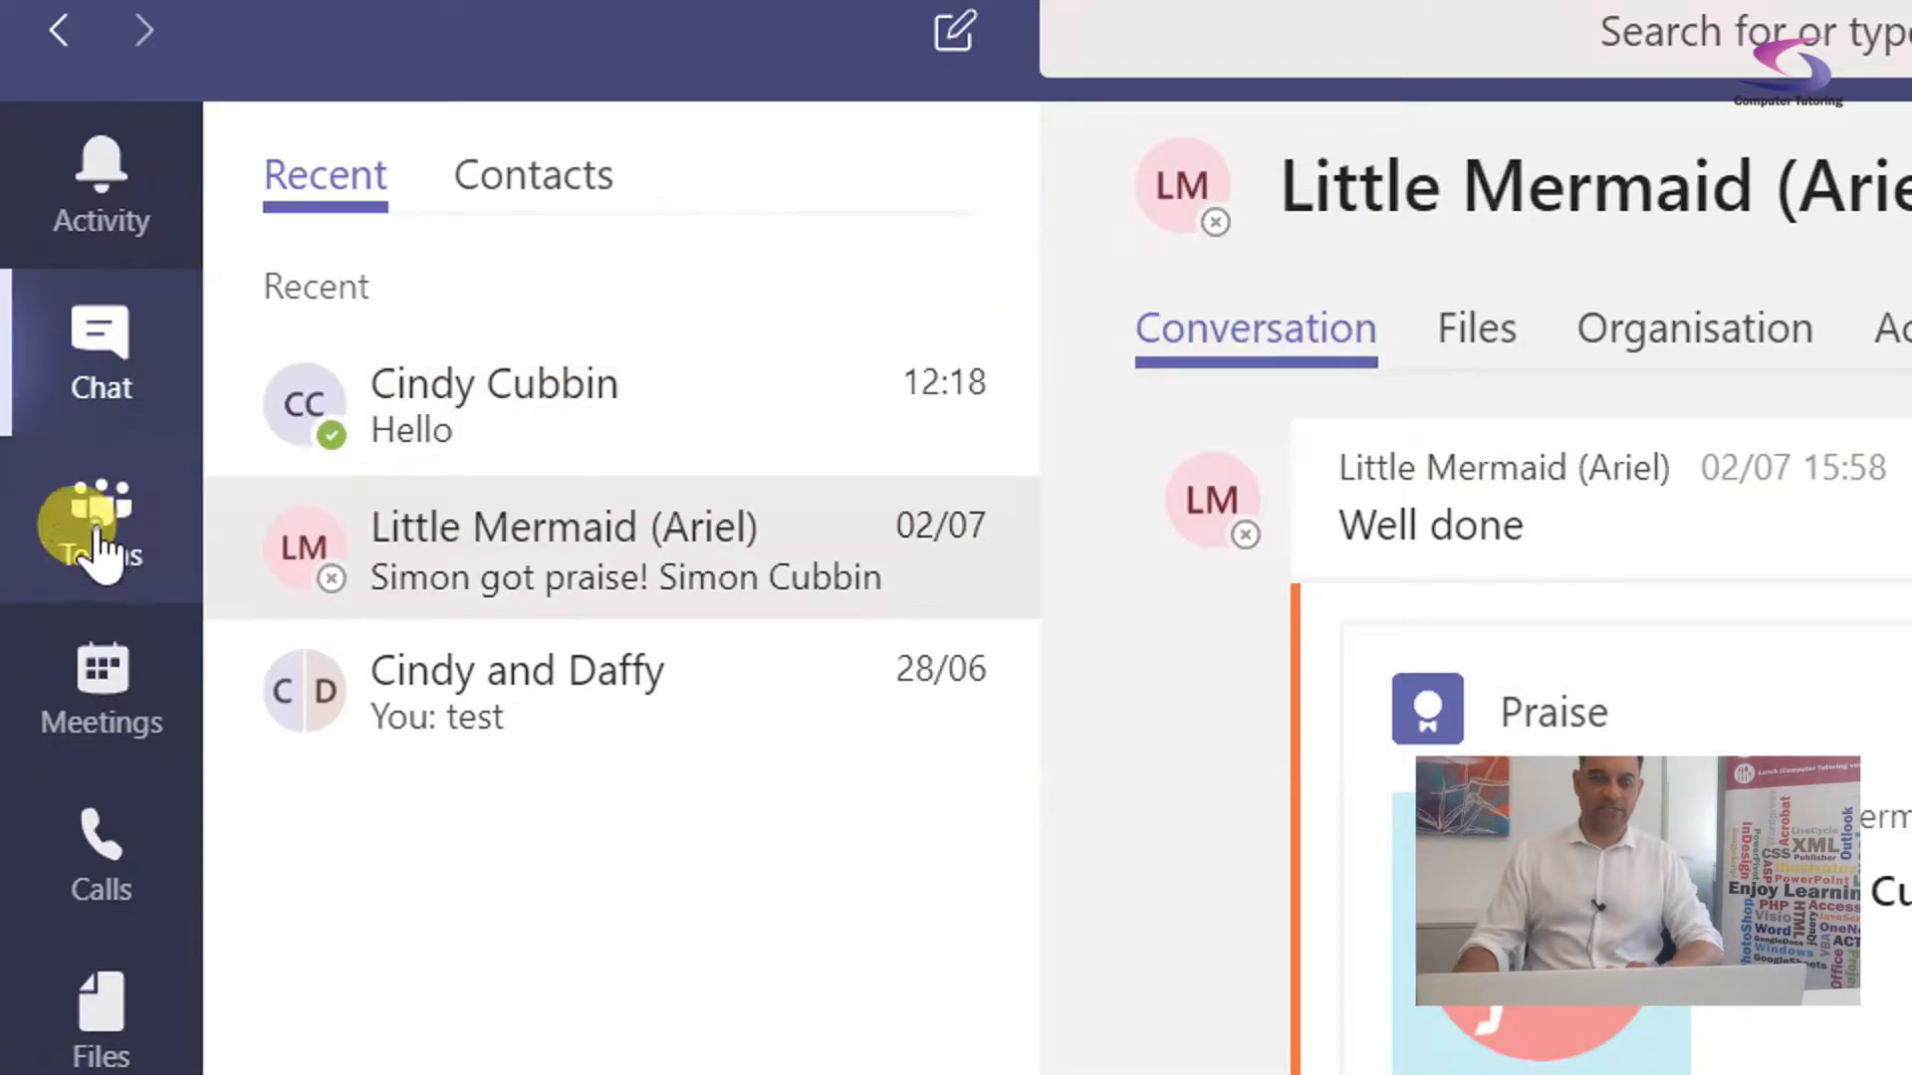
Step: Show the files of the Indian Adventure team's General channel, listing To Do List.xlsx
click(99, 527)
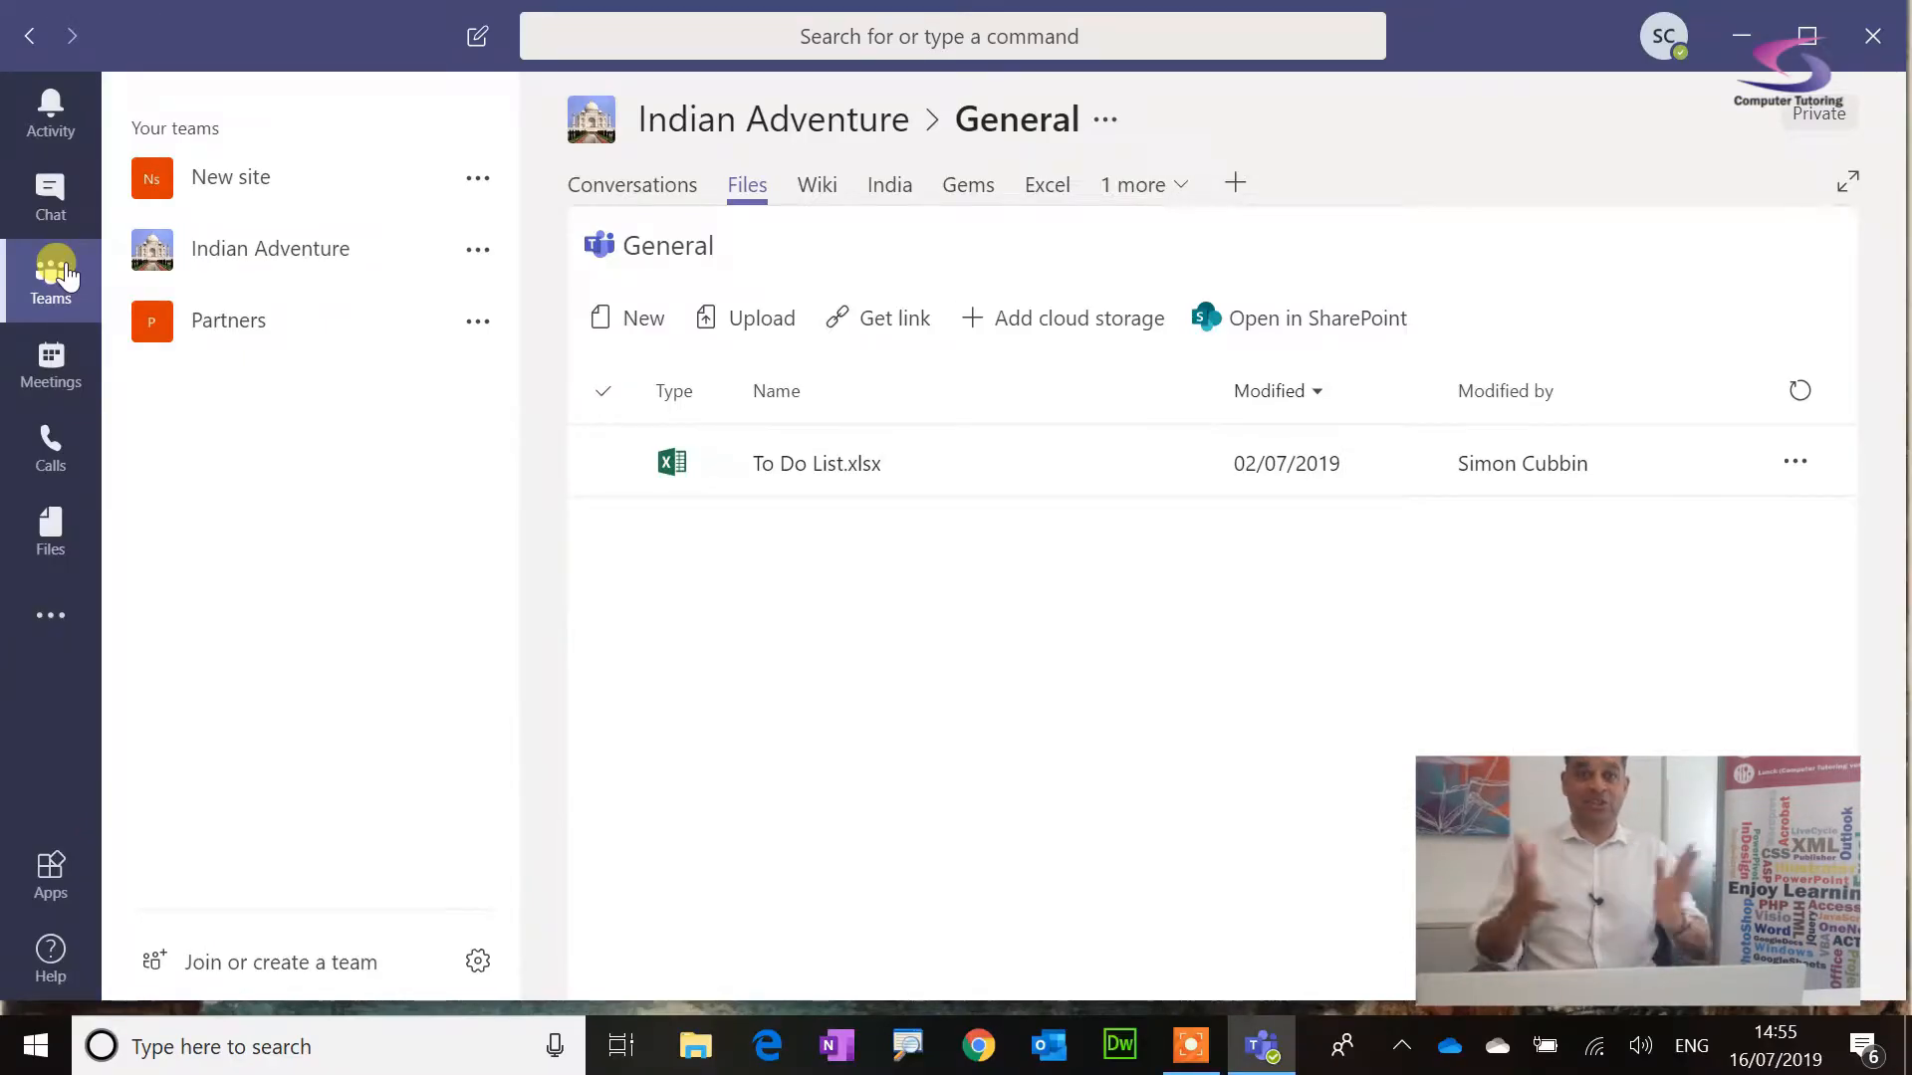
mouse_move(184, 199)
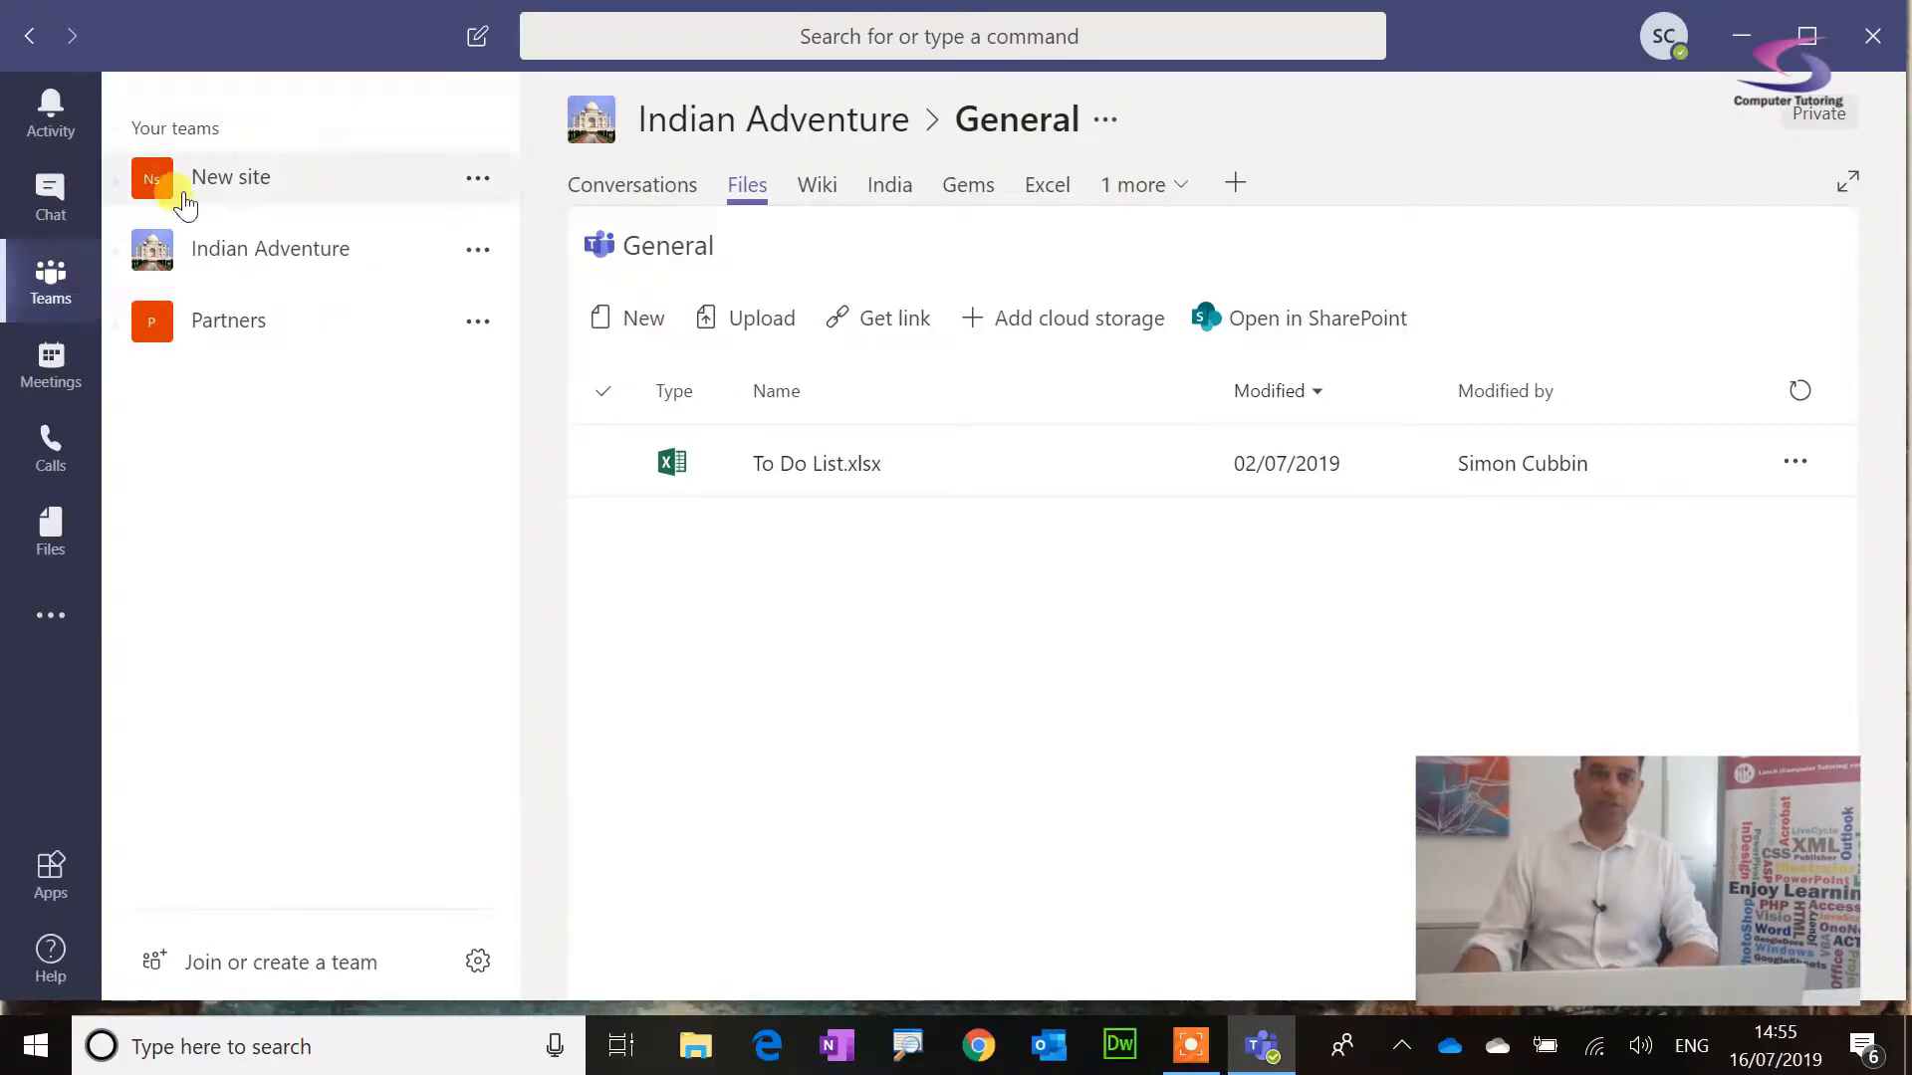
mouse_move(239, 179)
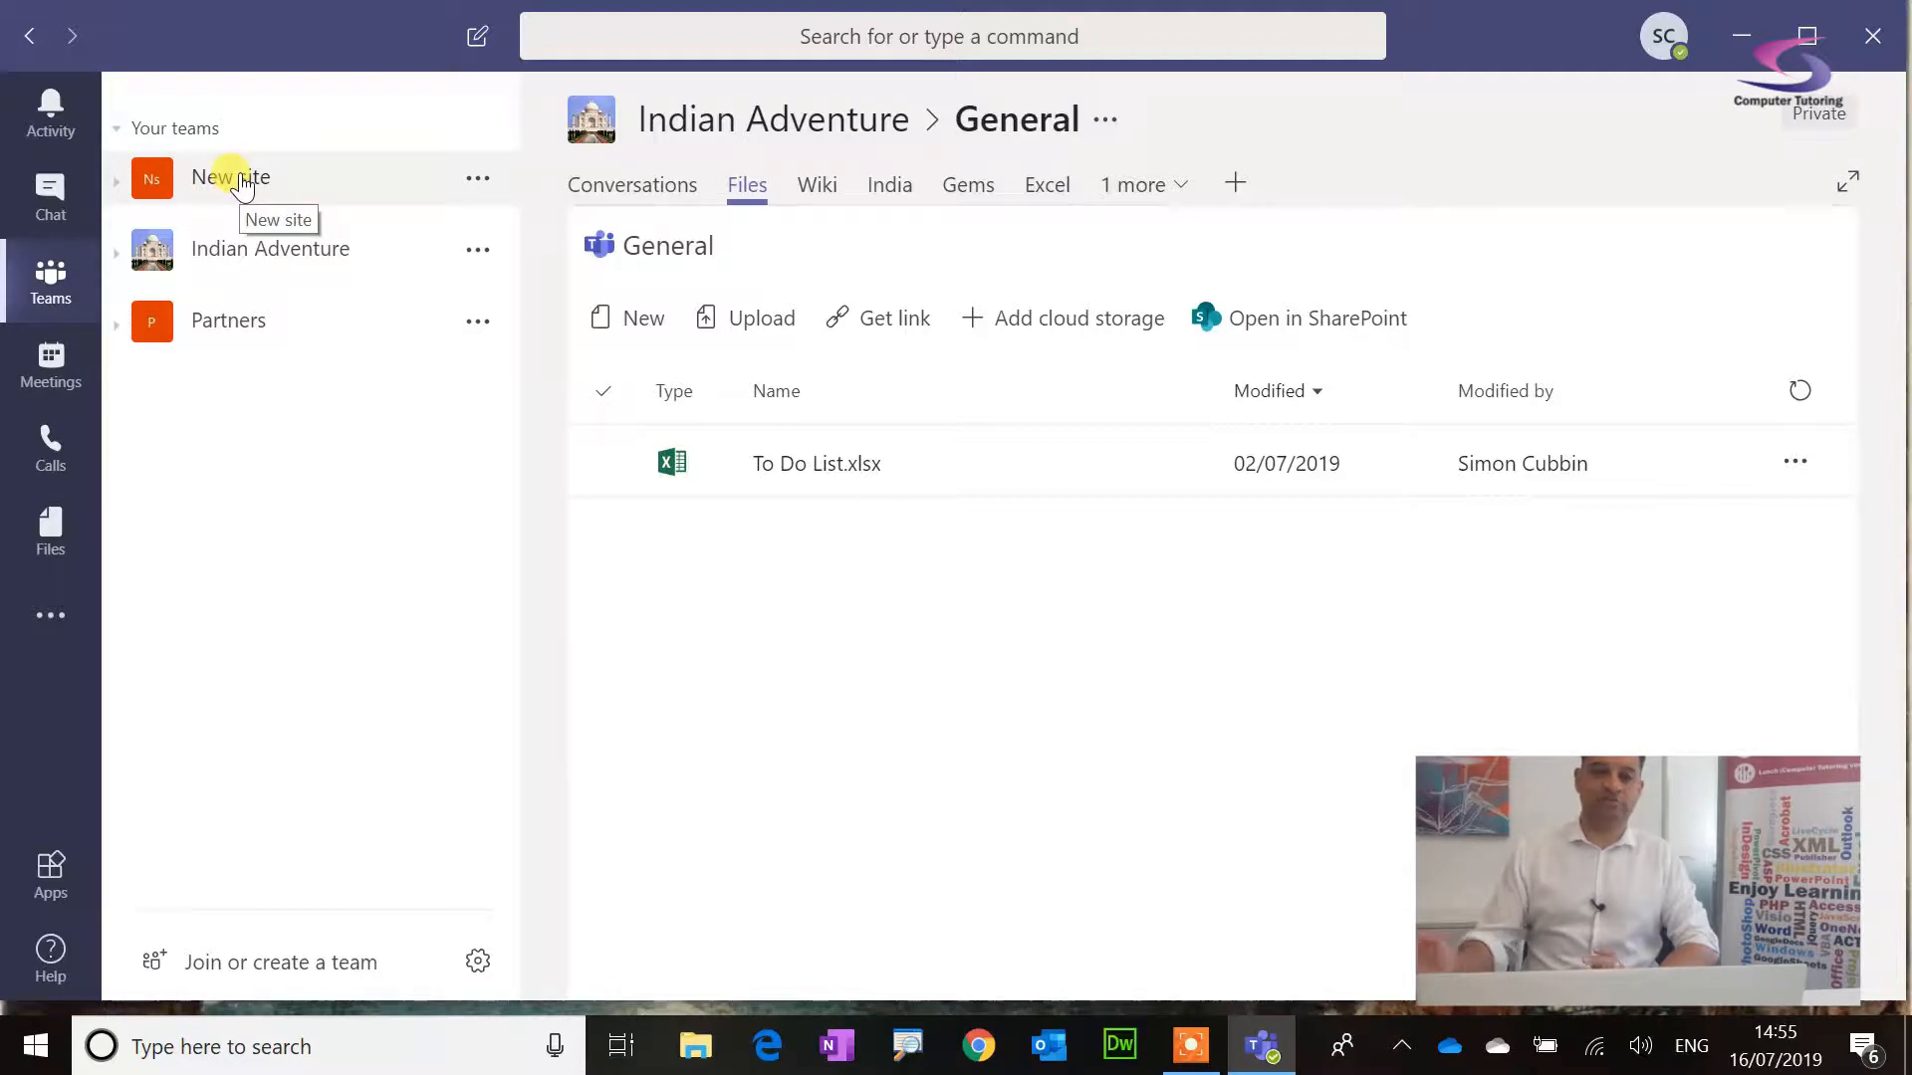
mouse_move(265, 261)
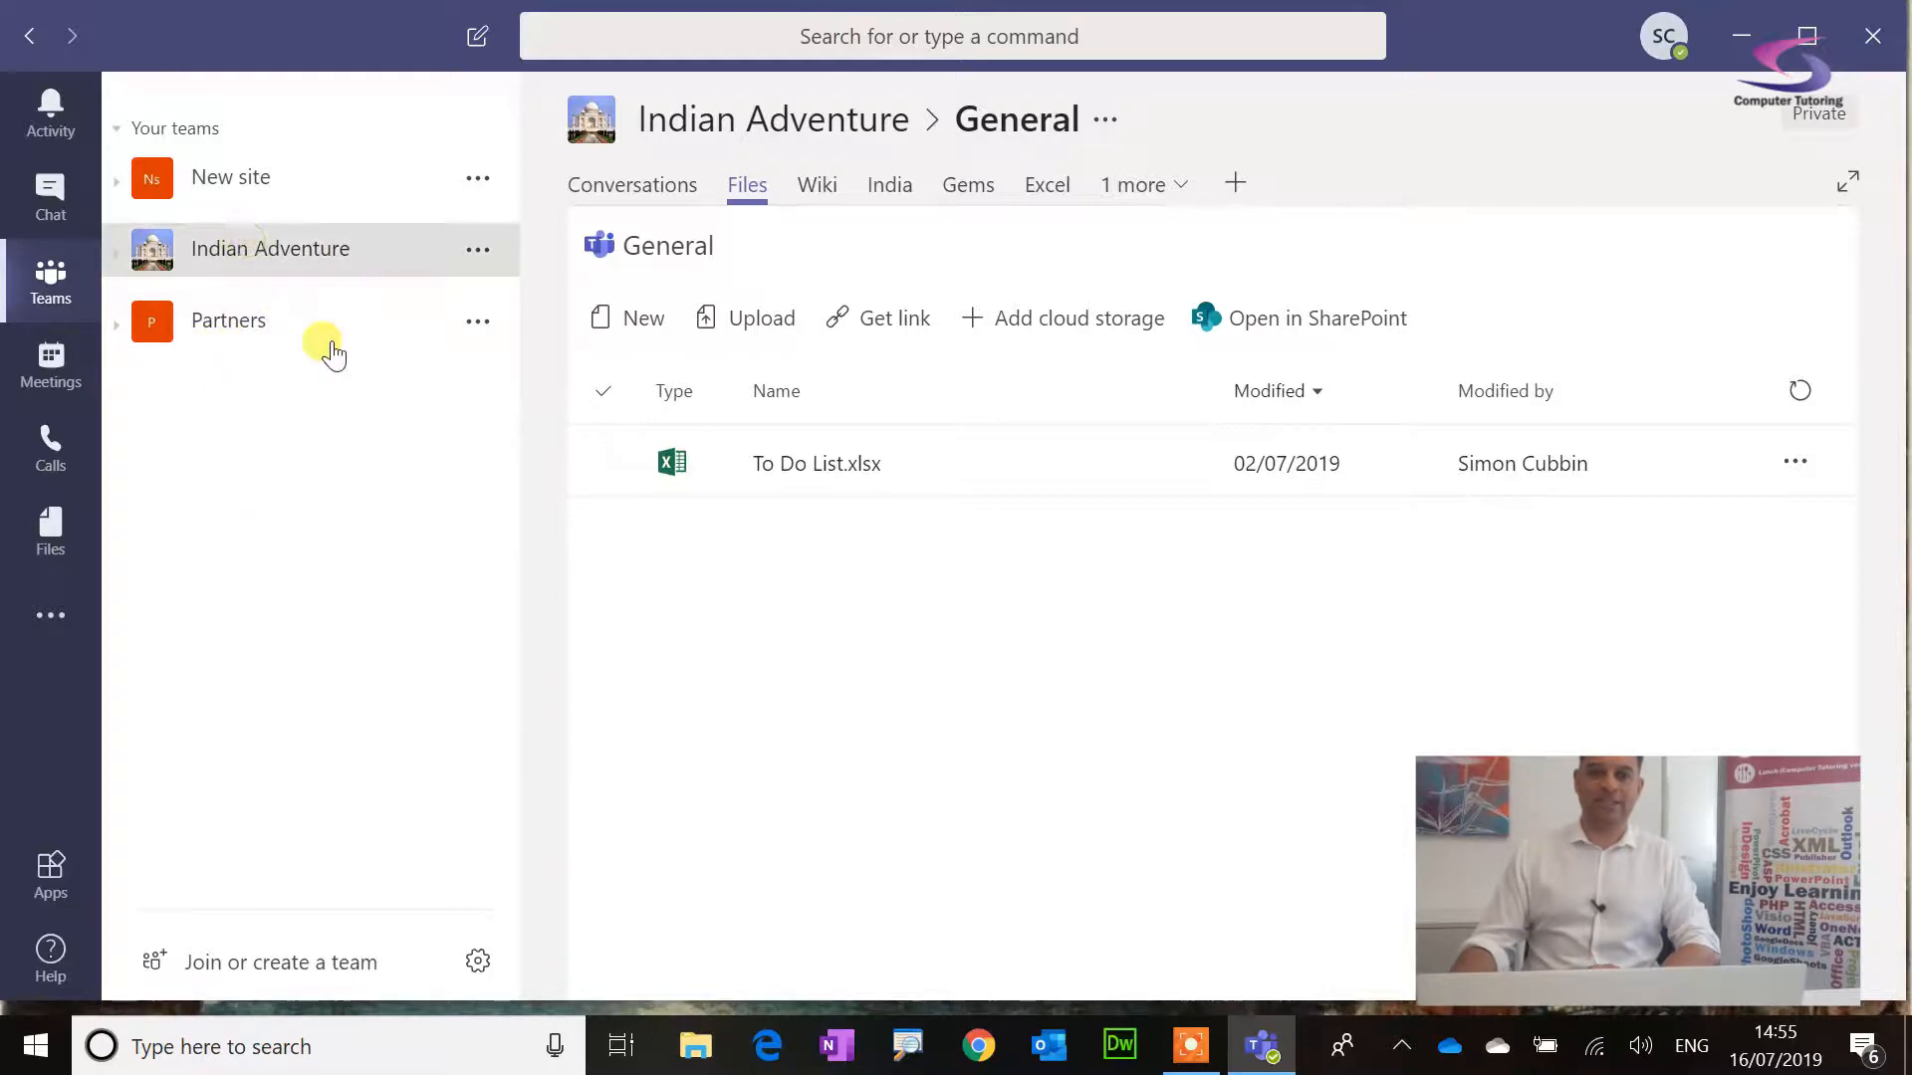
click(633, 185)
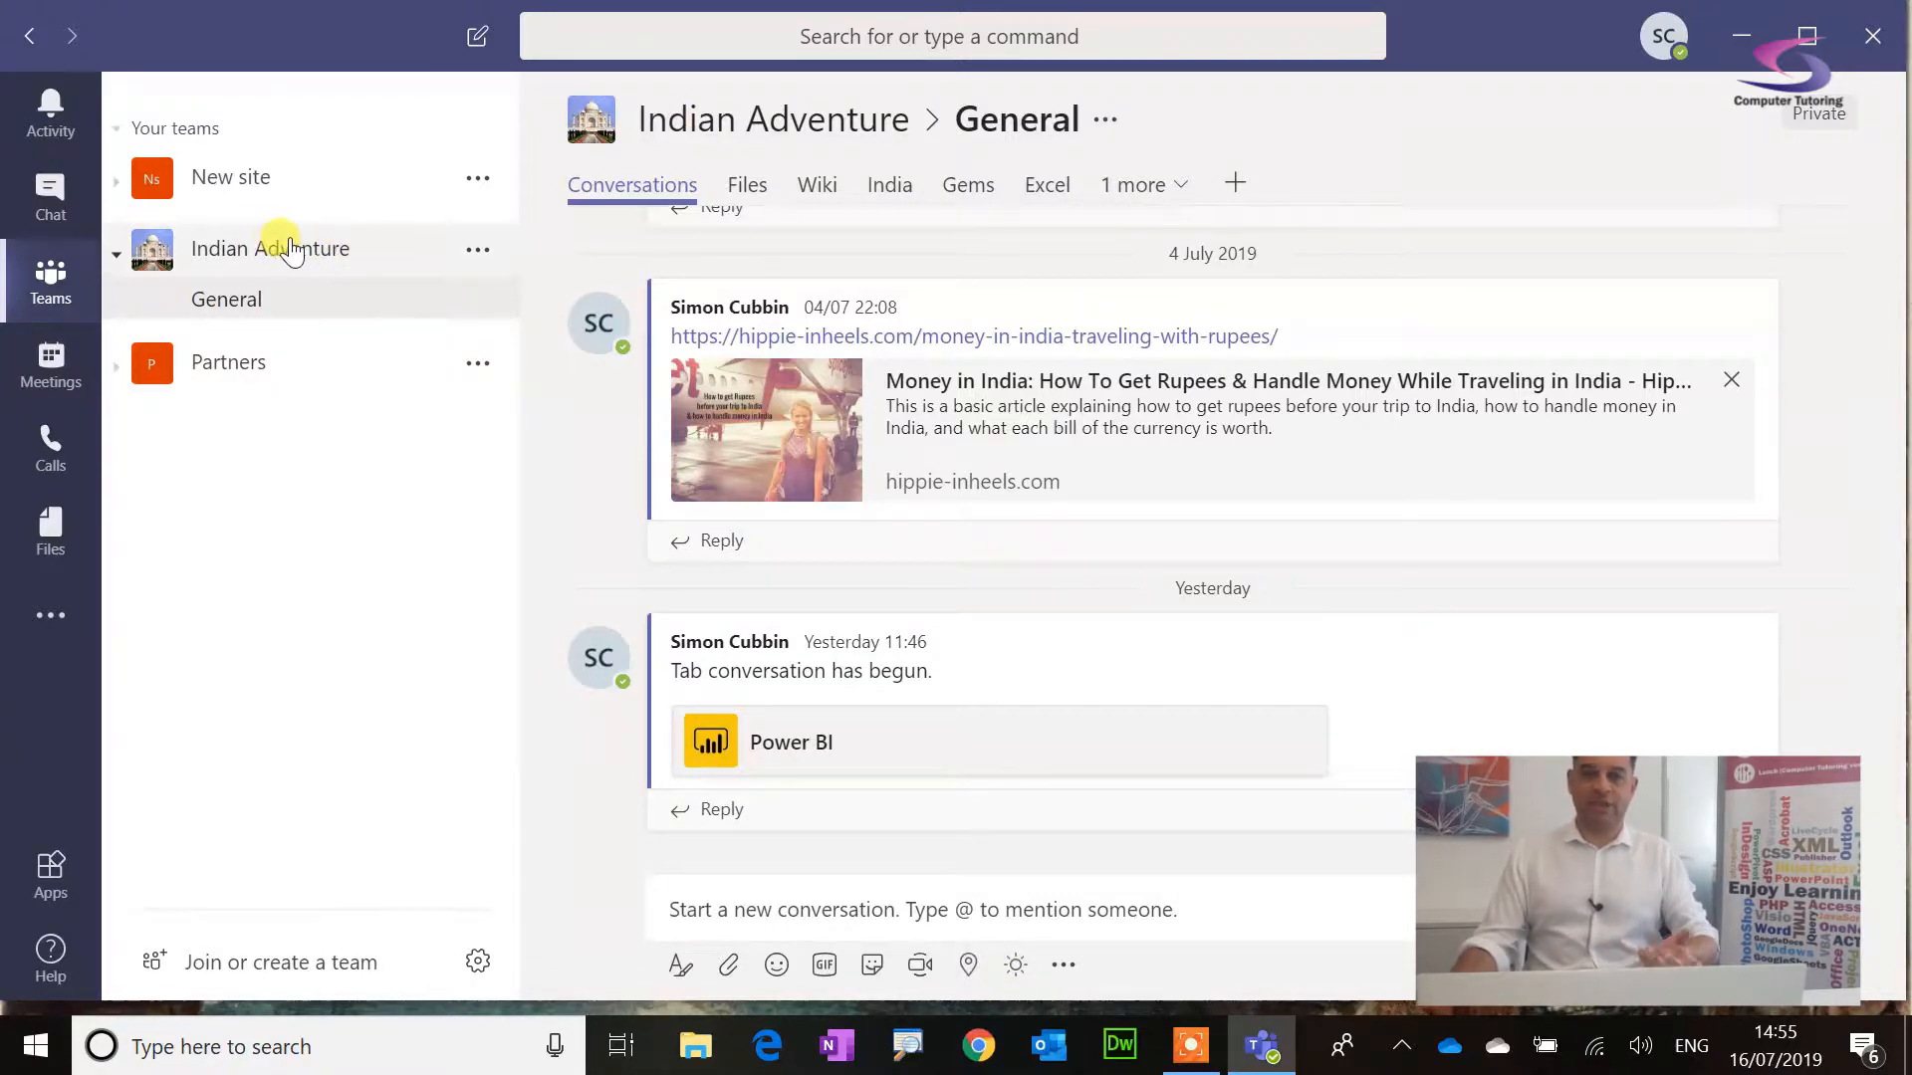
mouse_move(749, 185)
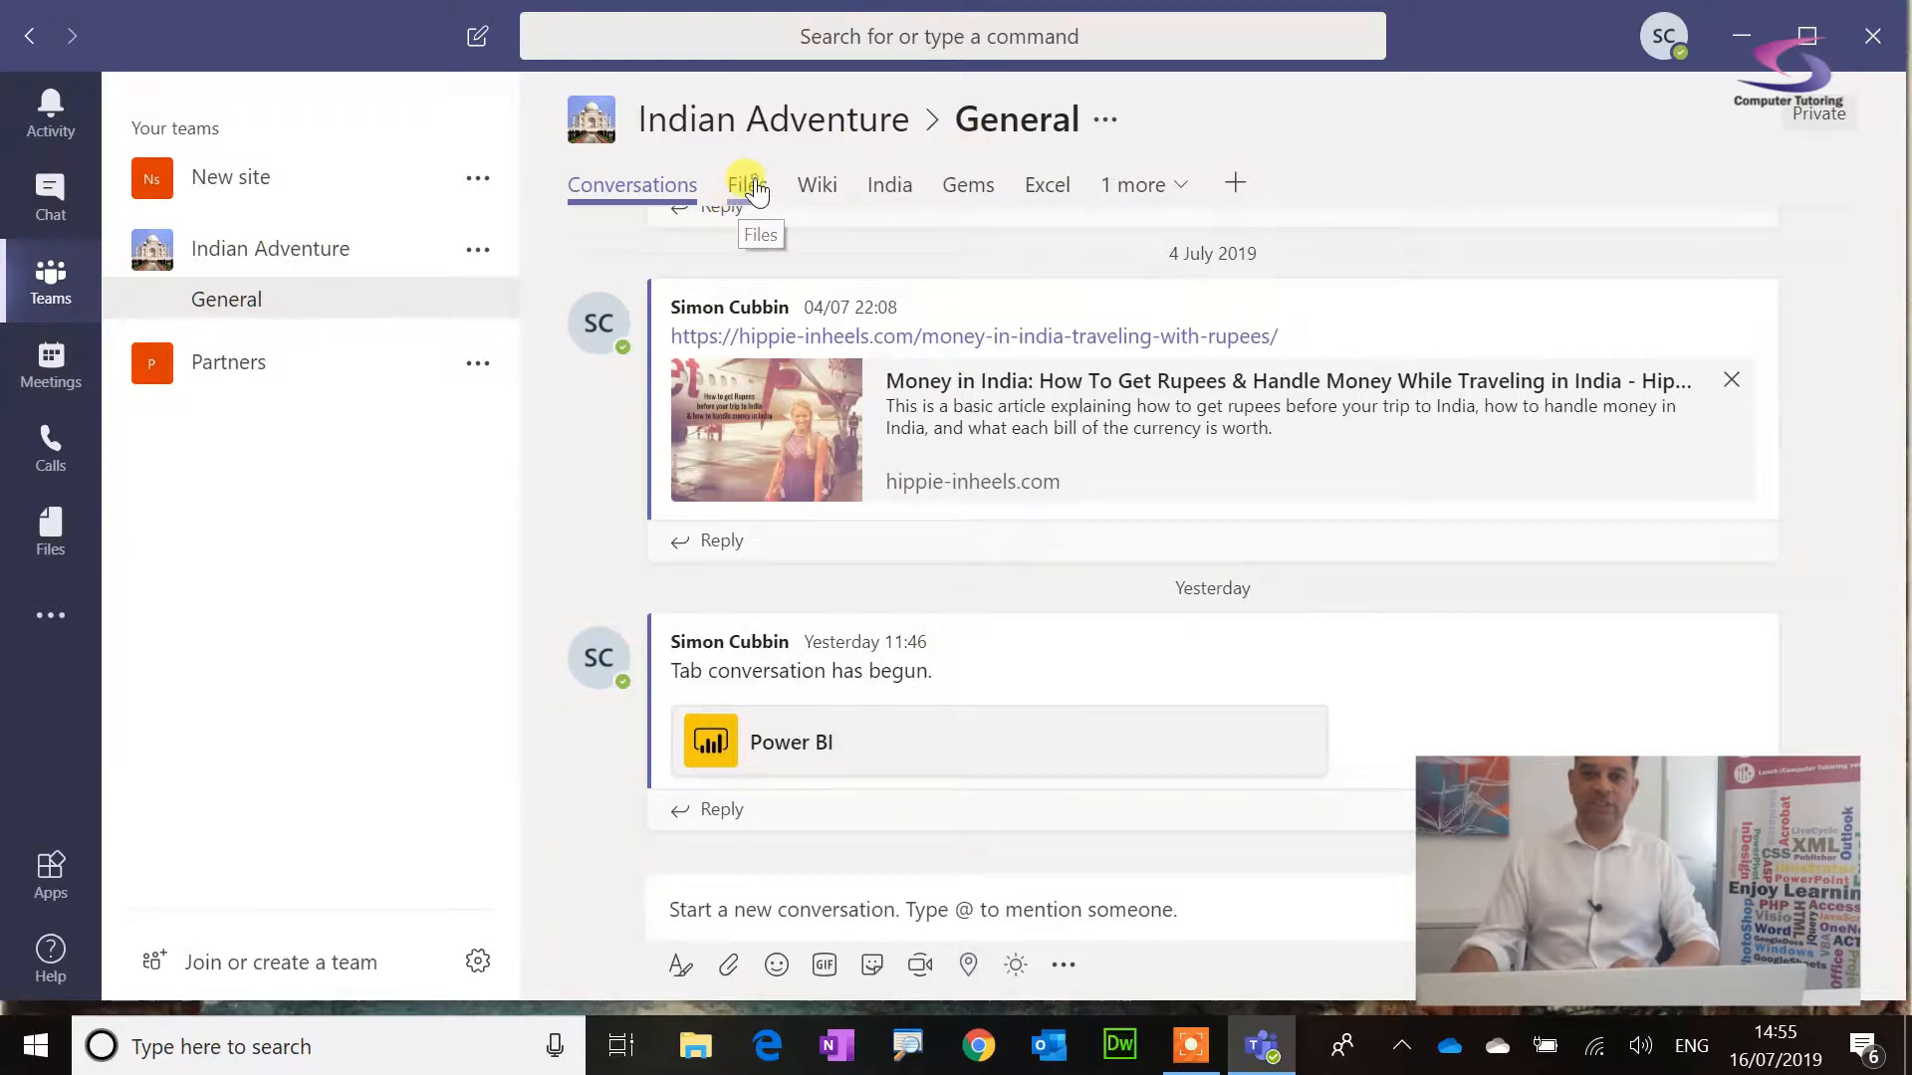
click(744, 185)
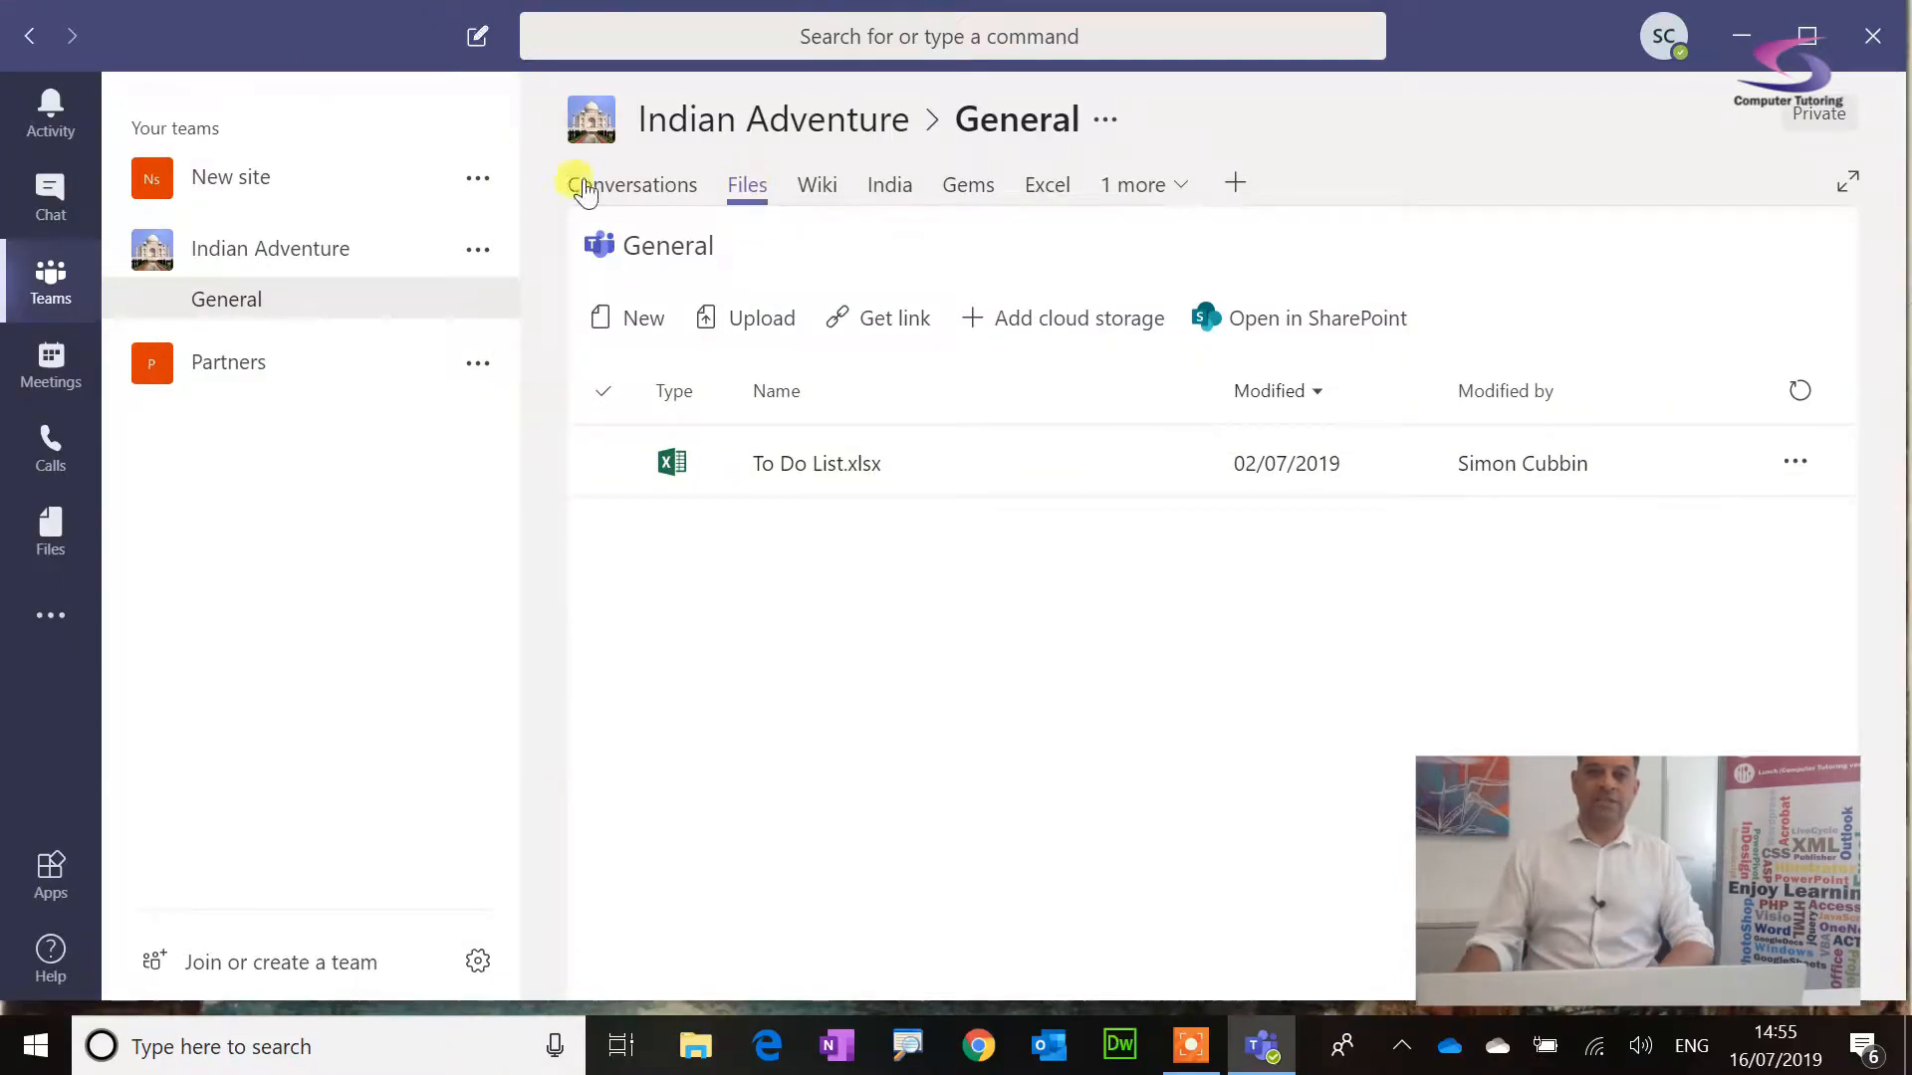
Step: Create a new Word document named Shopping List in the General channel's files
click(629, 316)
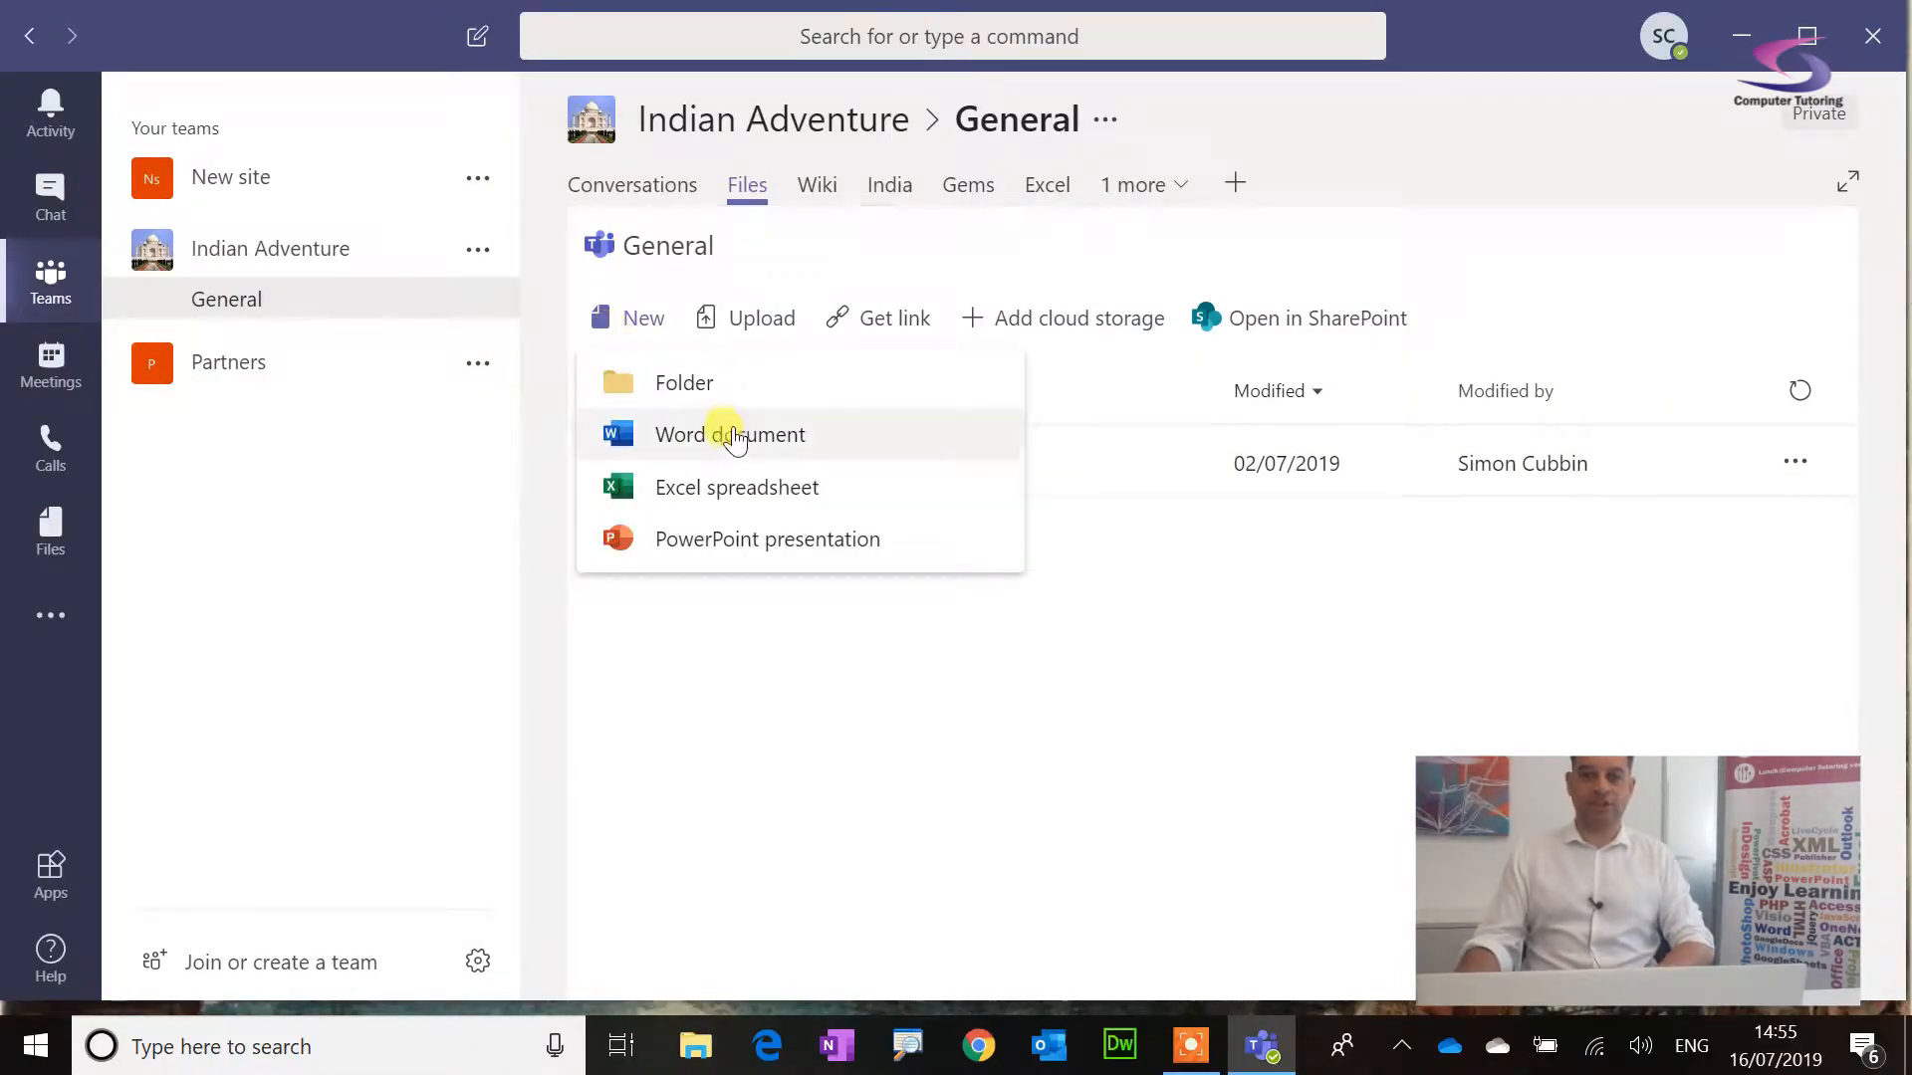
click(728, 434)
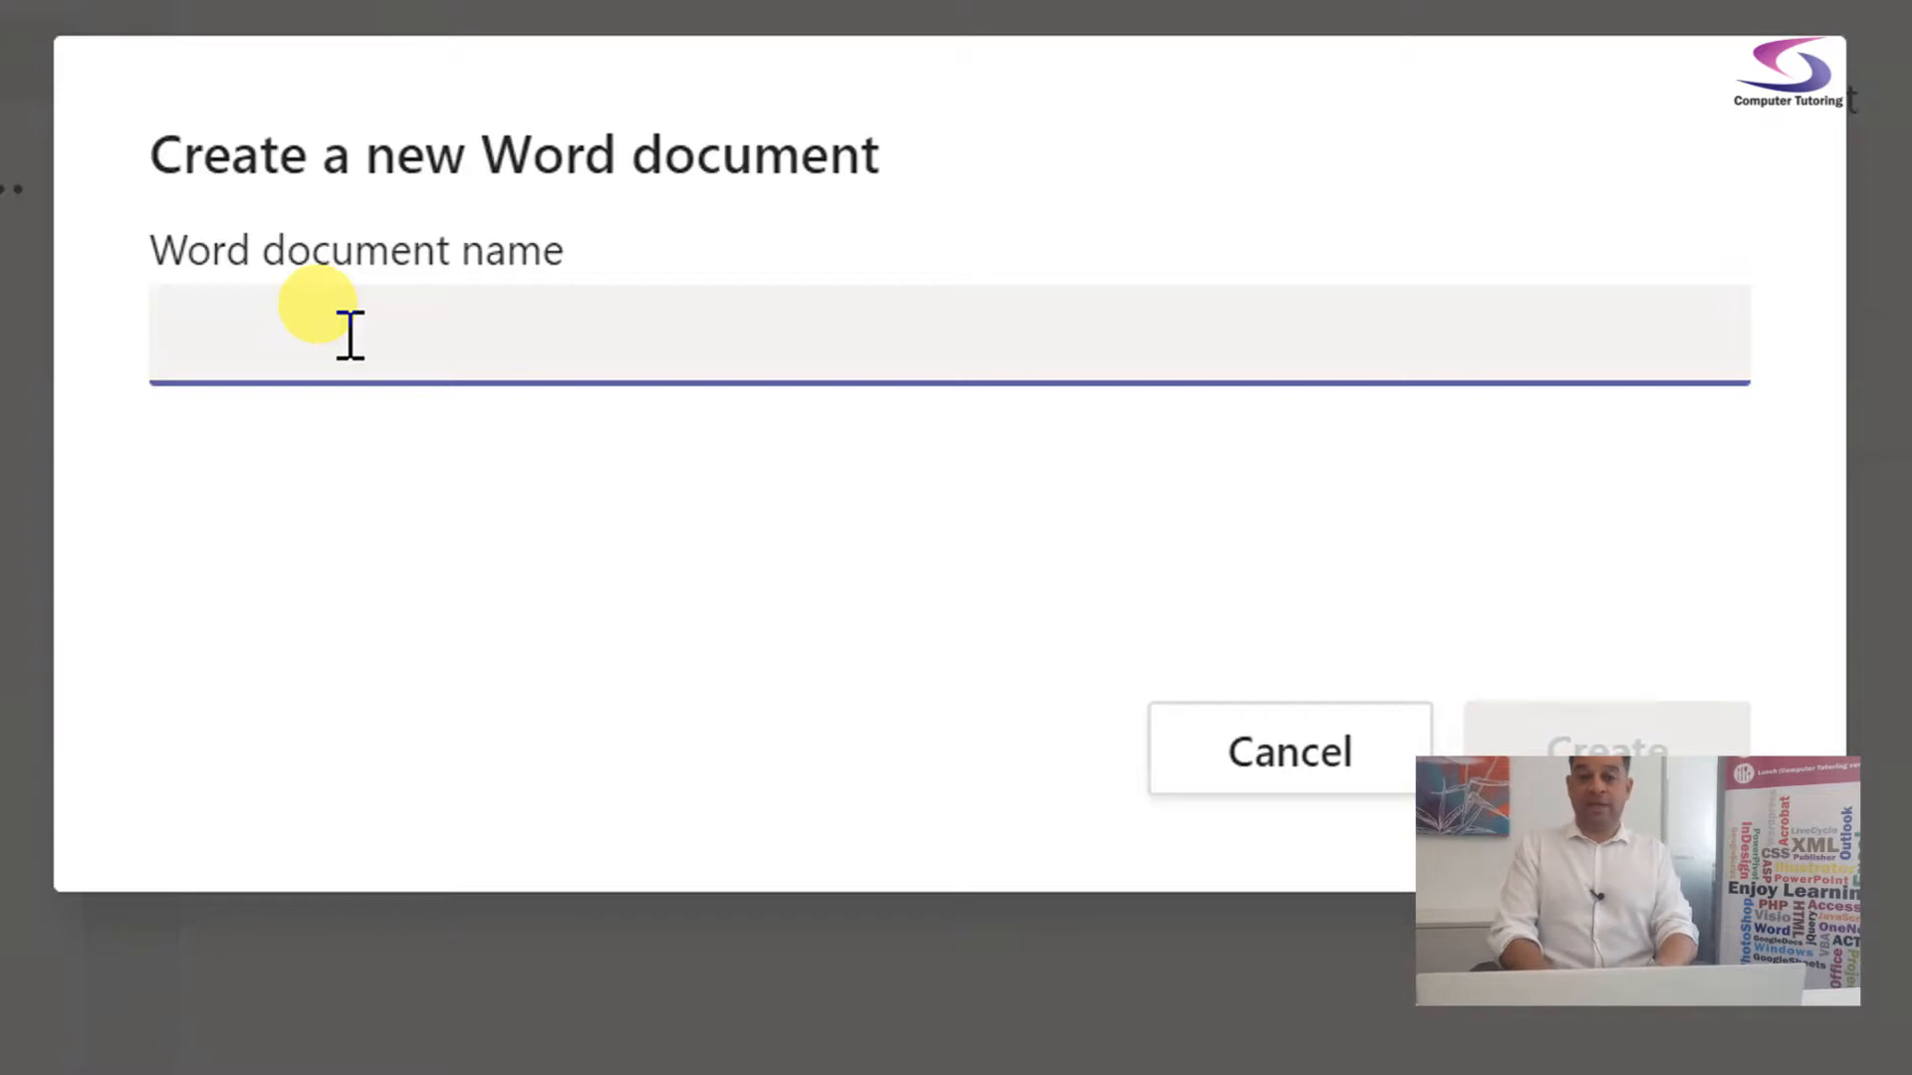
text(Th)
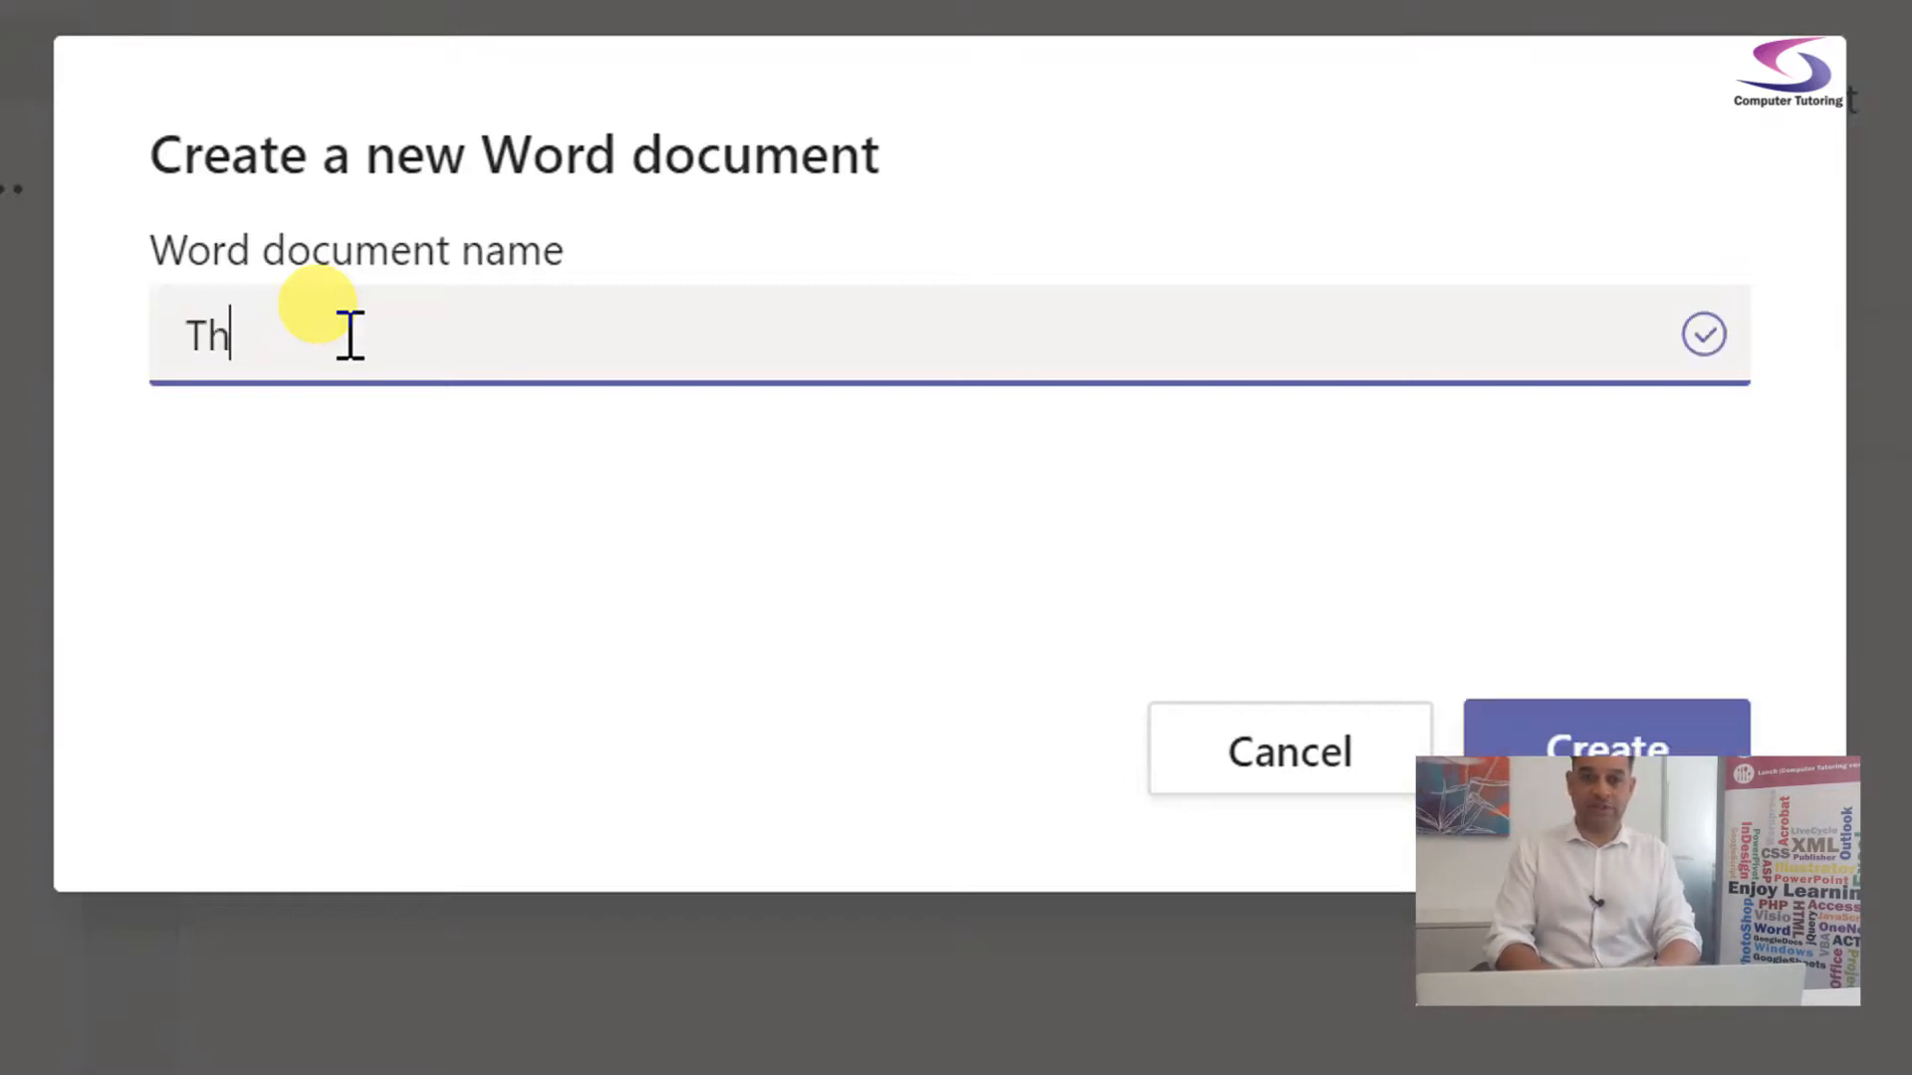
text(Shopping List)
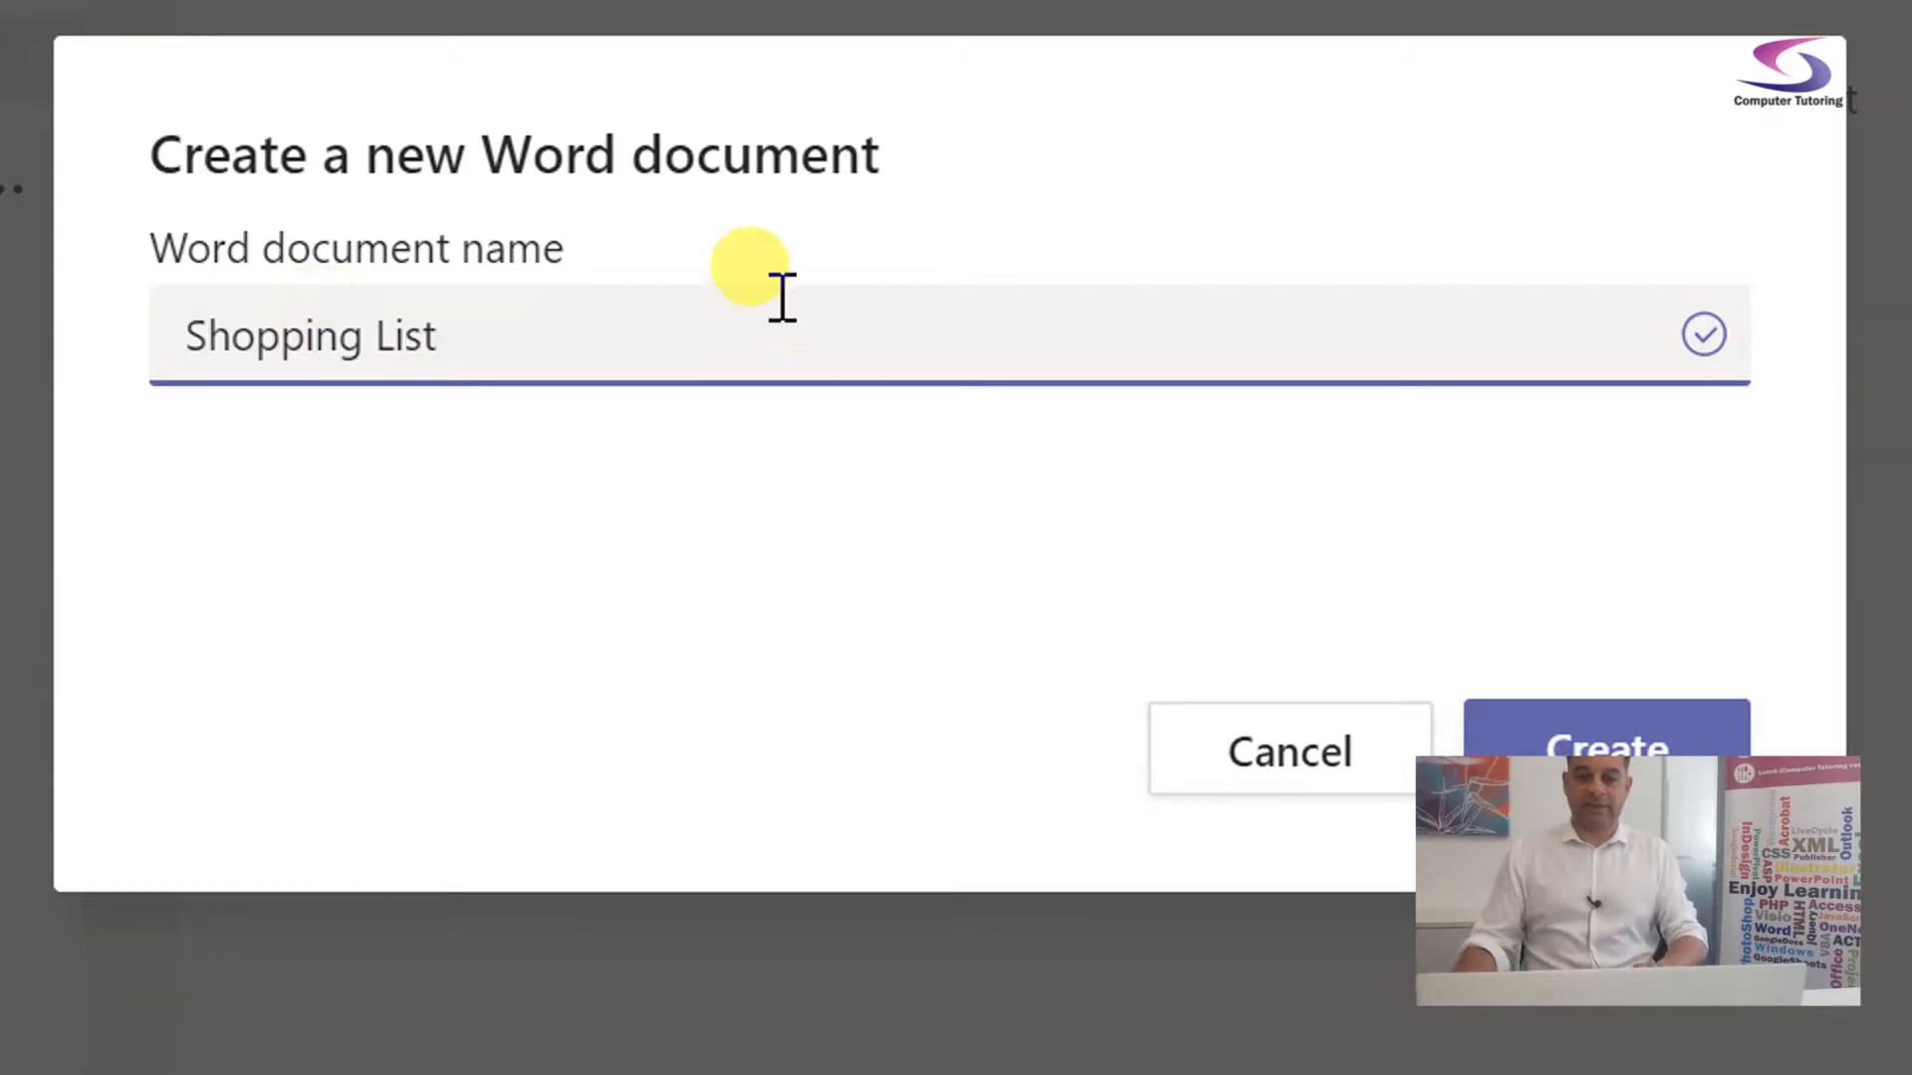
mouse_move(792, 472)
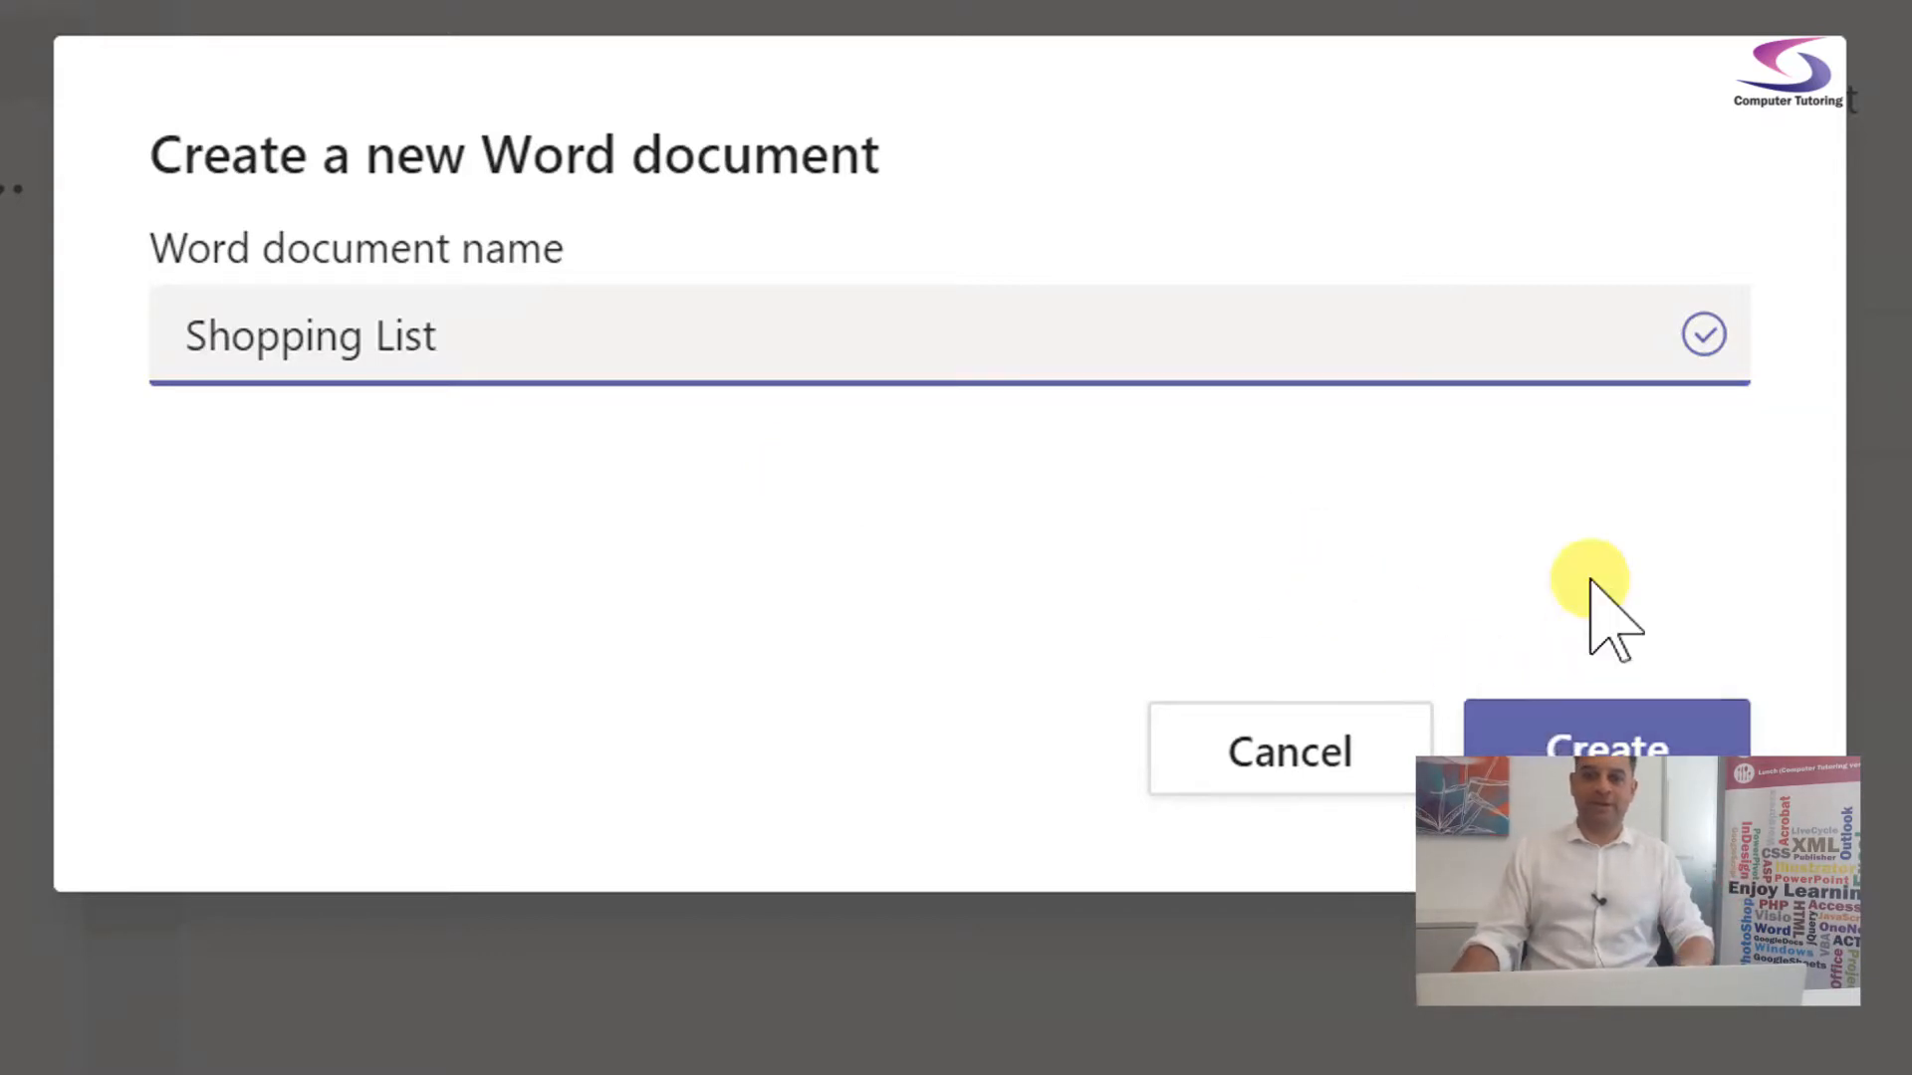
click(1607, 746)
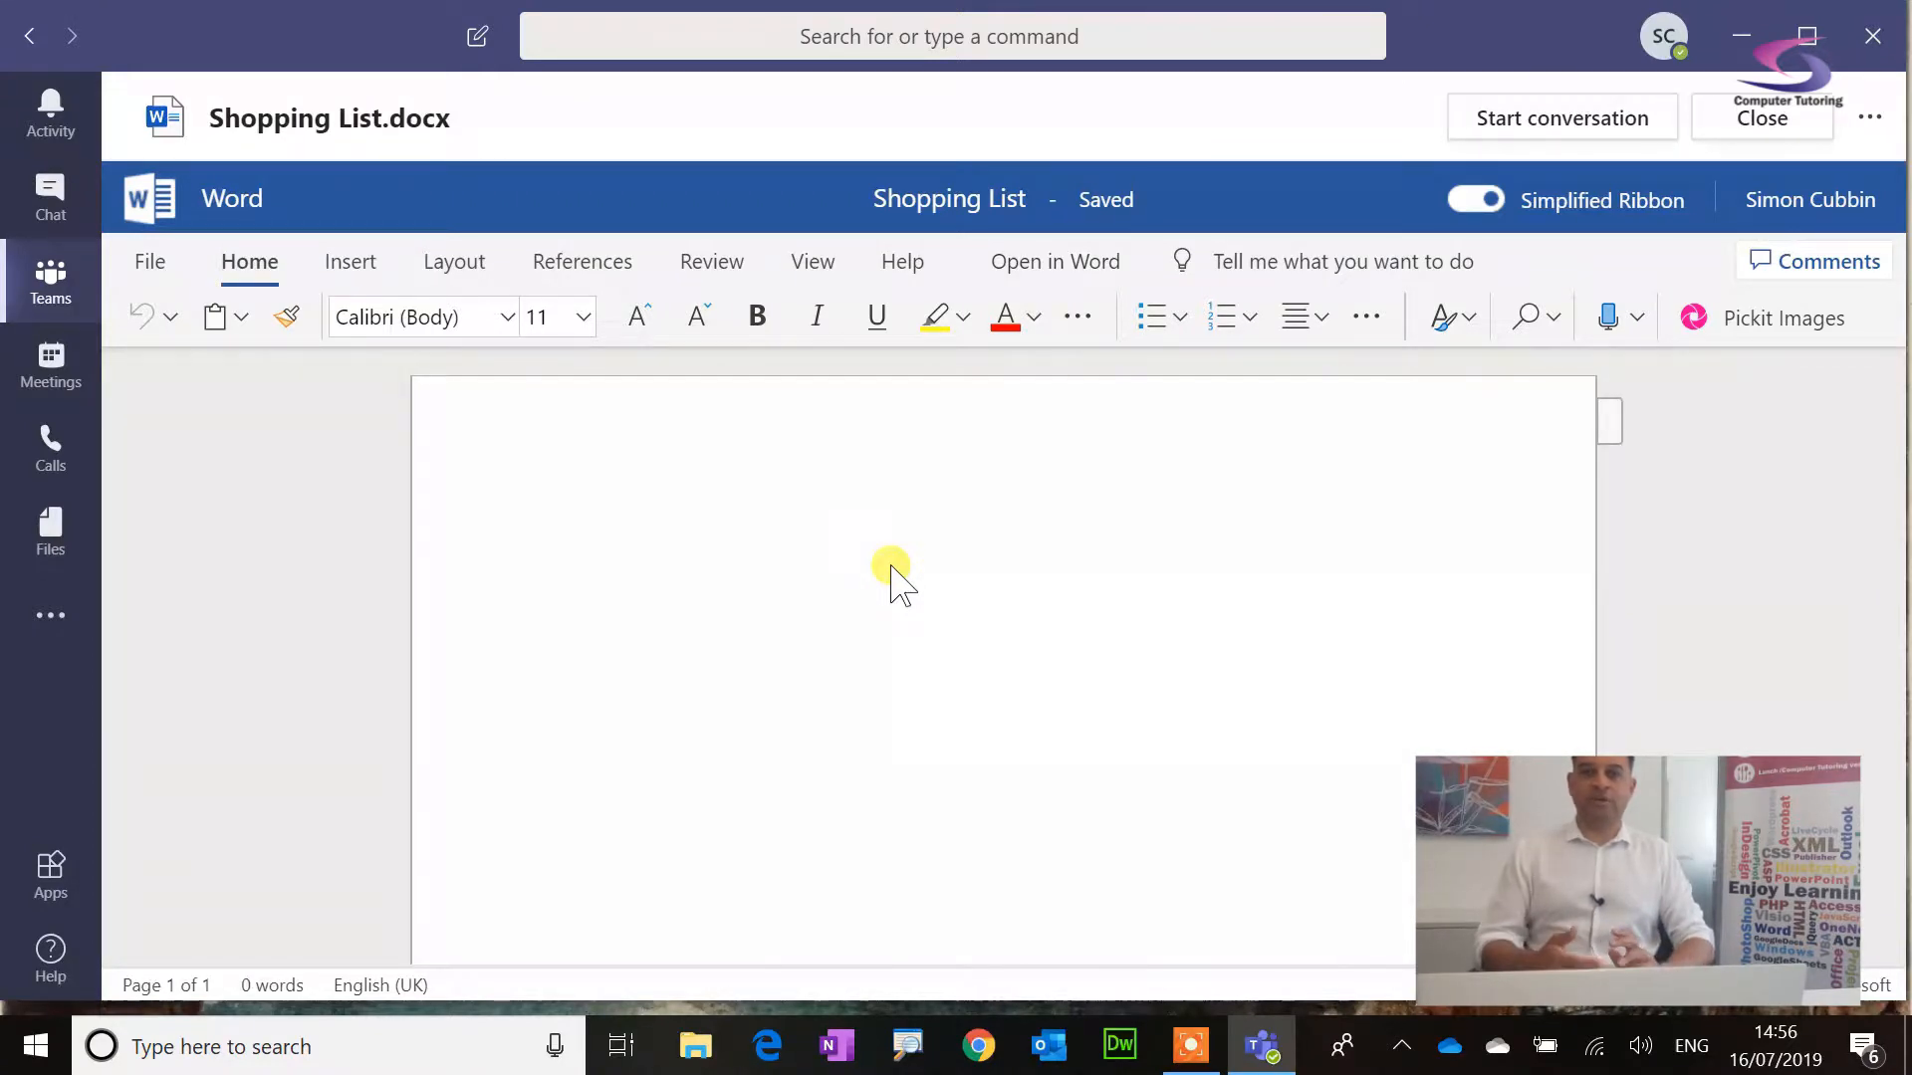
mouse_move(575, 474)
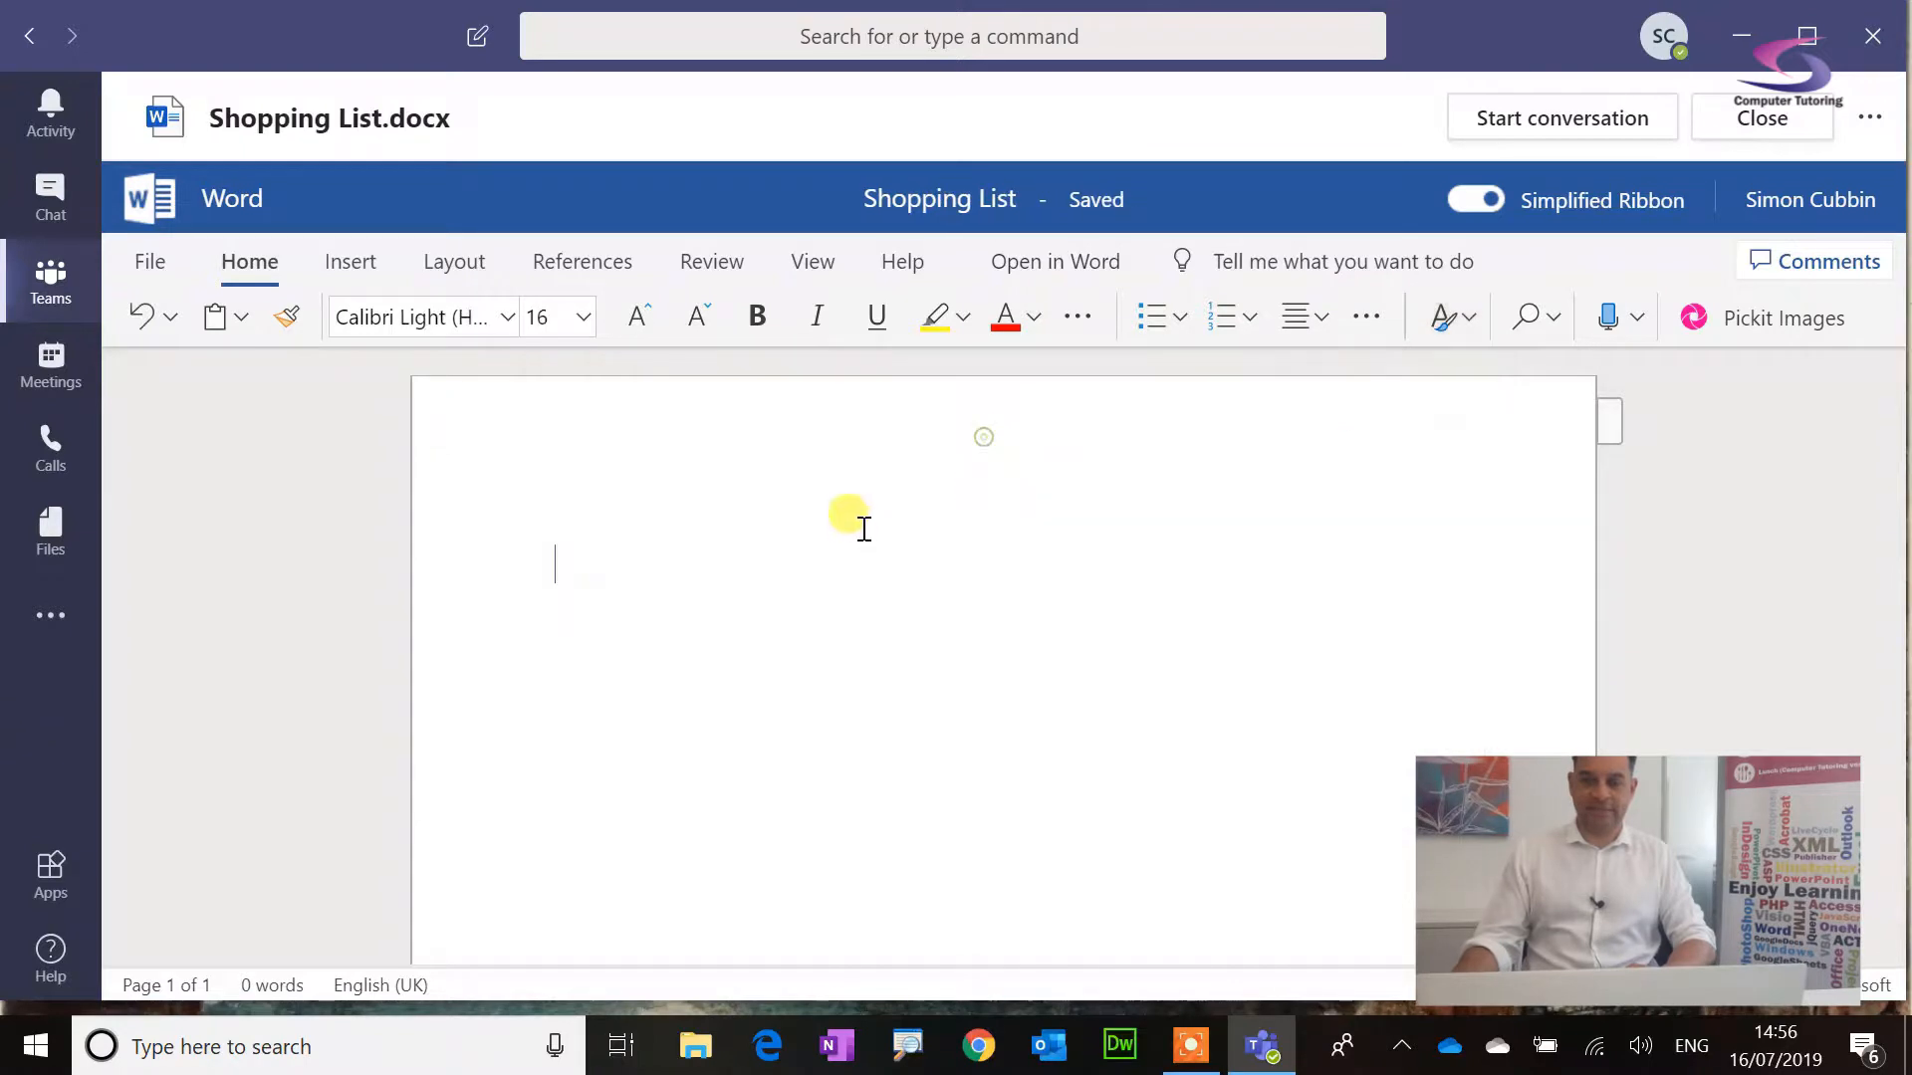
Step: Write a Shopping List heading and an intro sentence inviting people to add must-bring items
text(Shop)
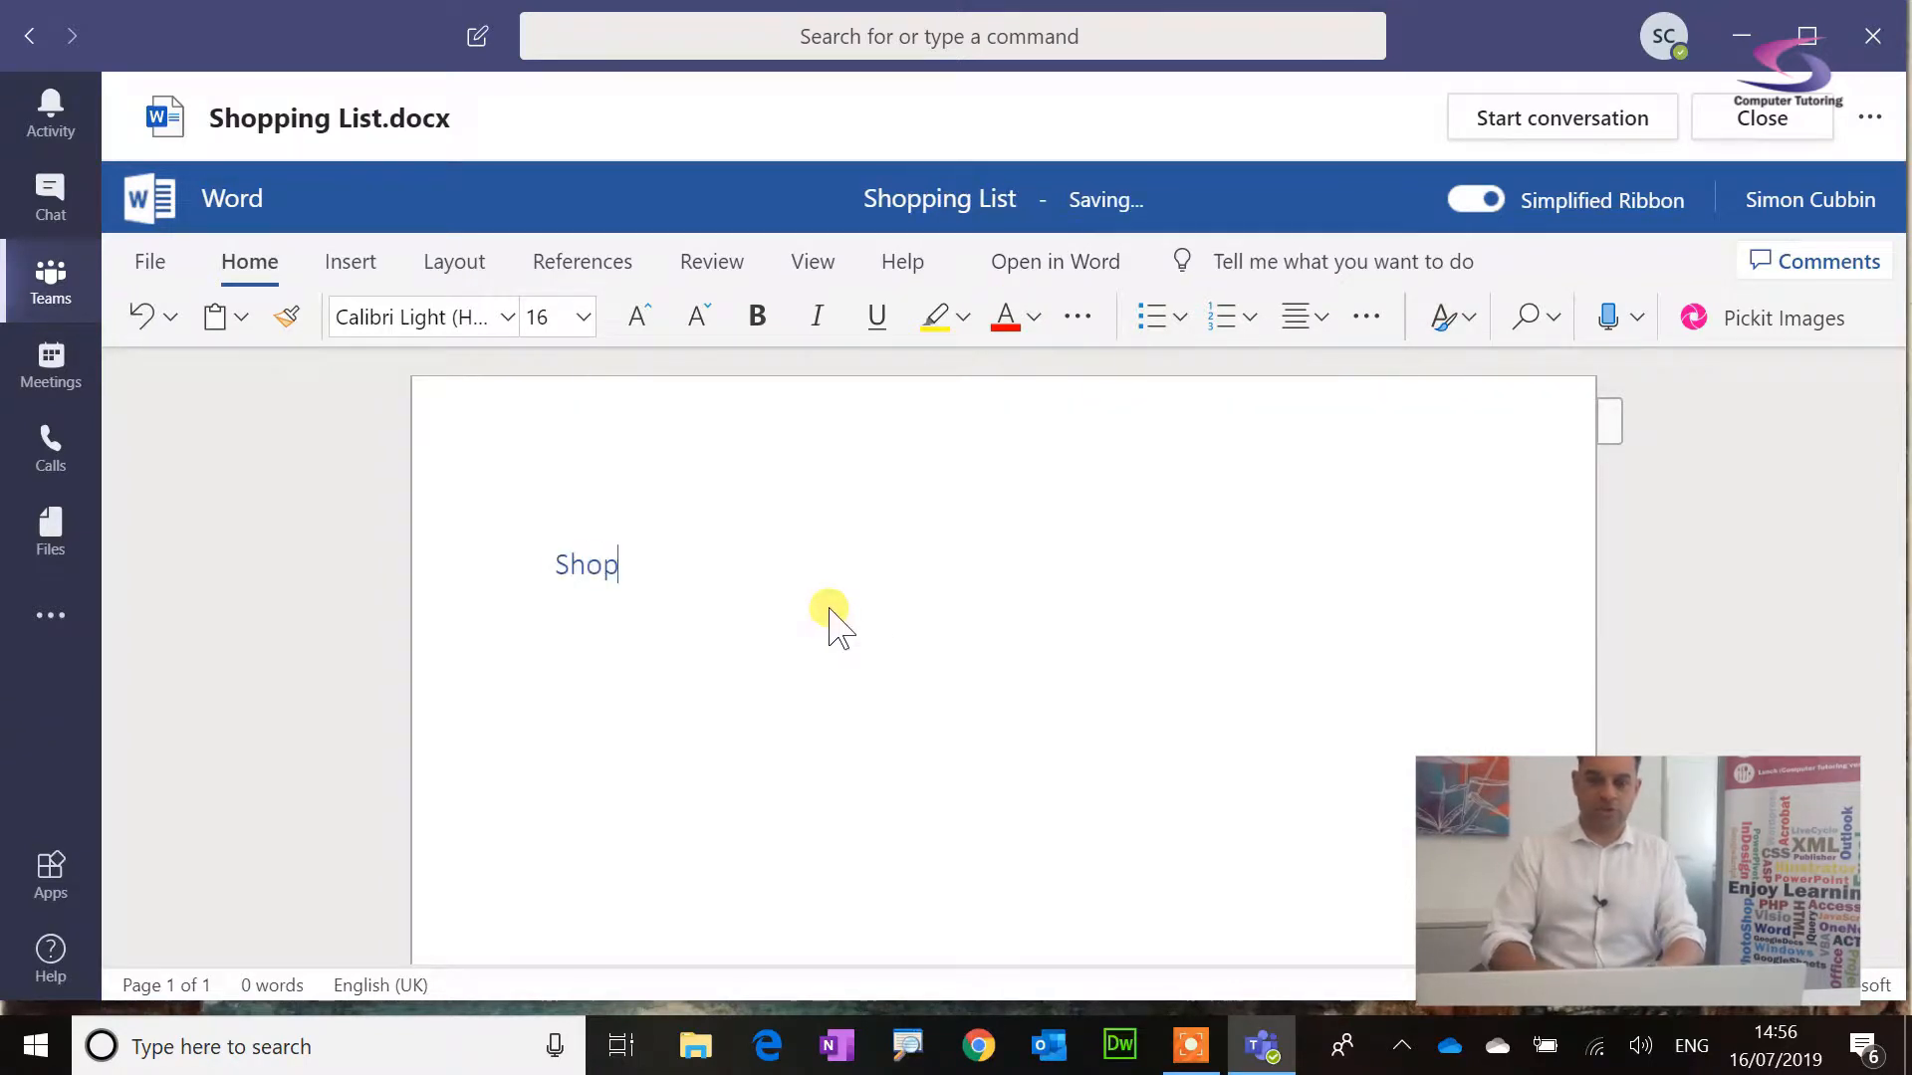
text(ping List)
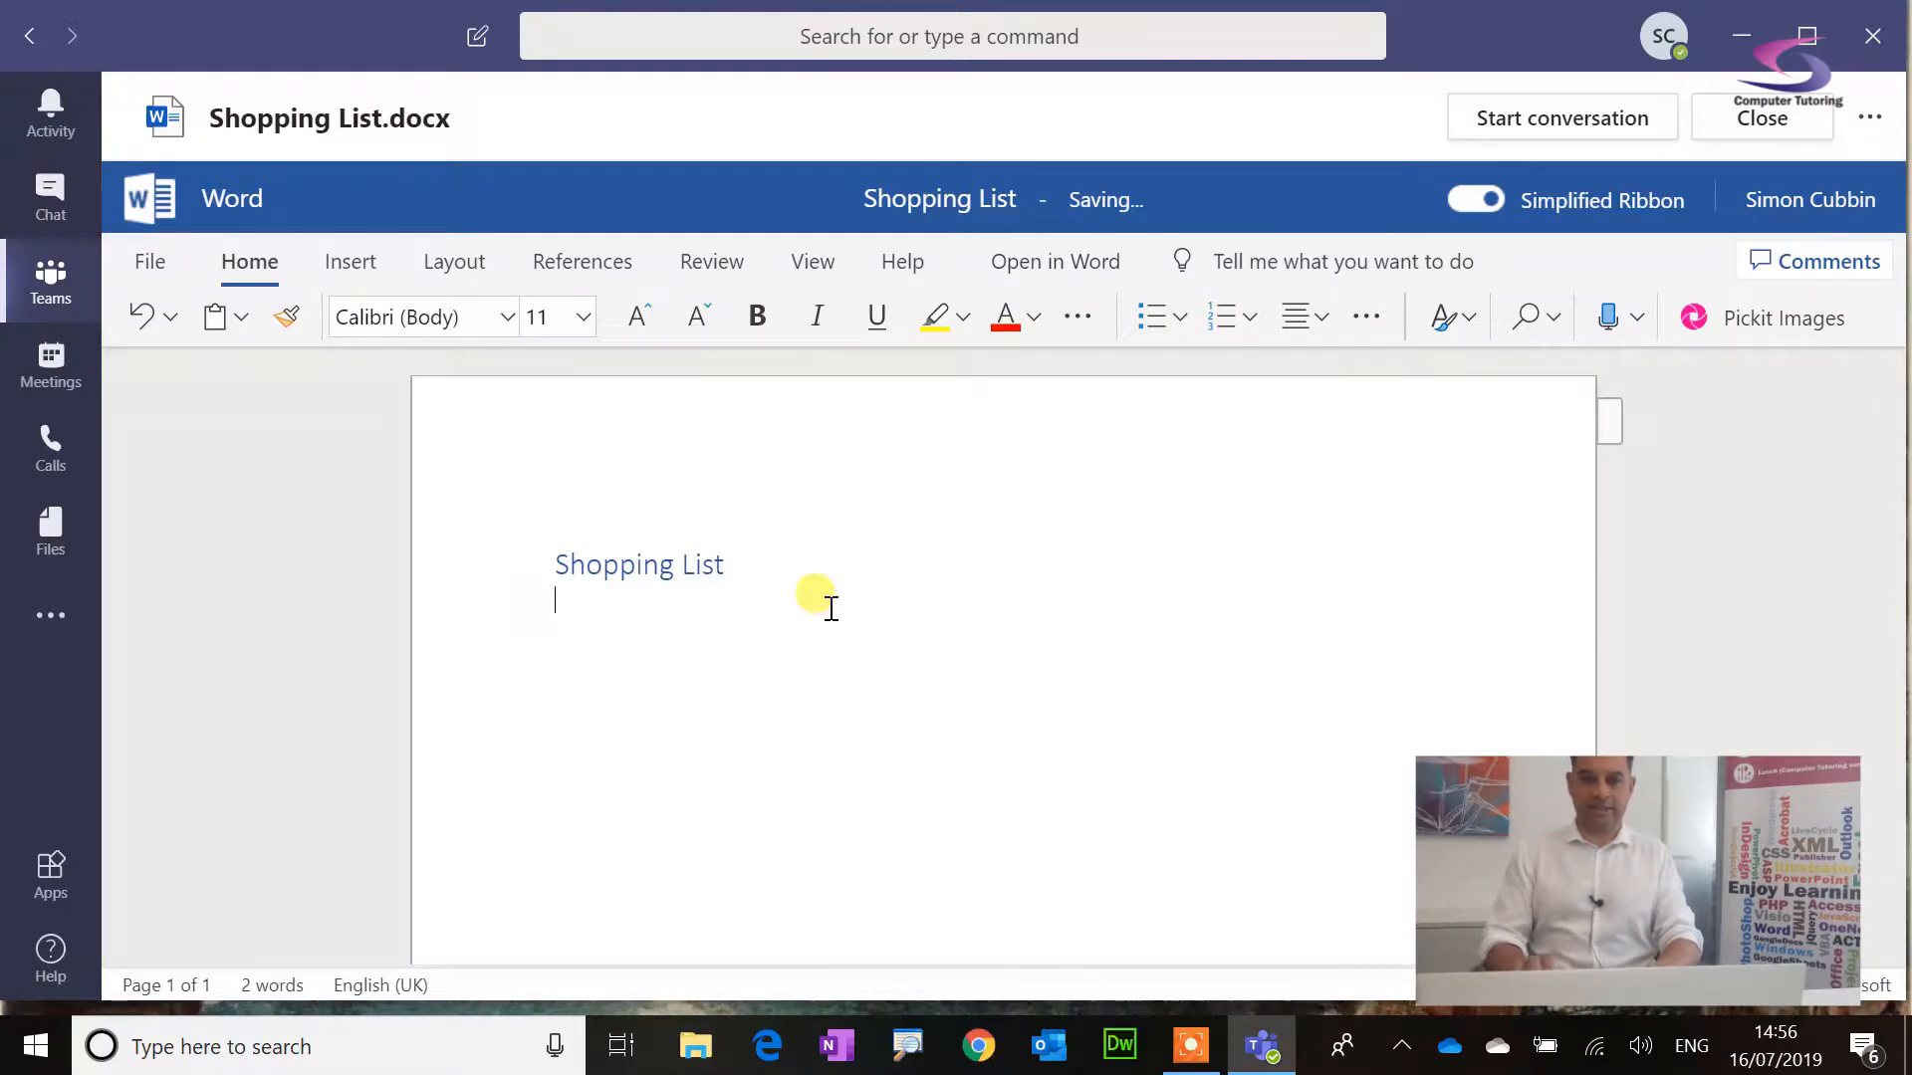
text(Before we go on the e)
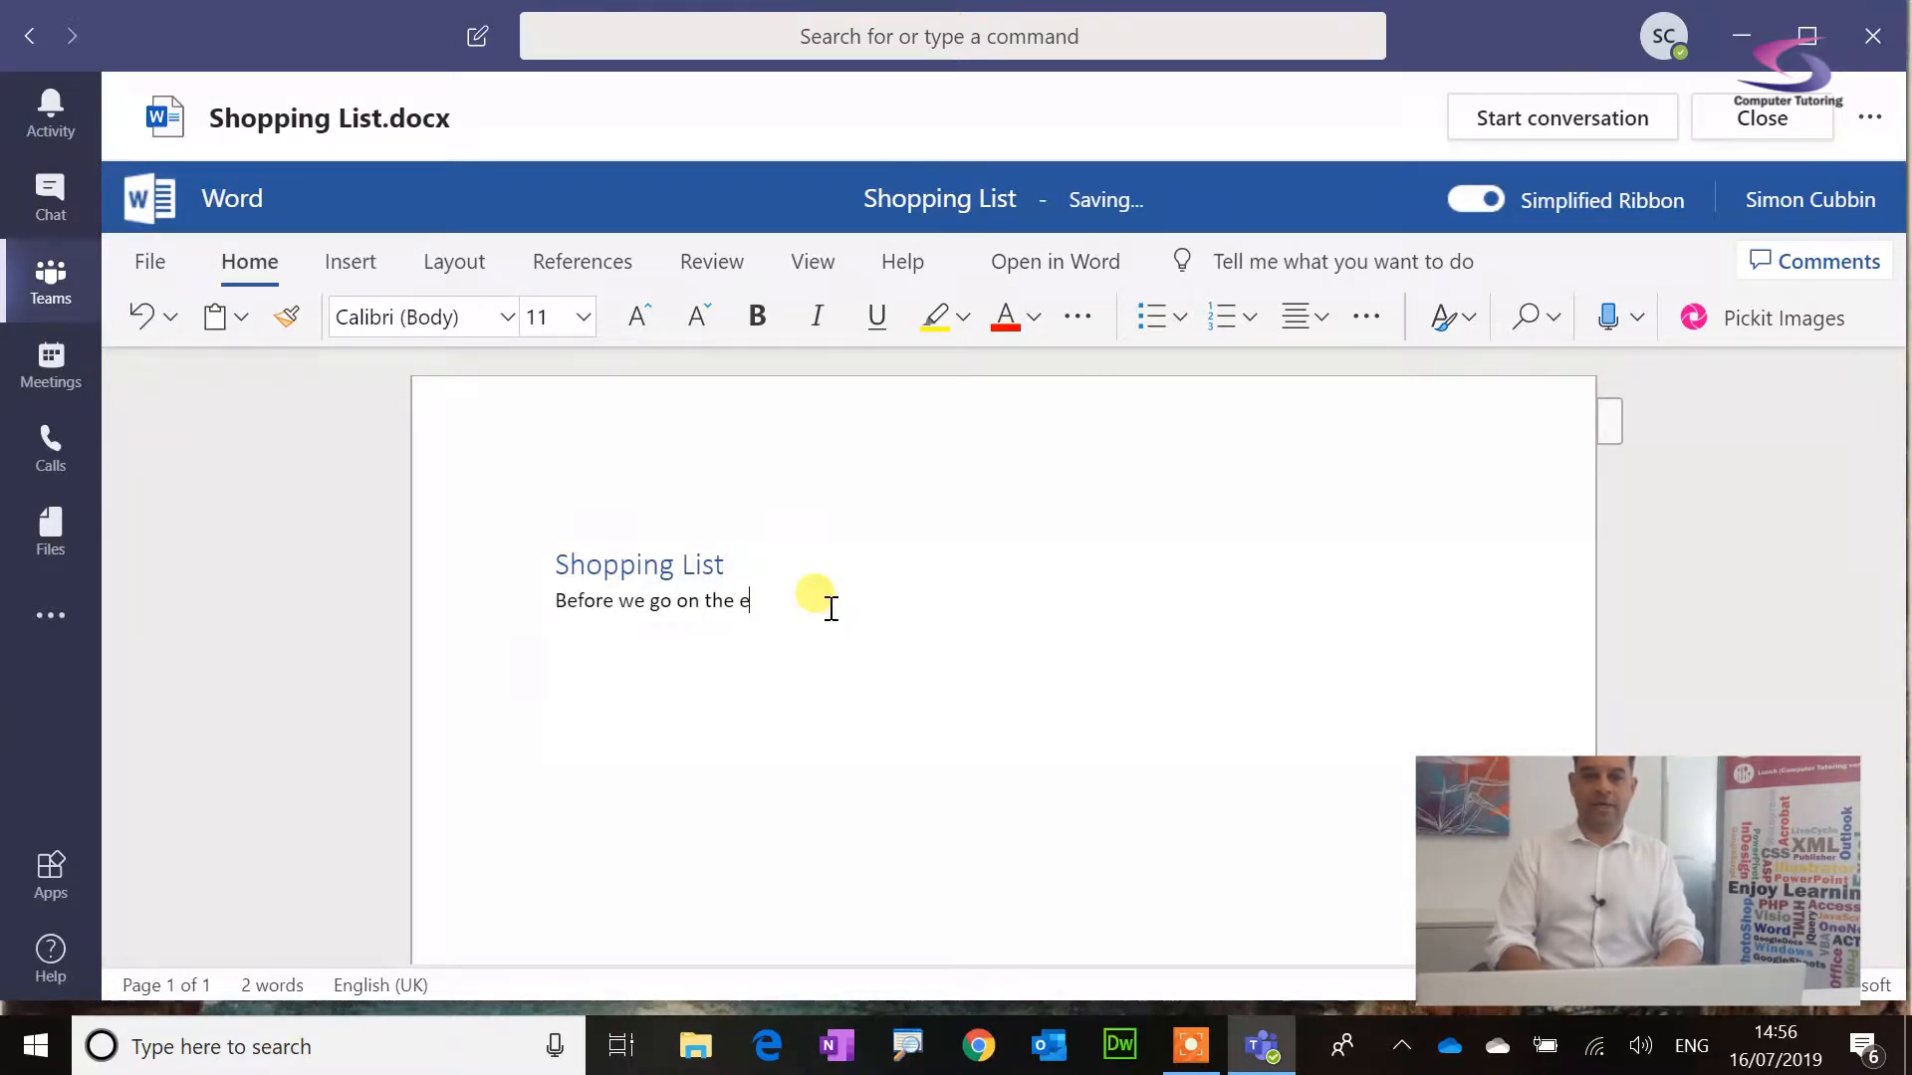
text(pic adventure)
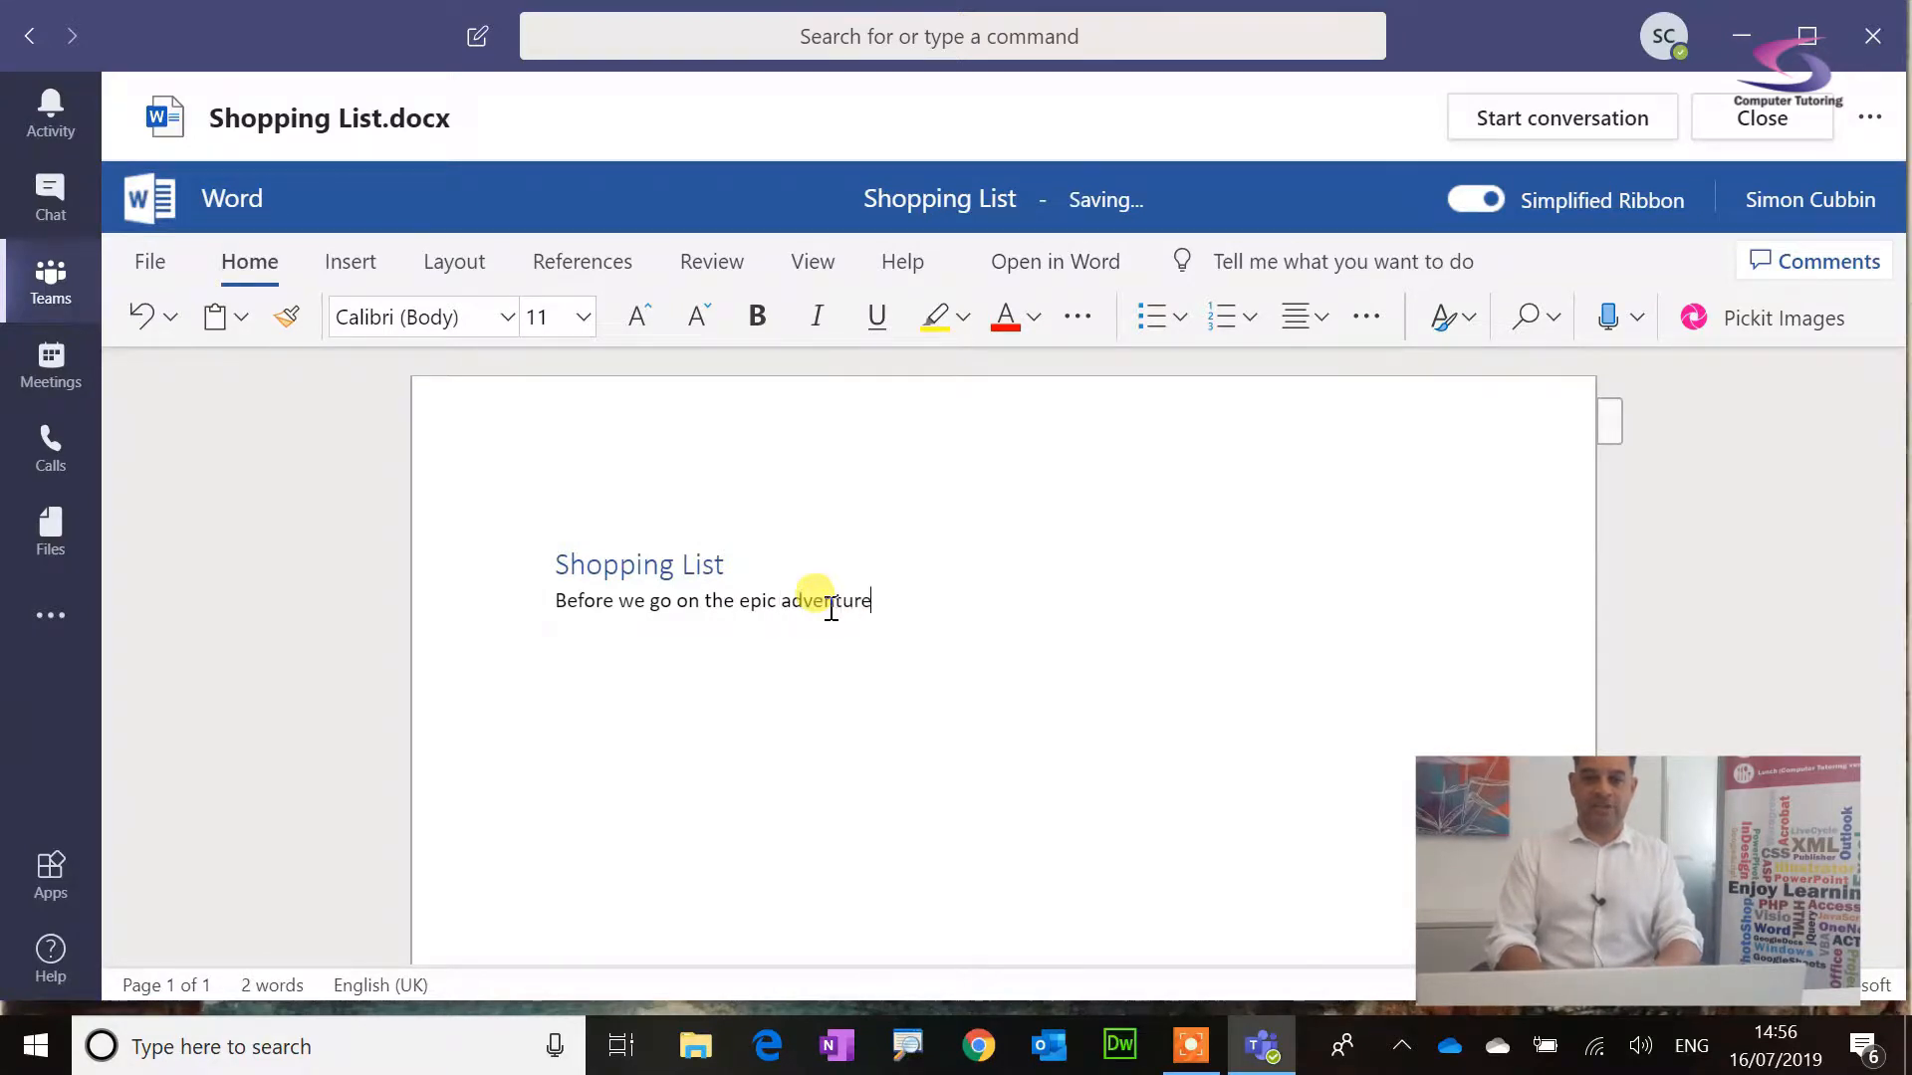
text(there)
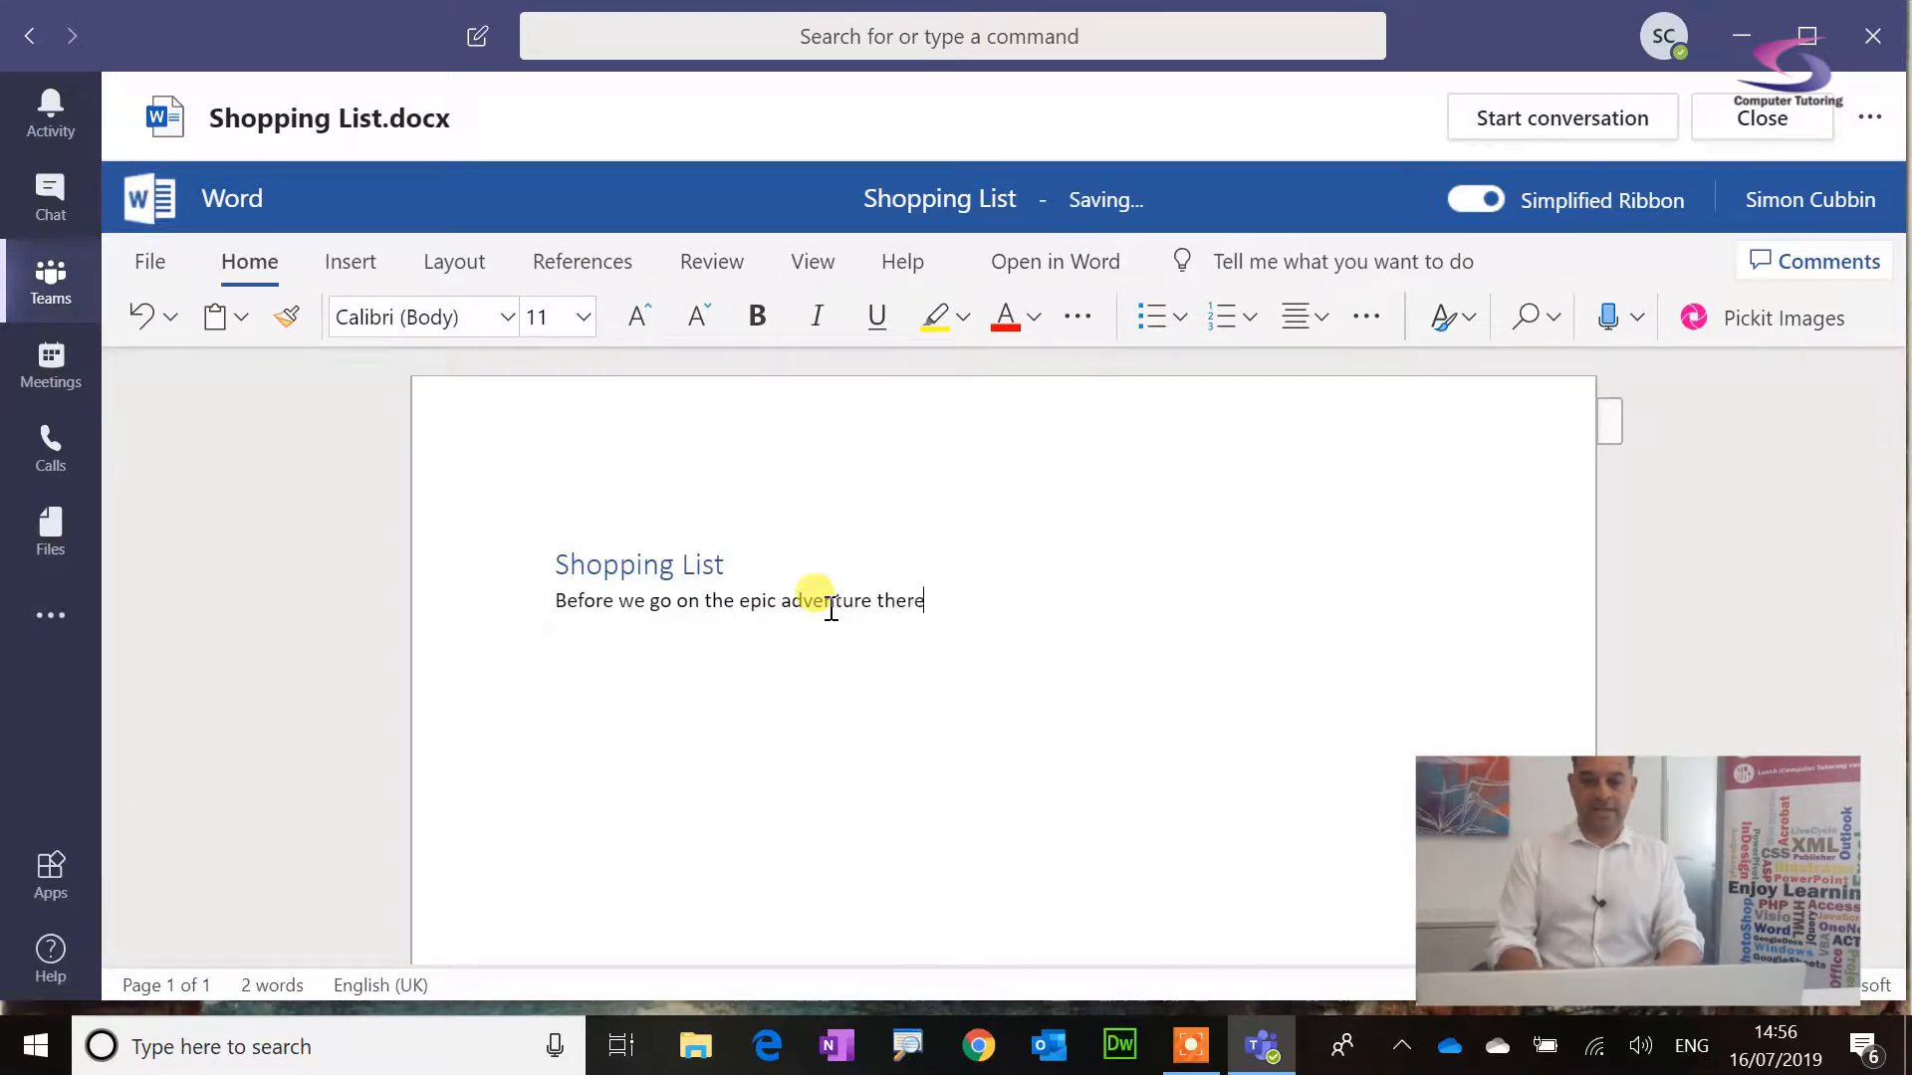
text(are a few)
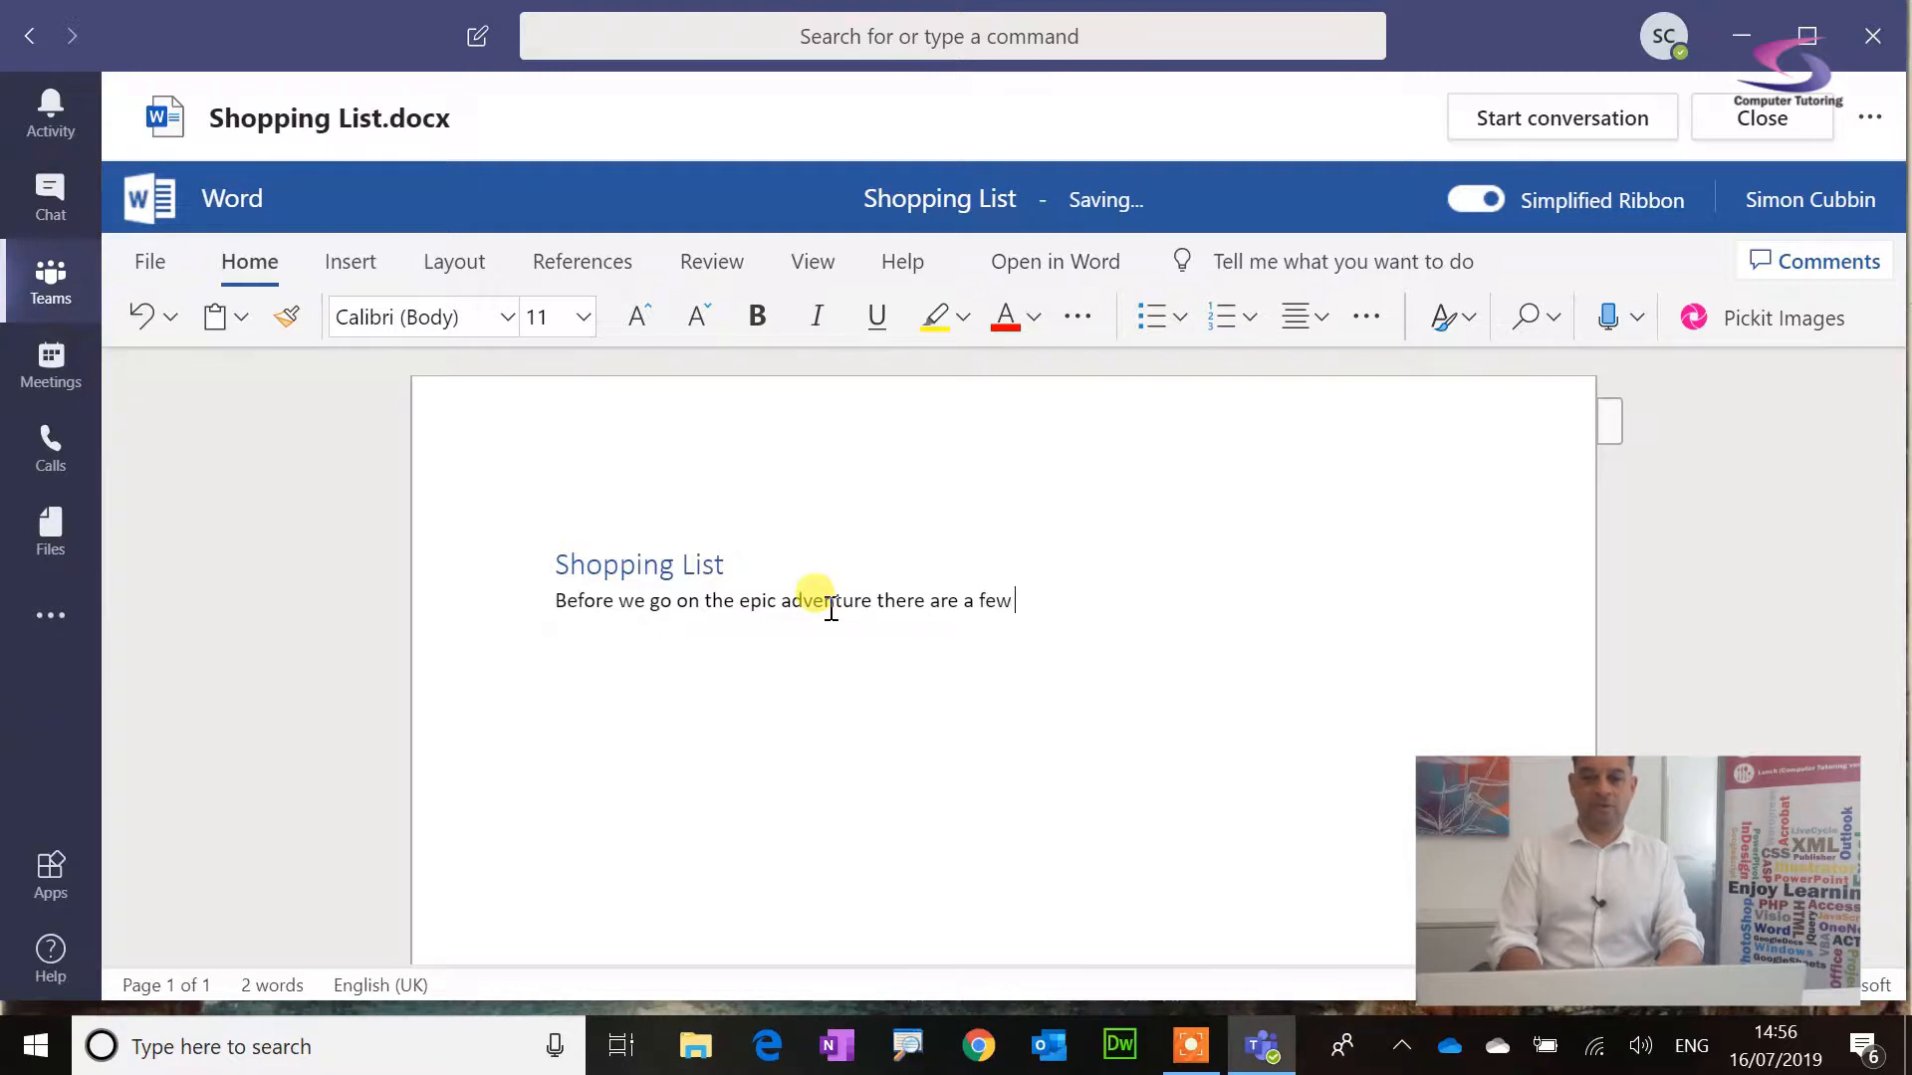
text(items that we m)
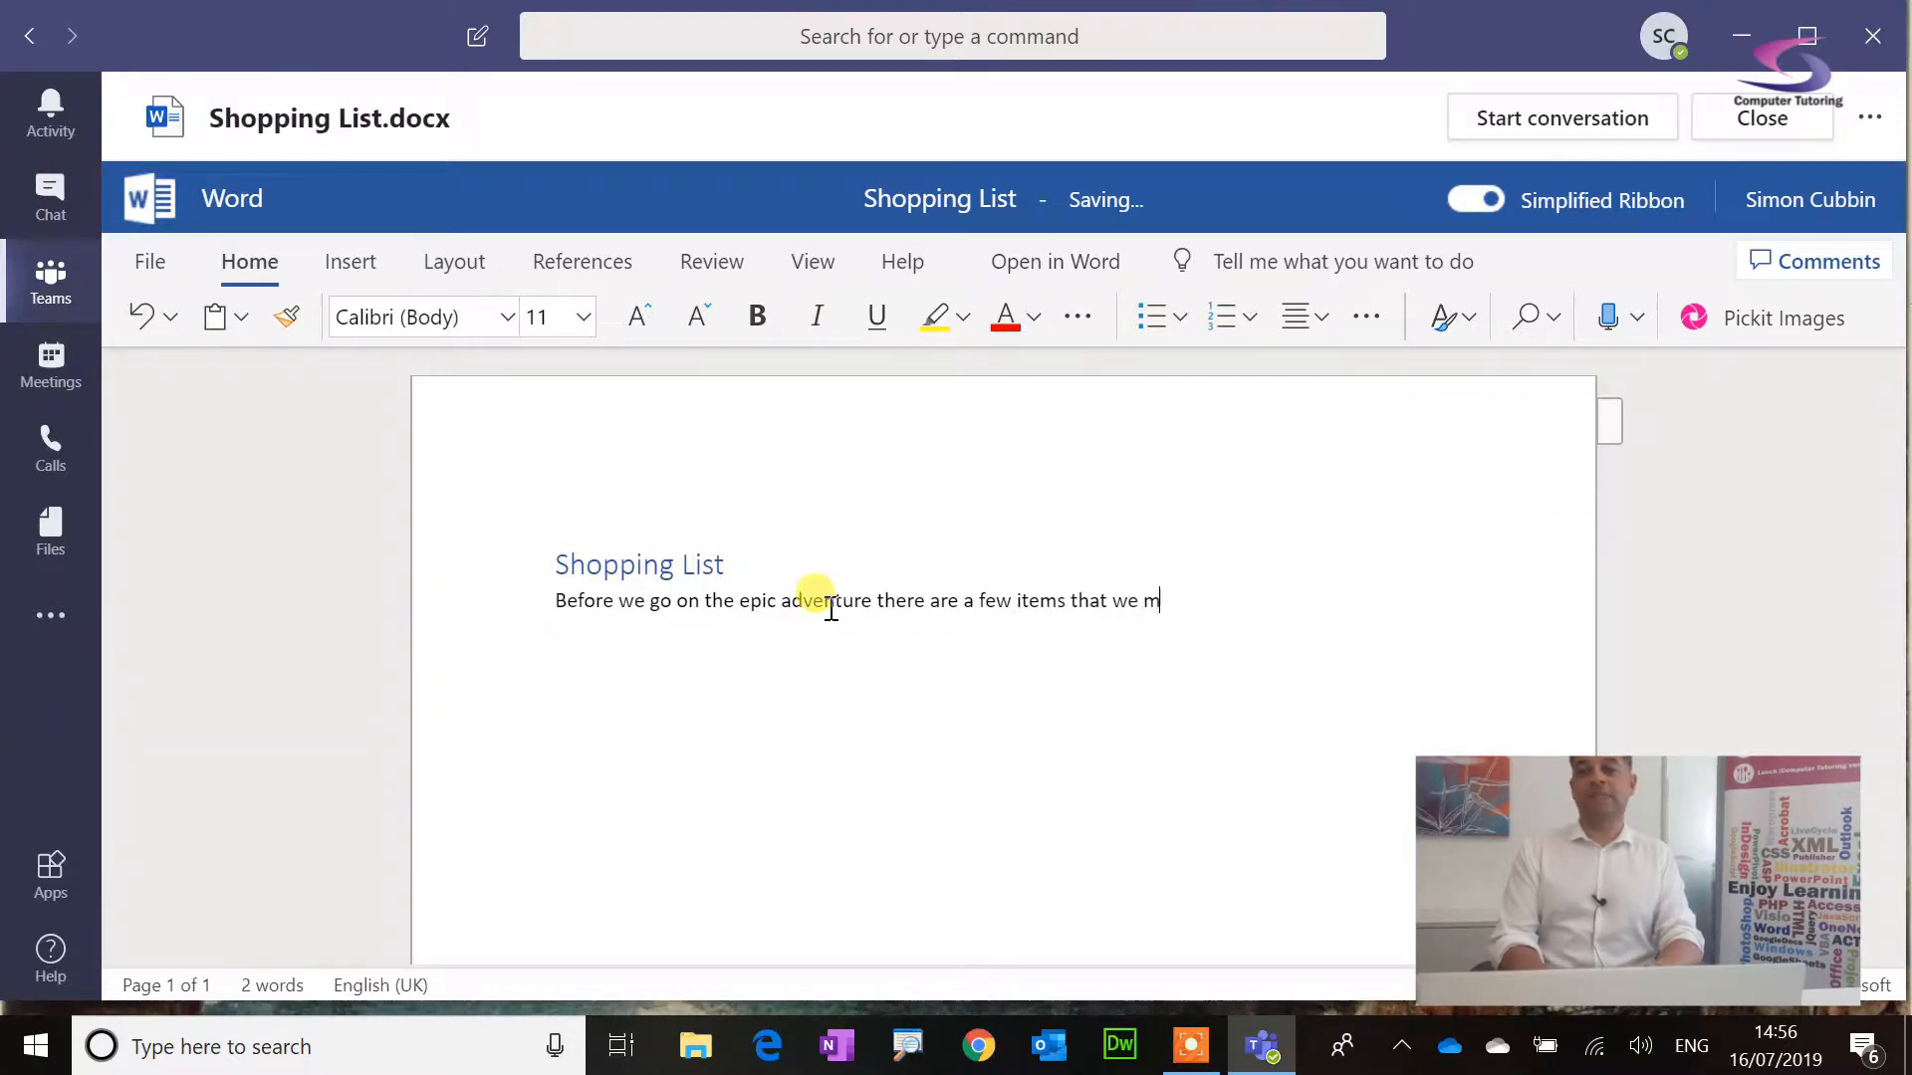
text(ust bring)
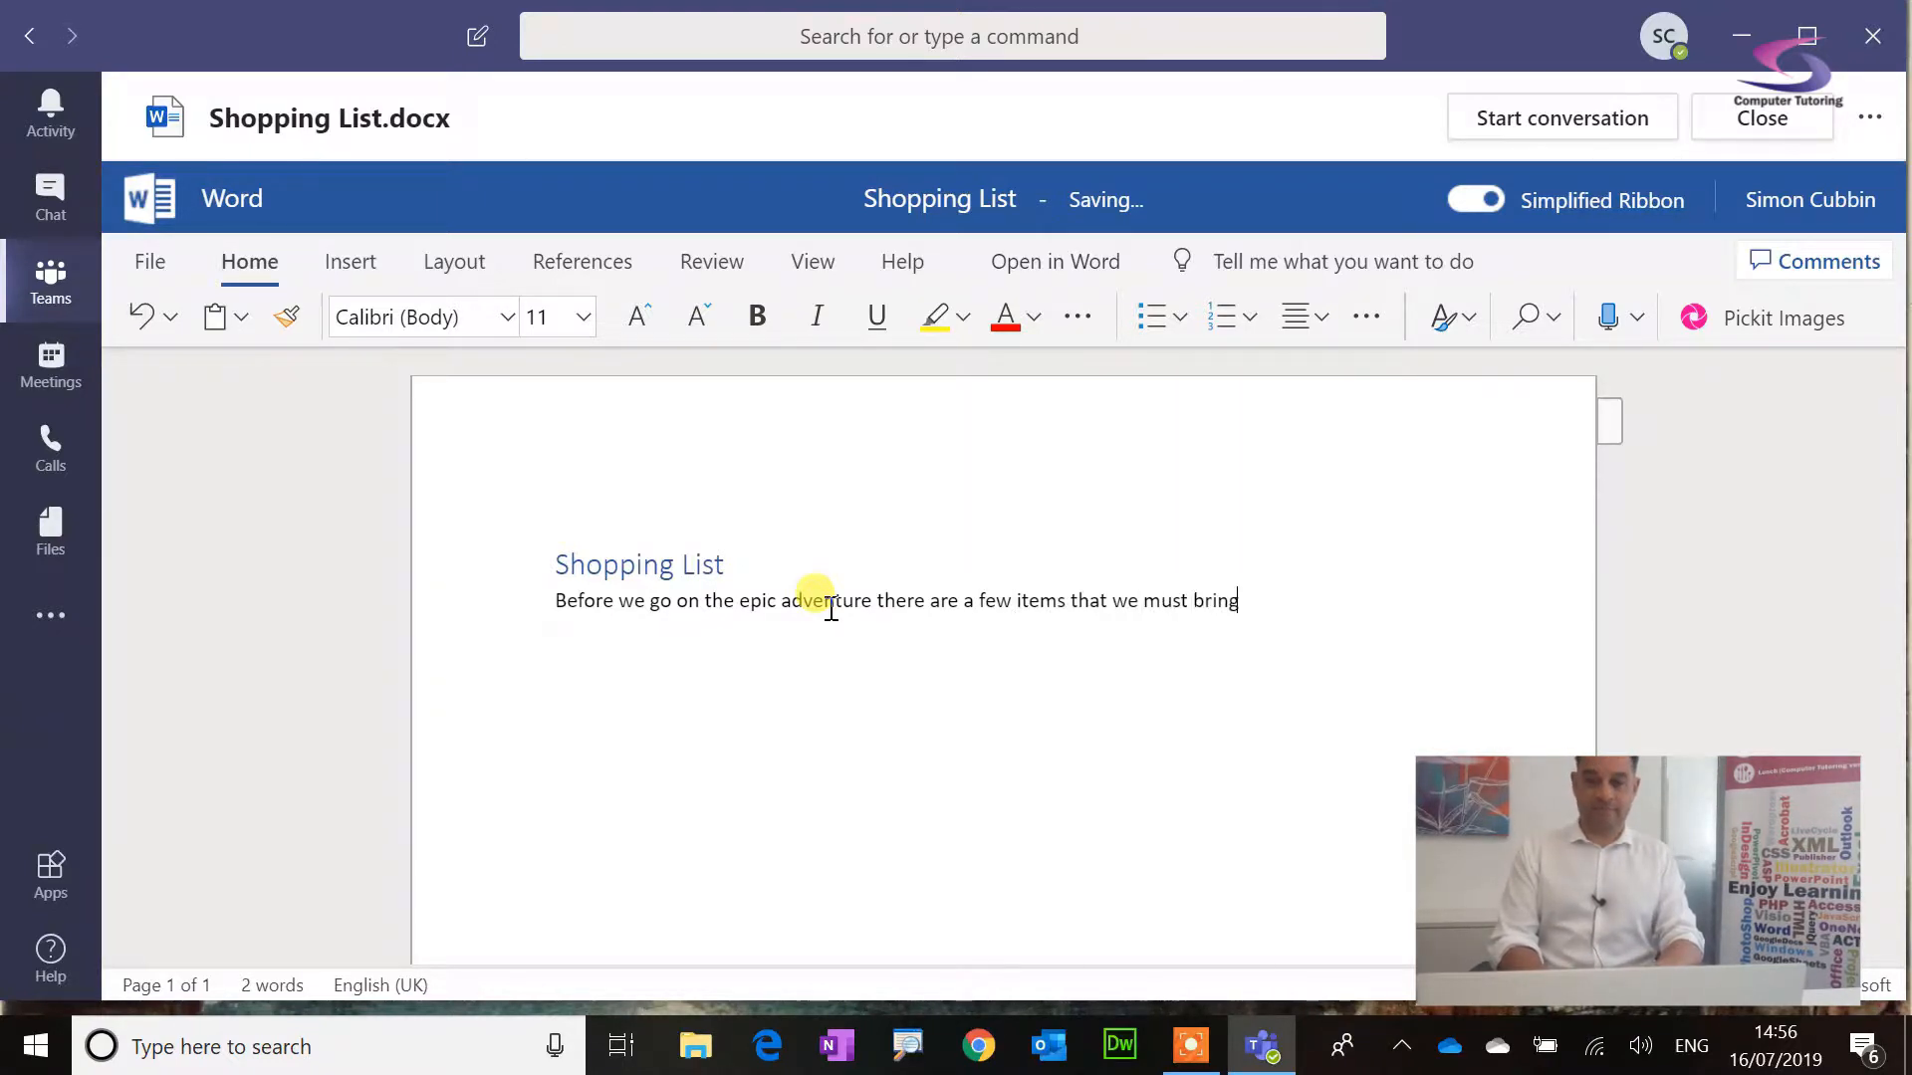
text(pleae feel f)
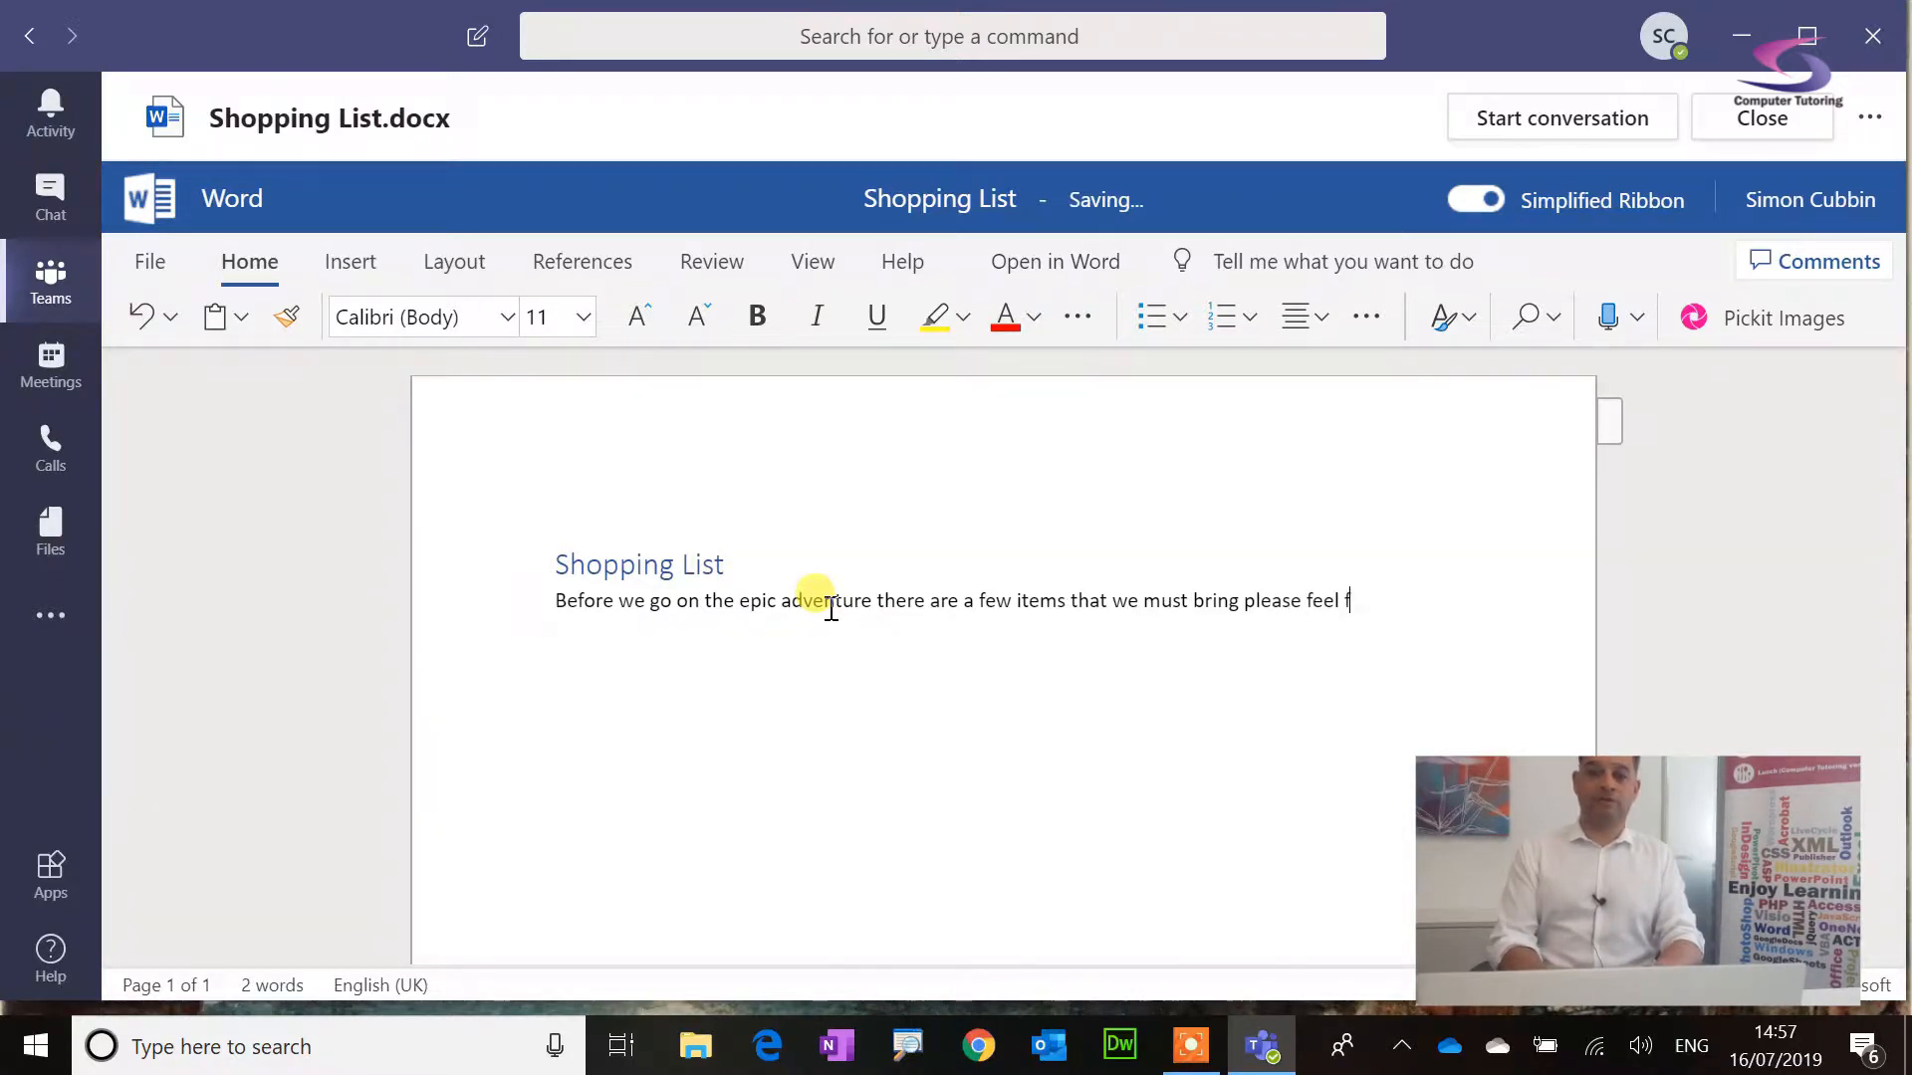
text(ree to add them.)
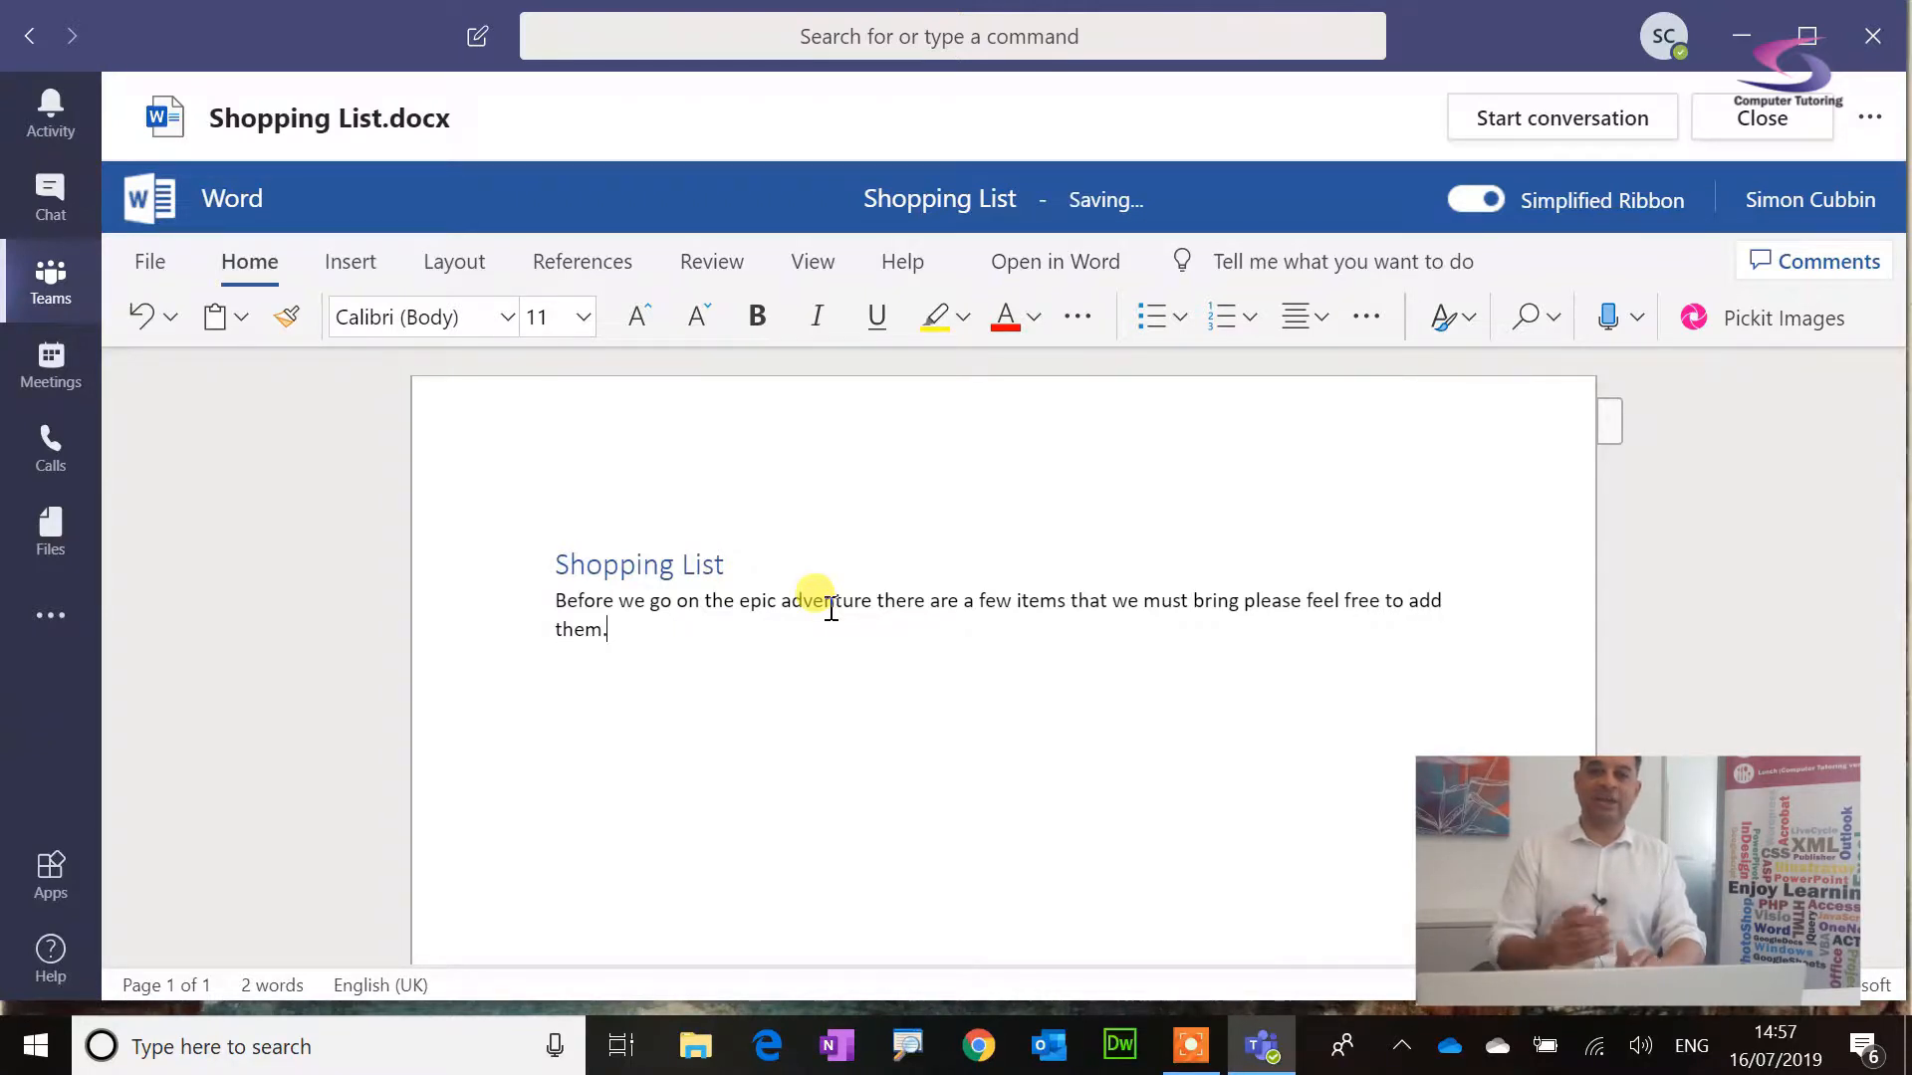
key(Enter)
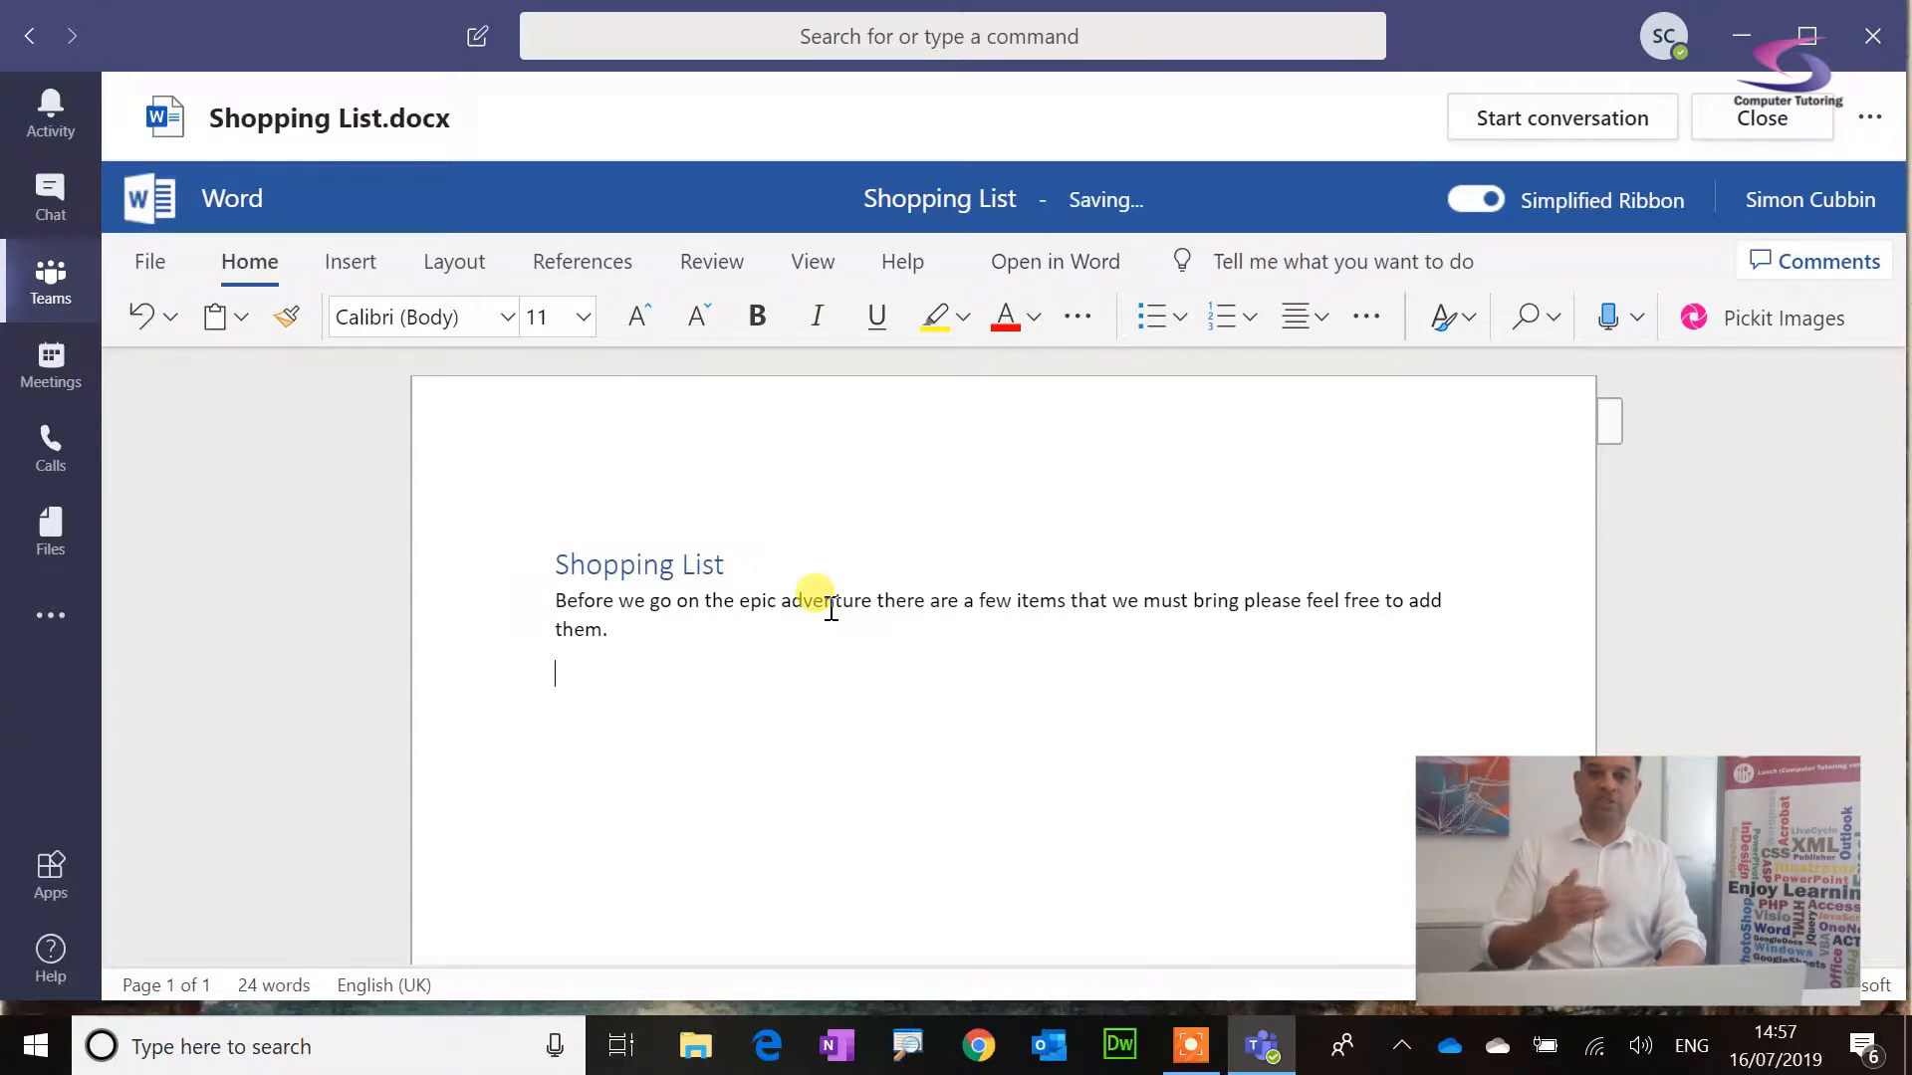
Step: Add a numbered list with Sandals and Sunglasses, leaving an empty third item ready
click(1219, 316)
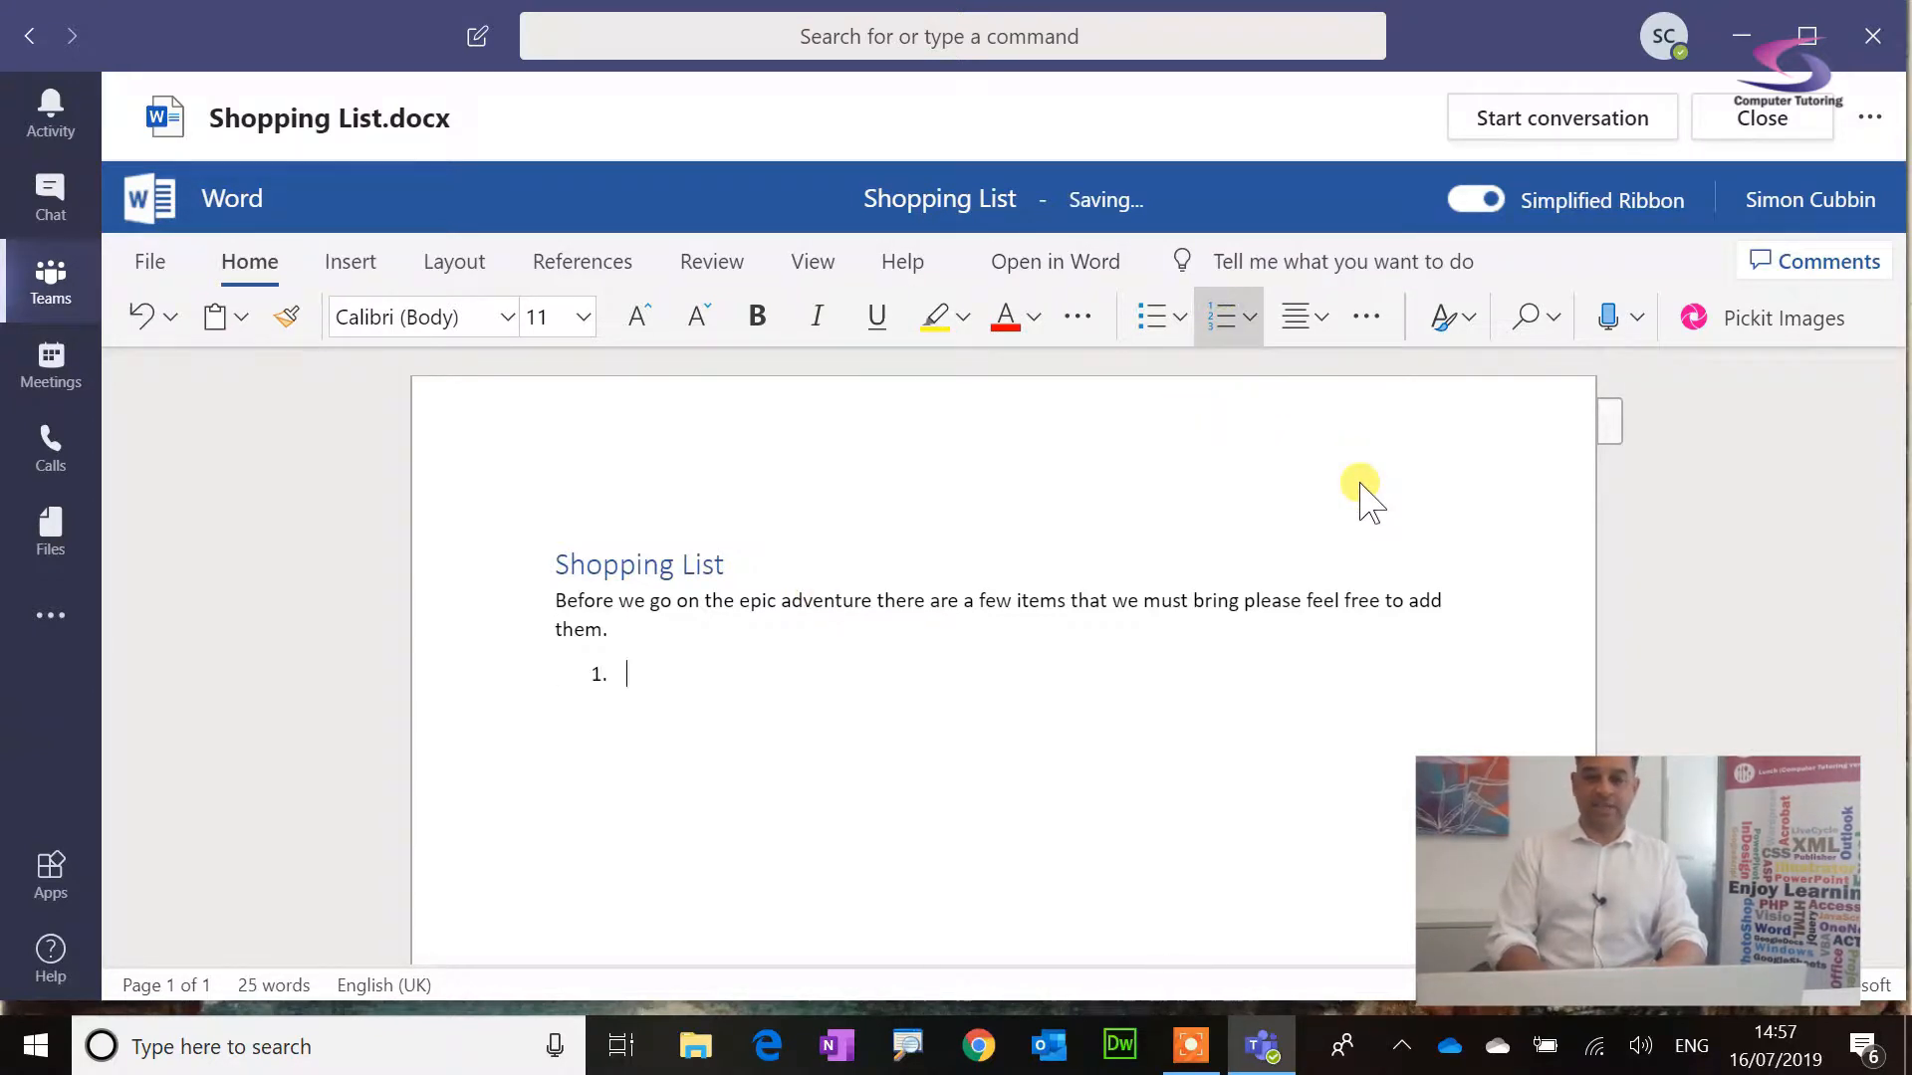
text(Sandals)
text(Sungla)
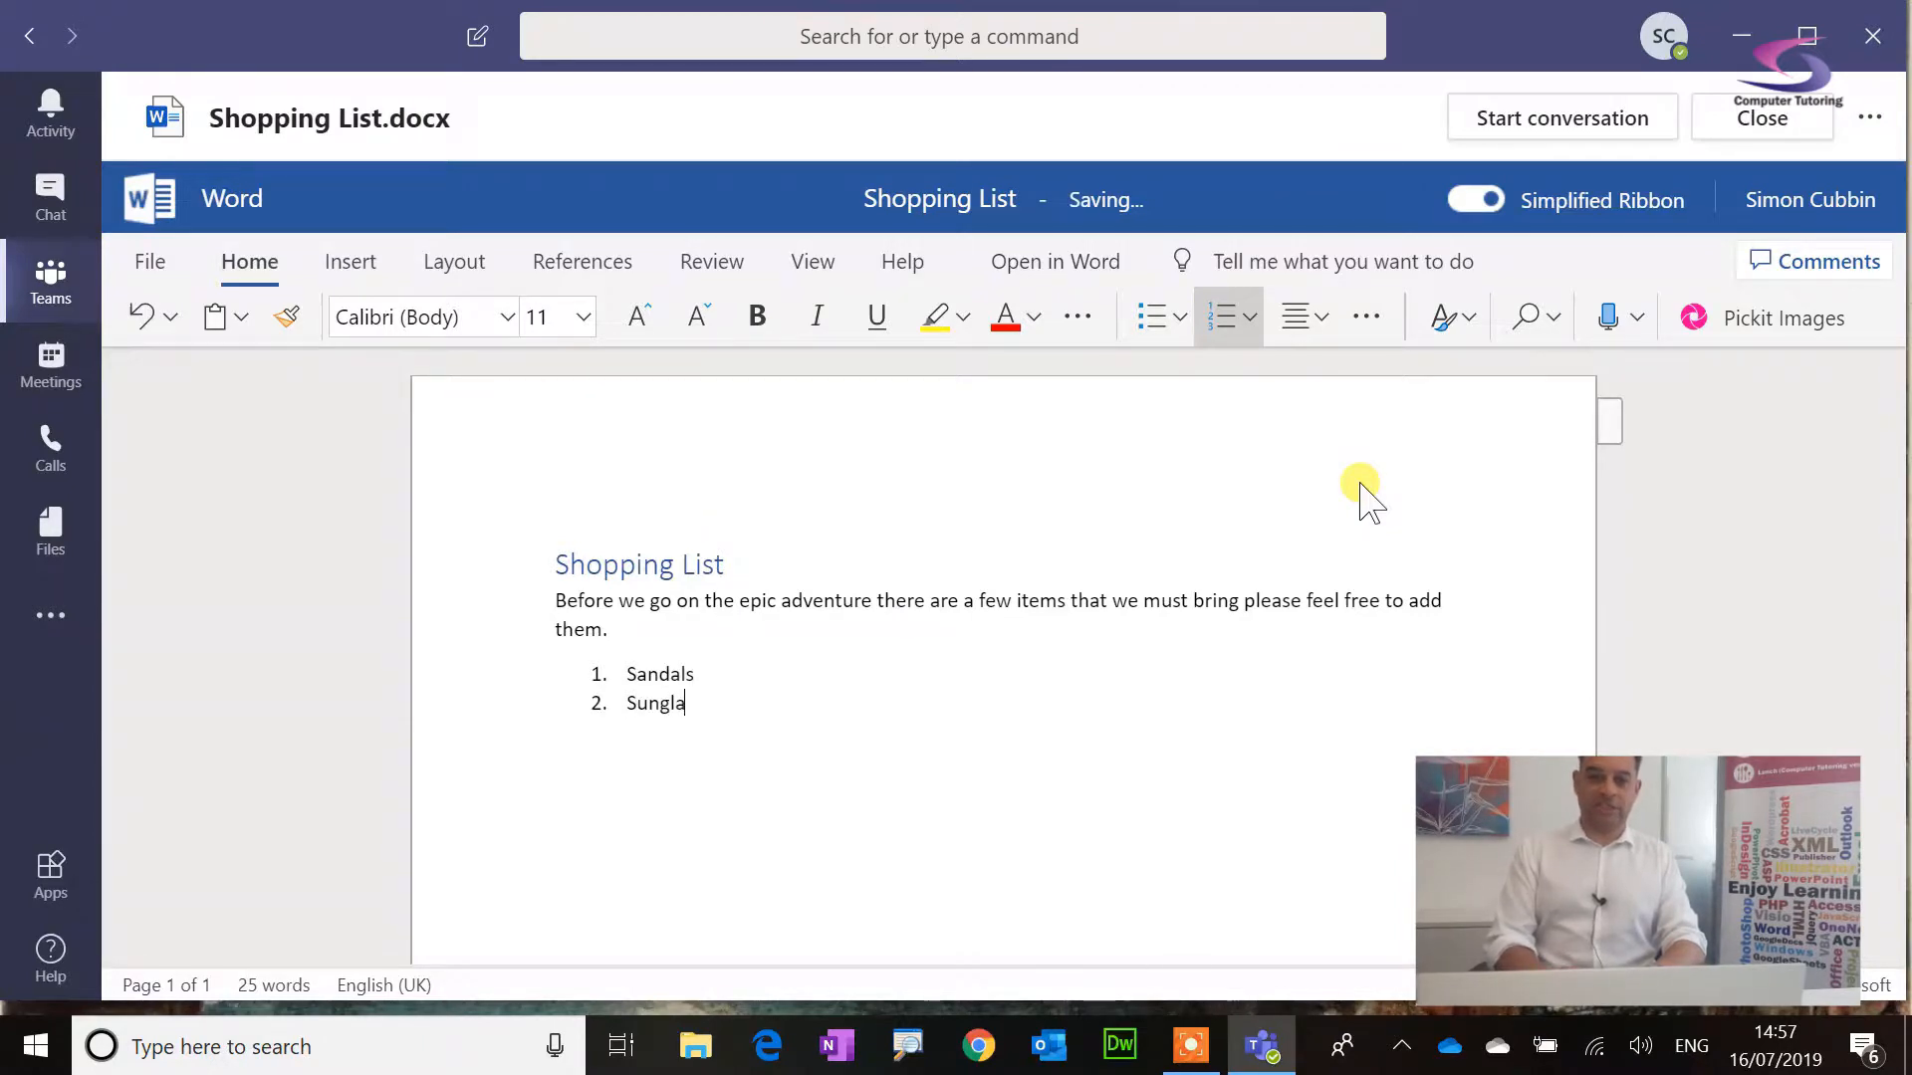
key(enter)
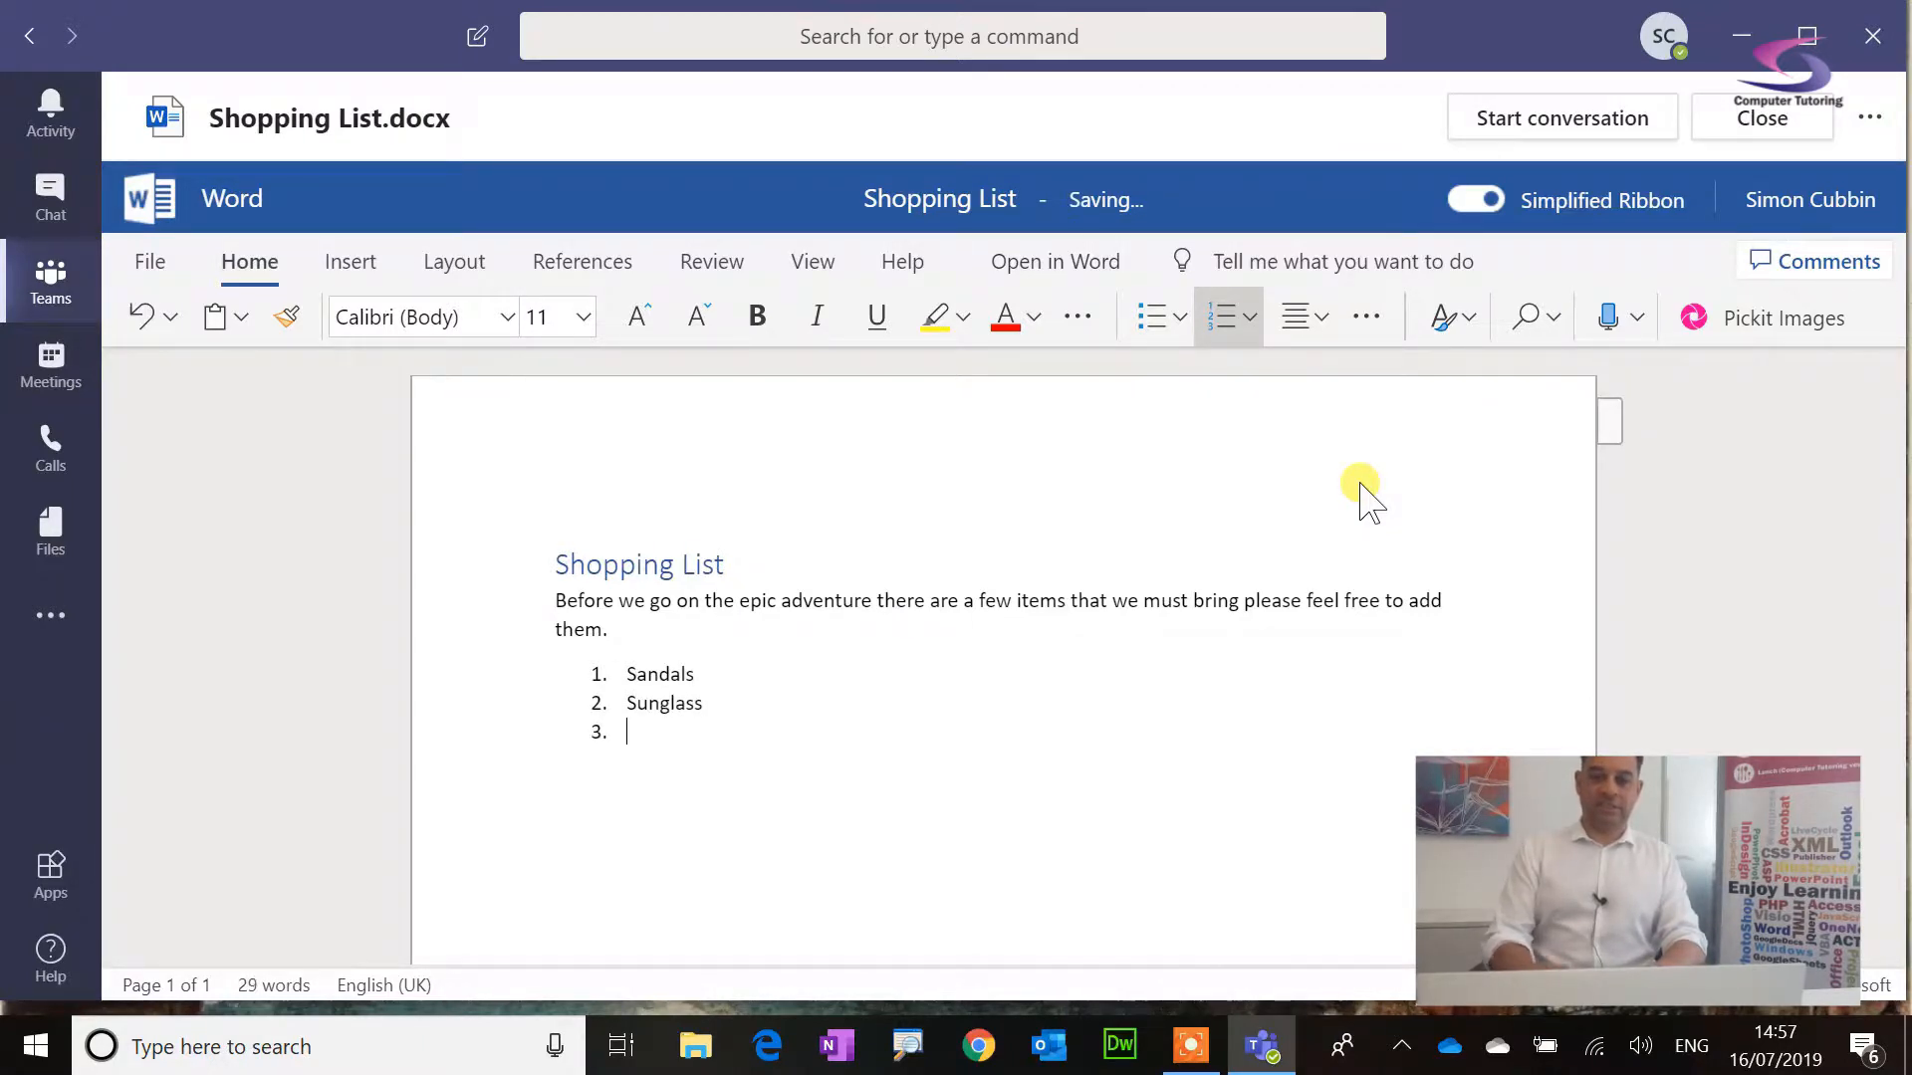
text(es)
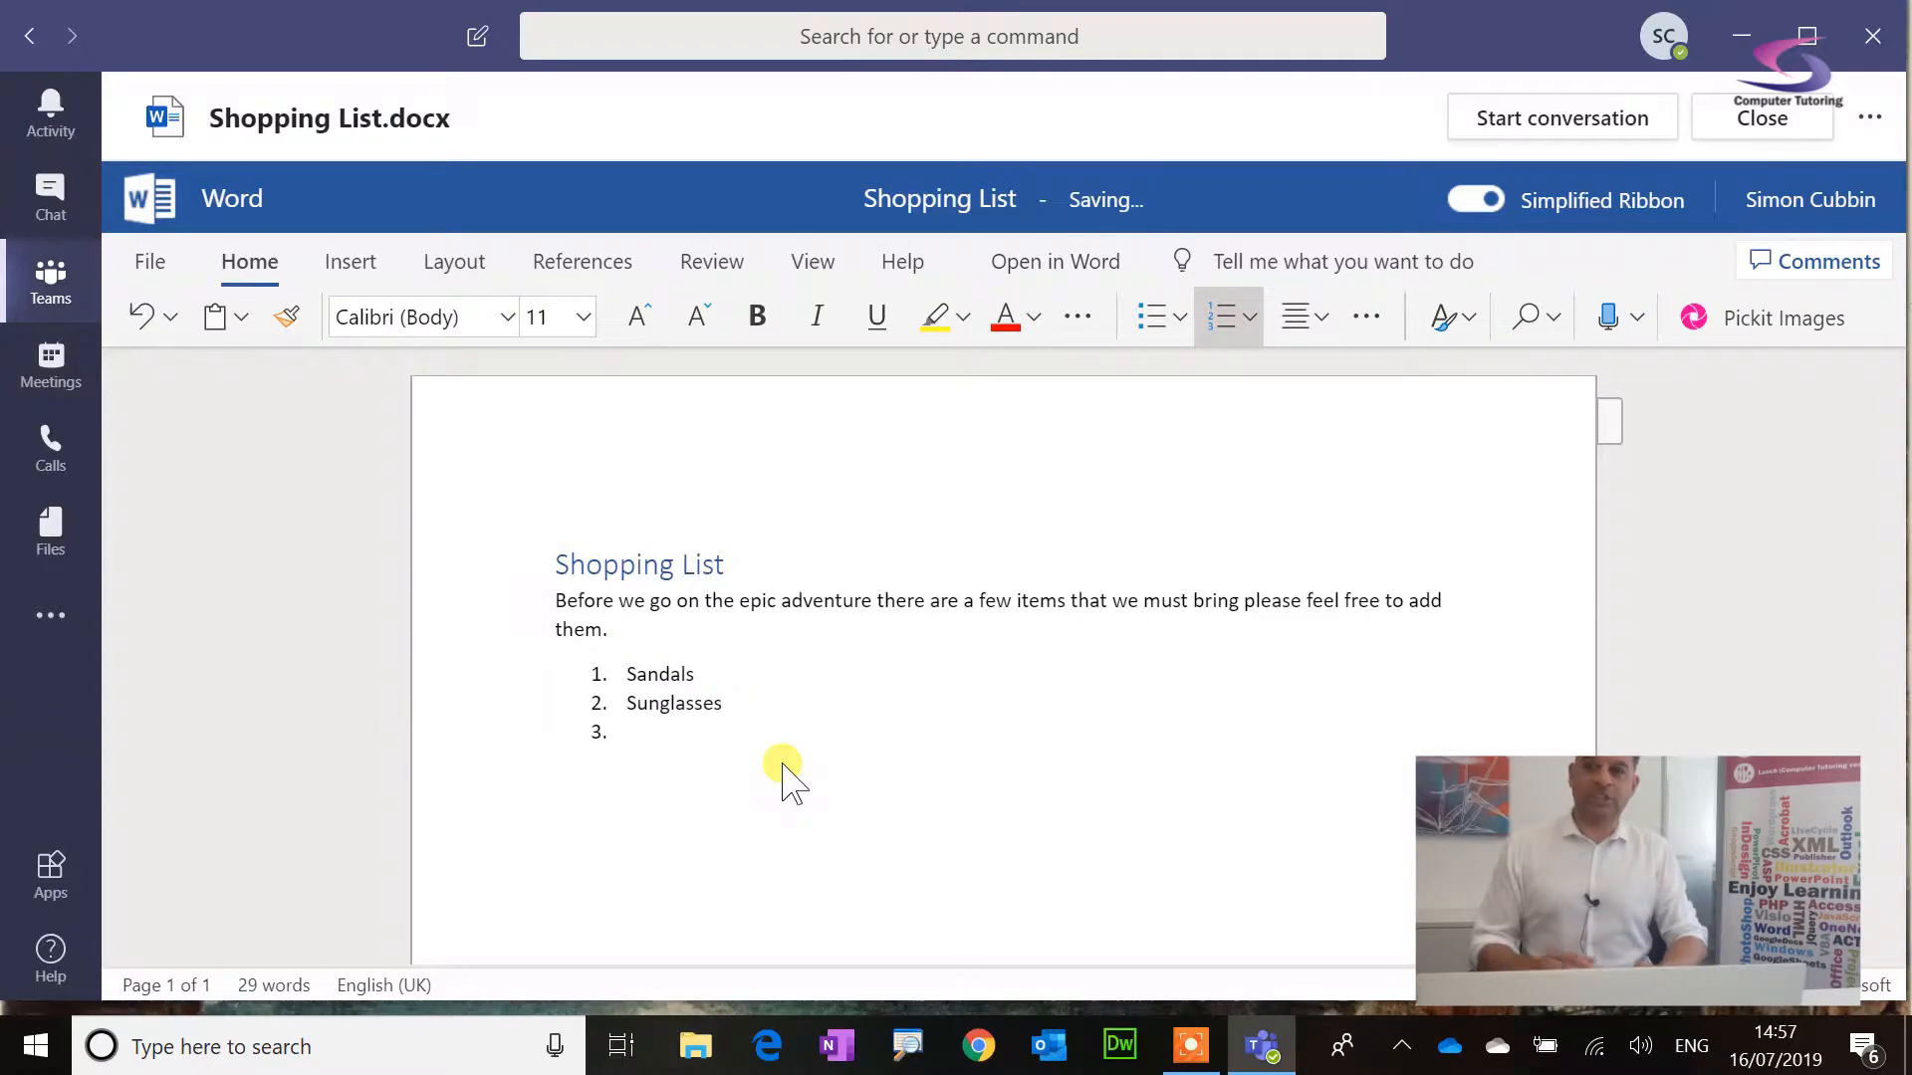
mouse_move(836, 198)
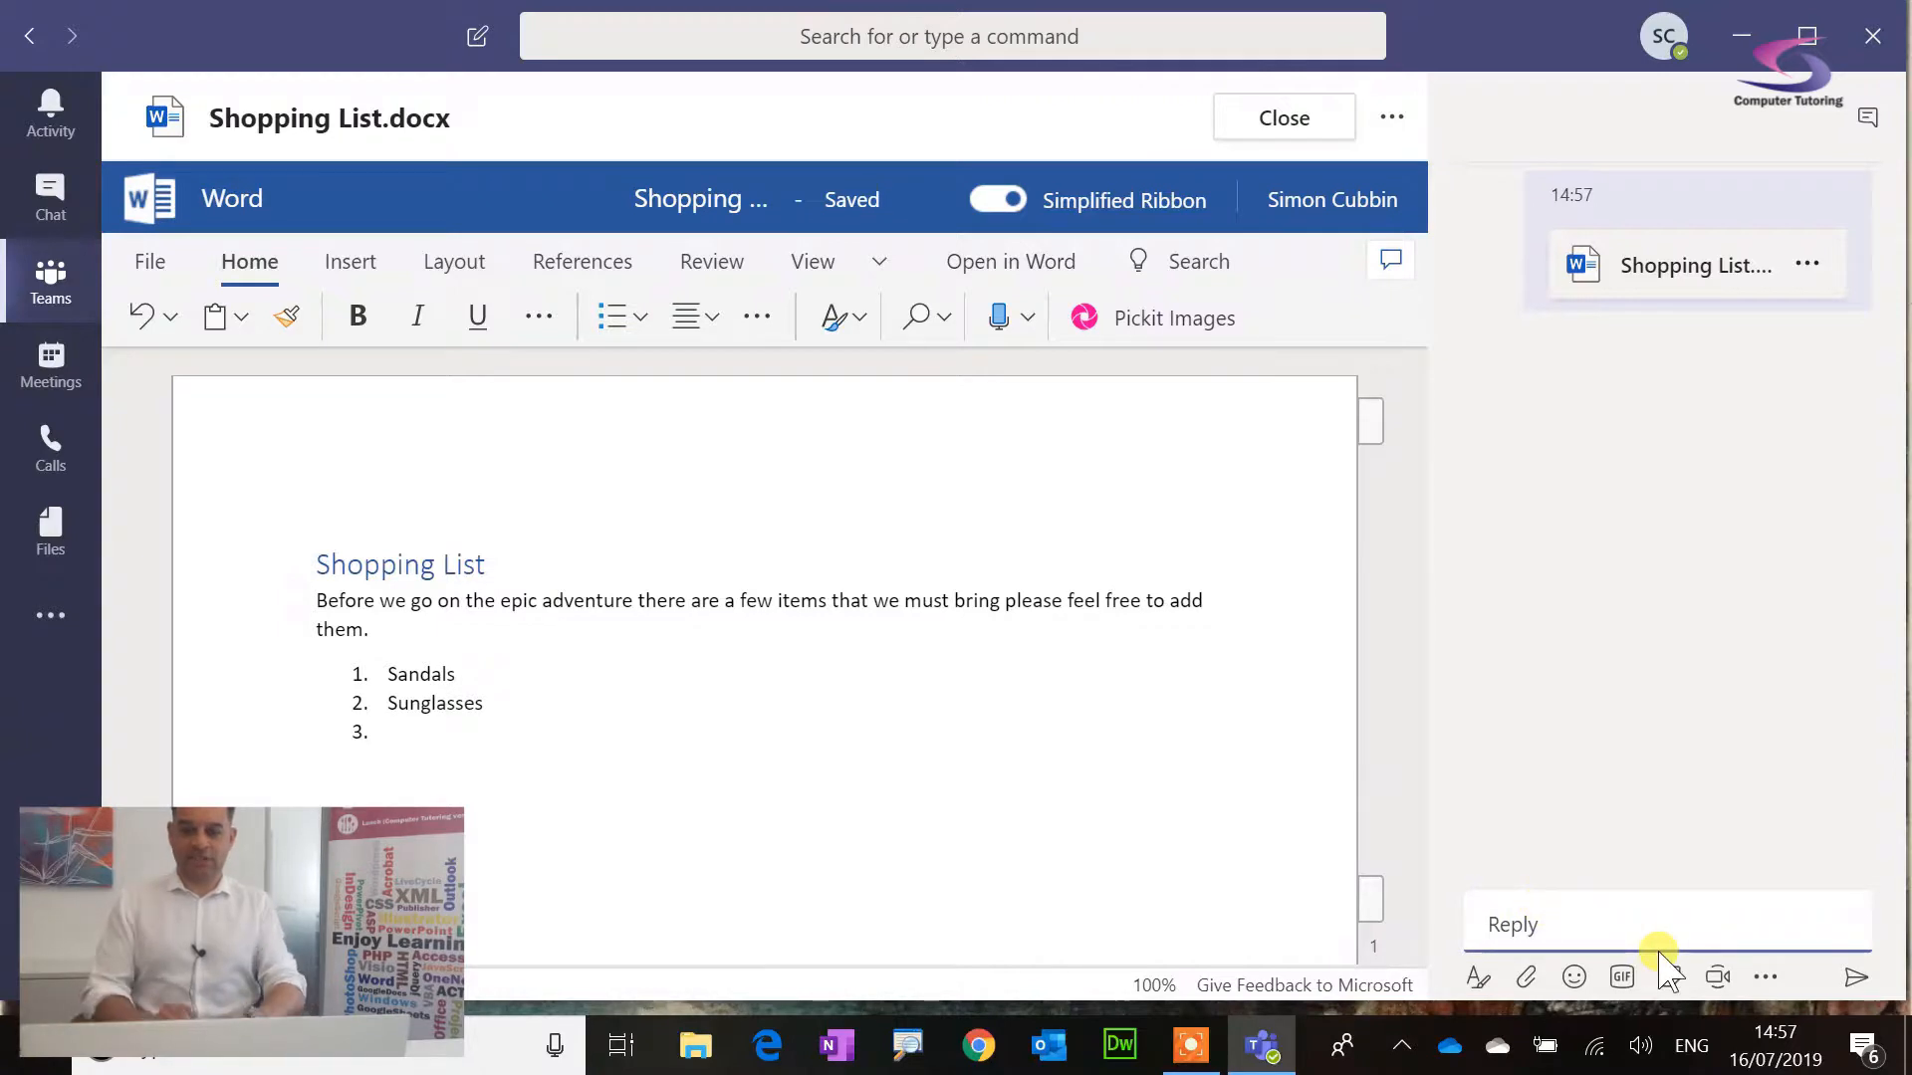
Step: Send two replies asking about editing the list and noting it's a Word file, then choose Meet now
text(Hi are you able to edit the)
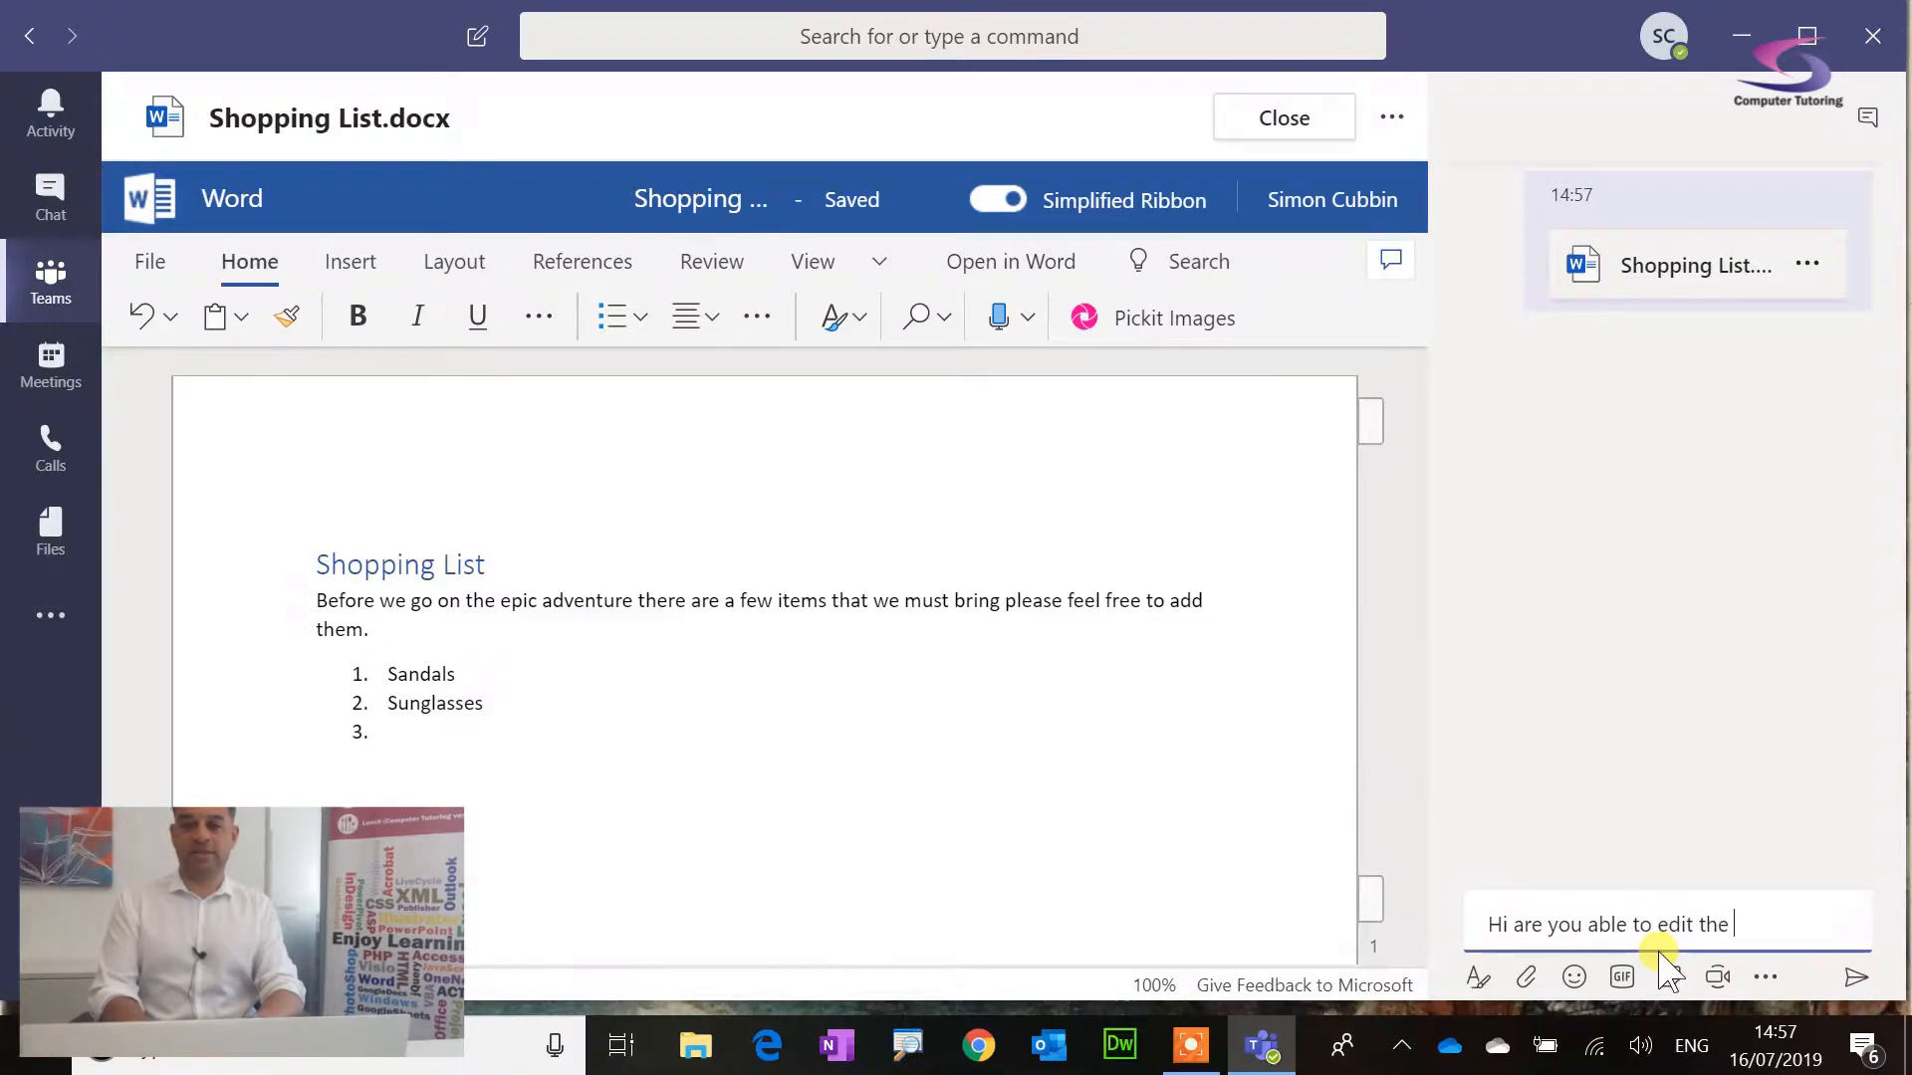
text(list?)
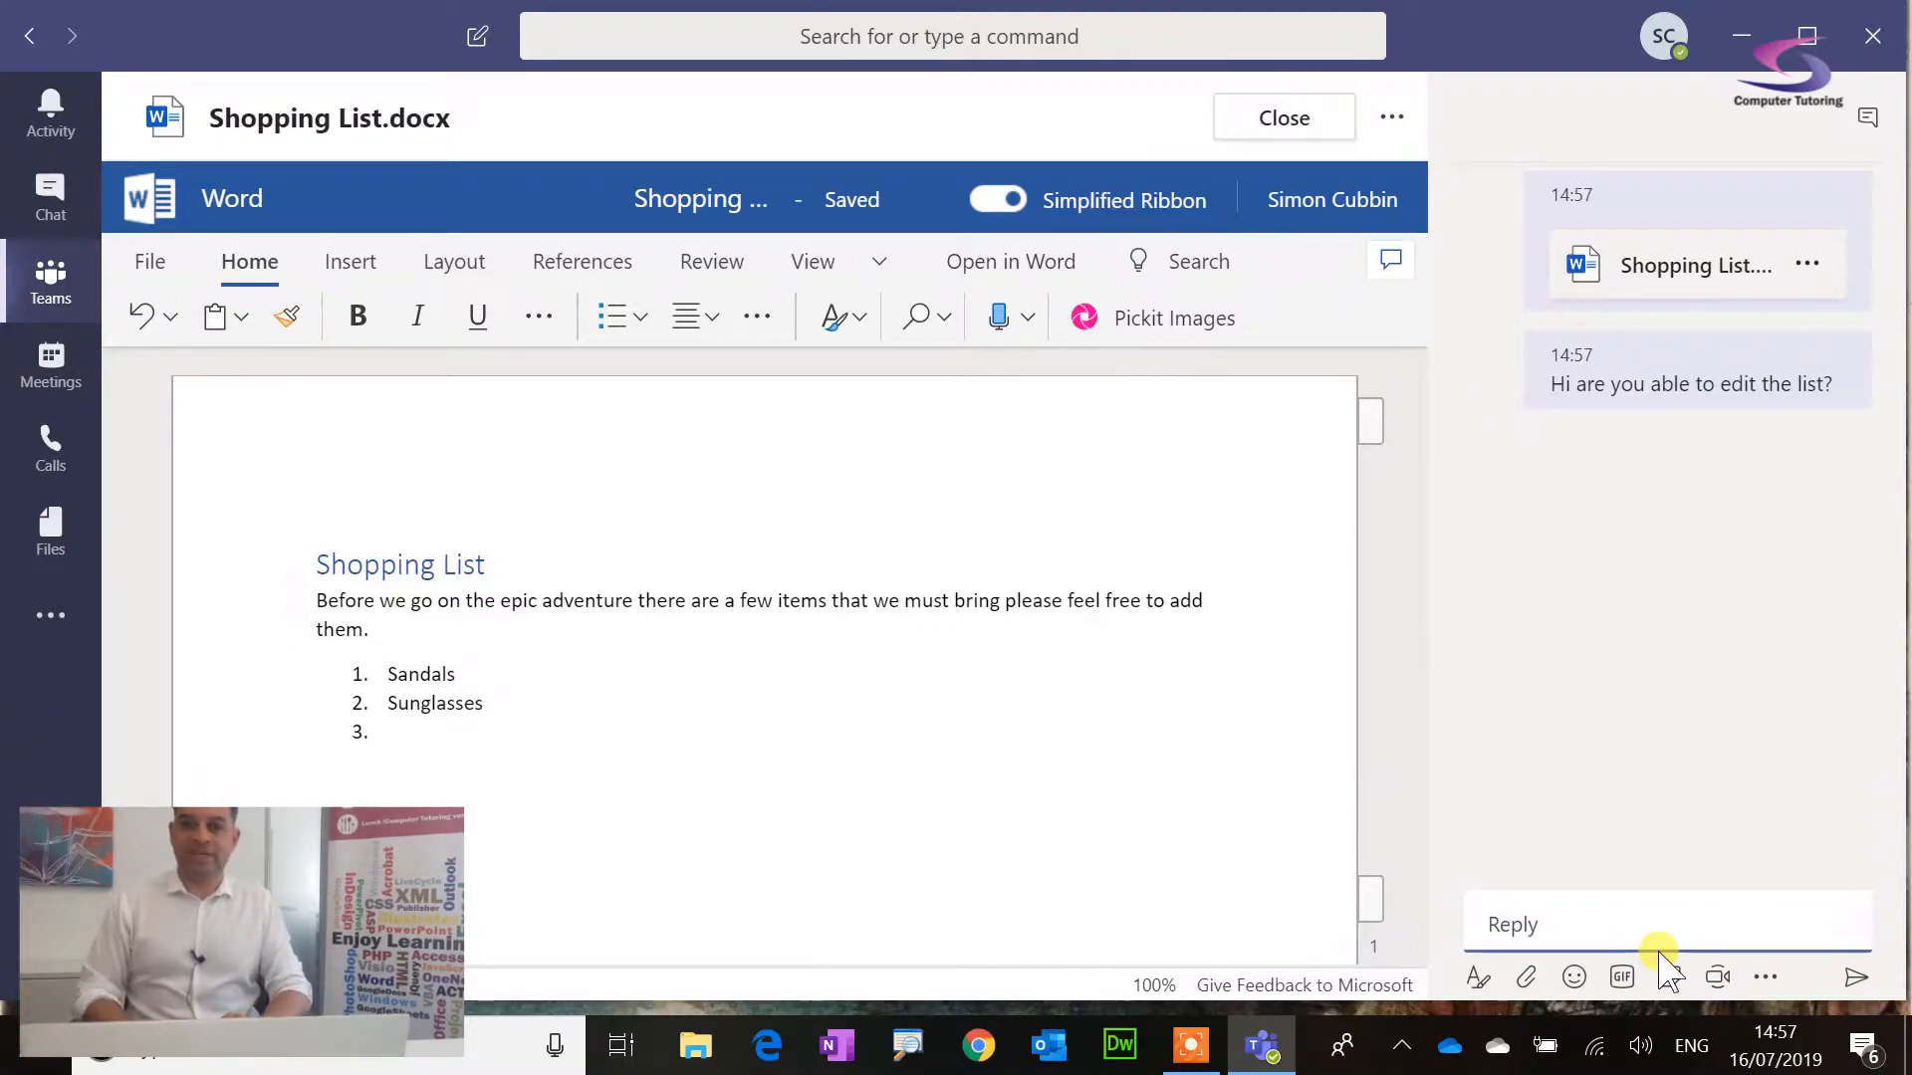
text(The)
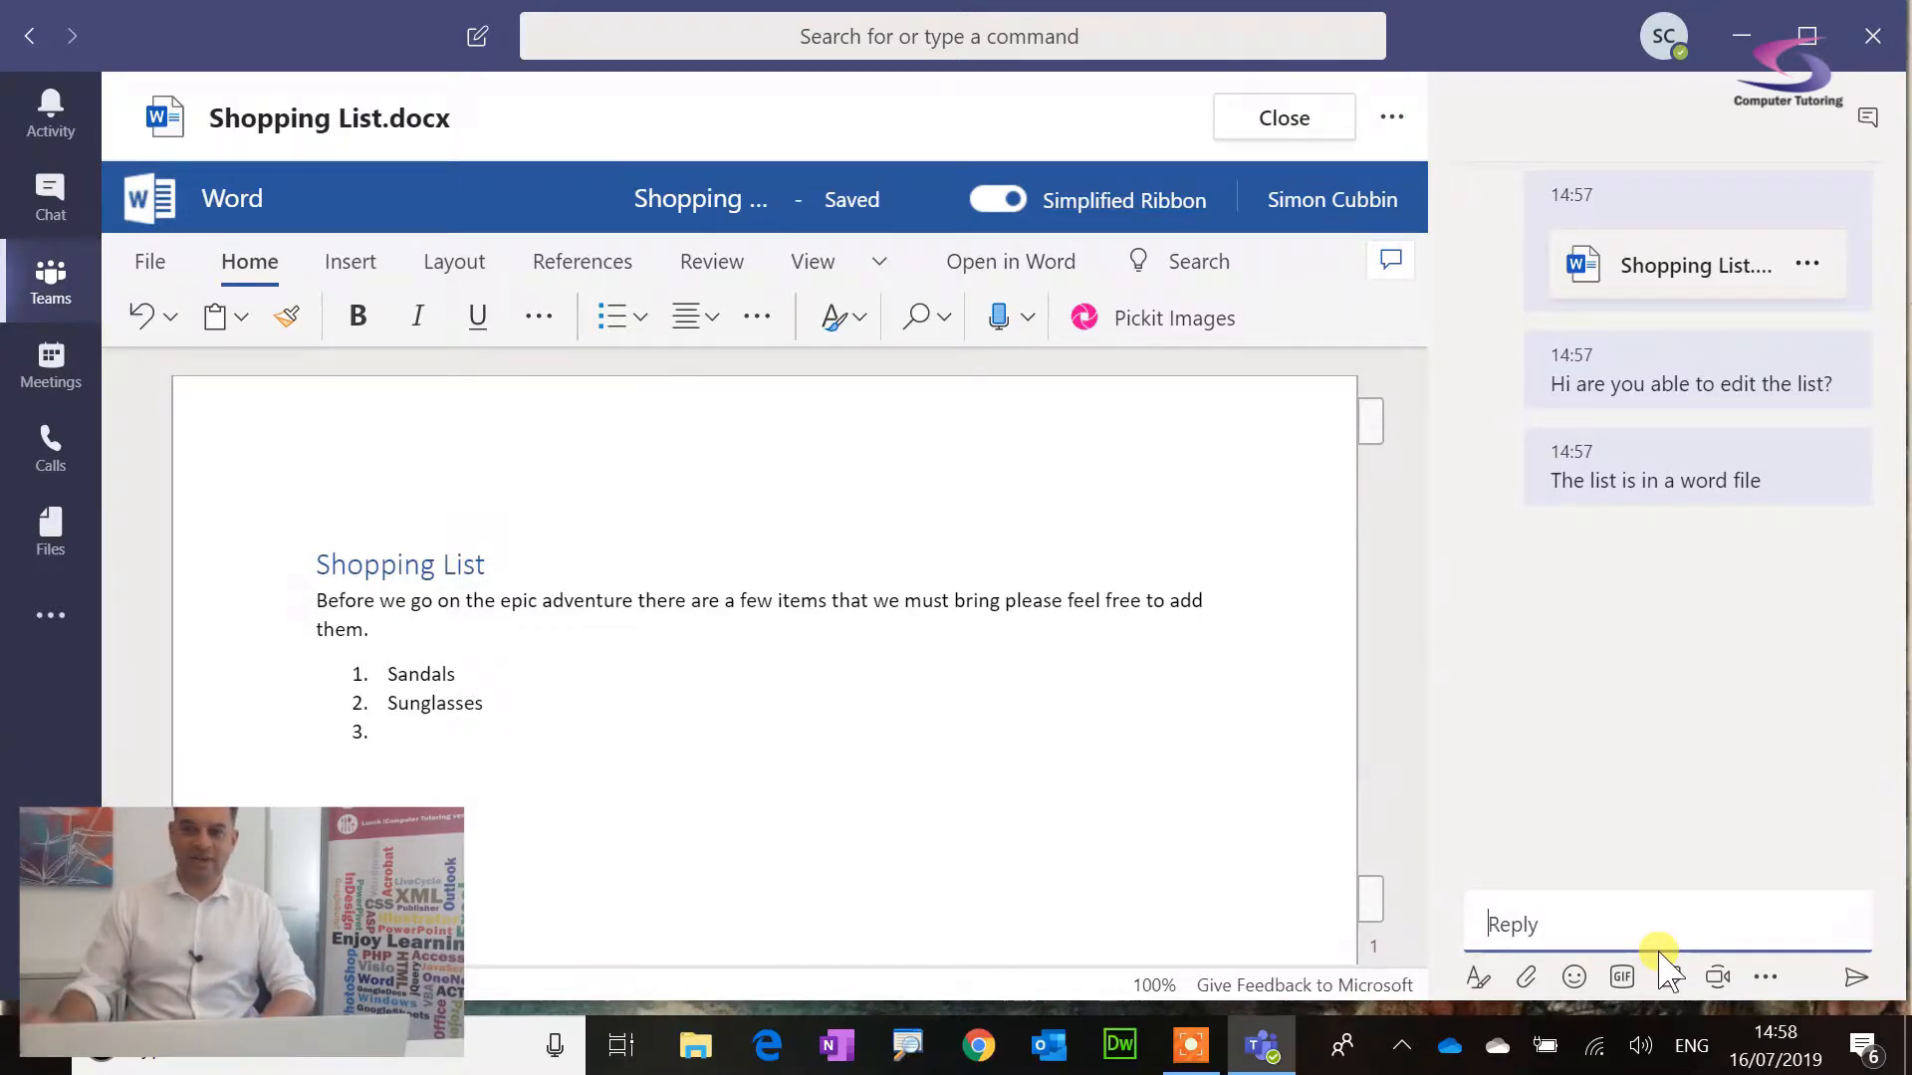
click(1716, 976)
text(Test out the)
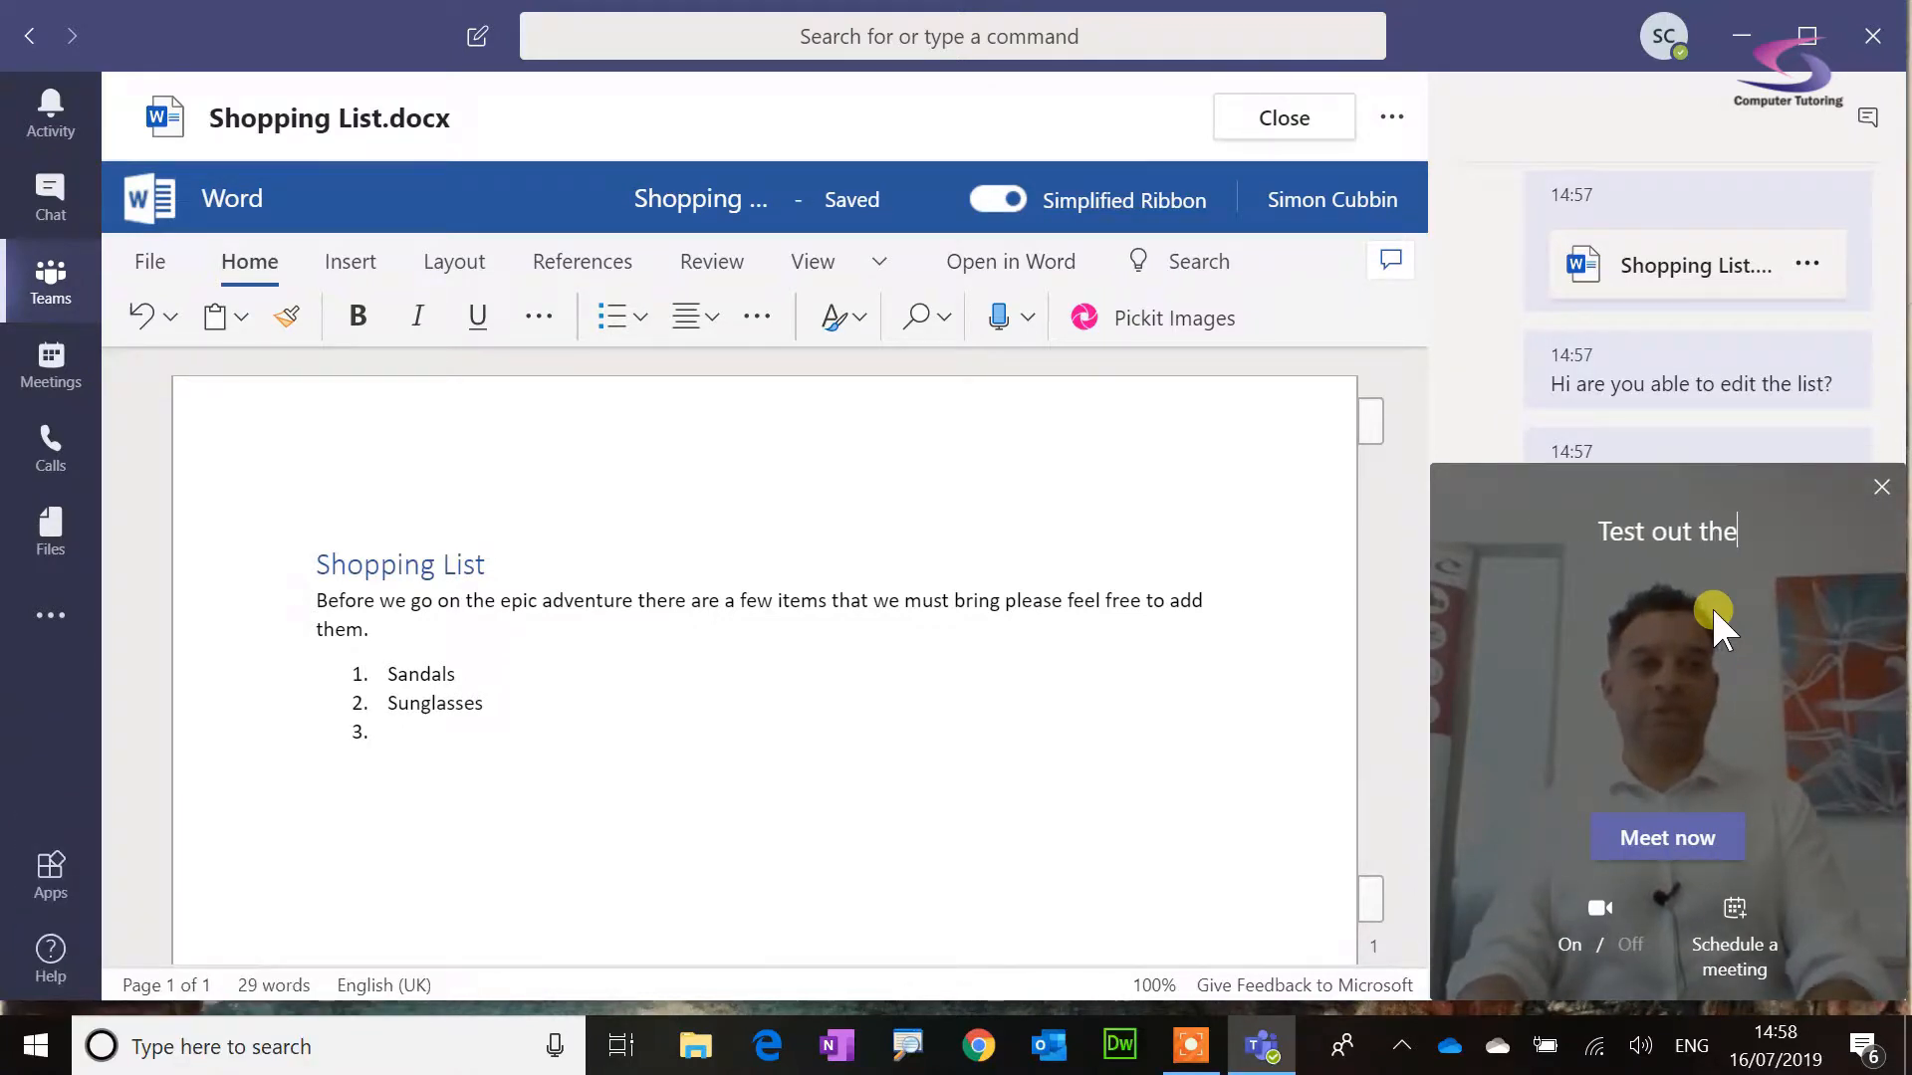
Step: Start a meeting titled 'Test out the shopping list' and close the participant list
text(shopping list)
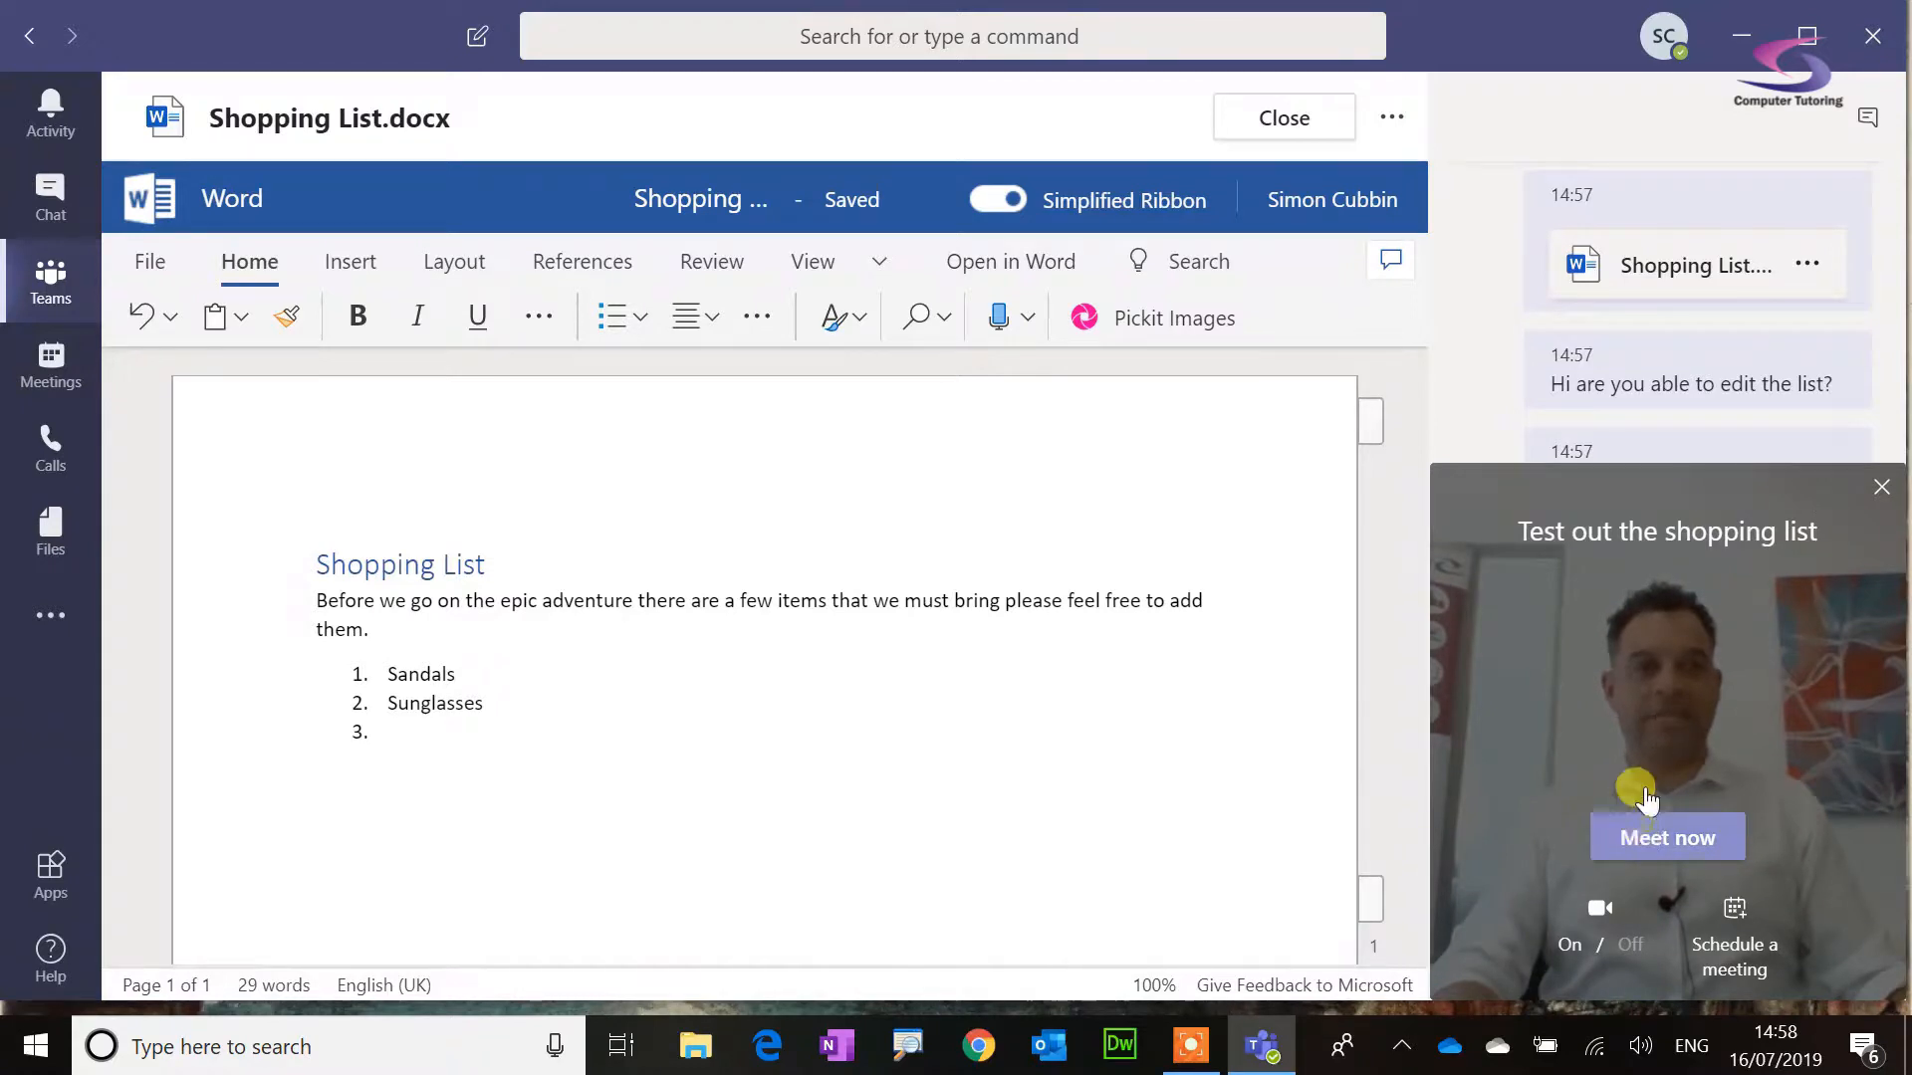
click(1669, 836)
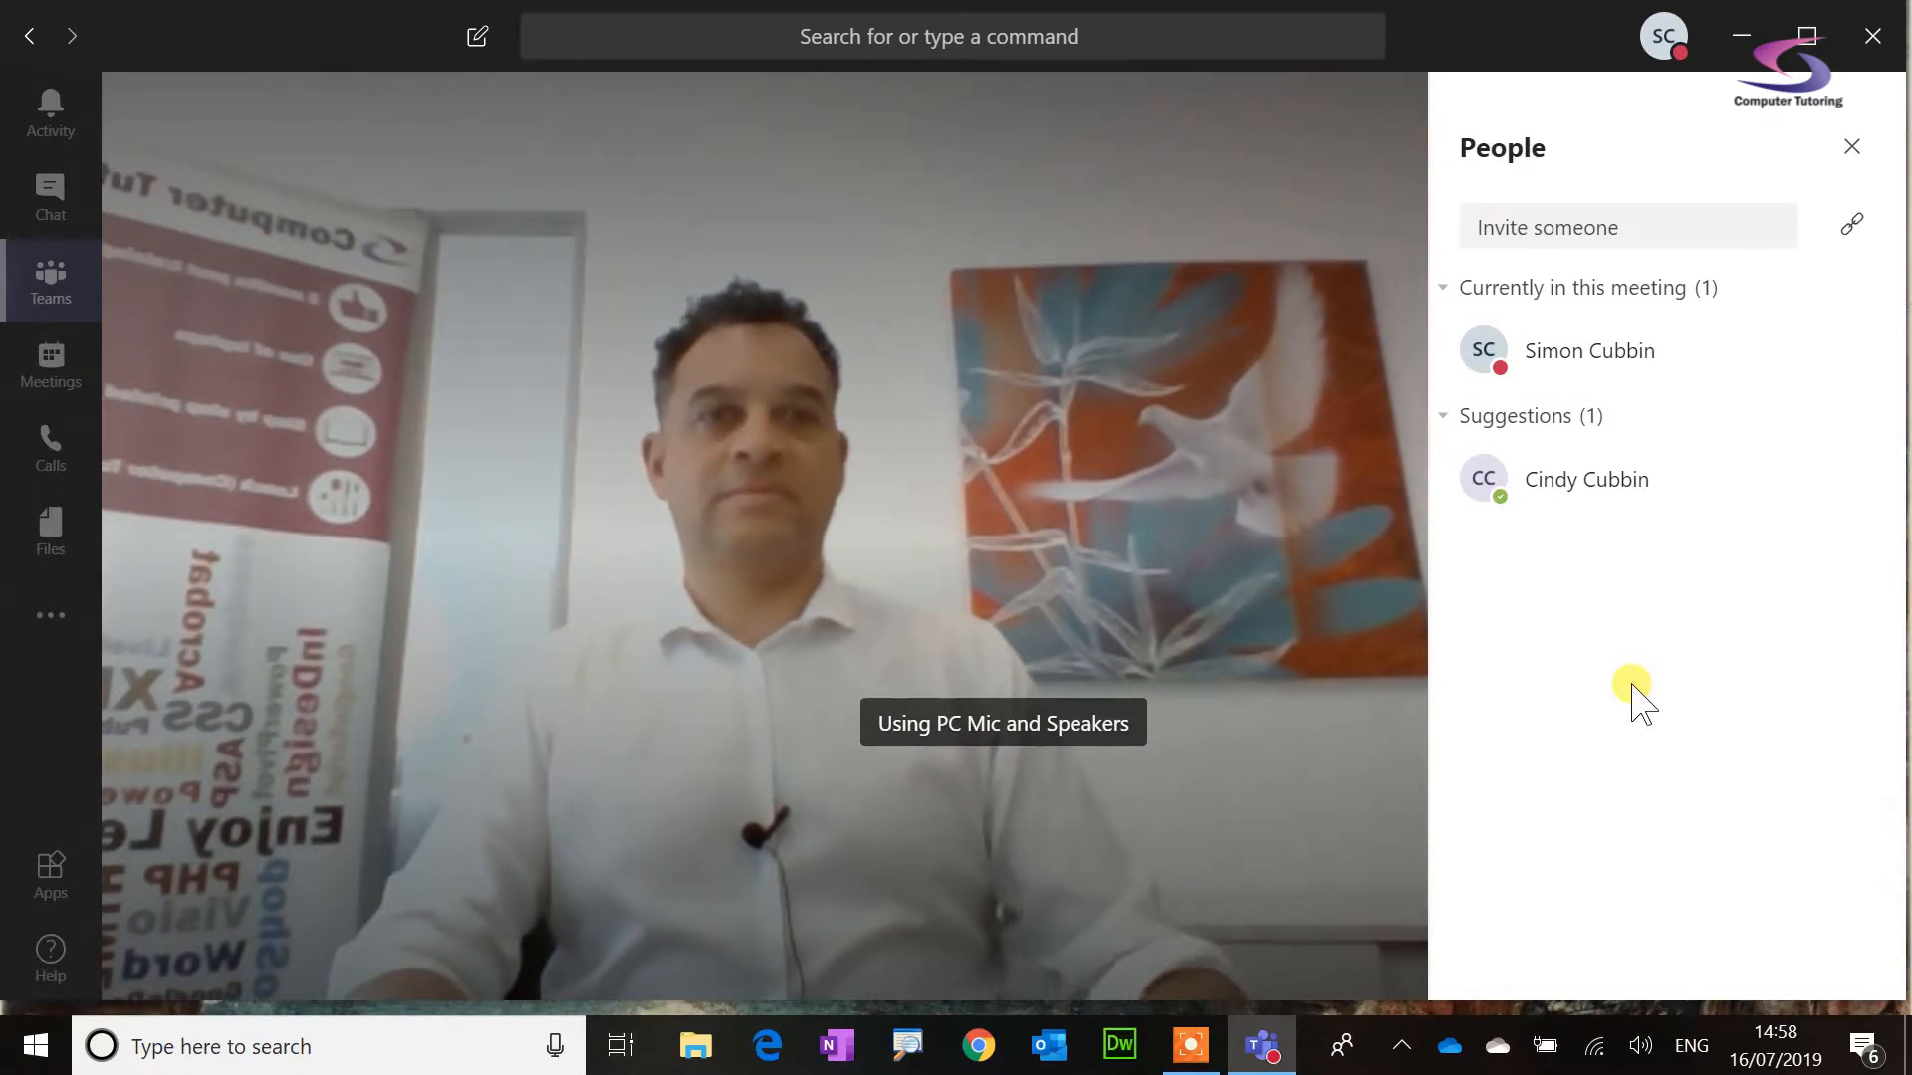
mouse_move(1025, 454)
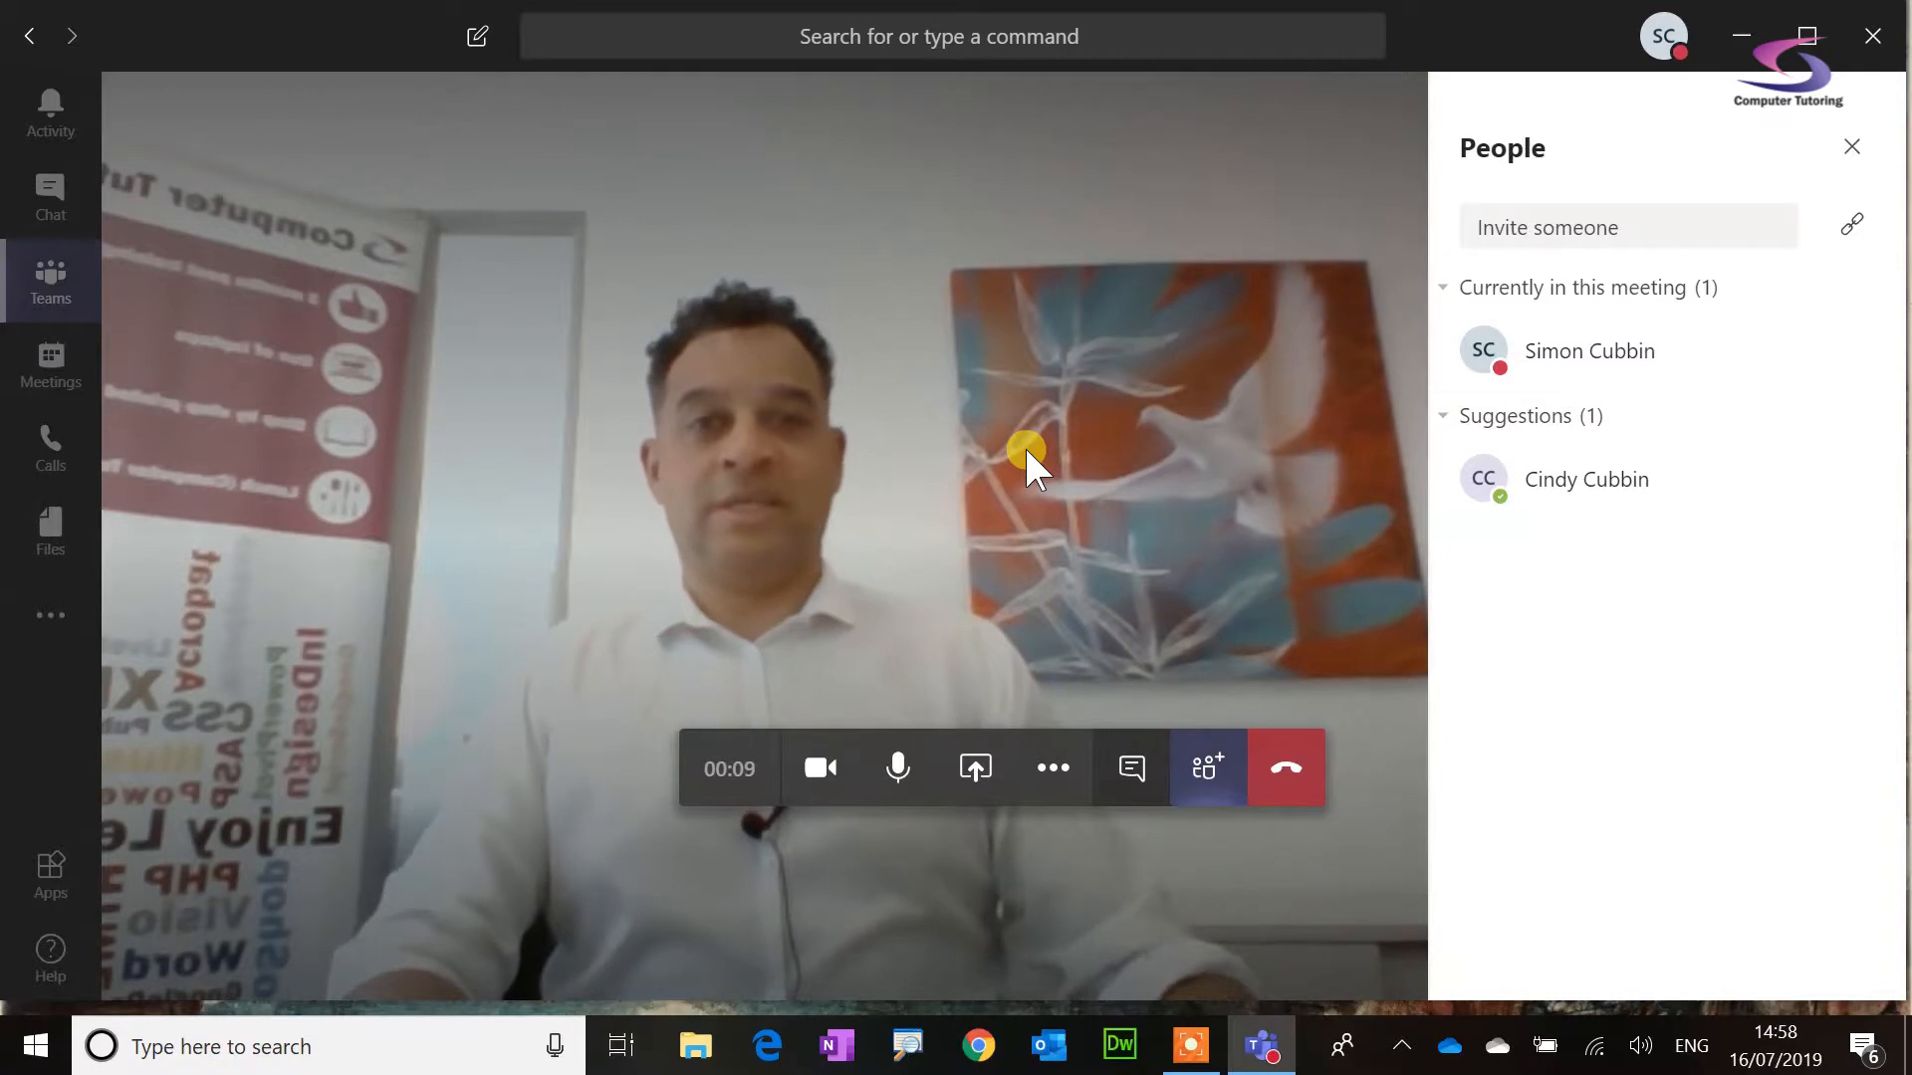
mouse_move(944, 615)
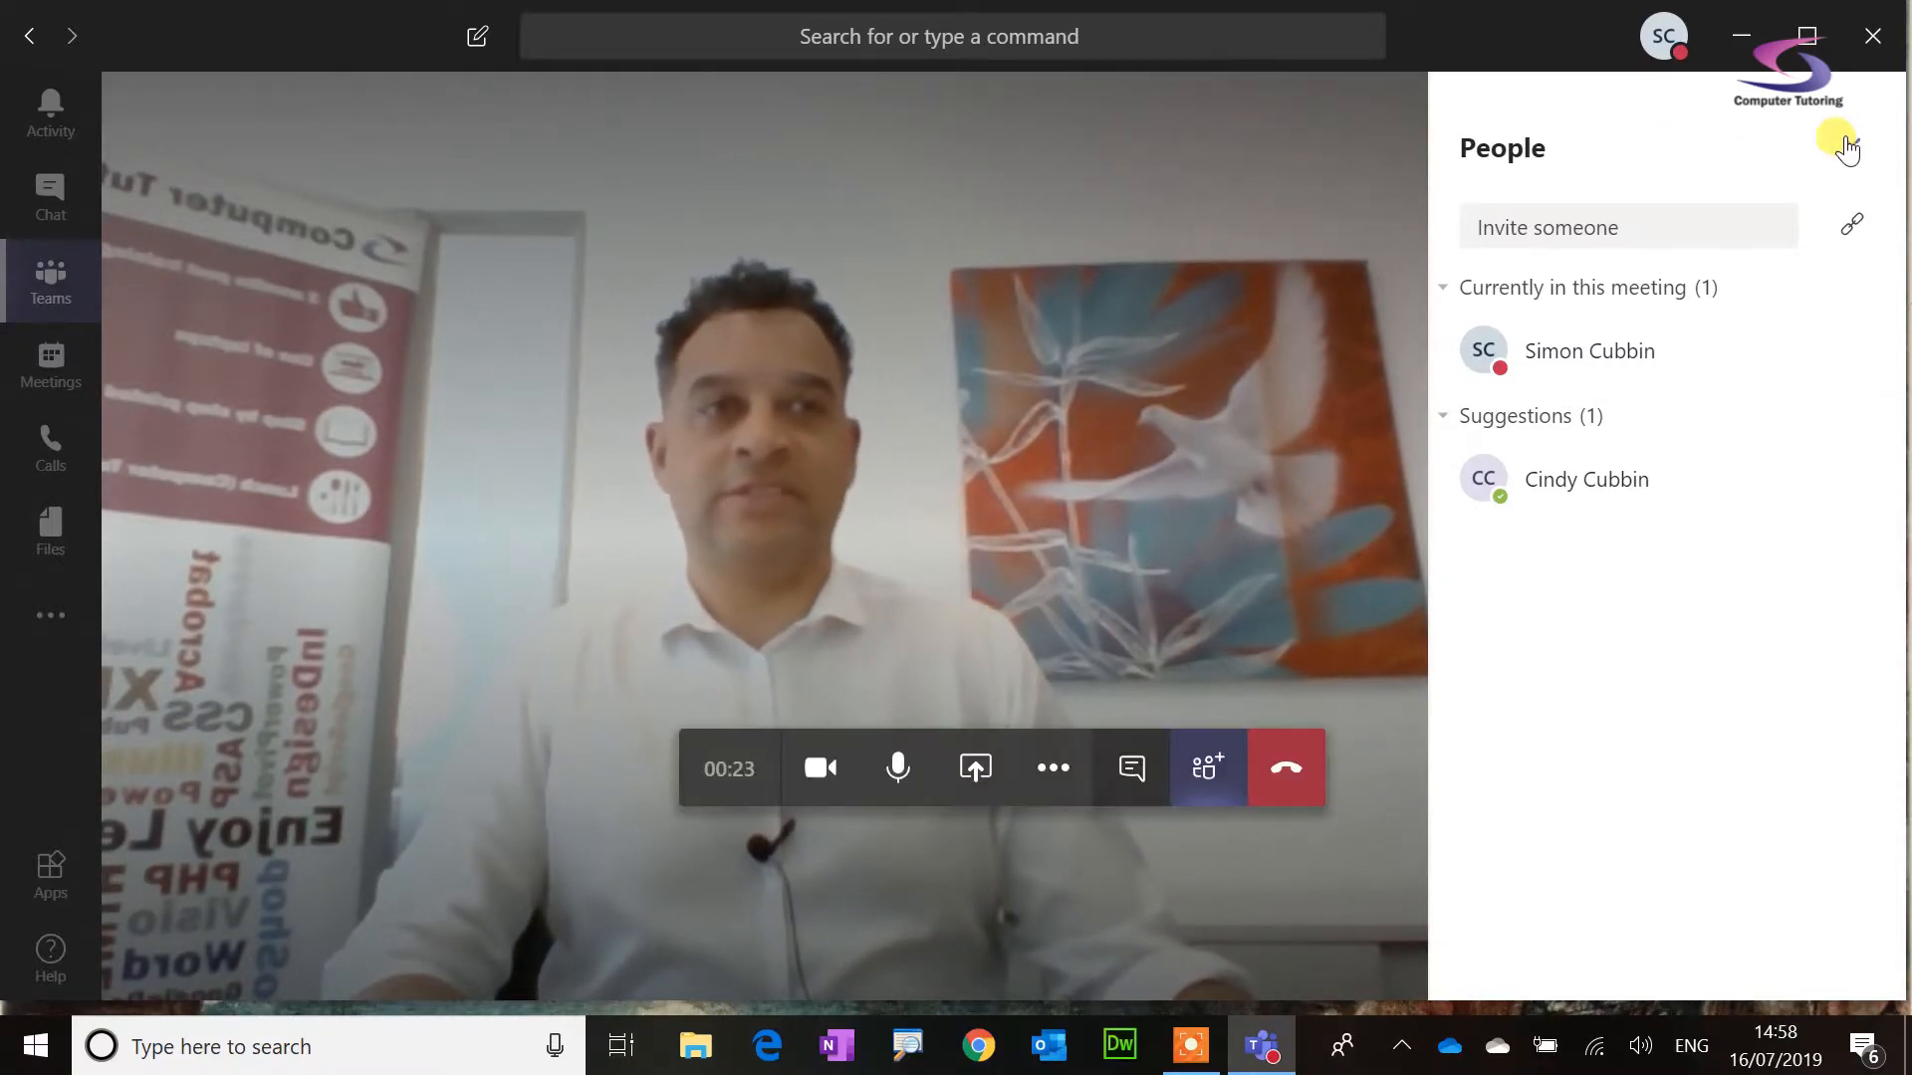
click(1844, 147)
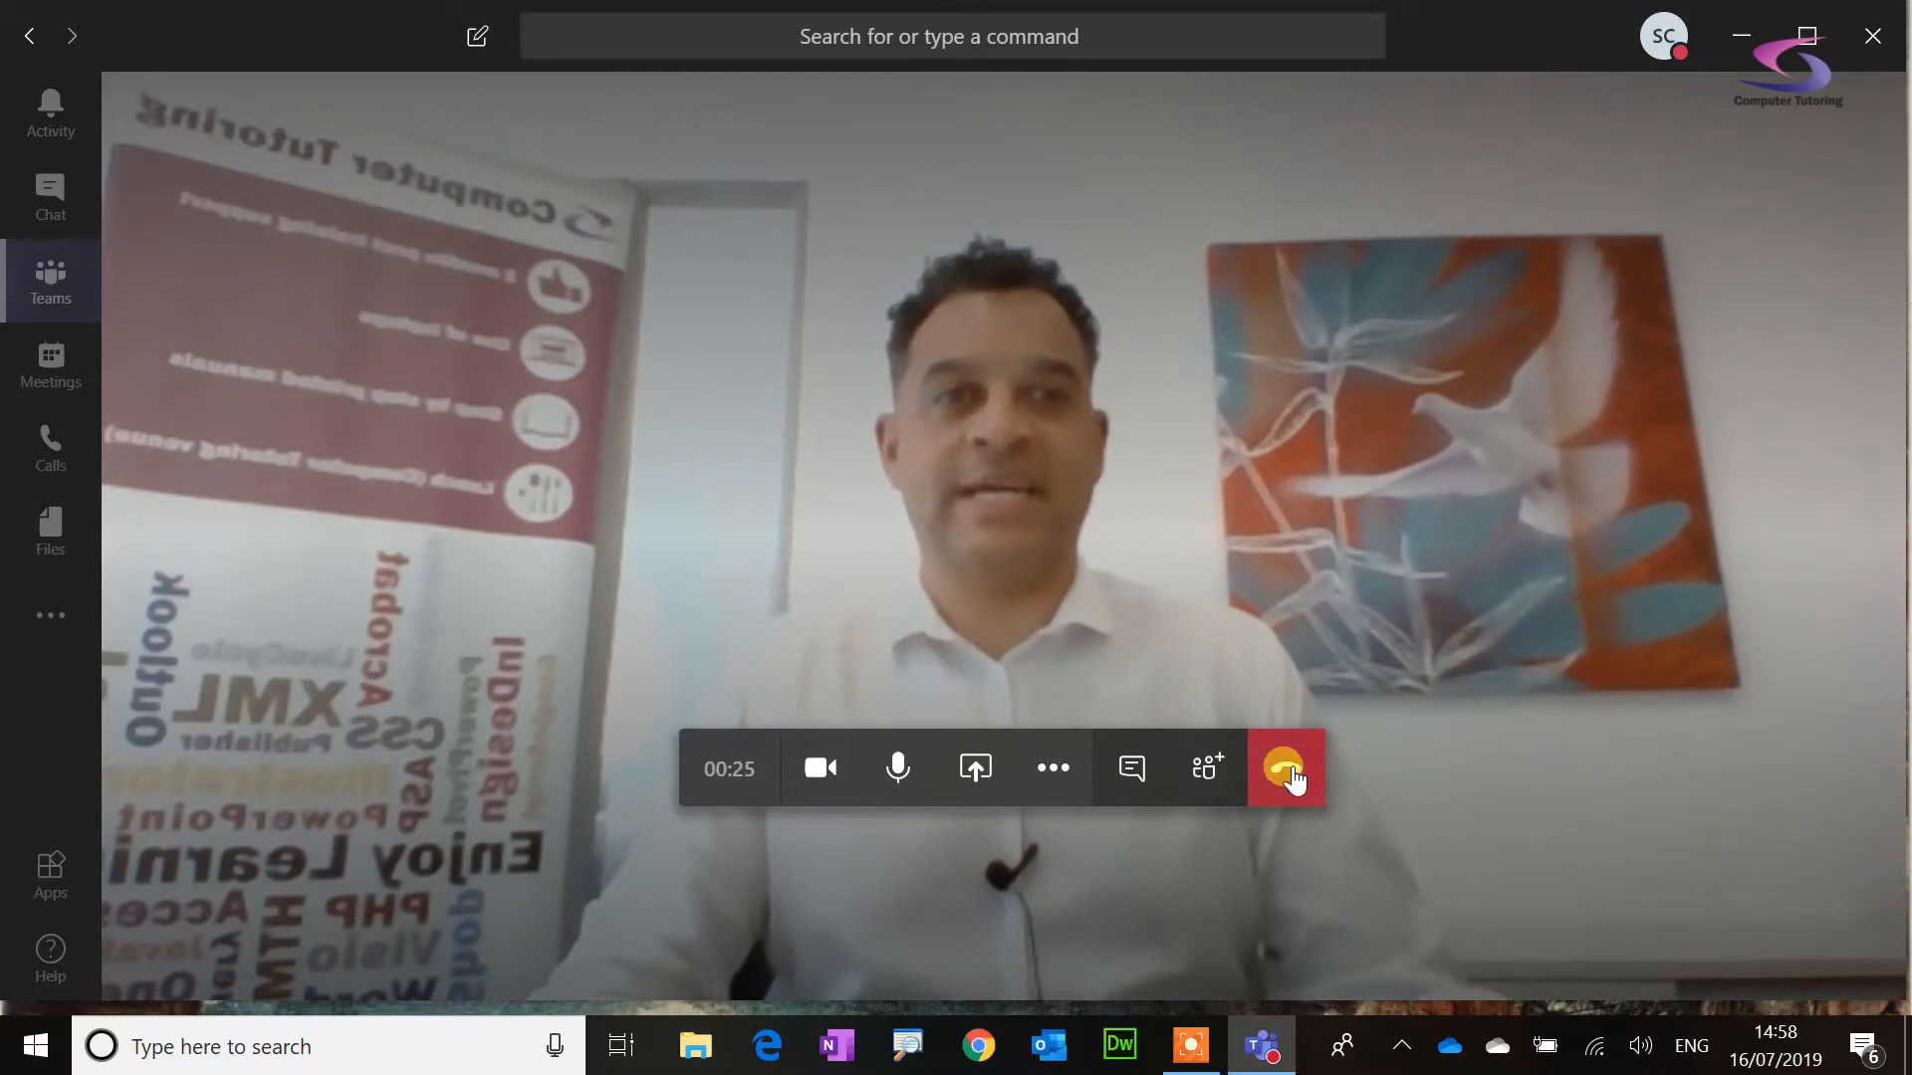
Step: End the Test out the shopping list call
click(1286, 768)
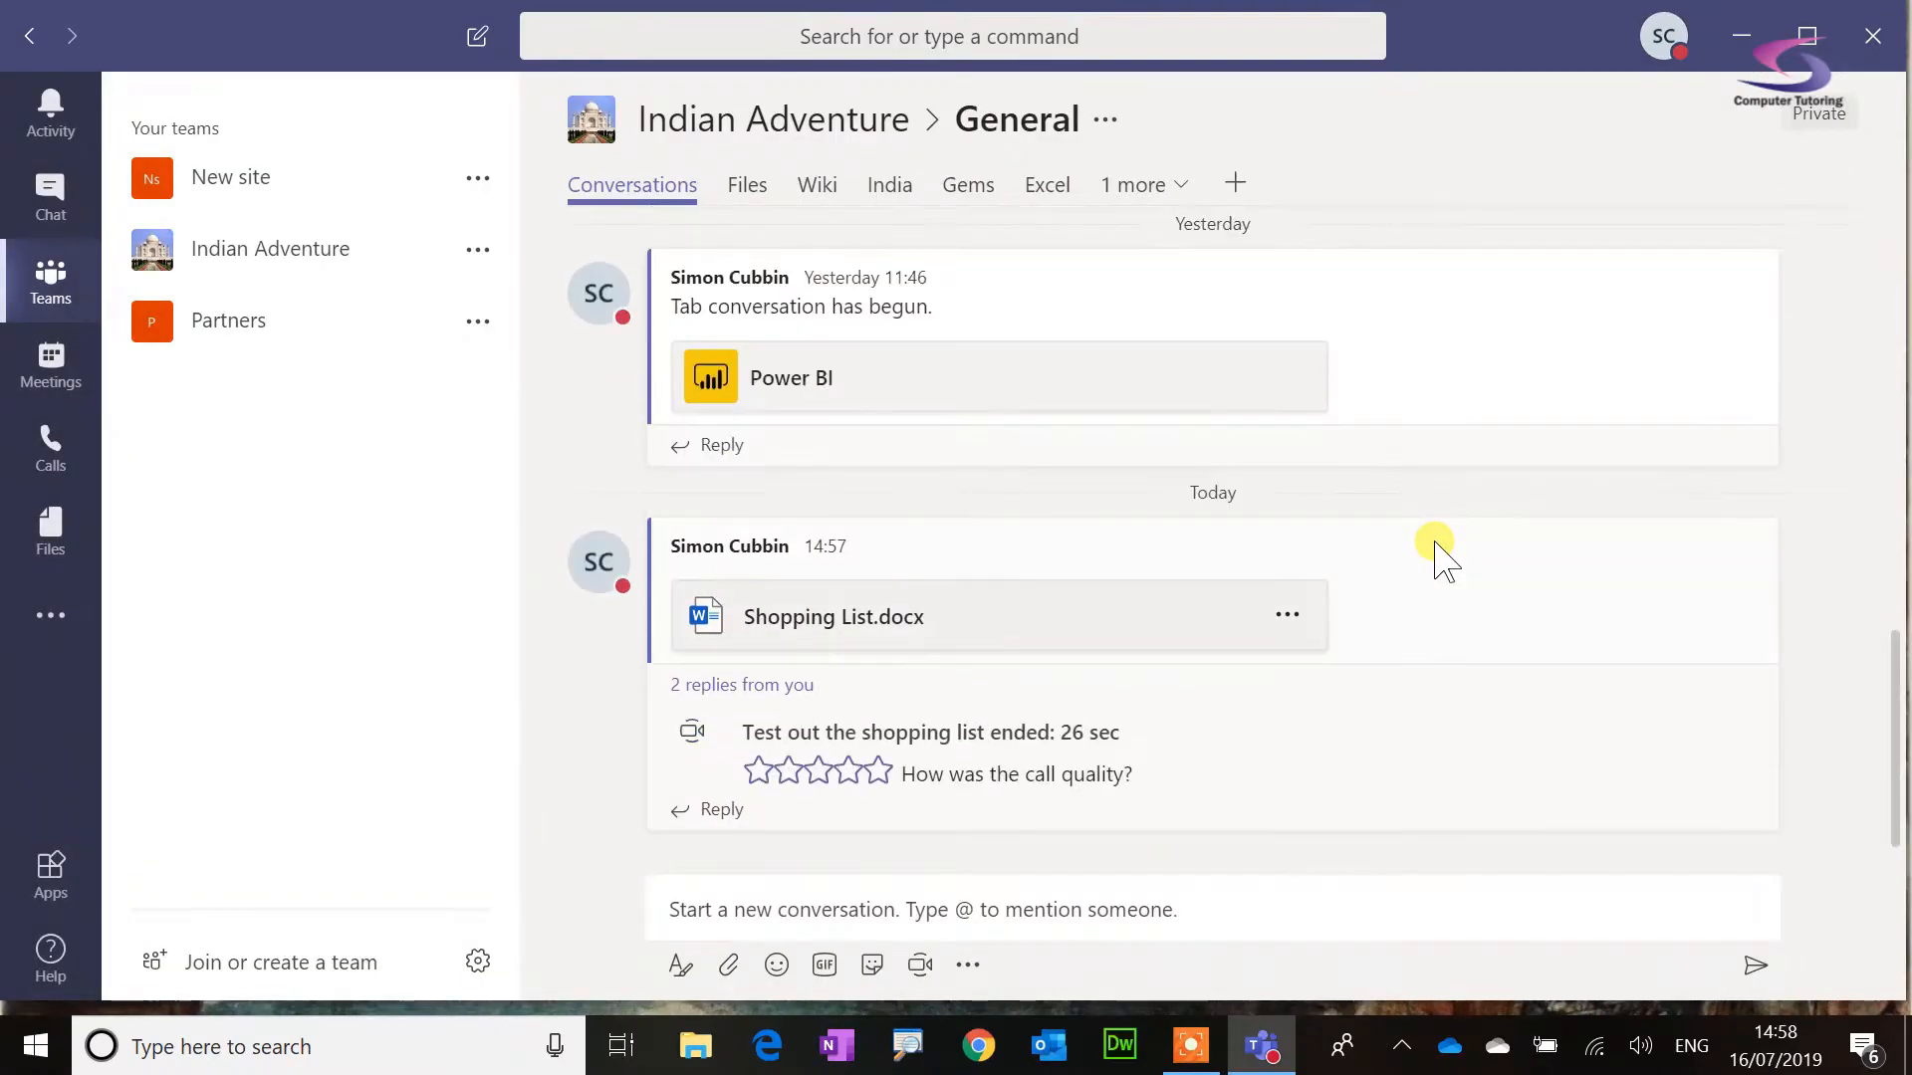
mouse_move(175, 321)
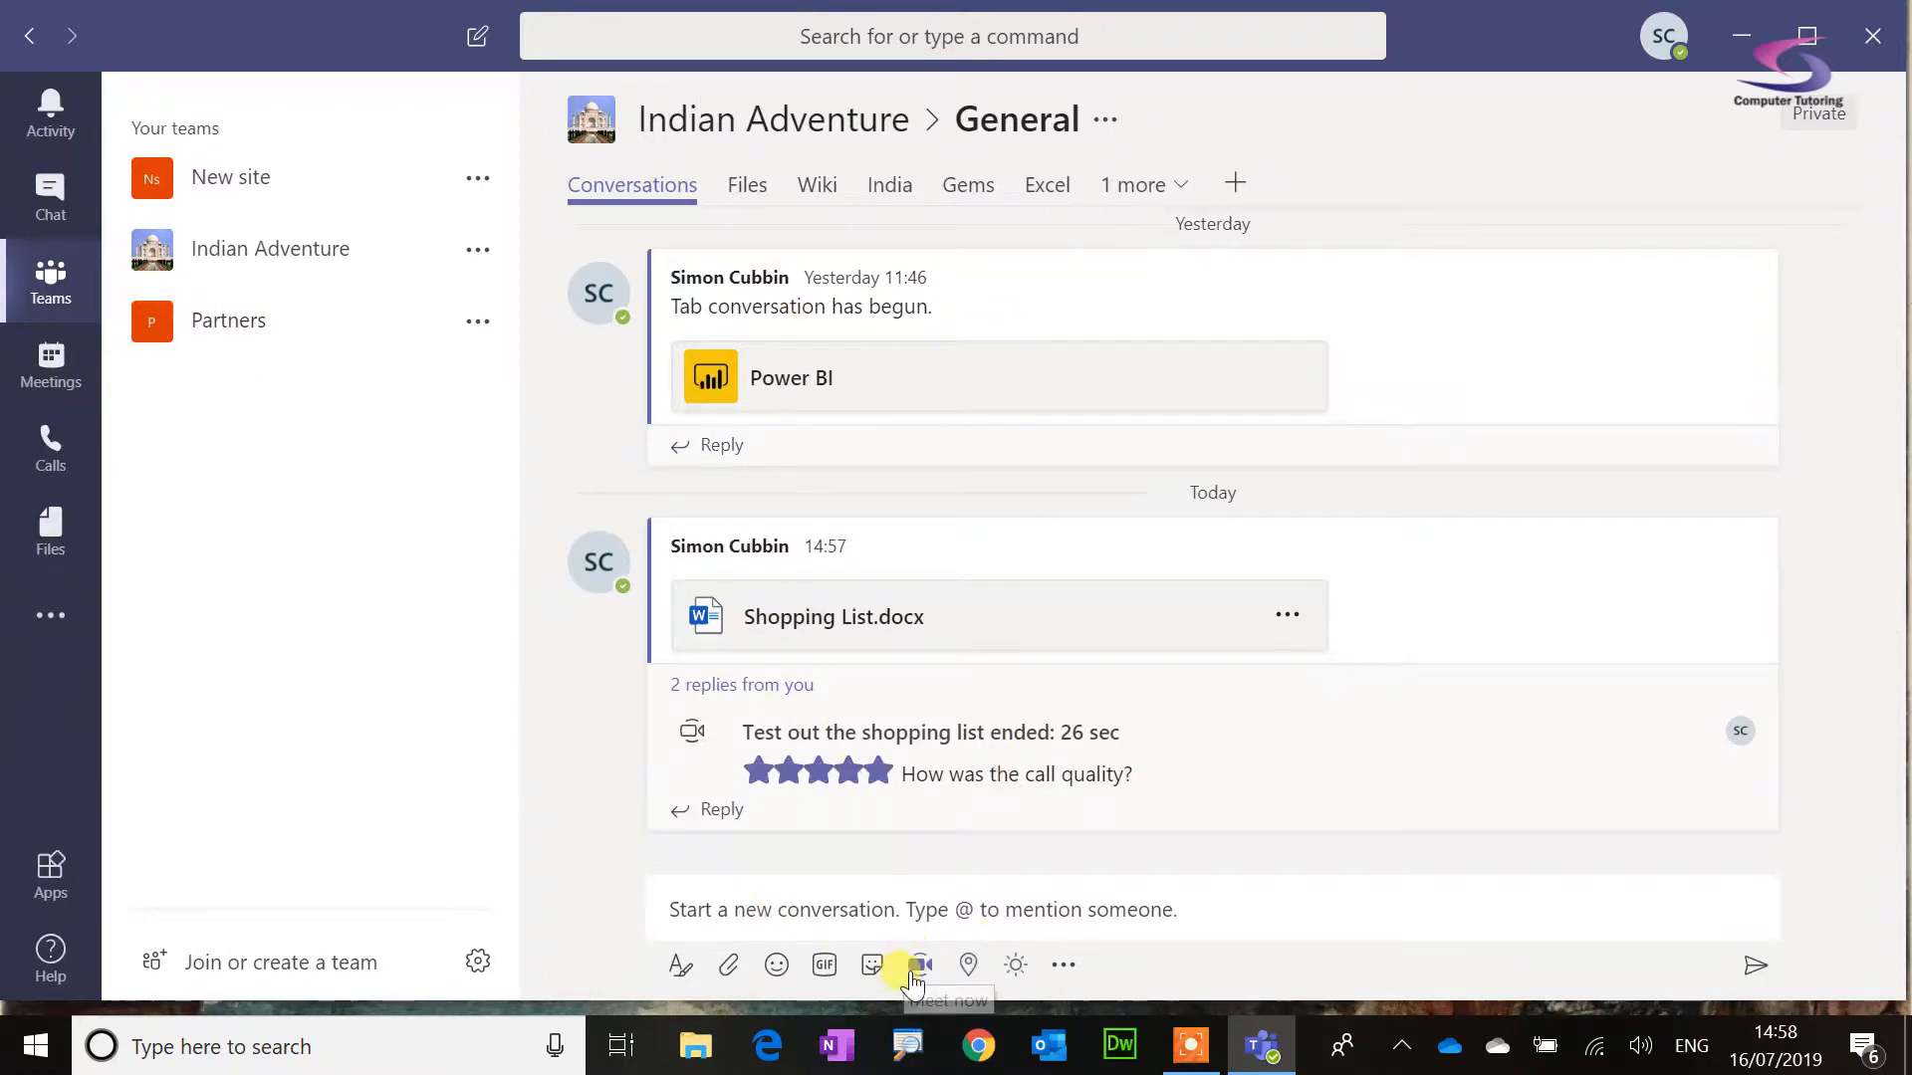
mouse_move(1277, 742)
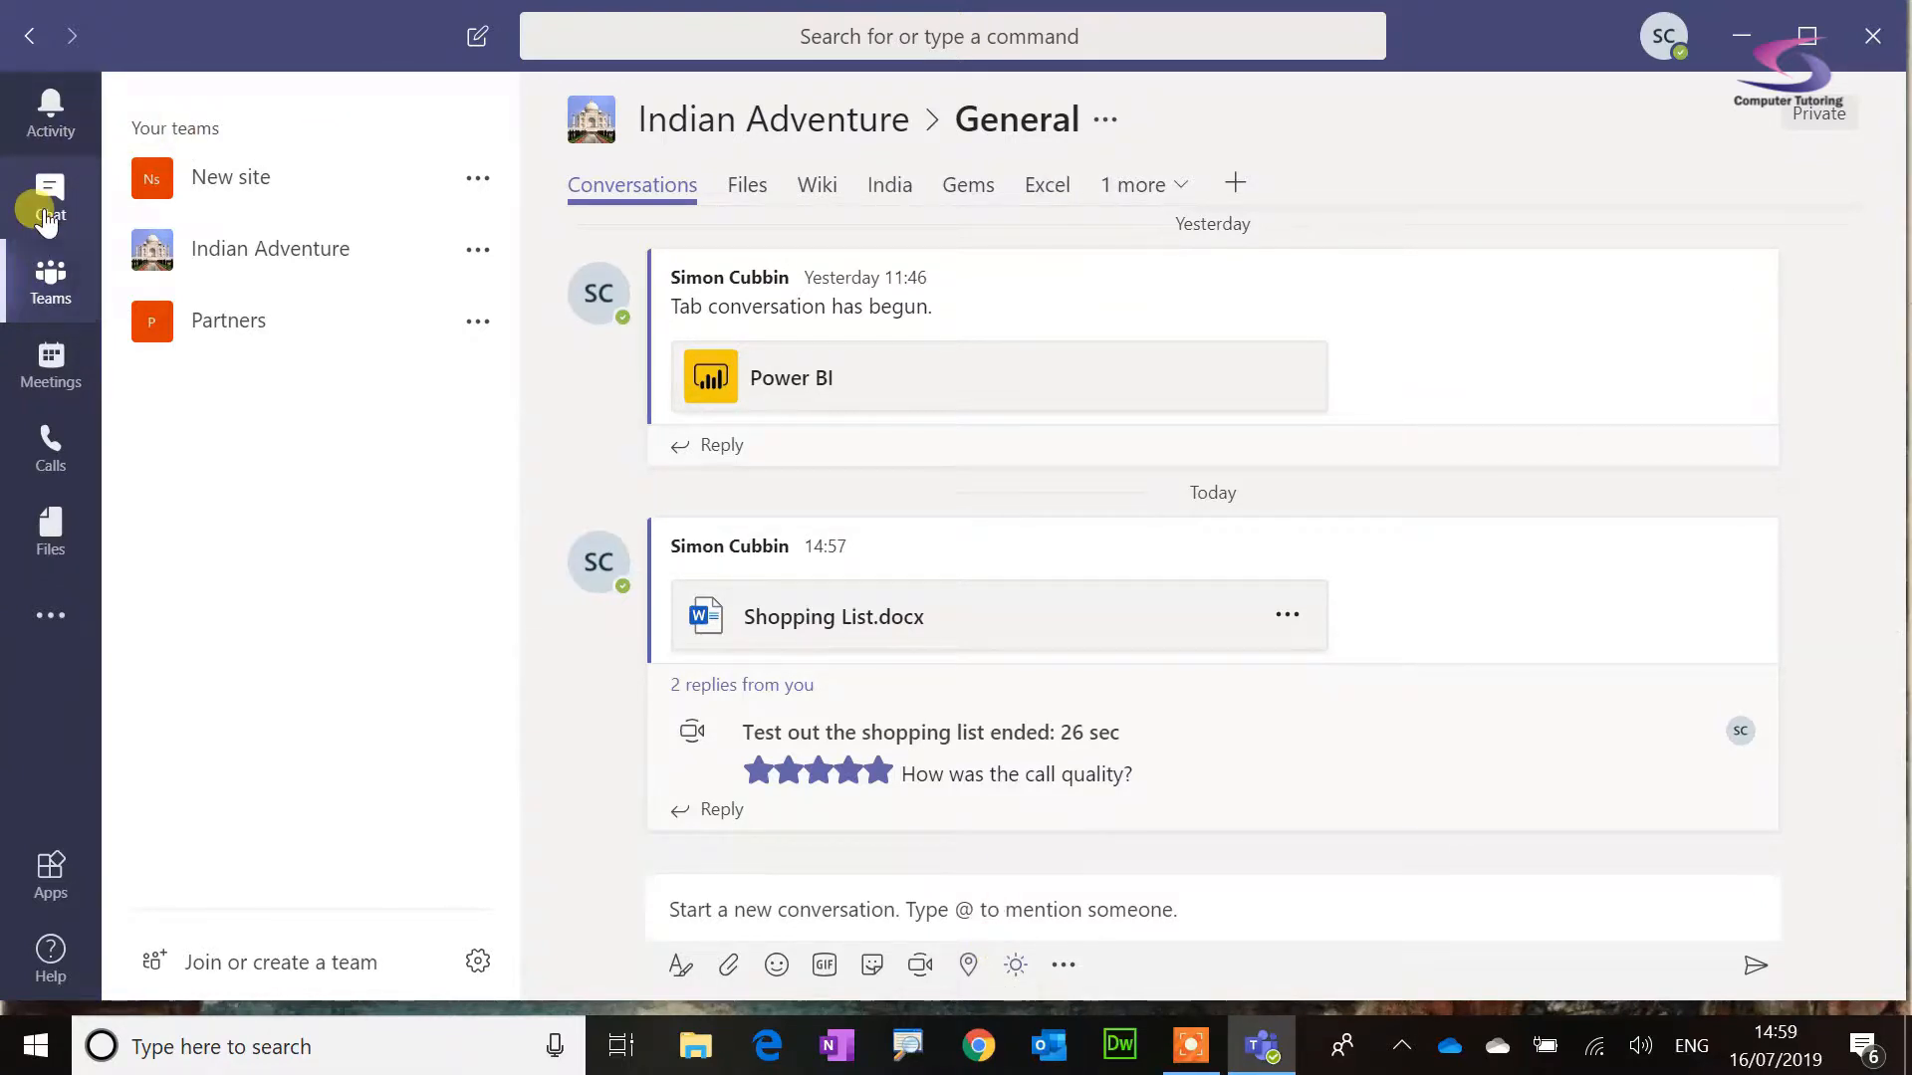
click(50, 195)
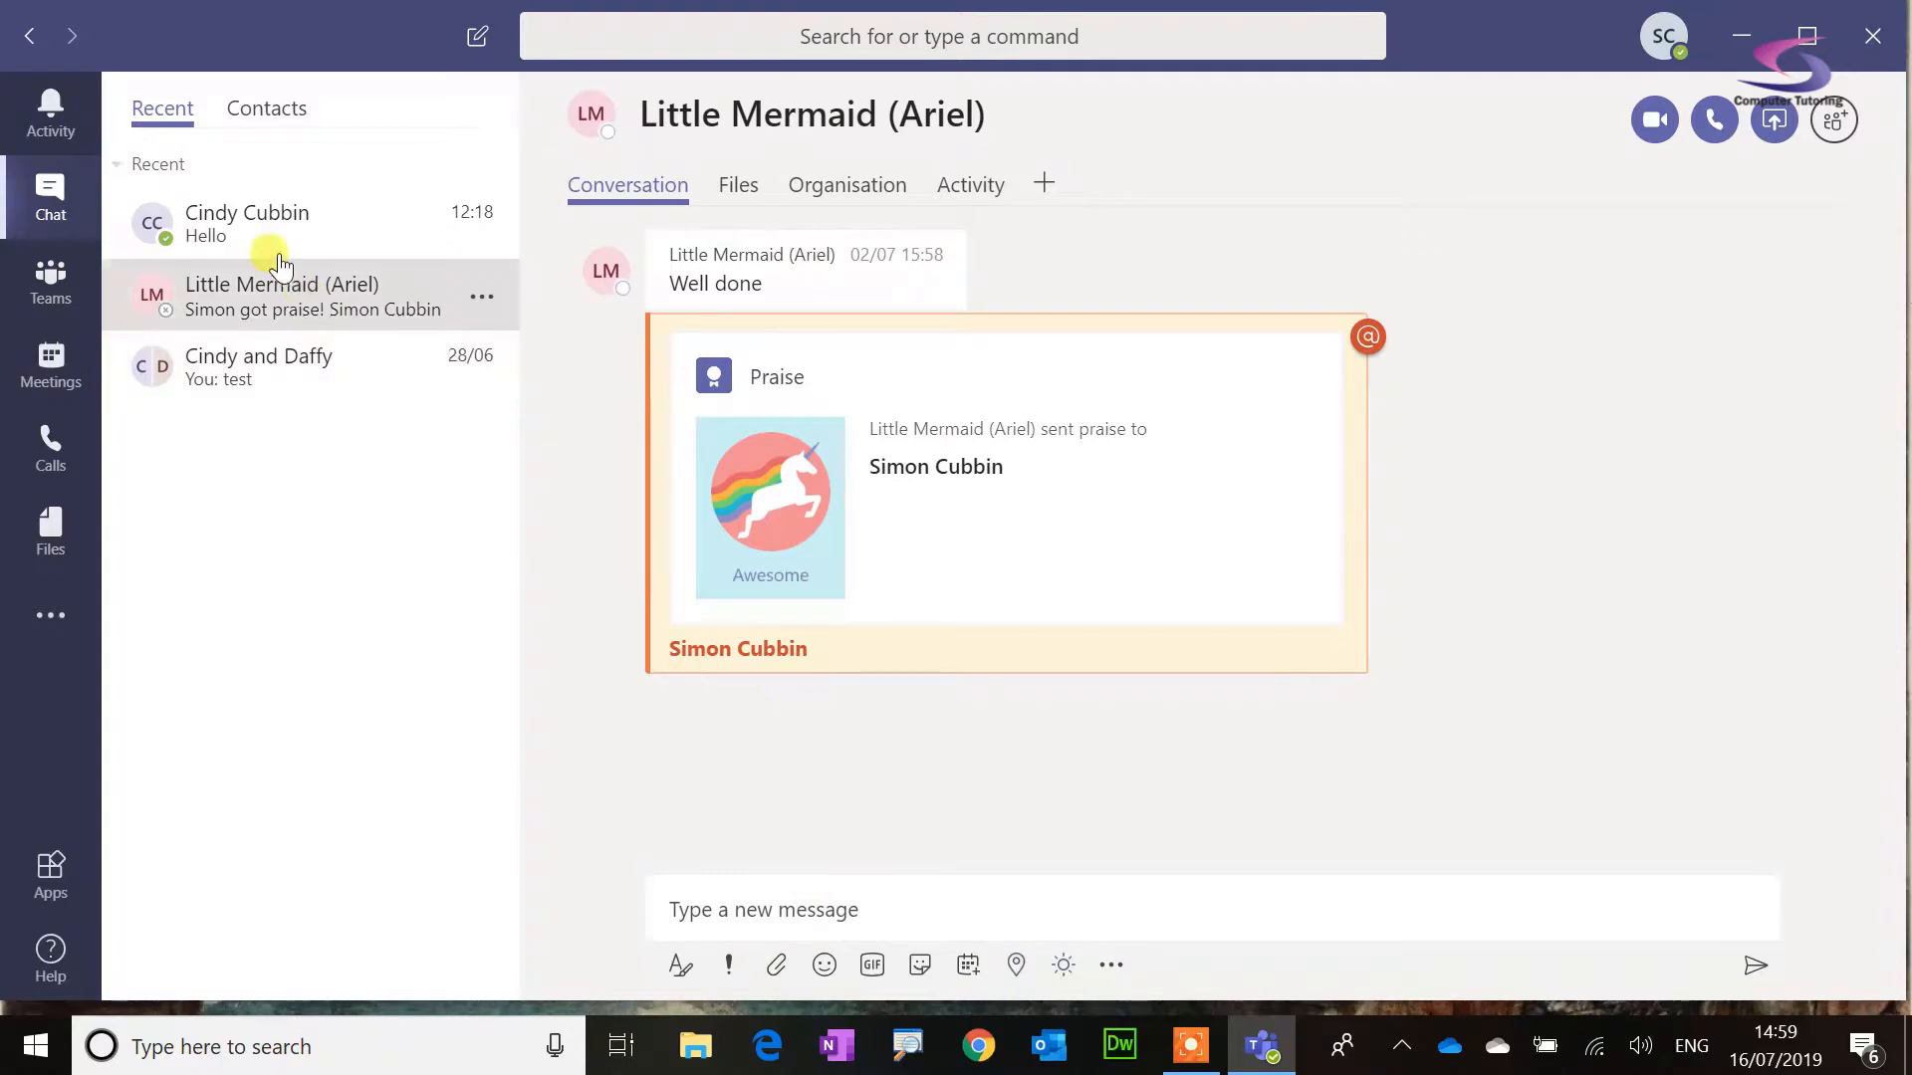
click(247, 223)
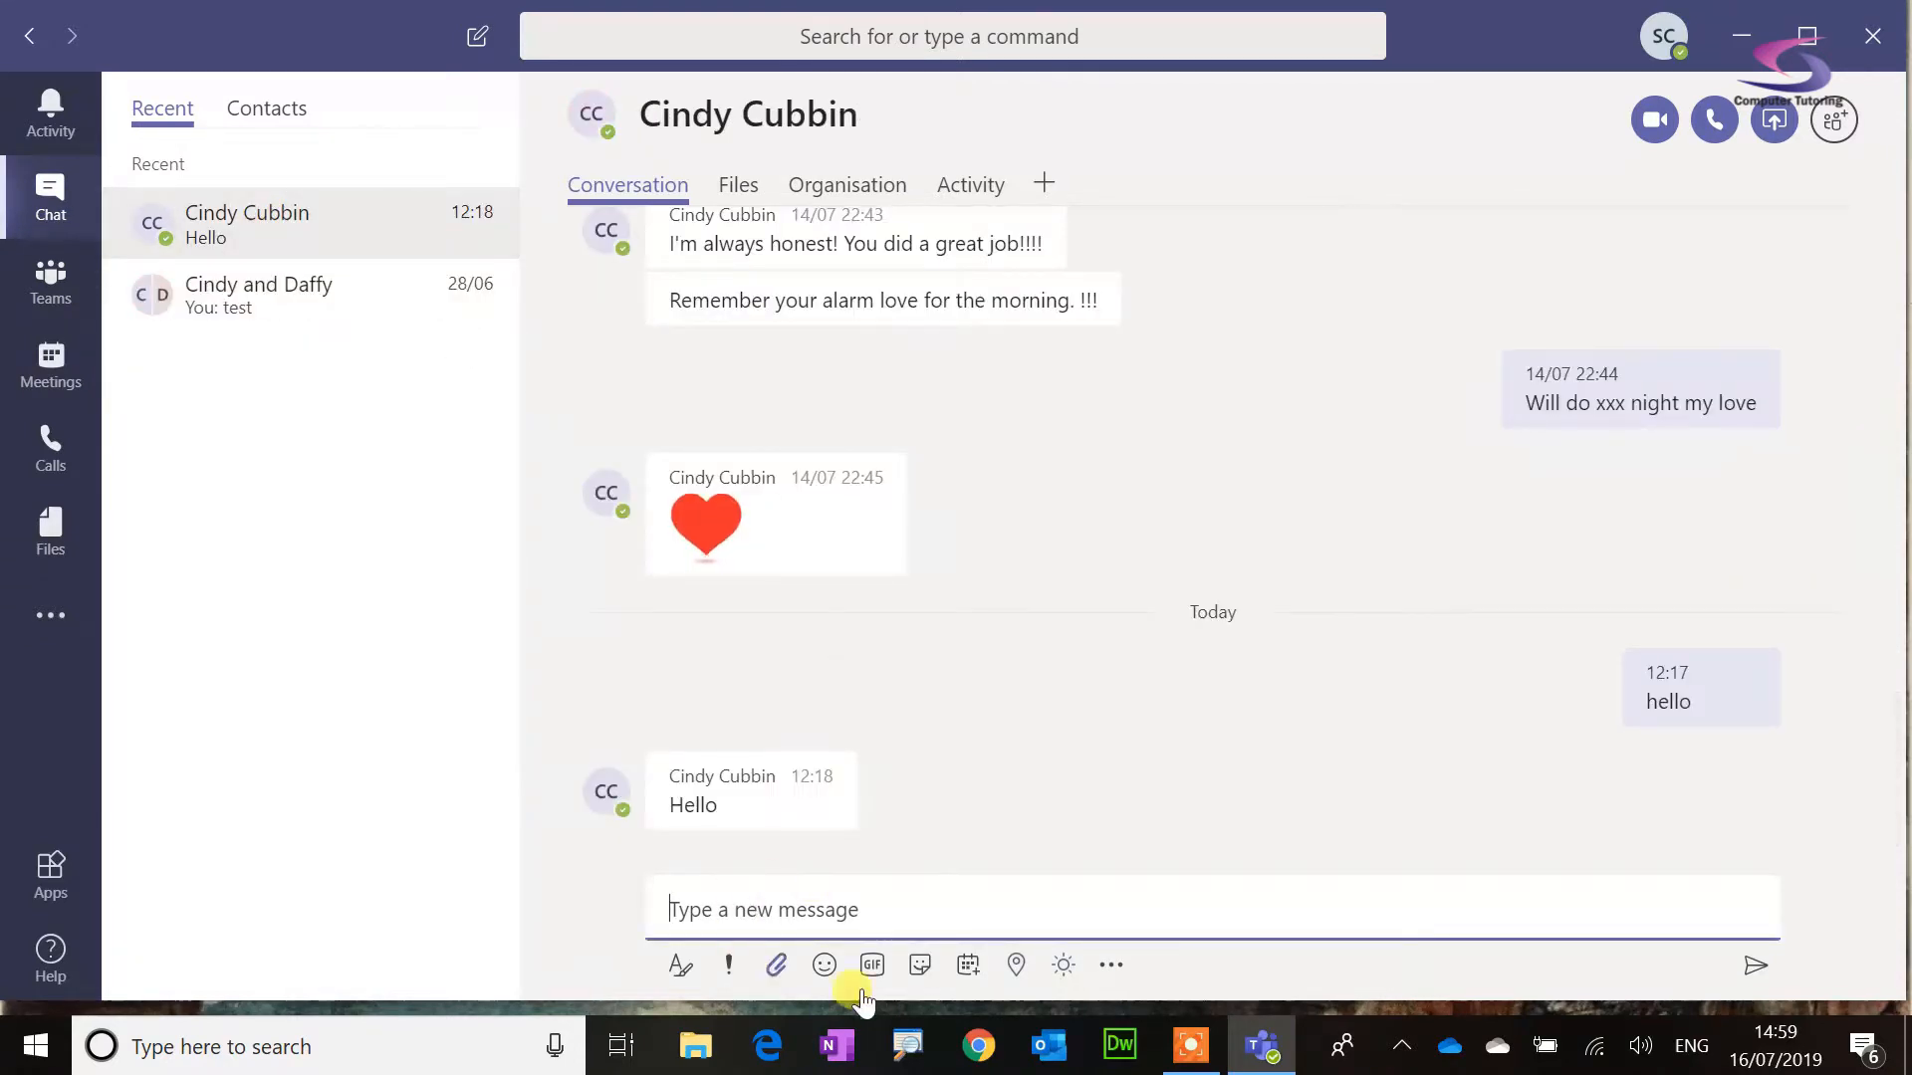
click(1713, 119)
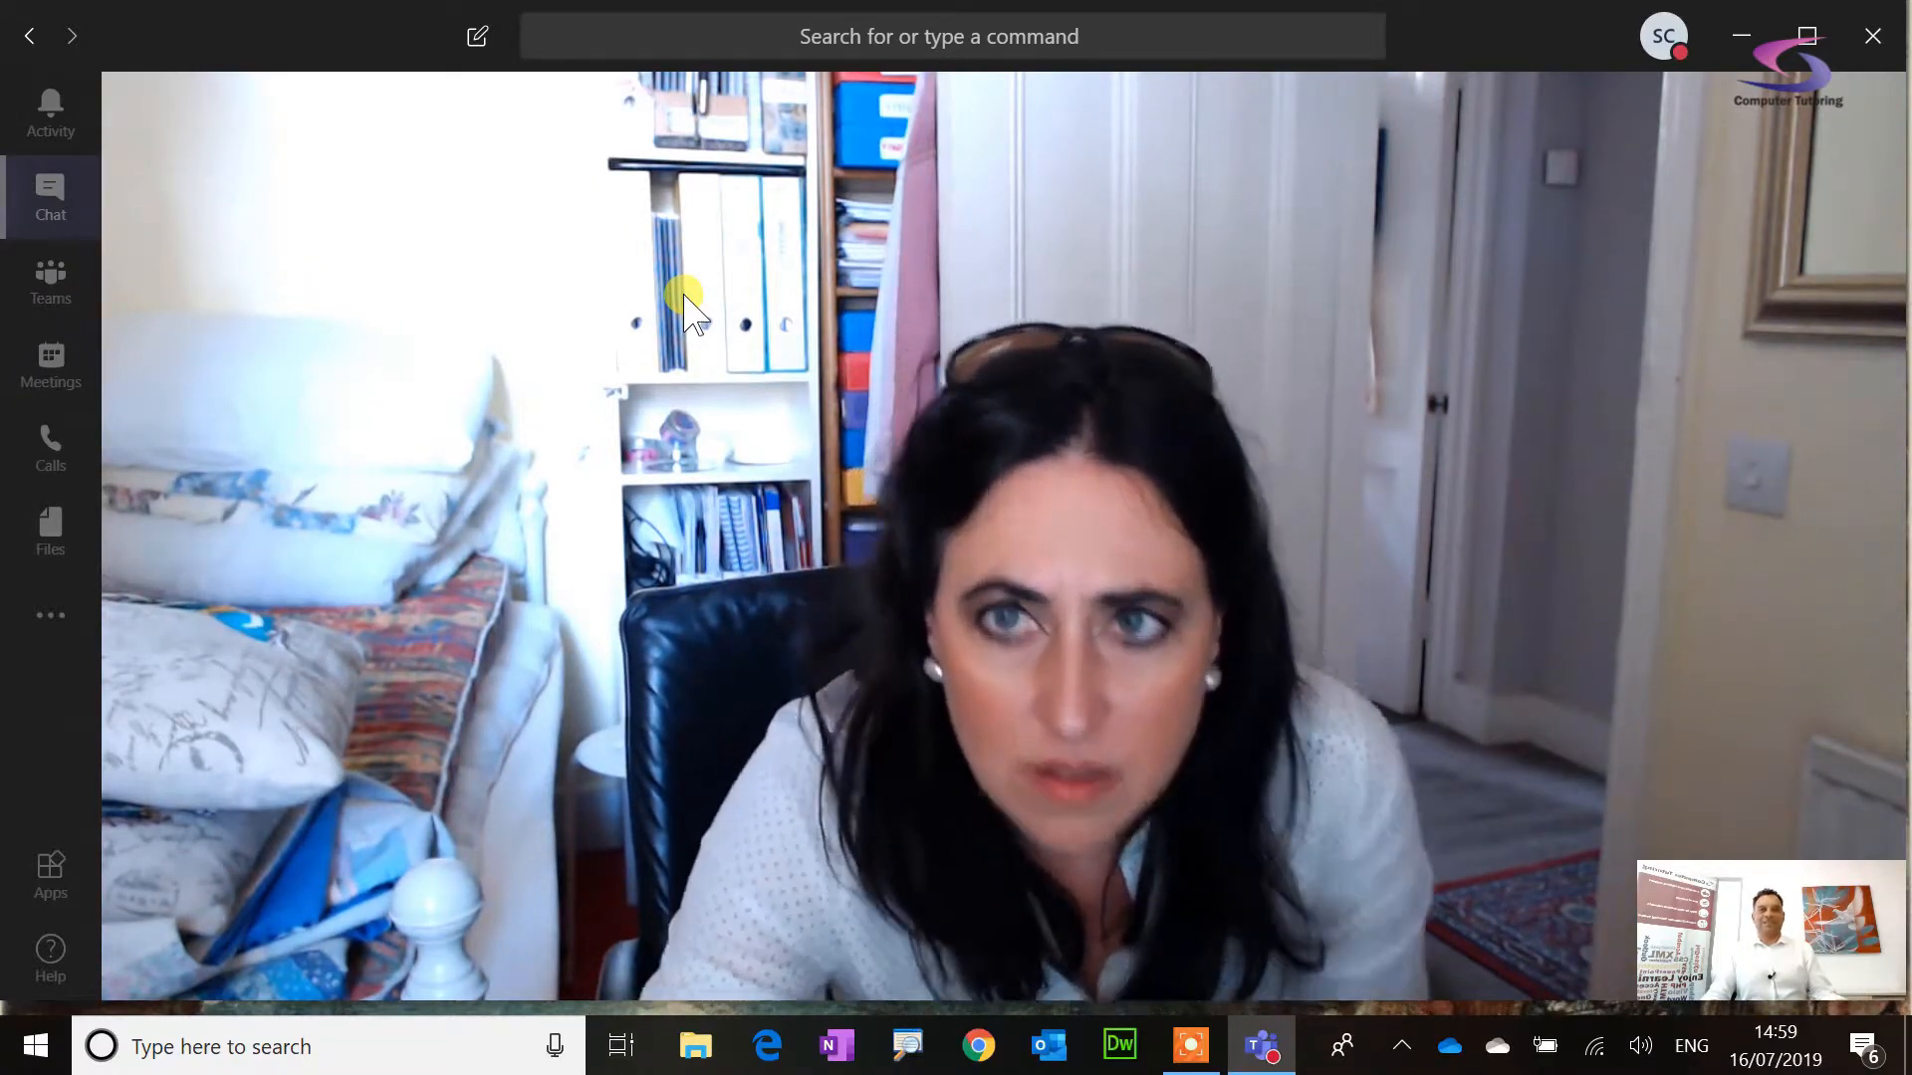
Step: Return to the Indian Adventure General channel and view Shopping List.docx during the call
click(50, 283)
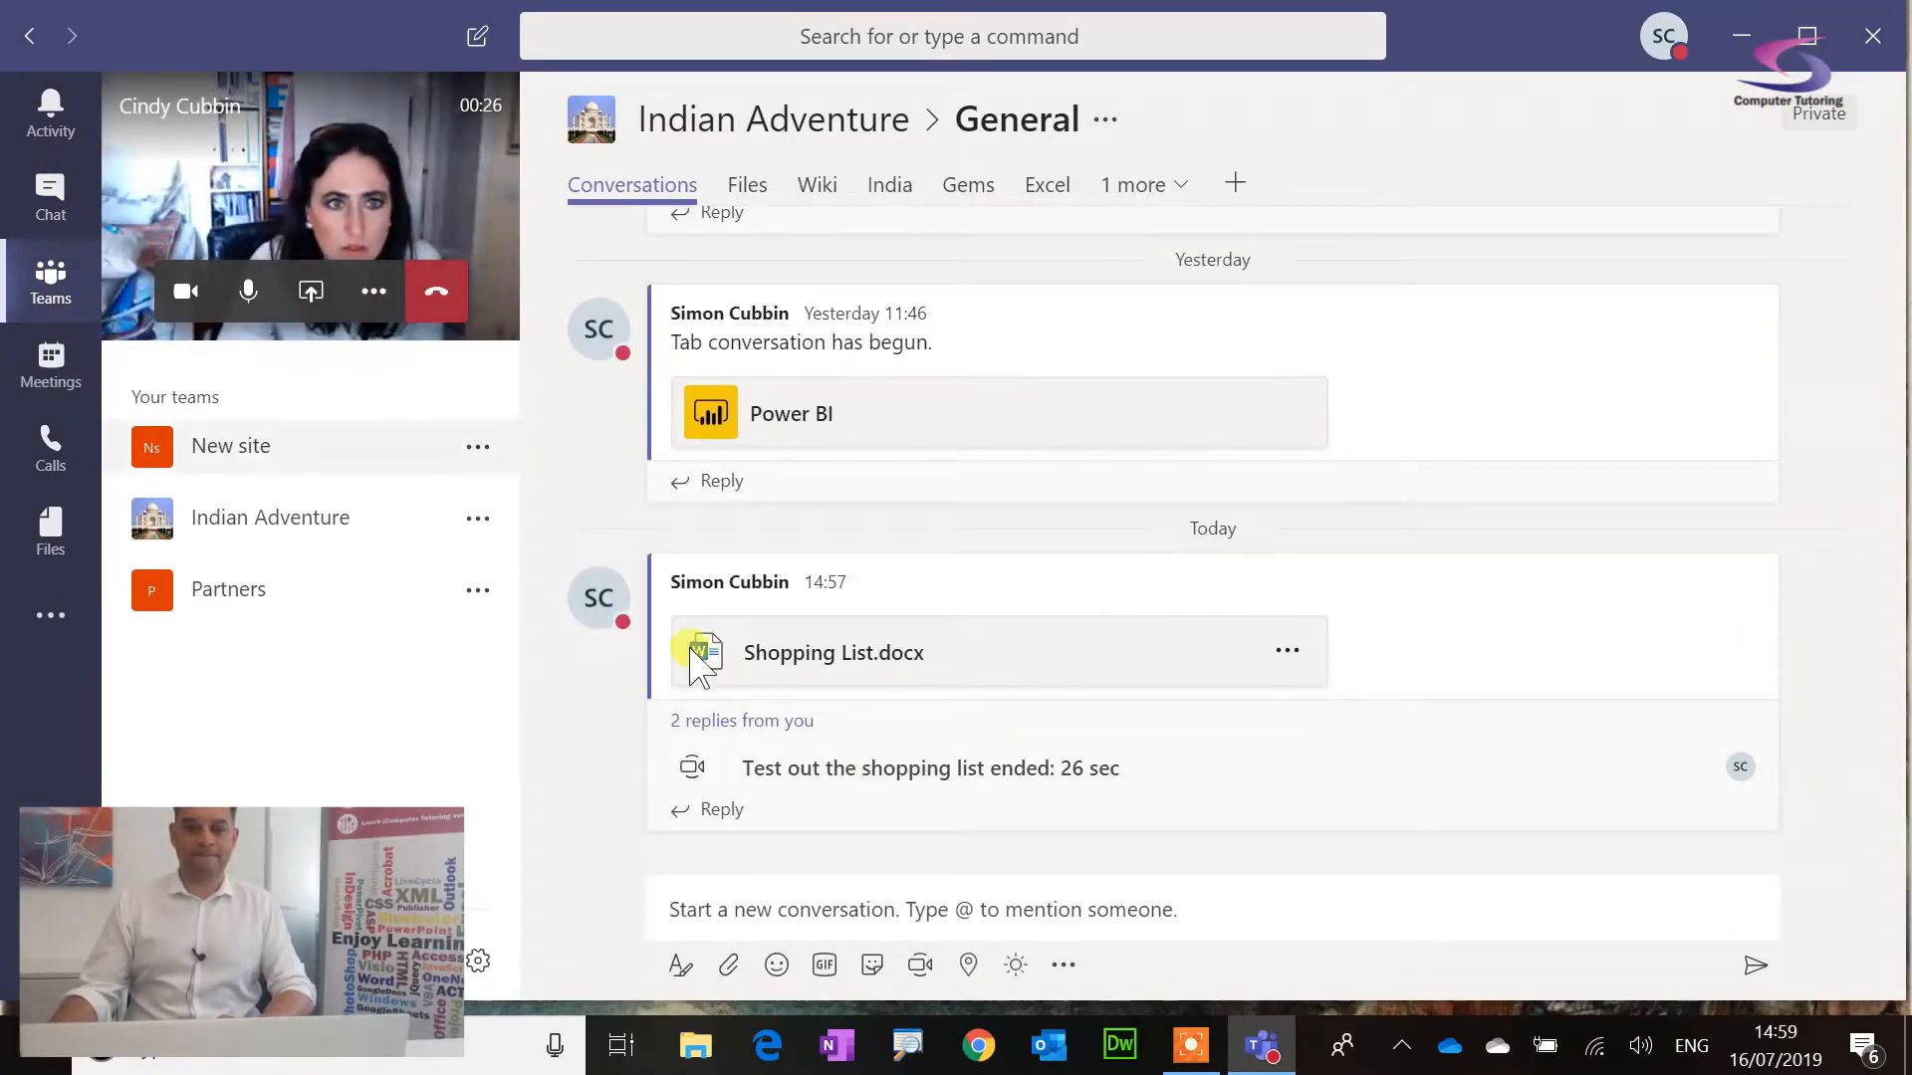
click(747, 183)
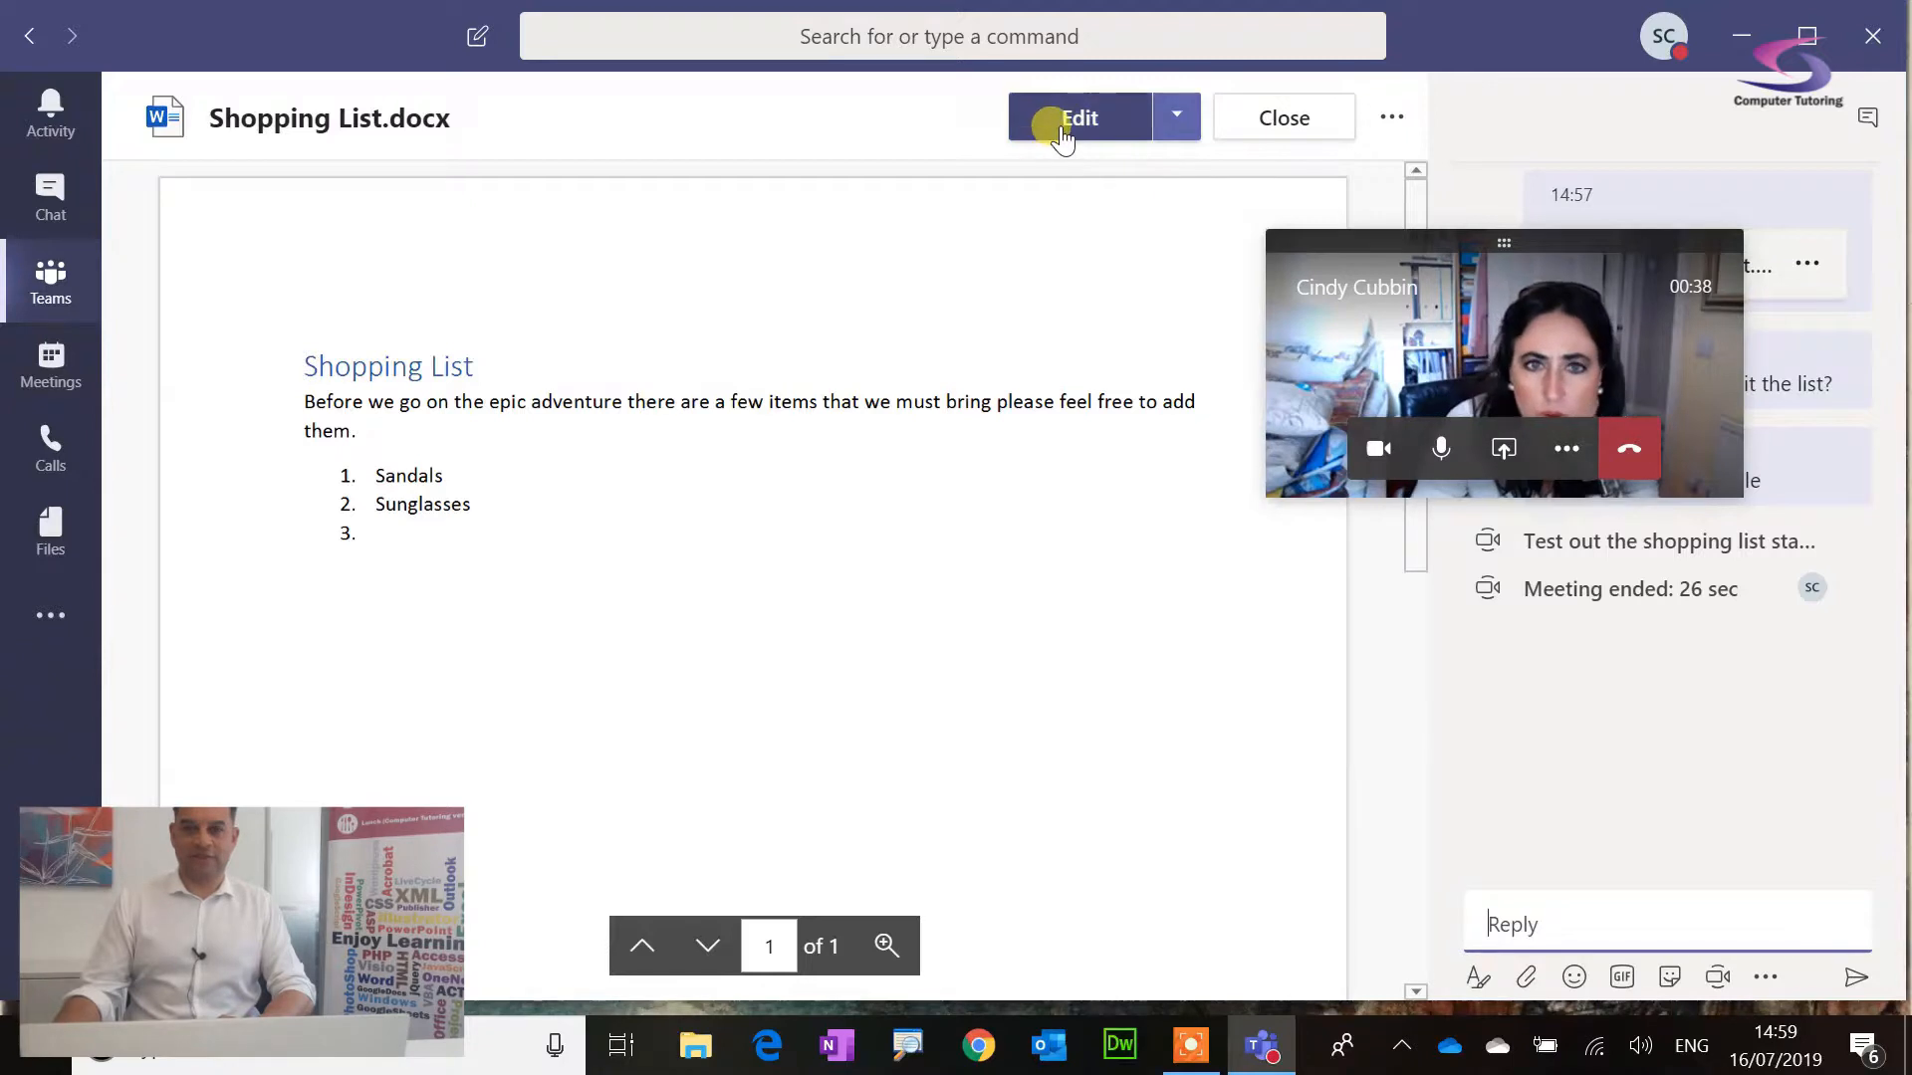
click(1080, 116)
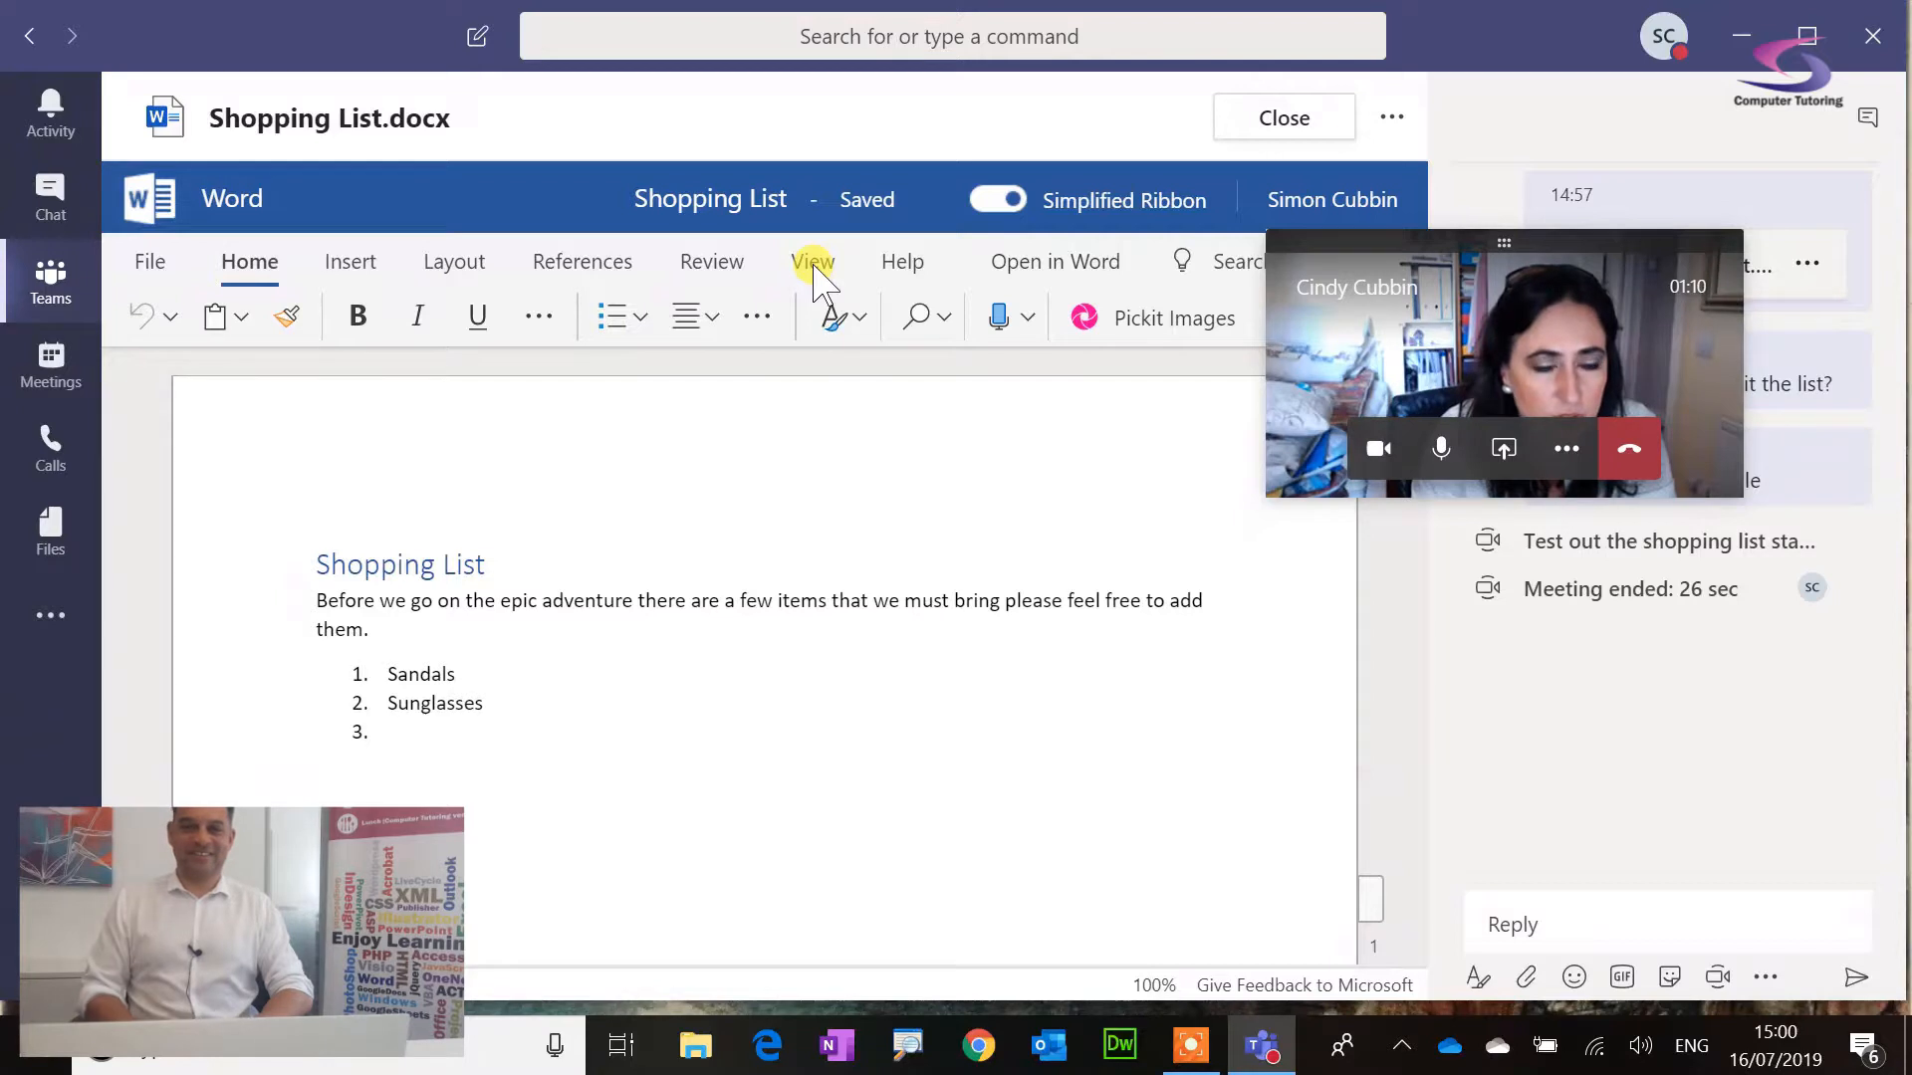
click(50, 279)
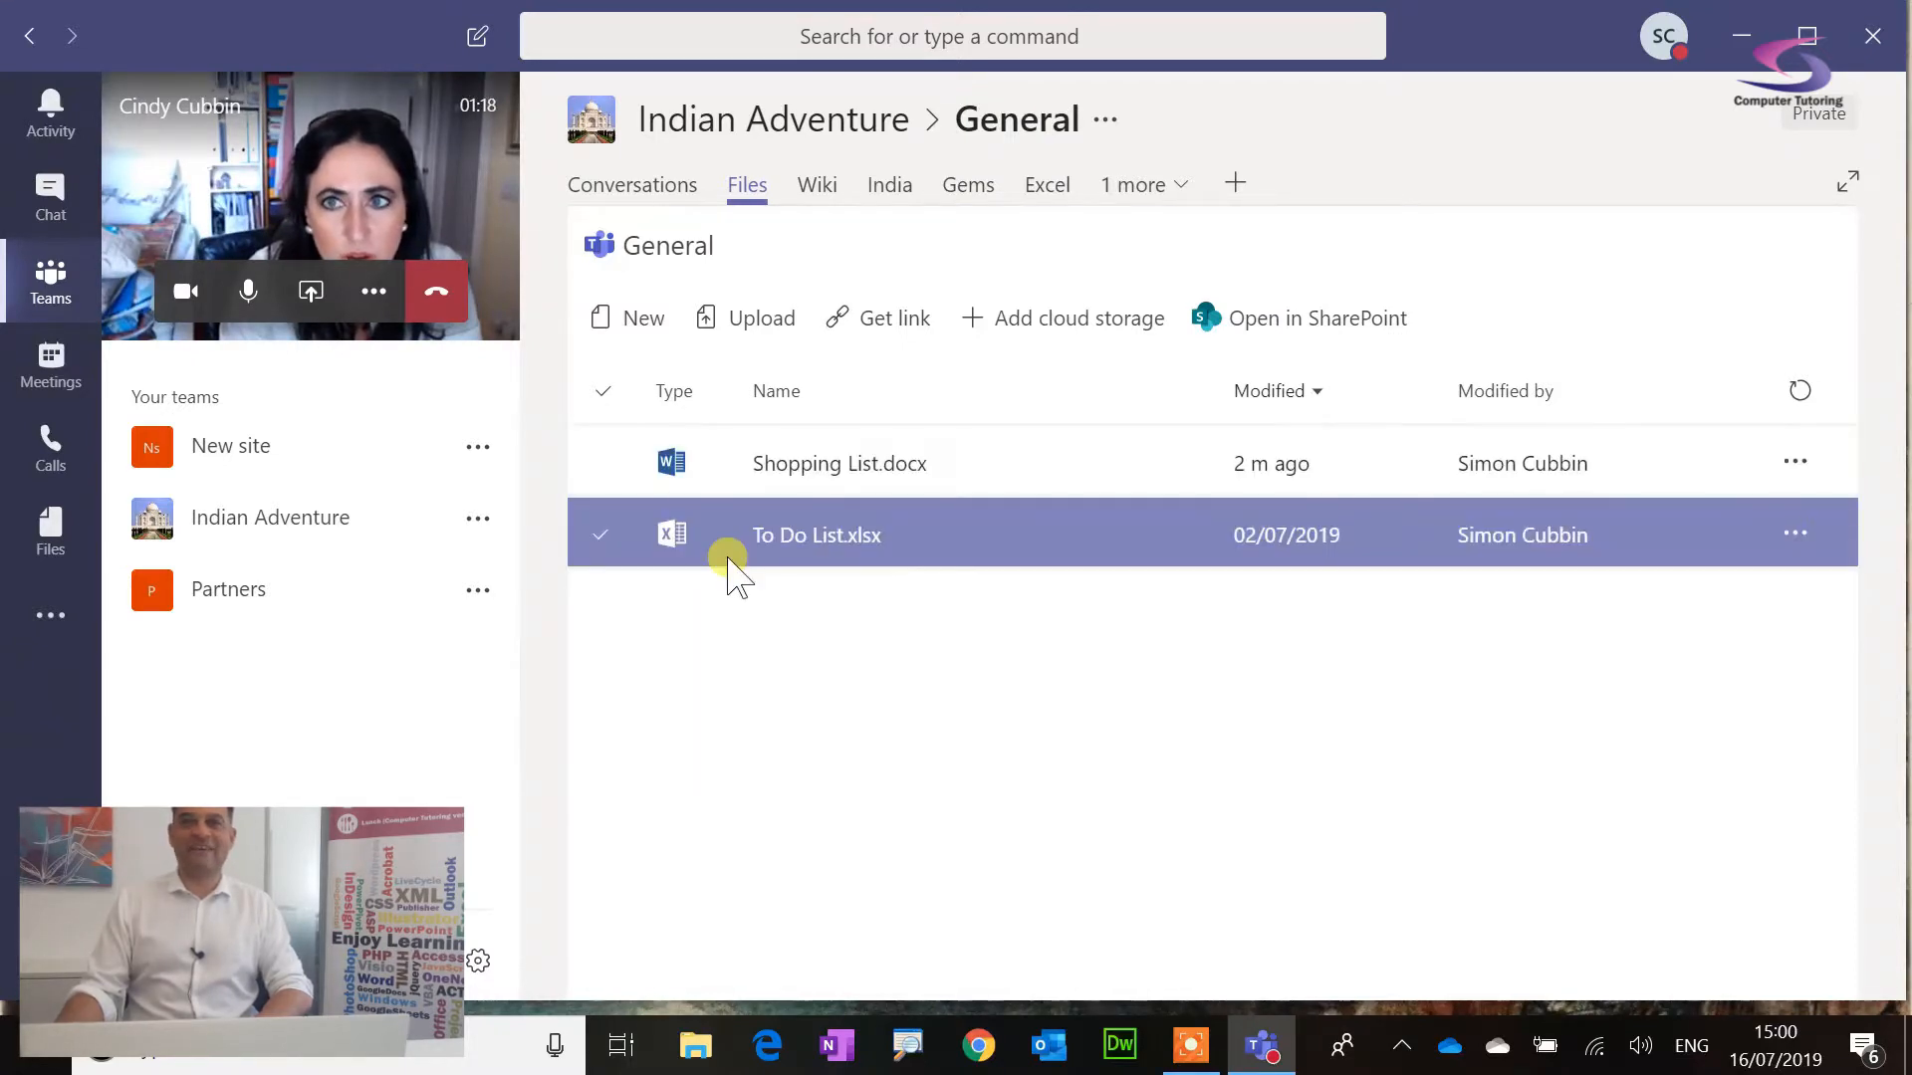
mouse_move(757, 510)
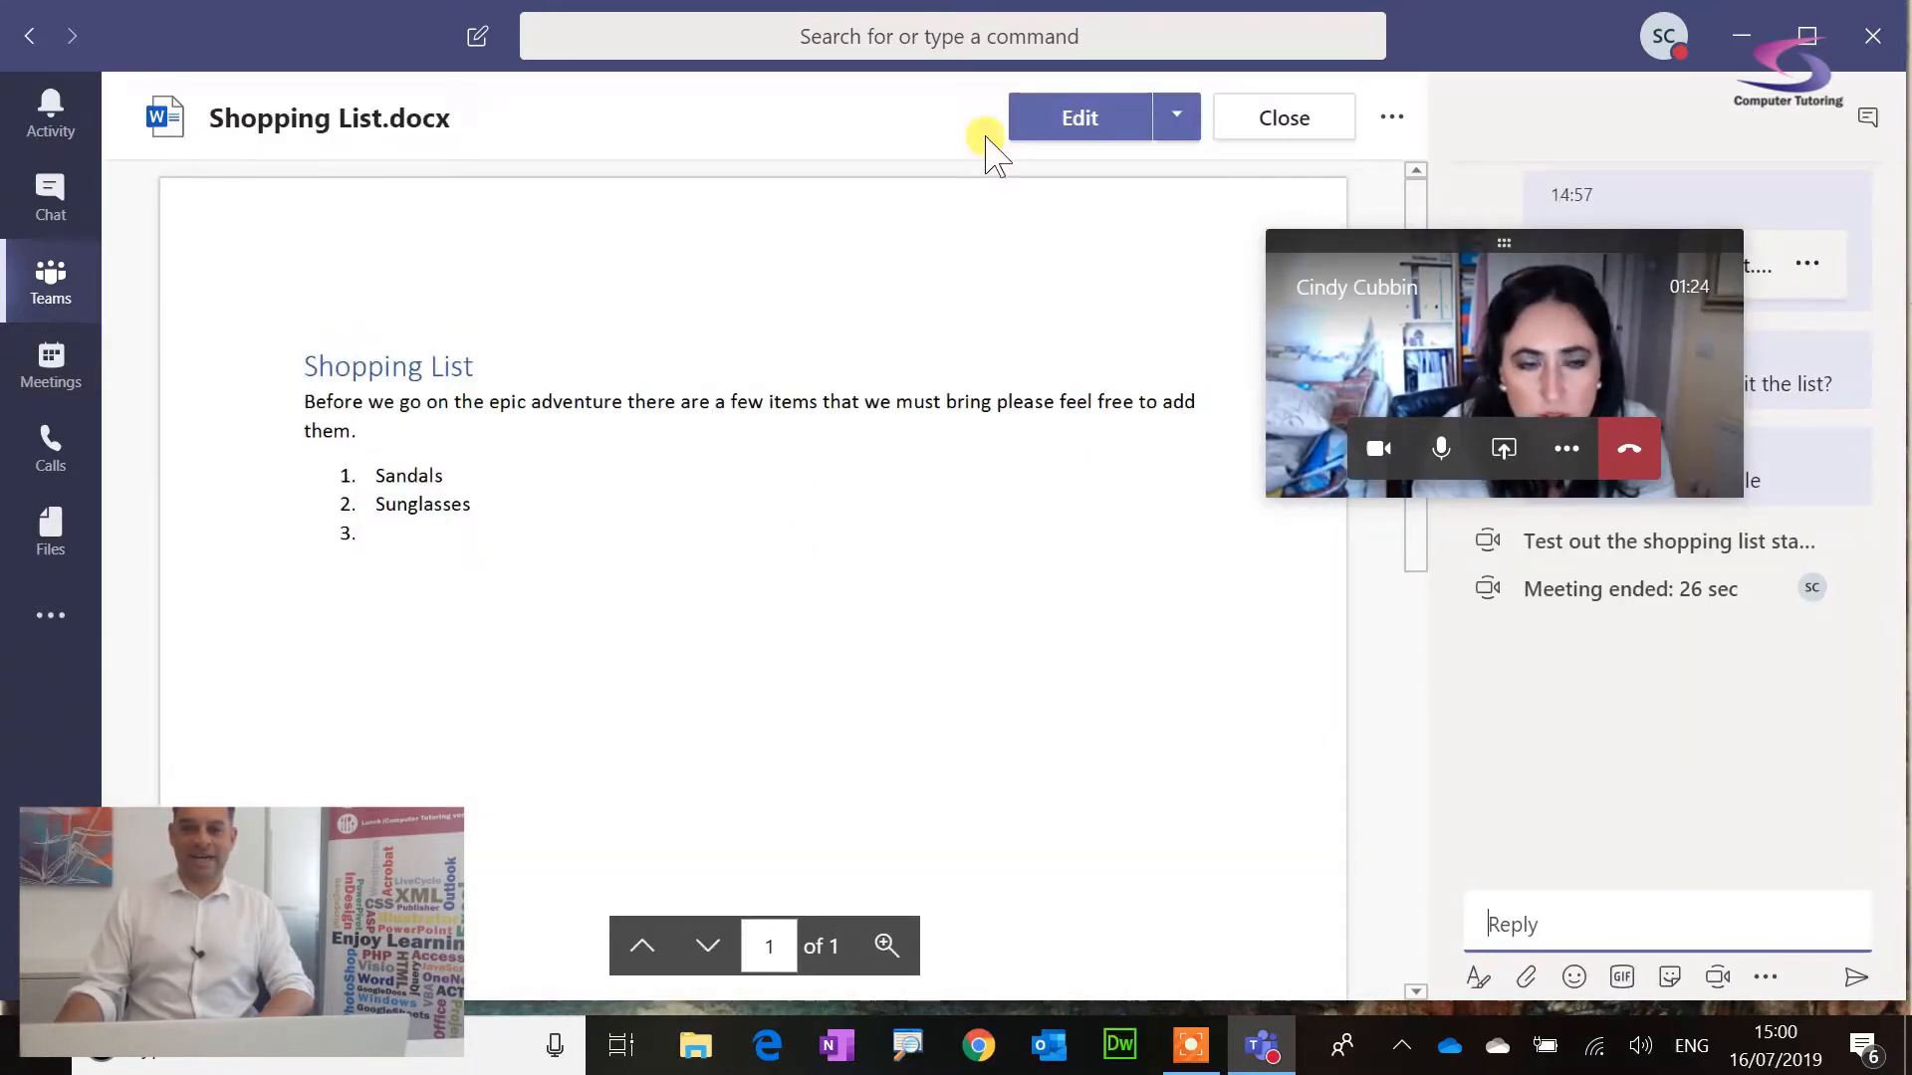
click(1079, 115)
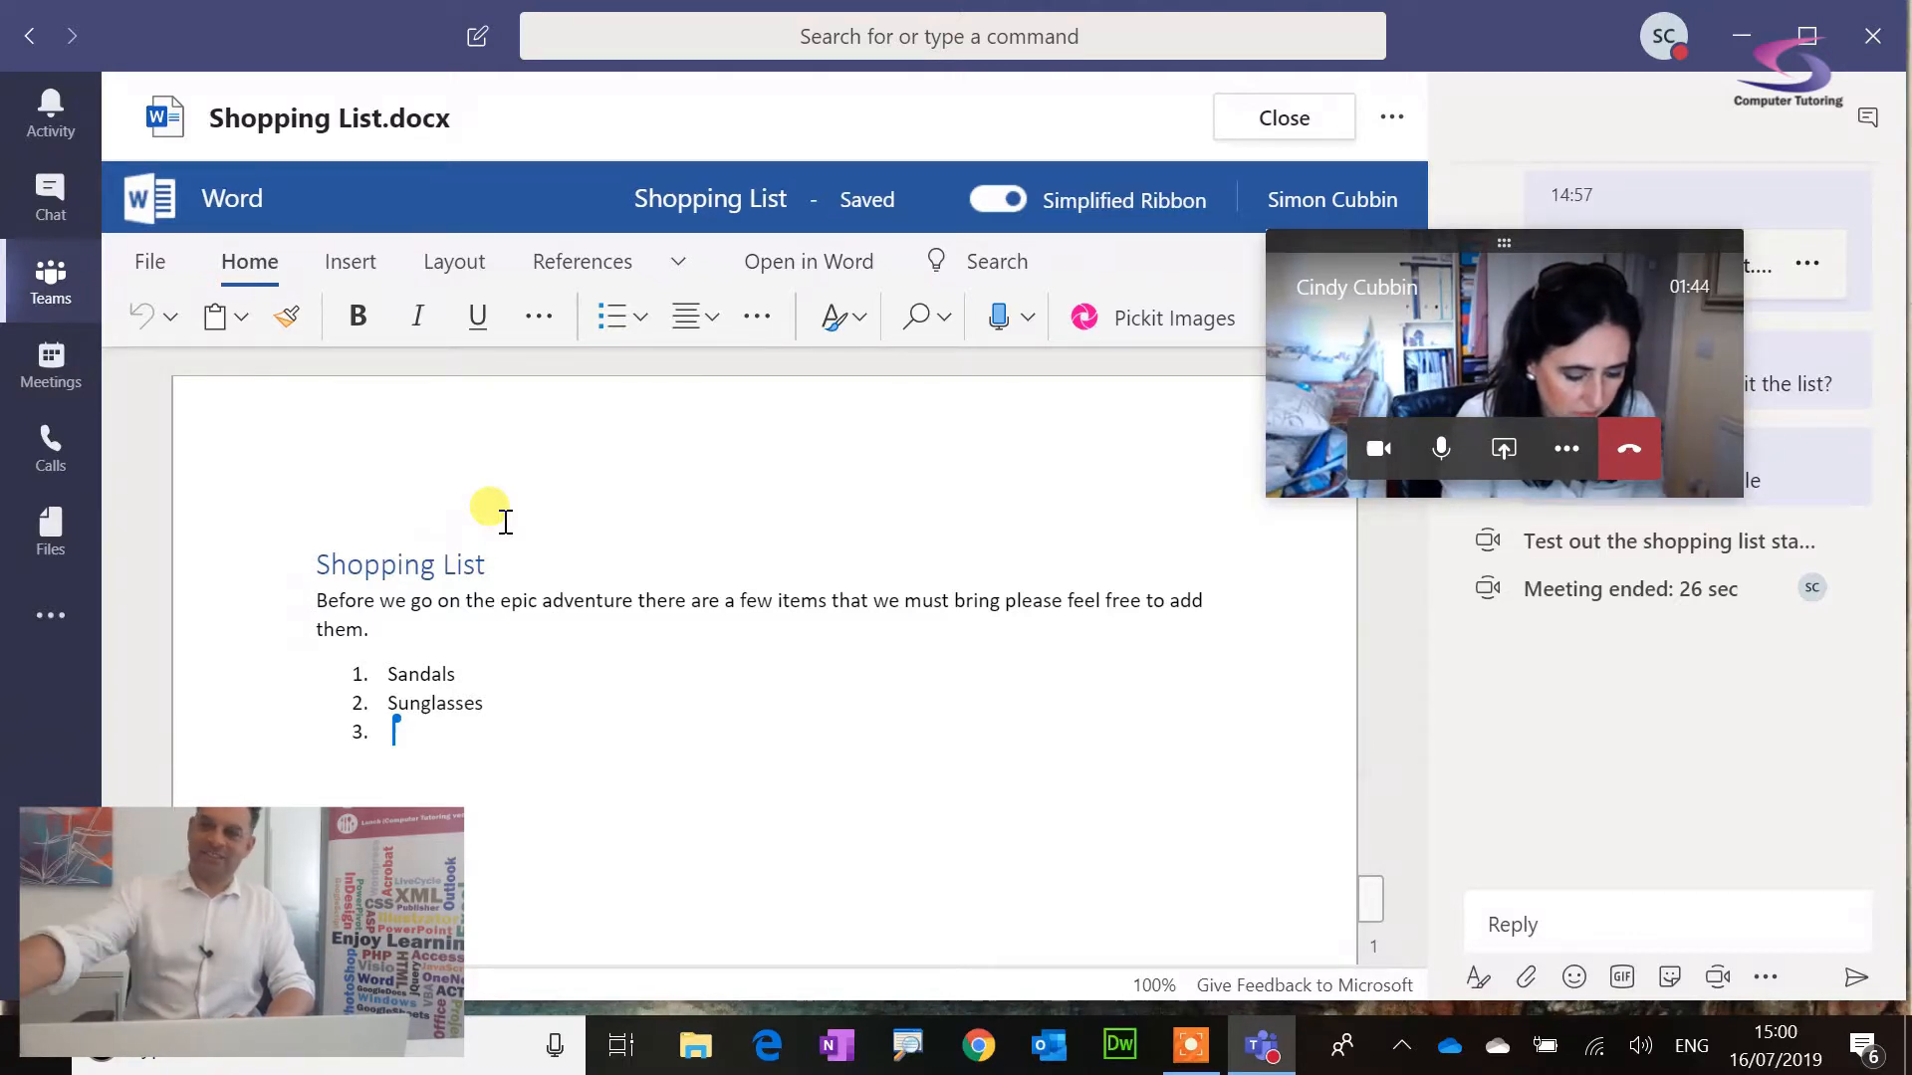
text(M)
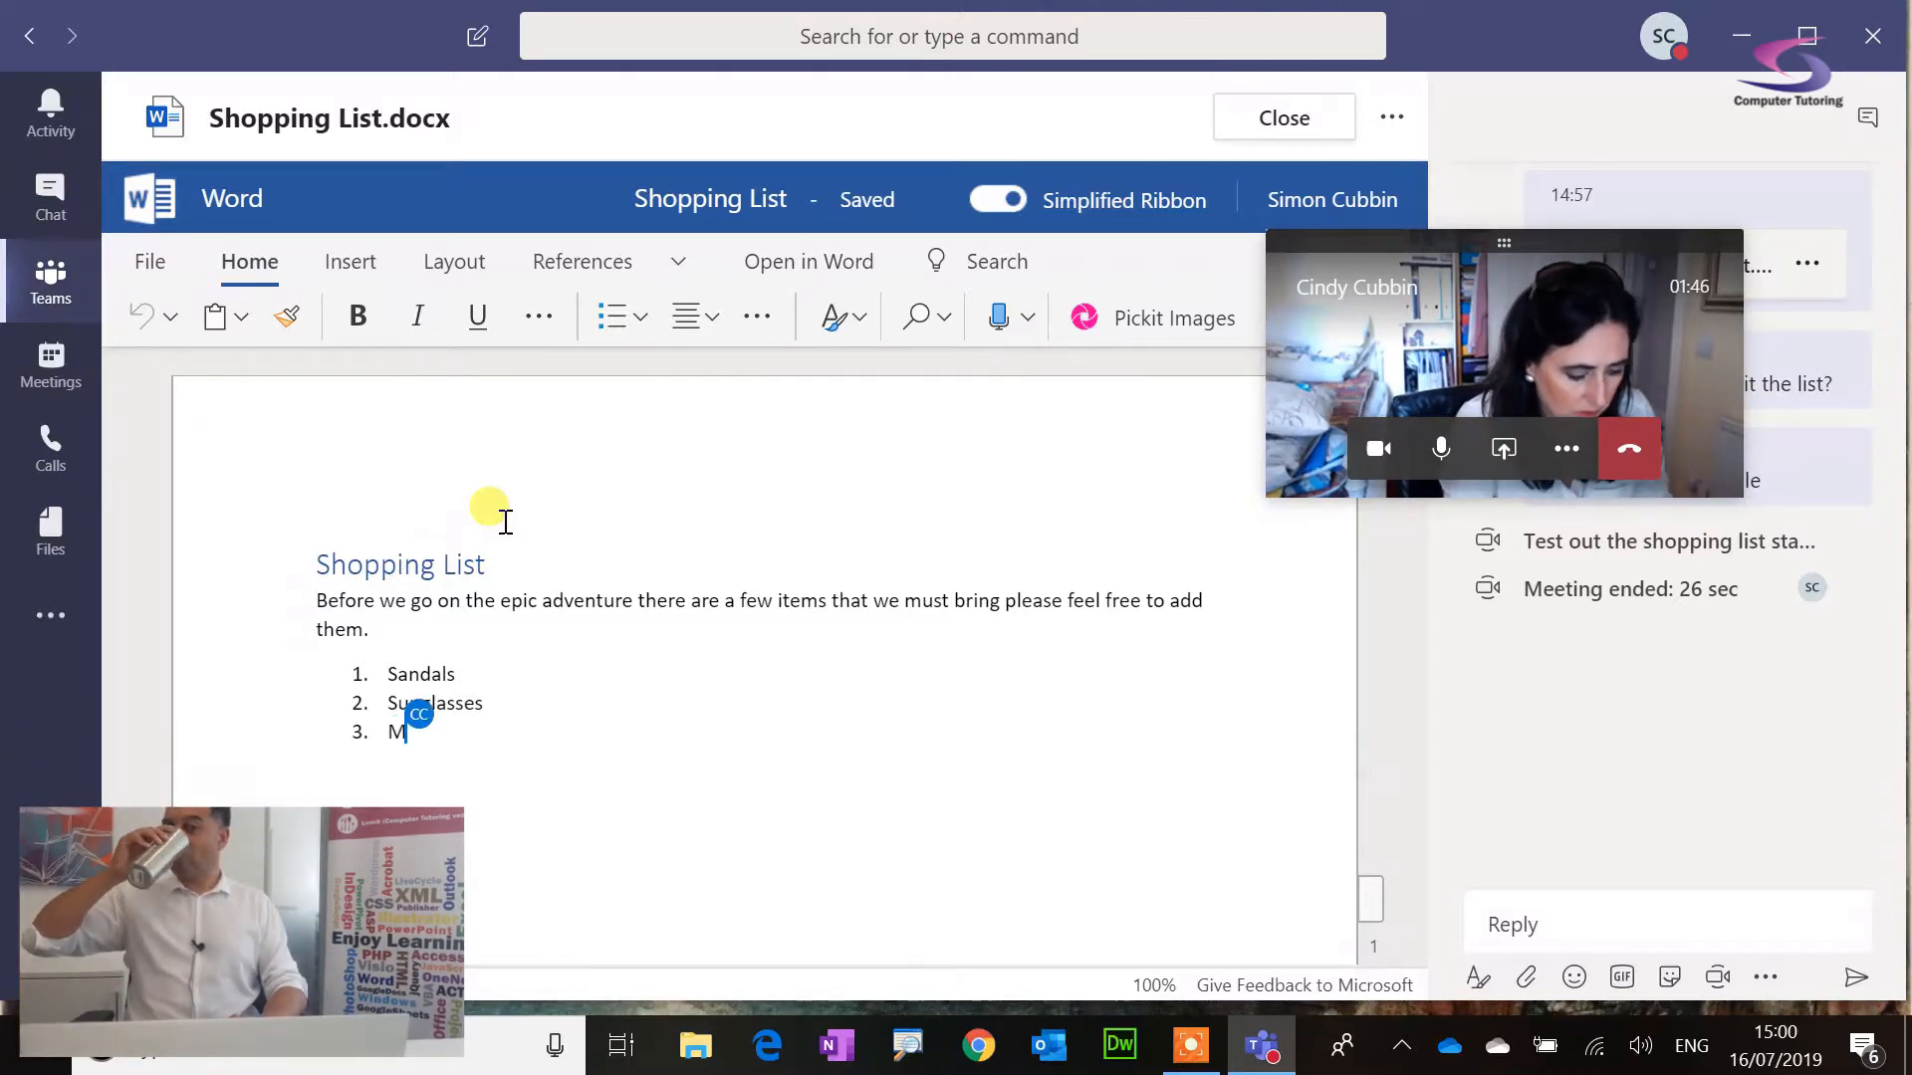
text(osquito)
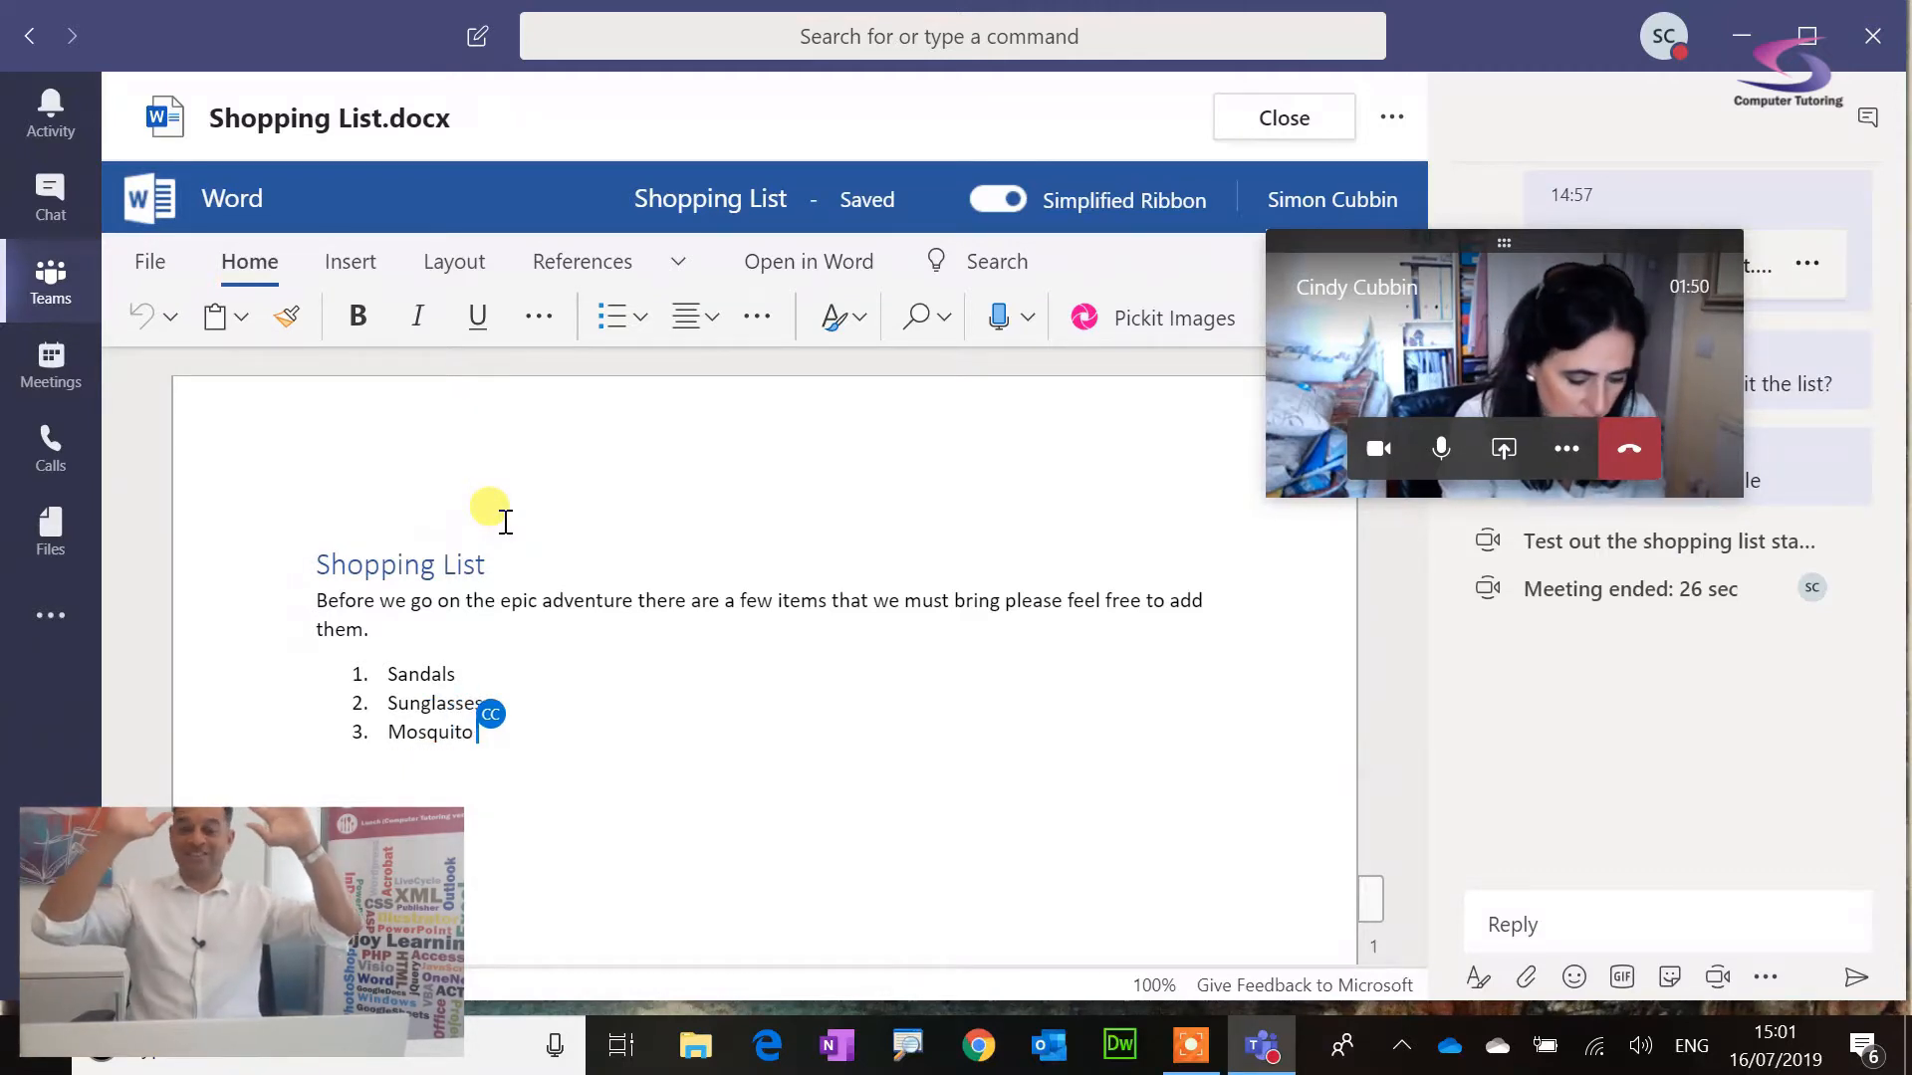
text(Protection)
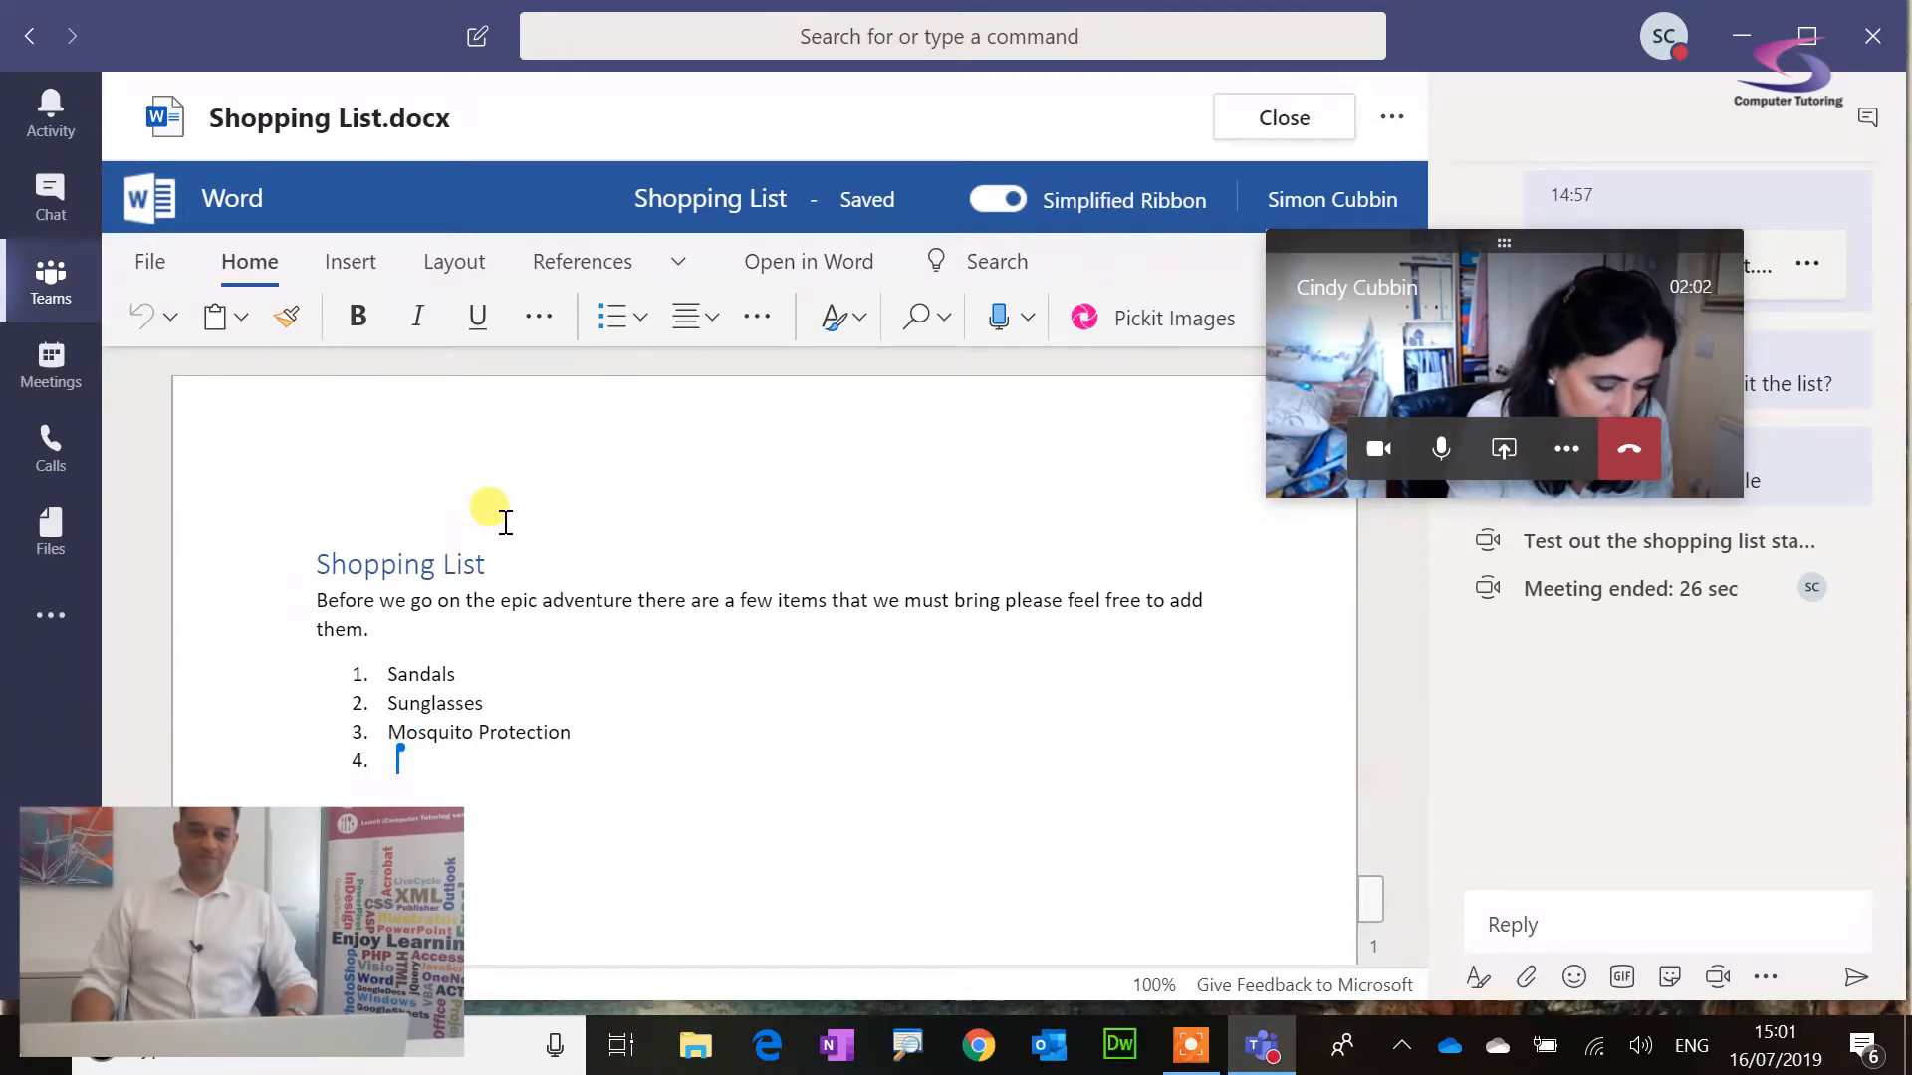
text(Books to read)
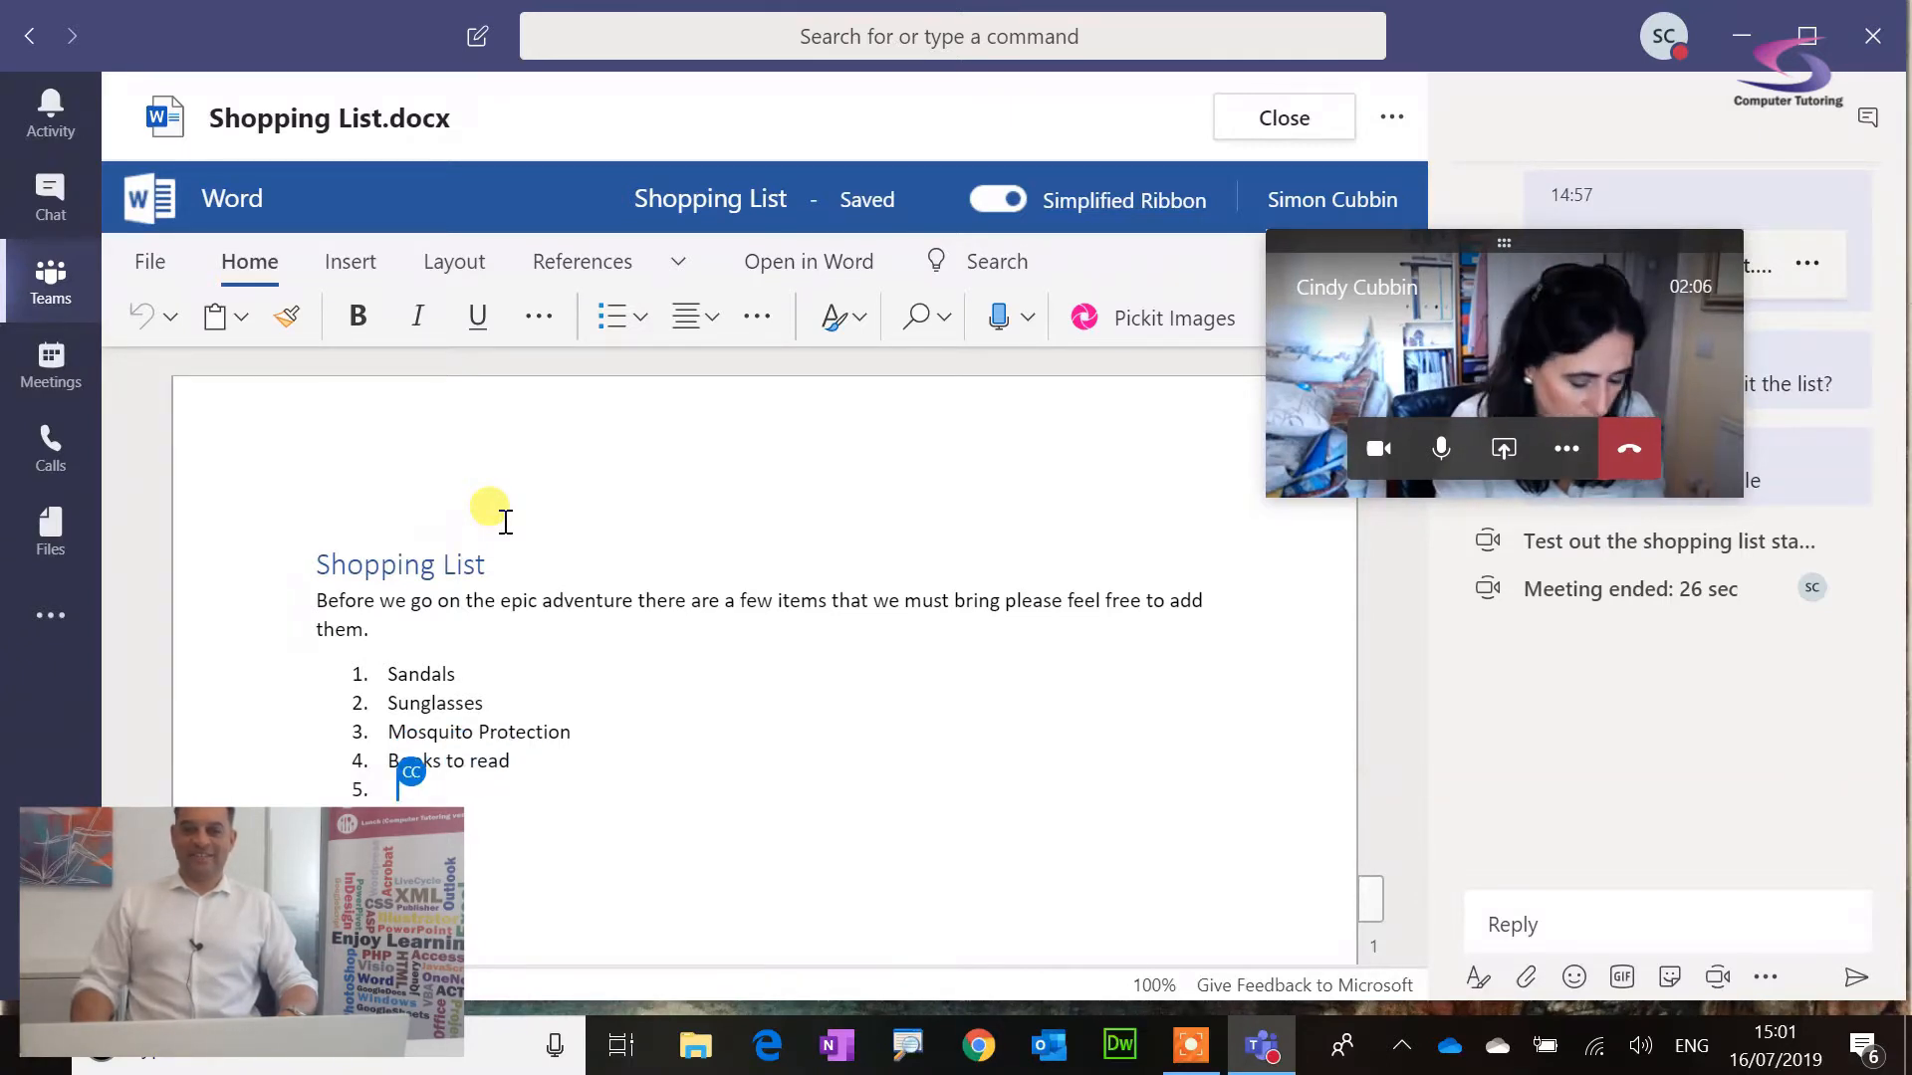
text(Tablets for Delhi Belly)
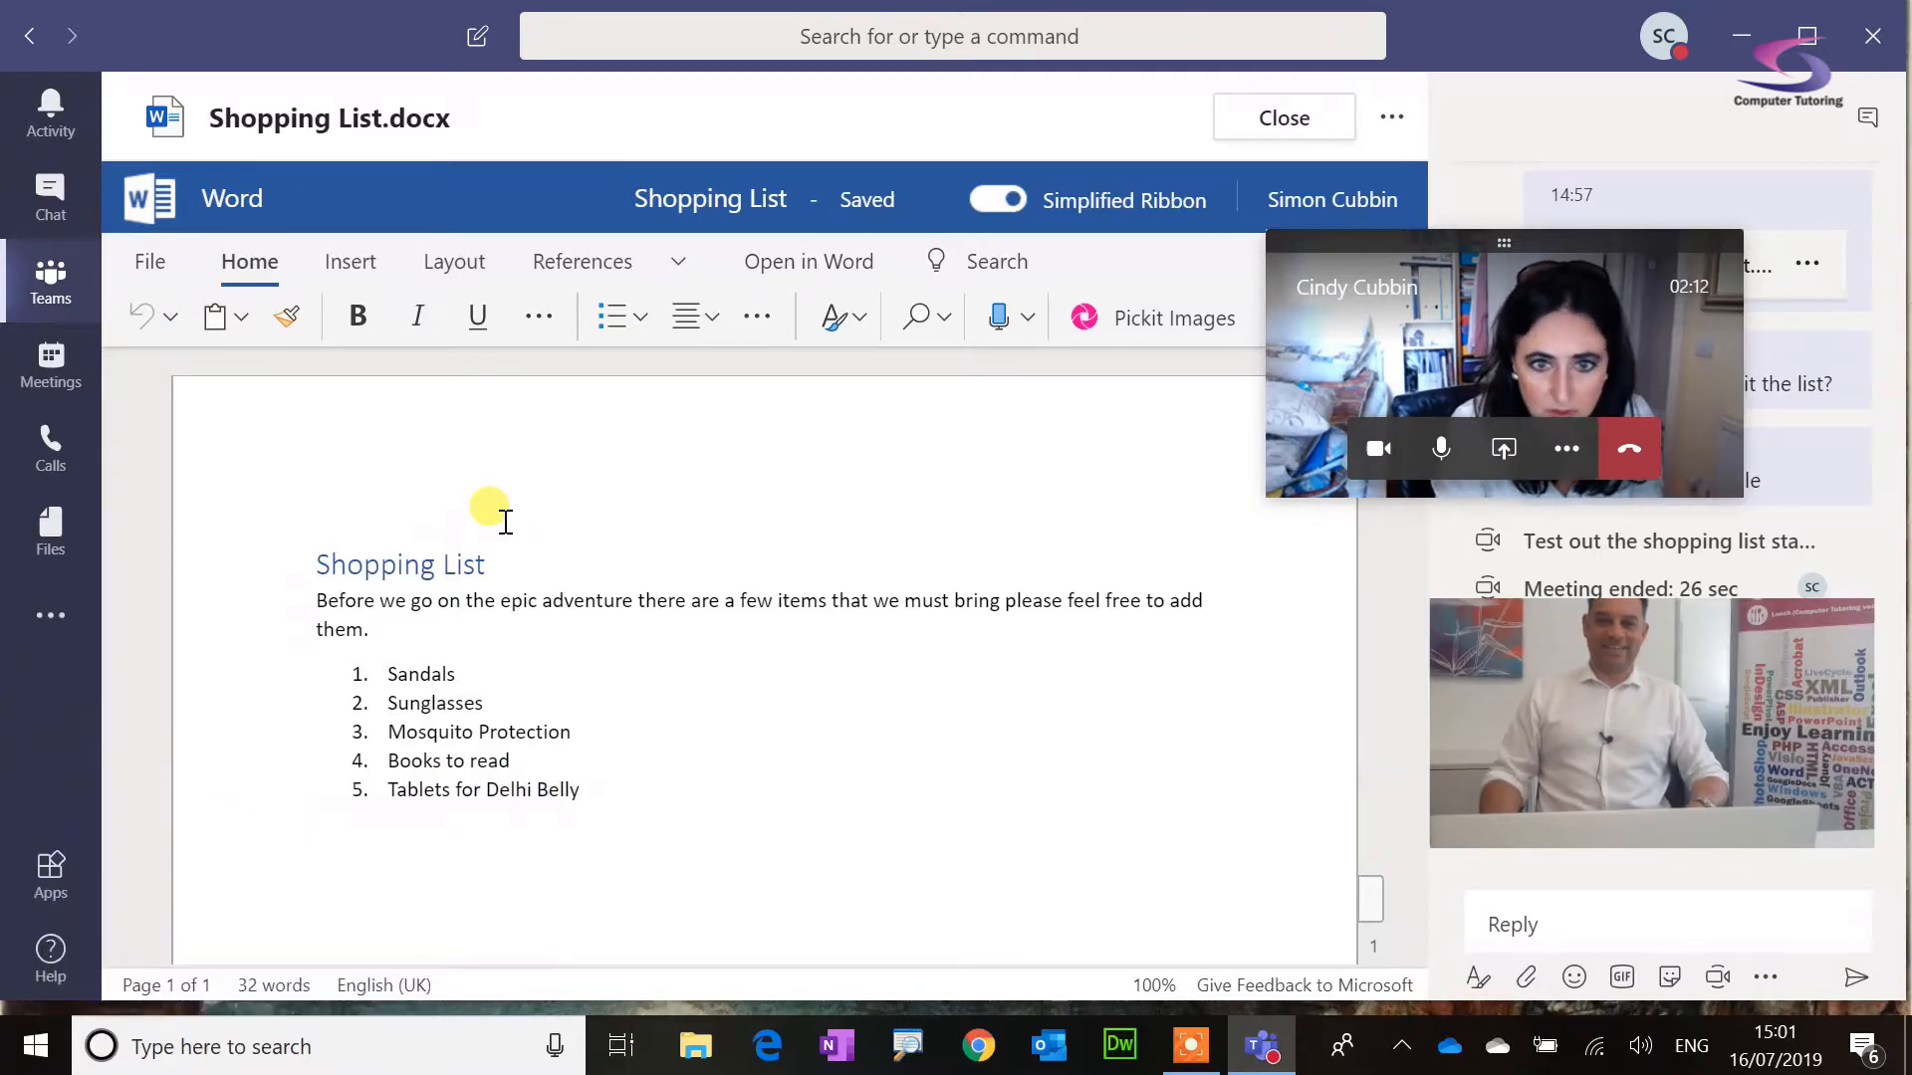
key(enter)
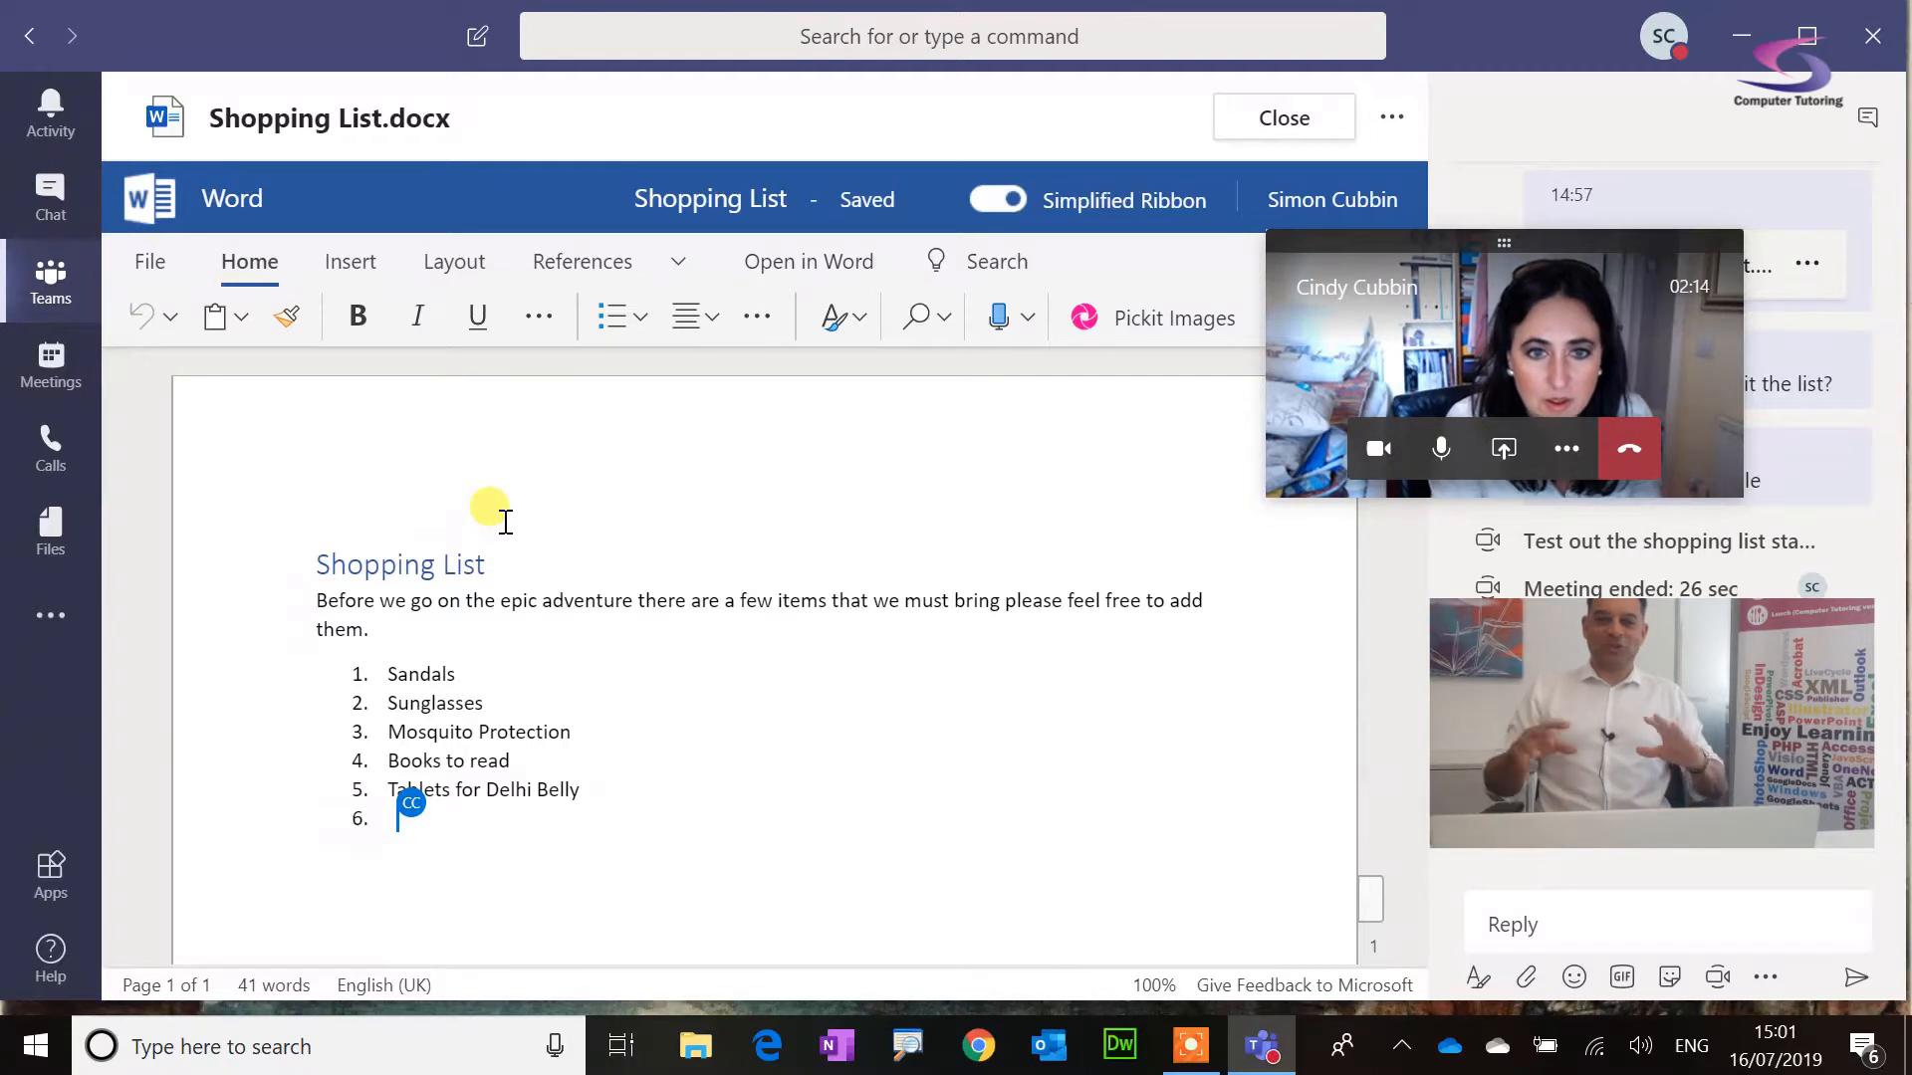
text(Tissues)
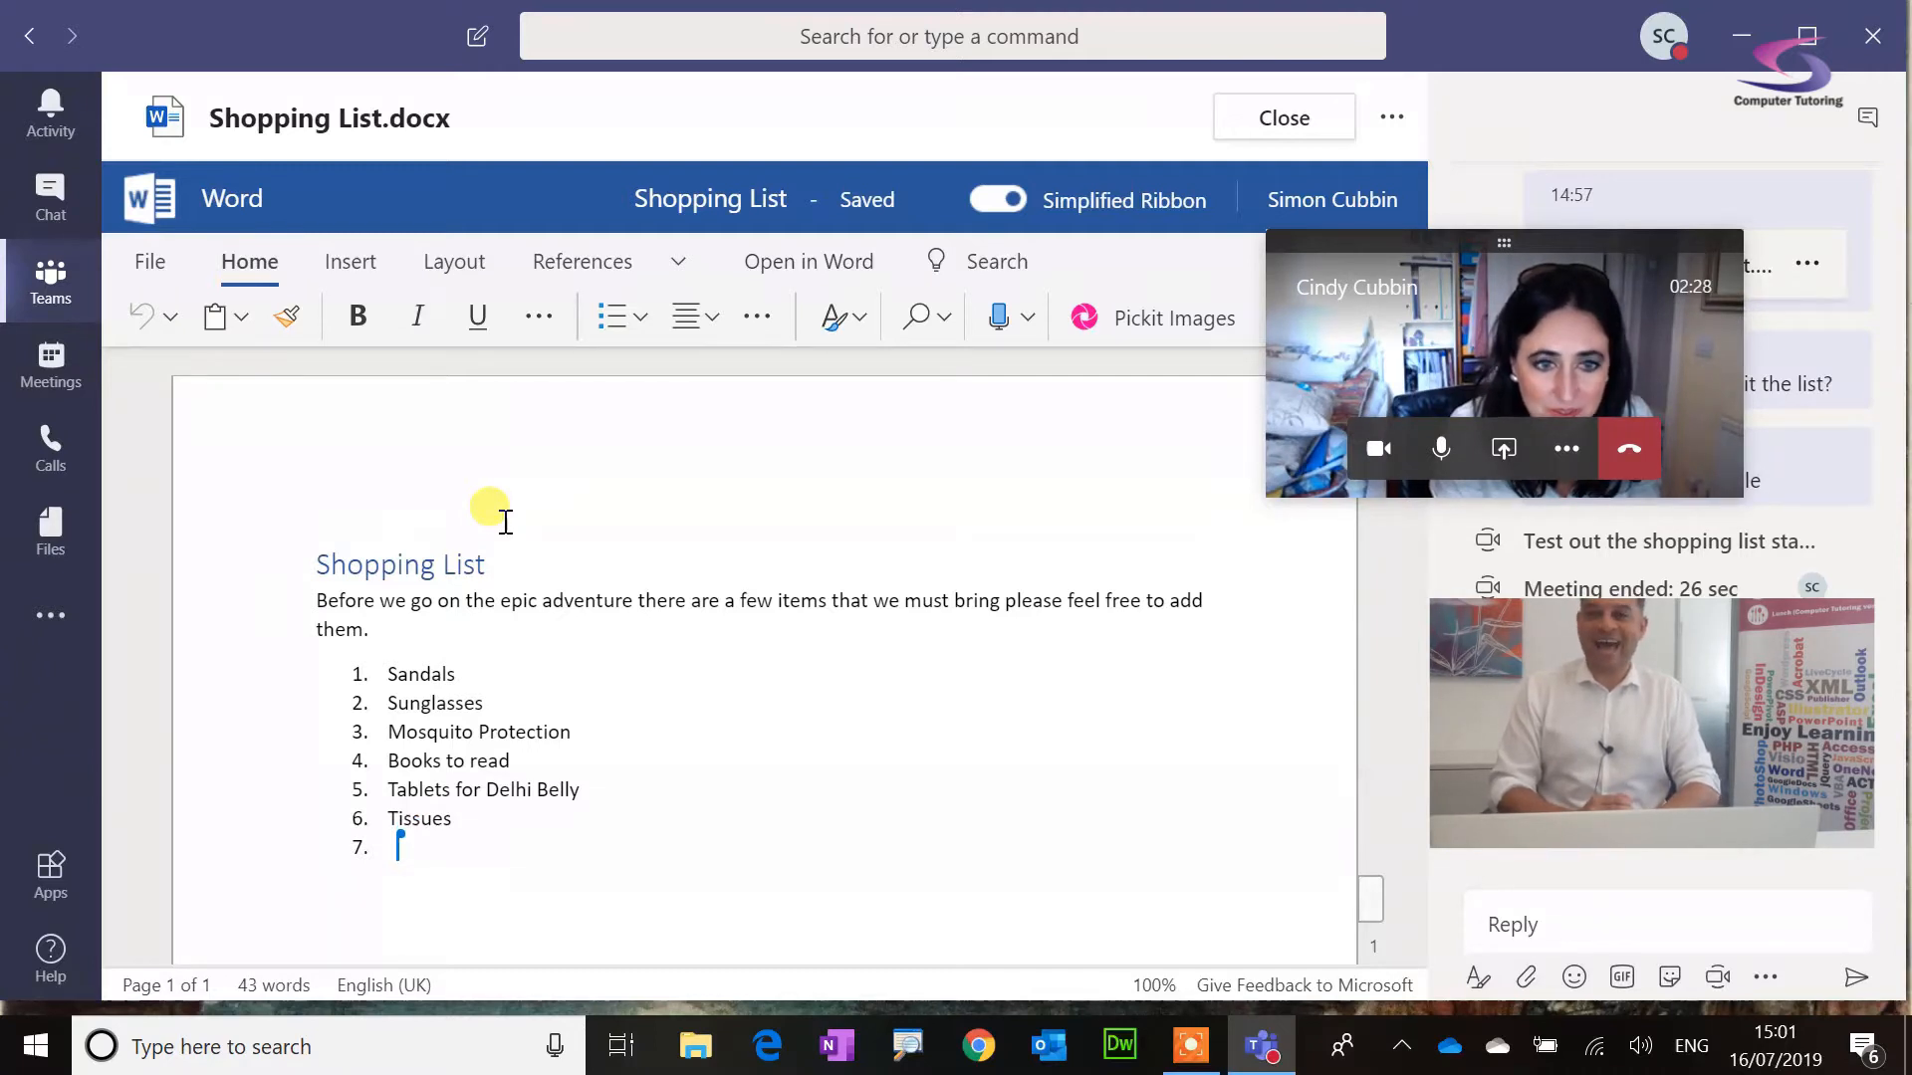
mouse_move(522, 508)
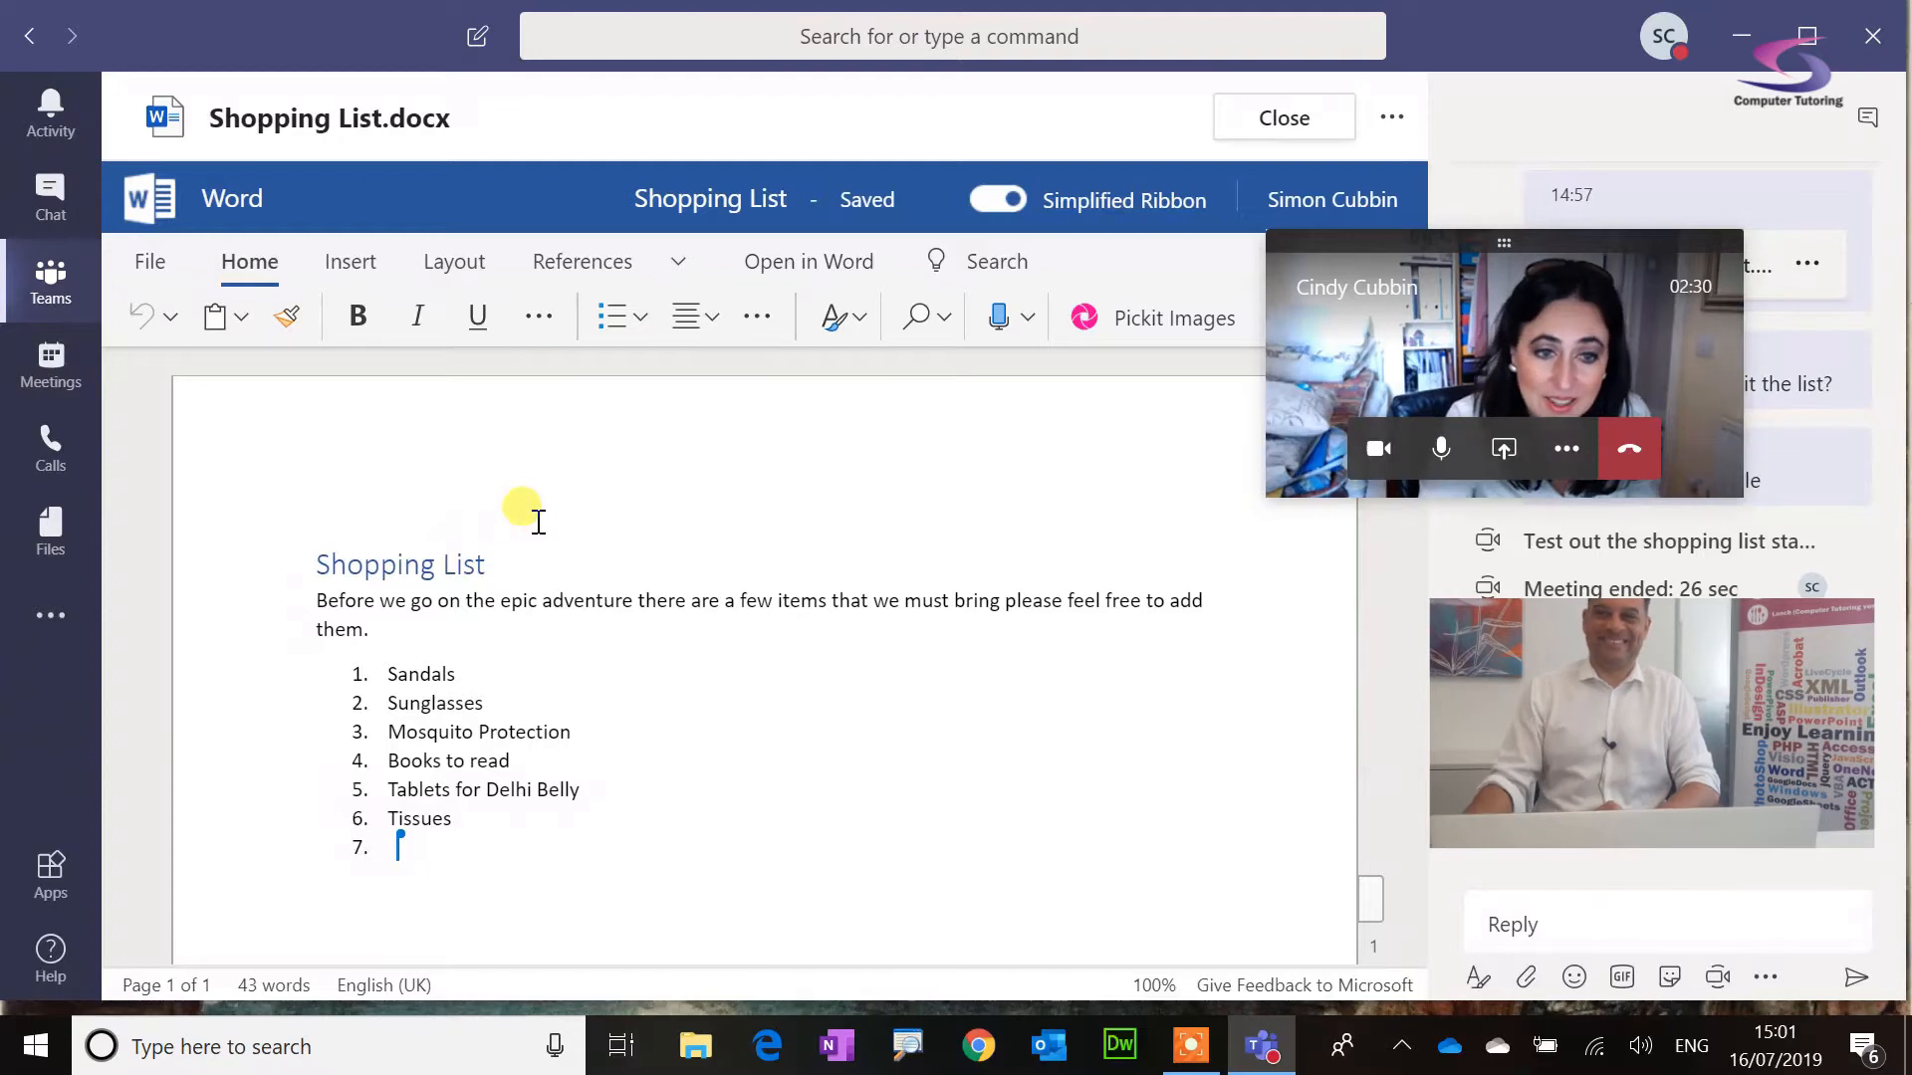
Step: Add Ferrari as item 7 of the Shopping List, starting an empty item 8
click(1629, 450)
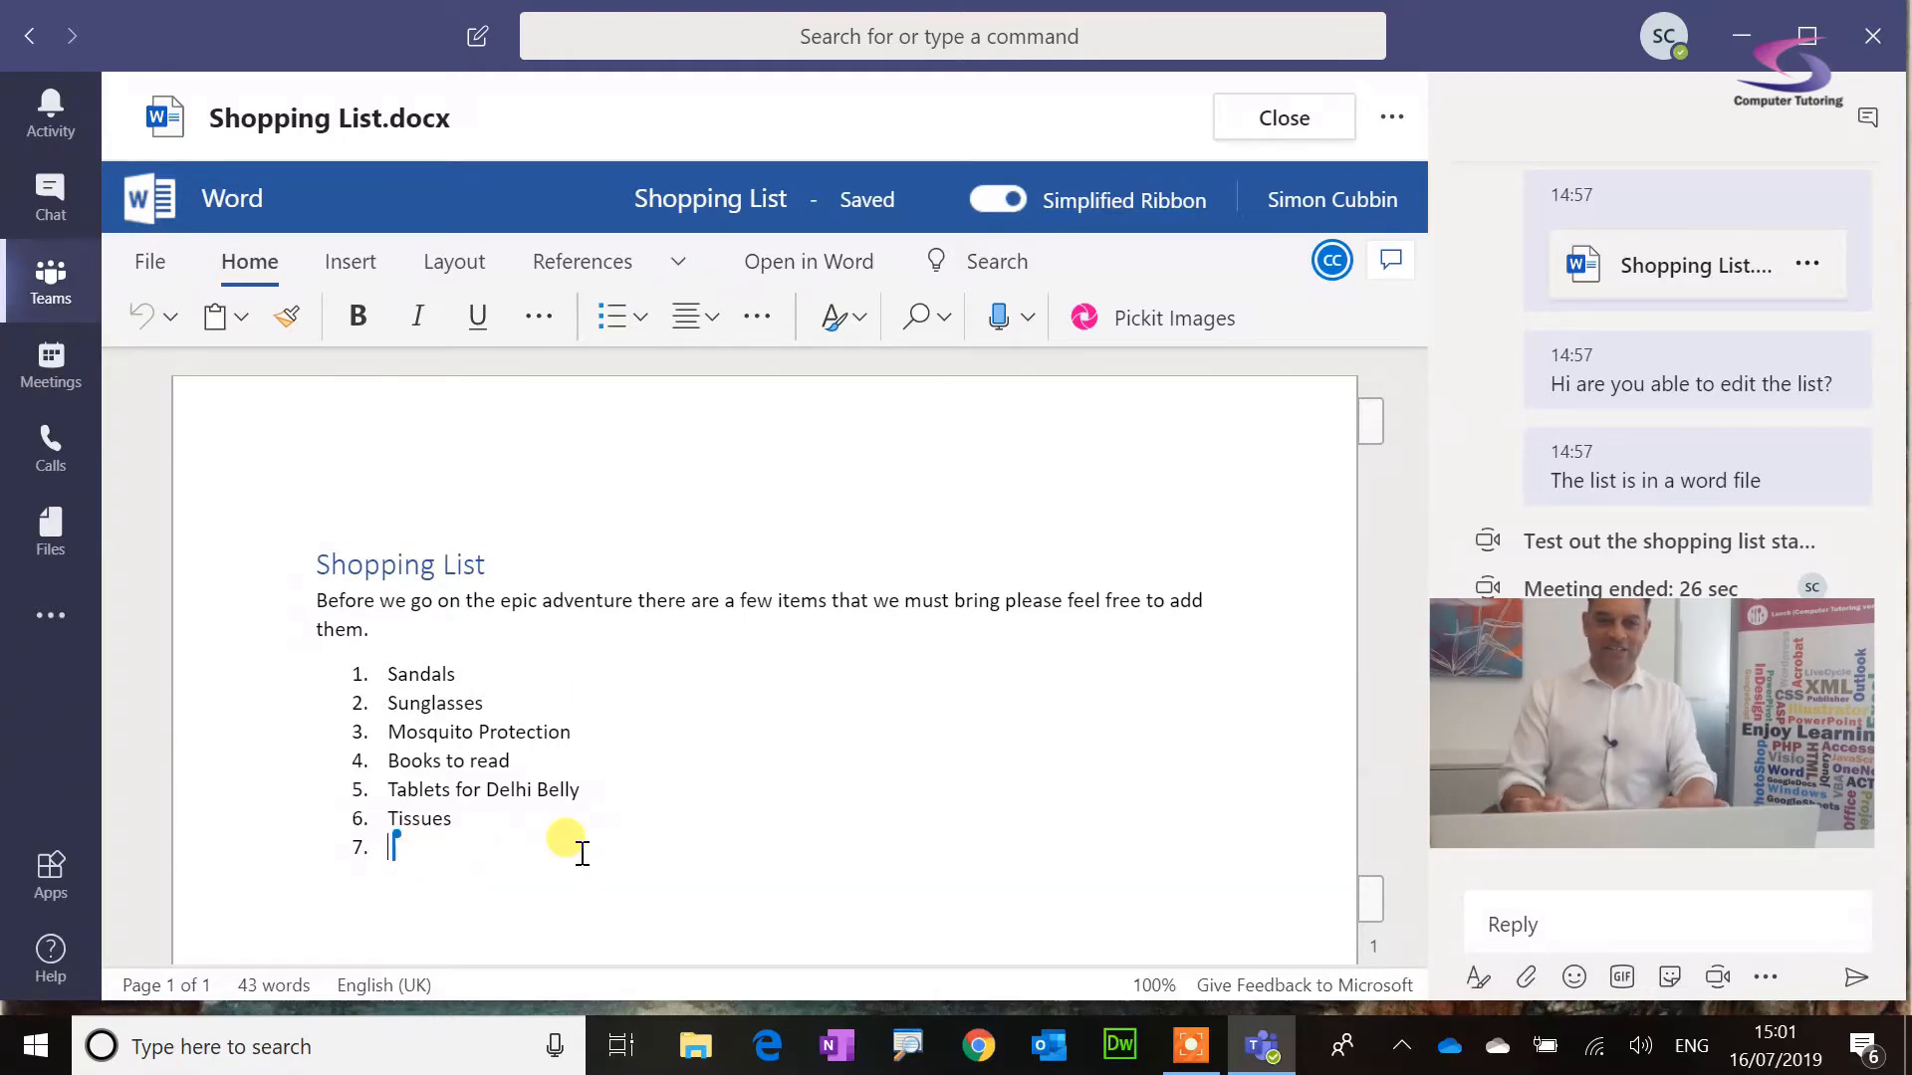
text(F)
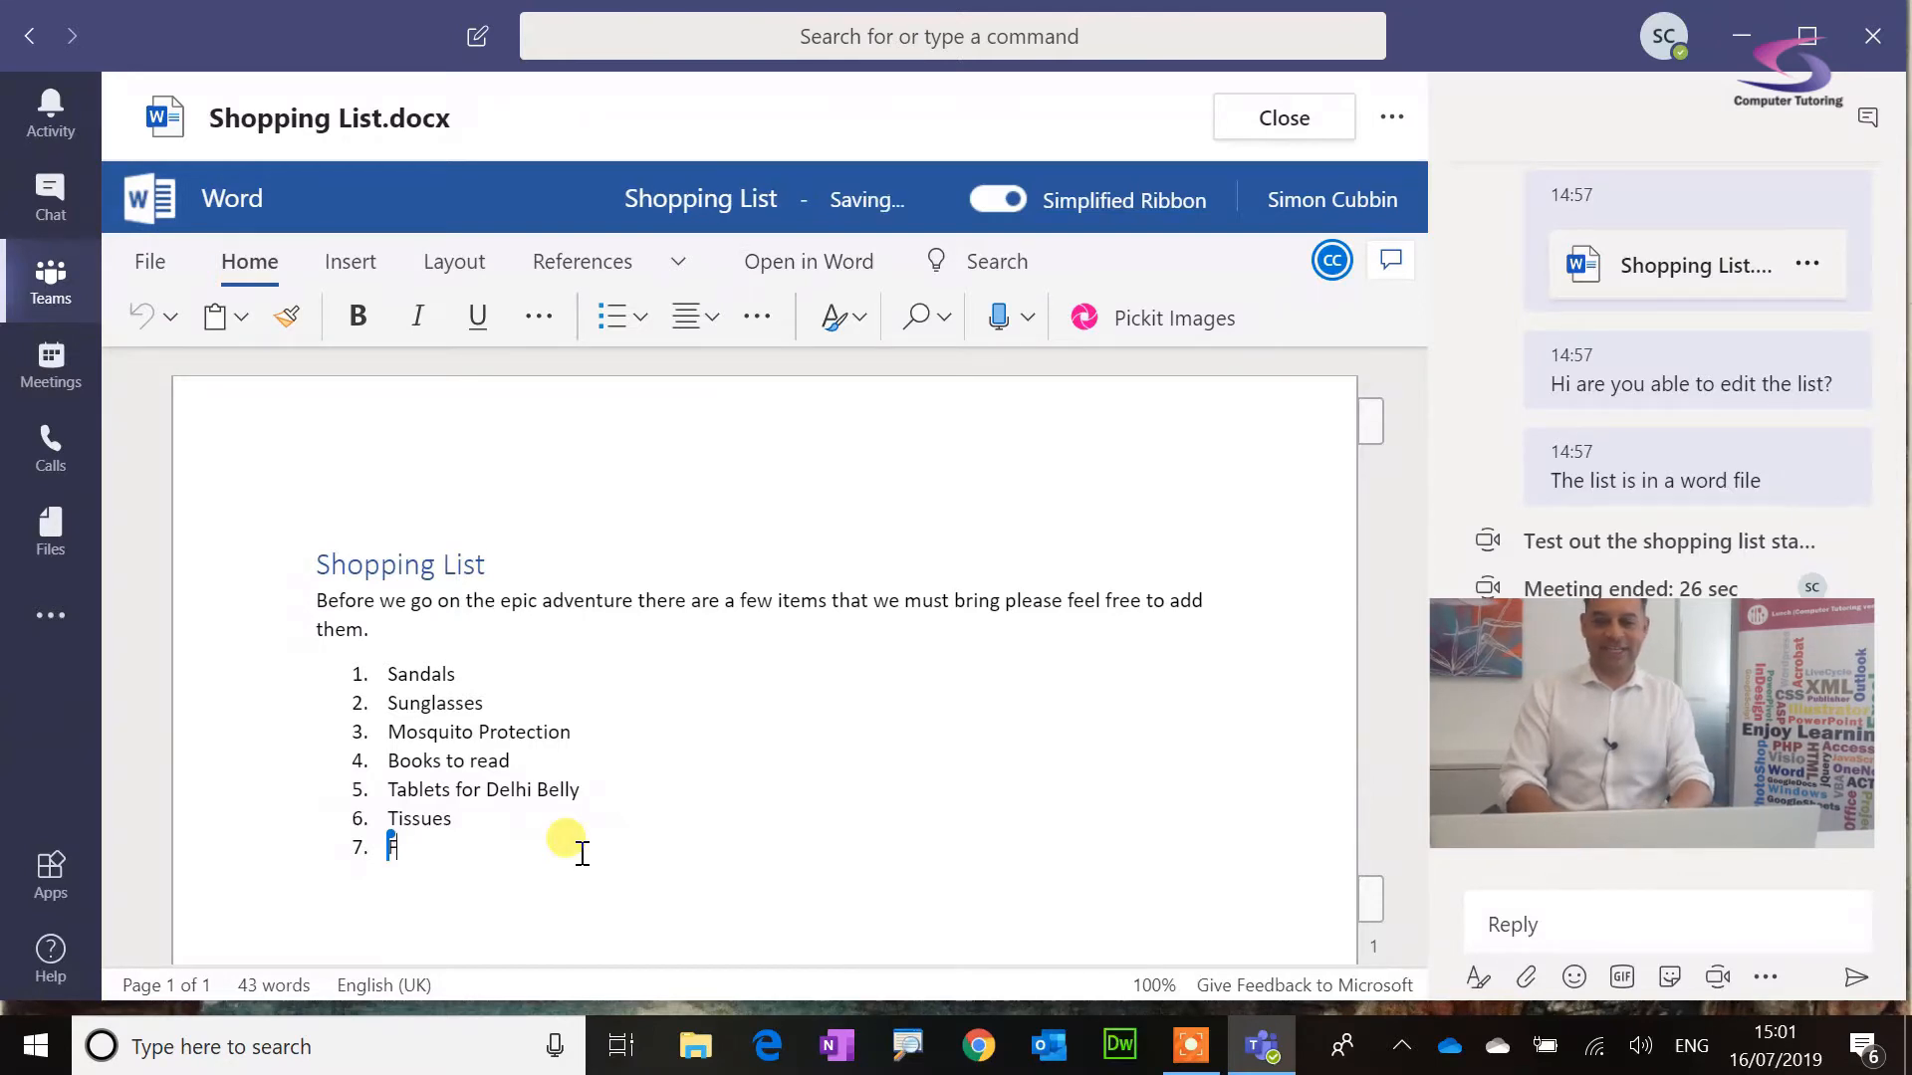
text(Ferrari)
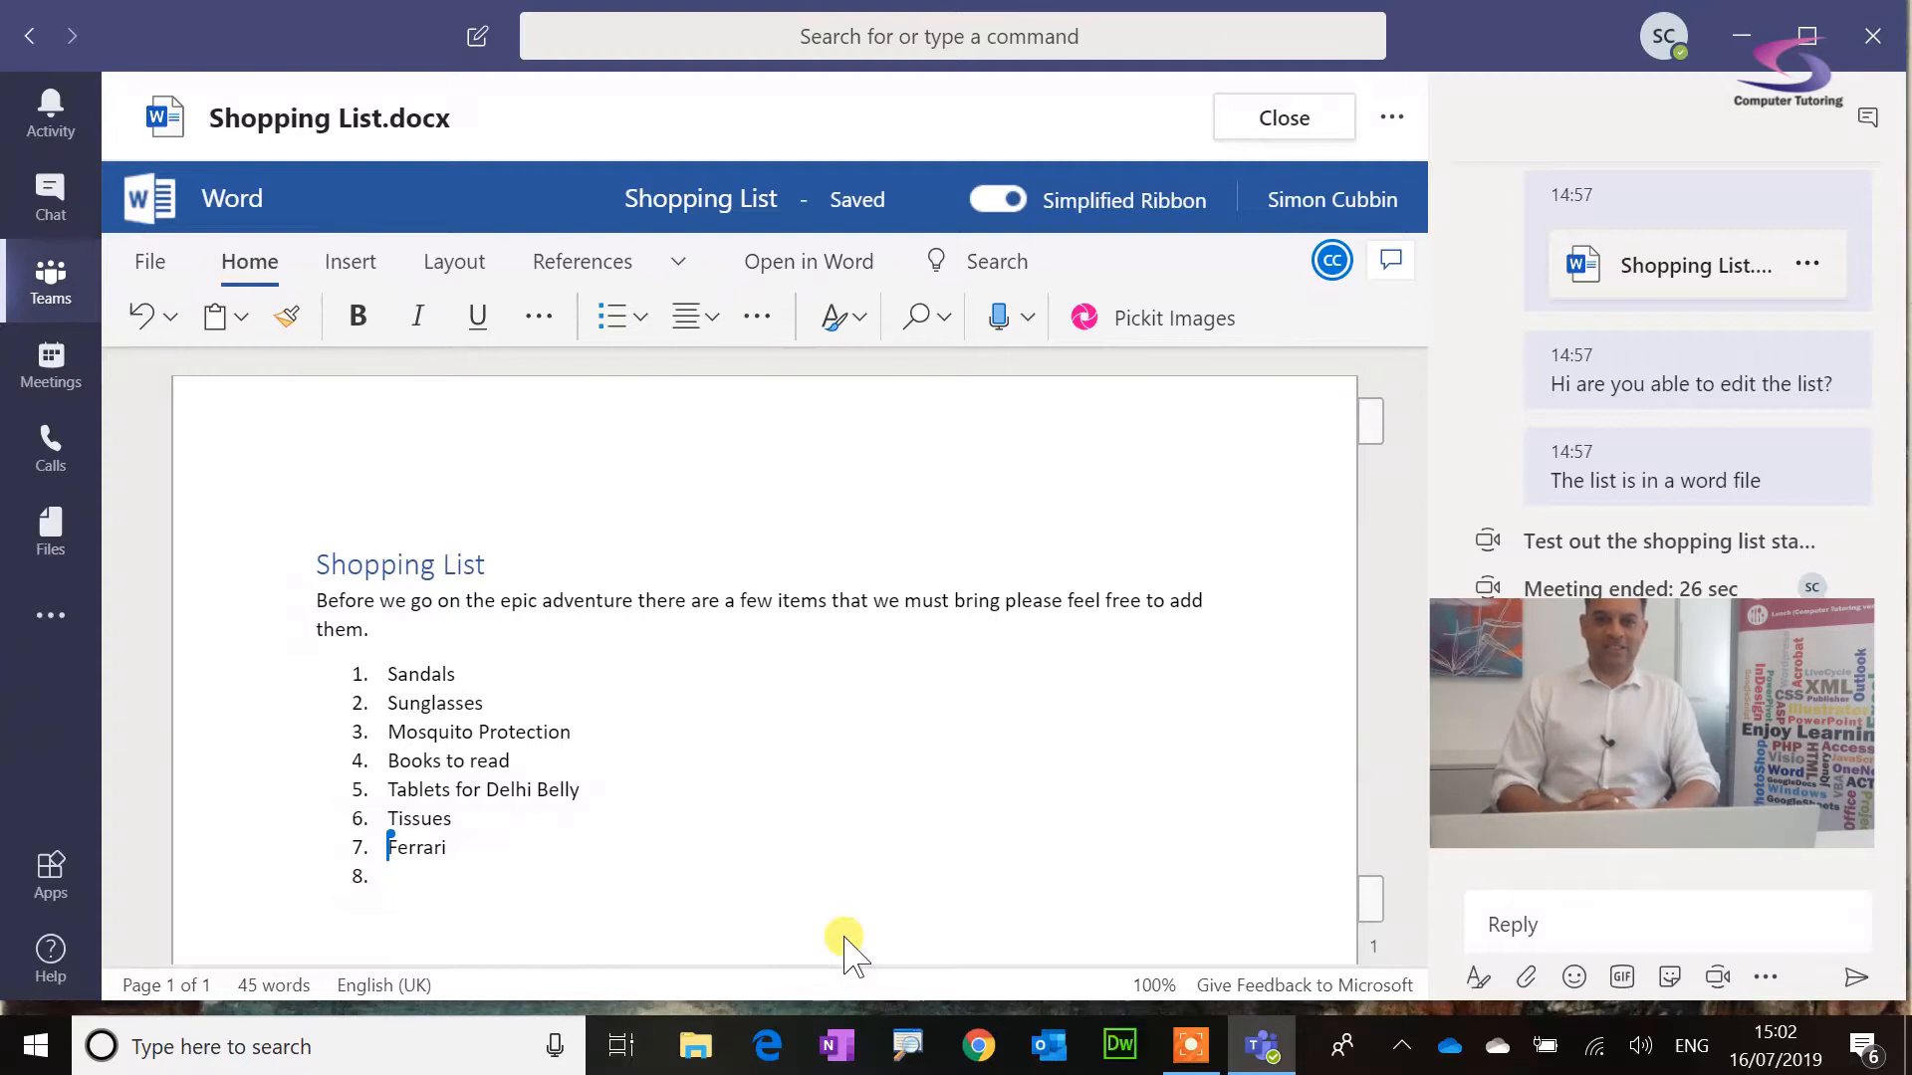
mouse_move(707, 28)
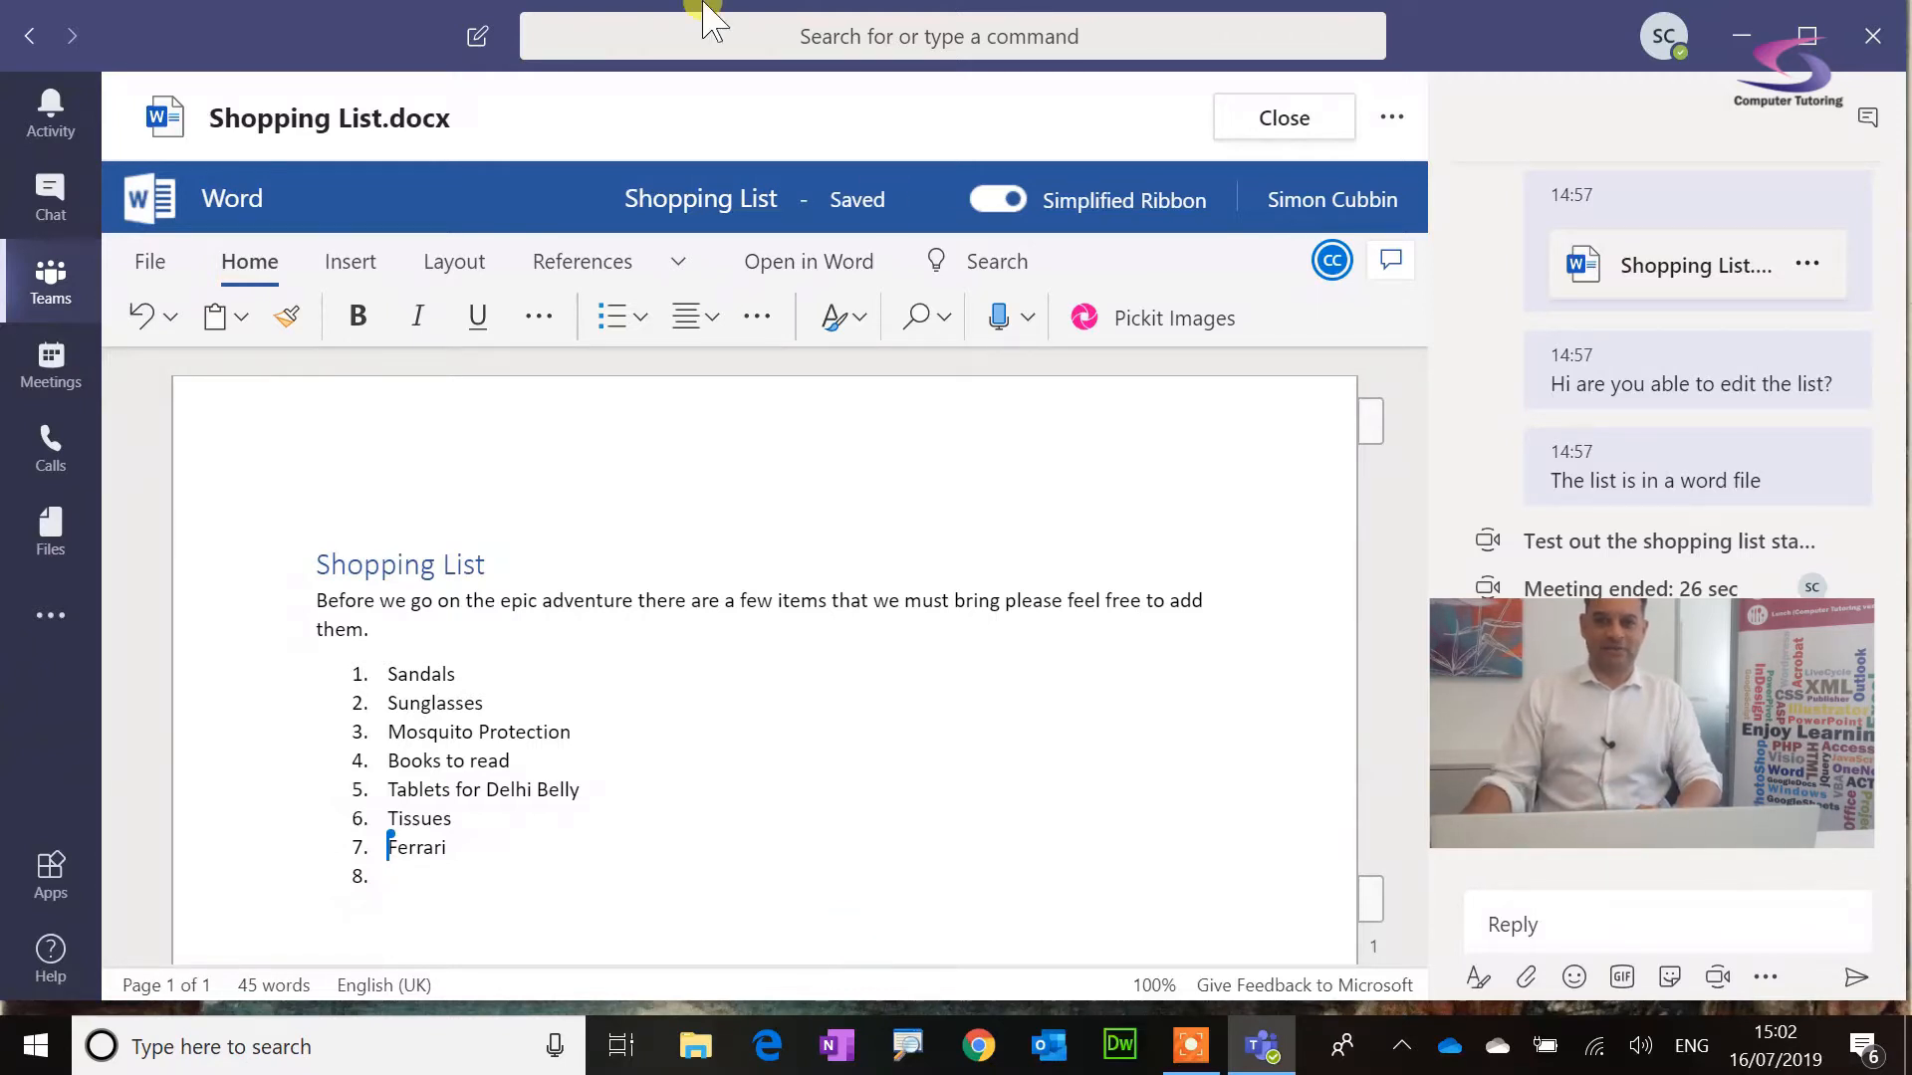
Step: Close the document and select Shopping List.docx in the General channel files
click(1282, 115)
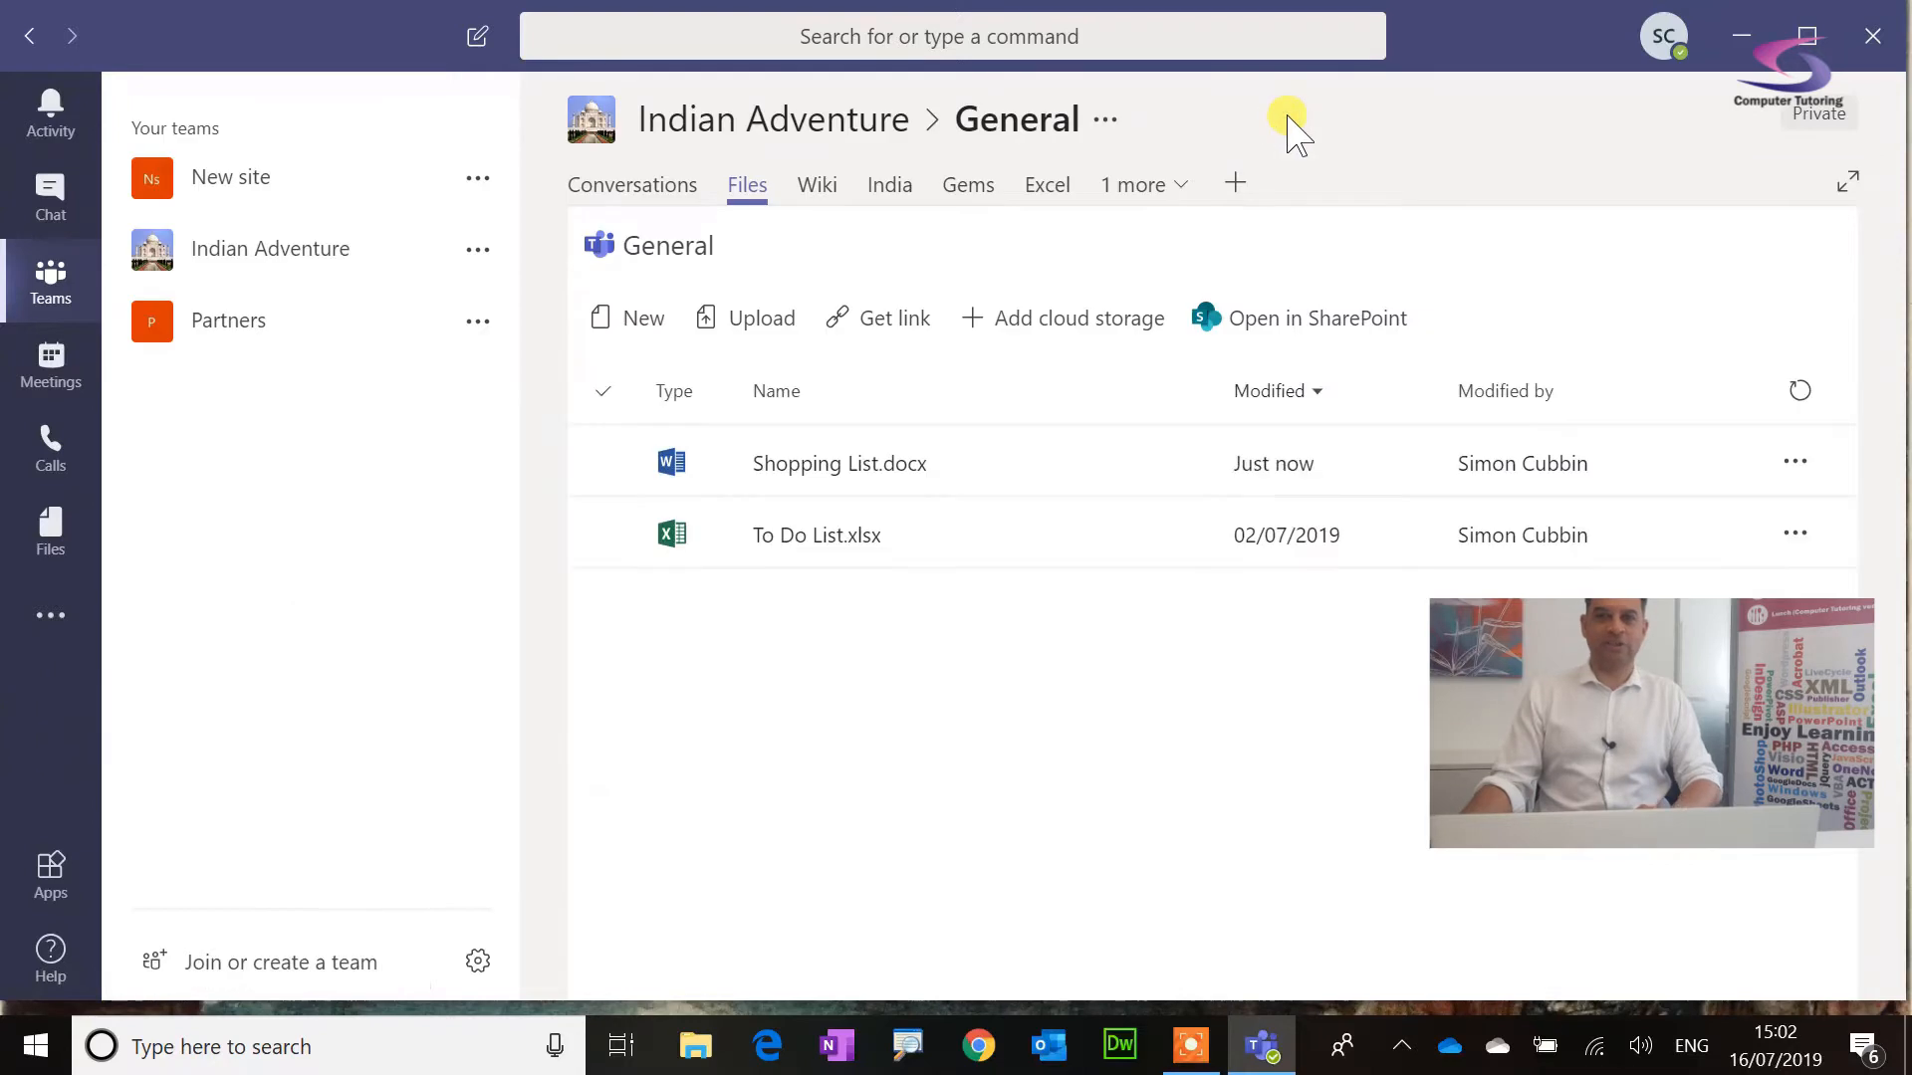
mouse_move(1147, 348)
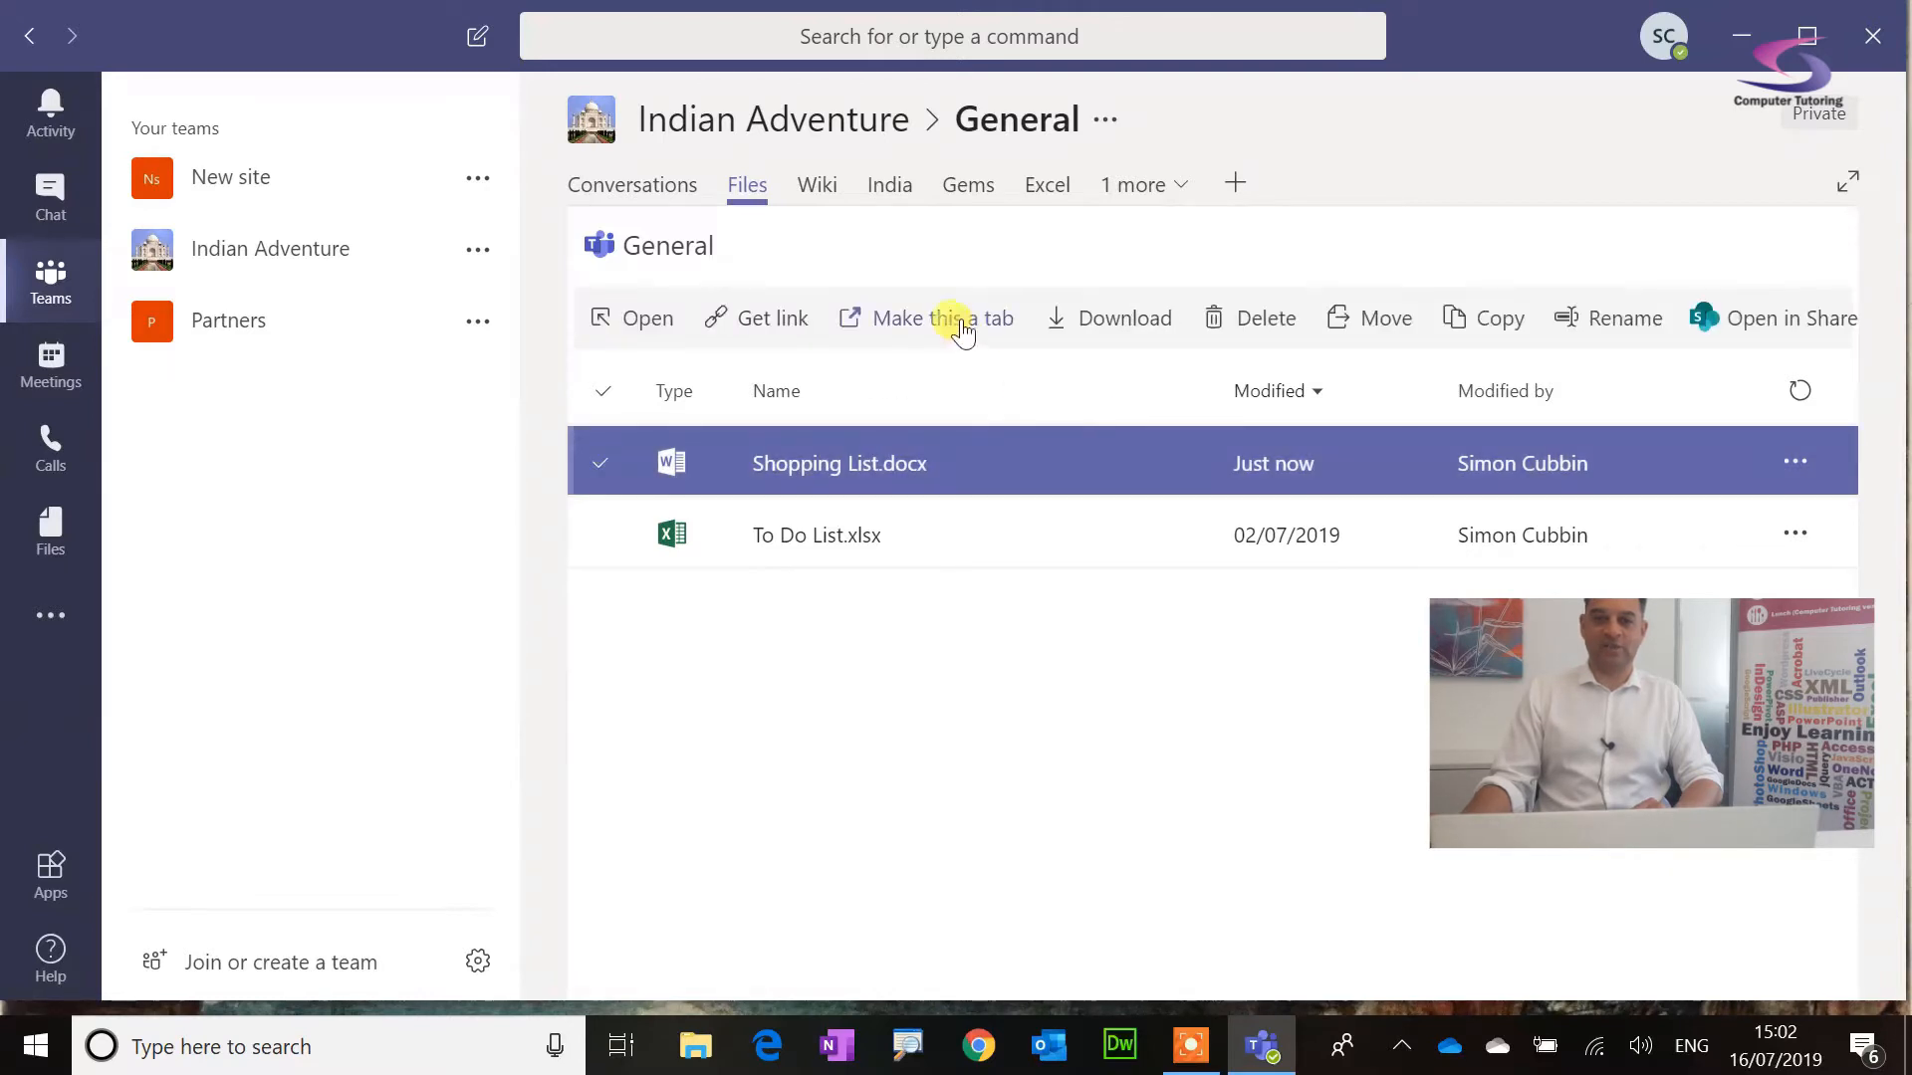
click(755, 316)
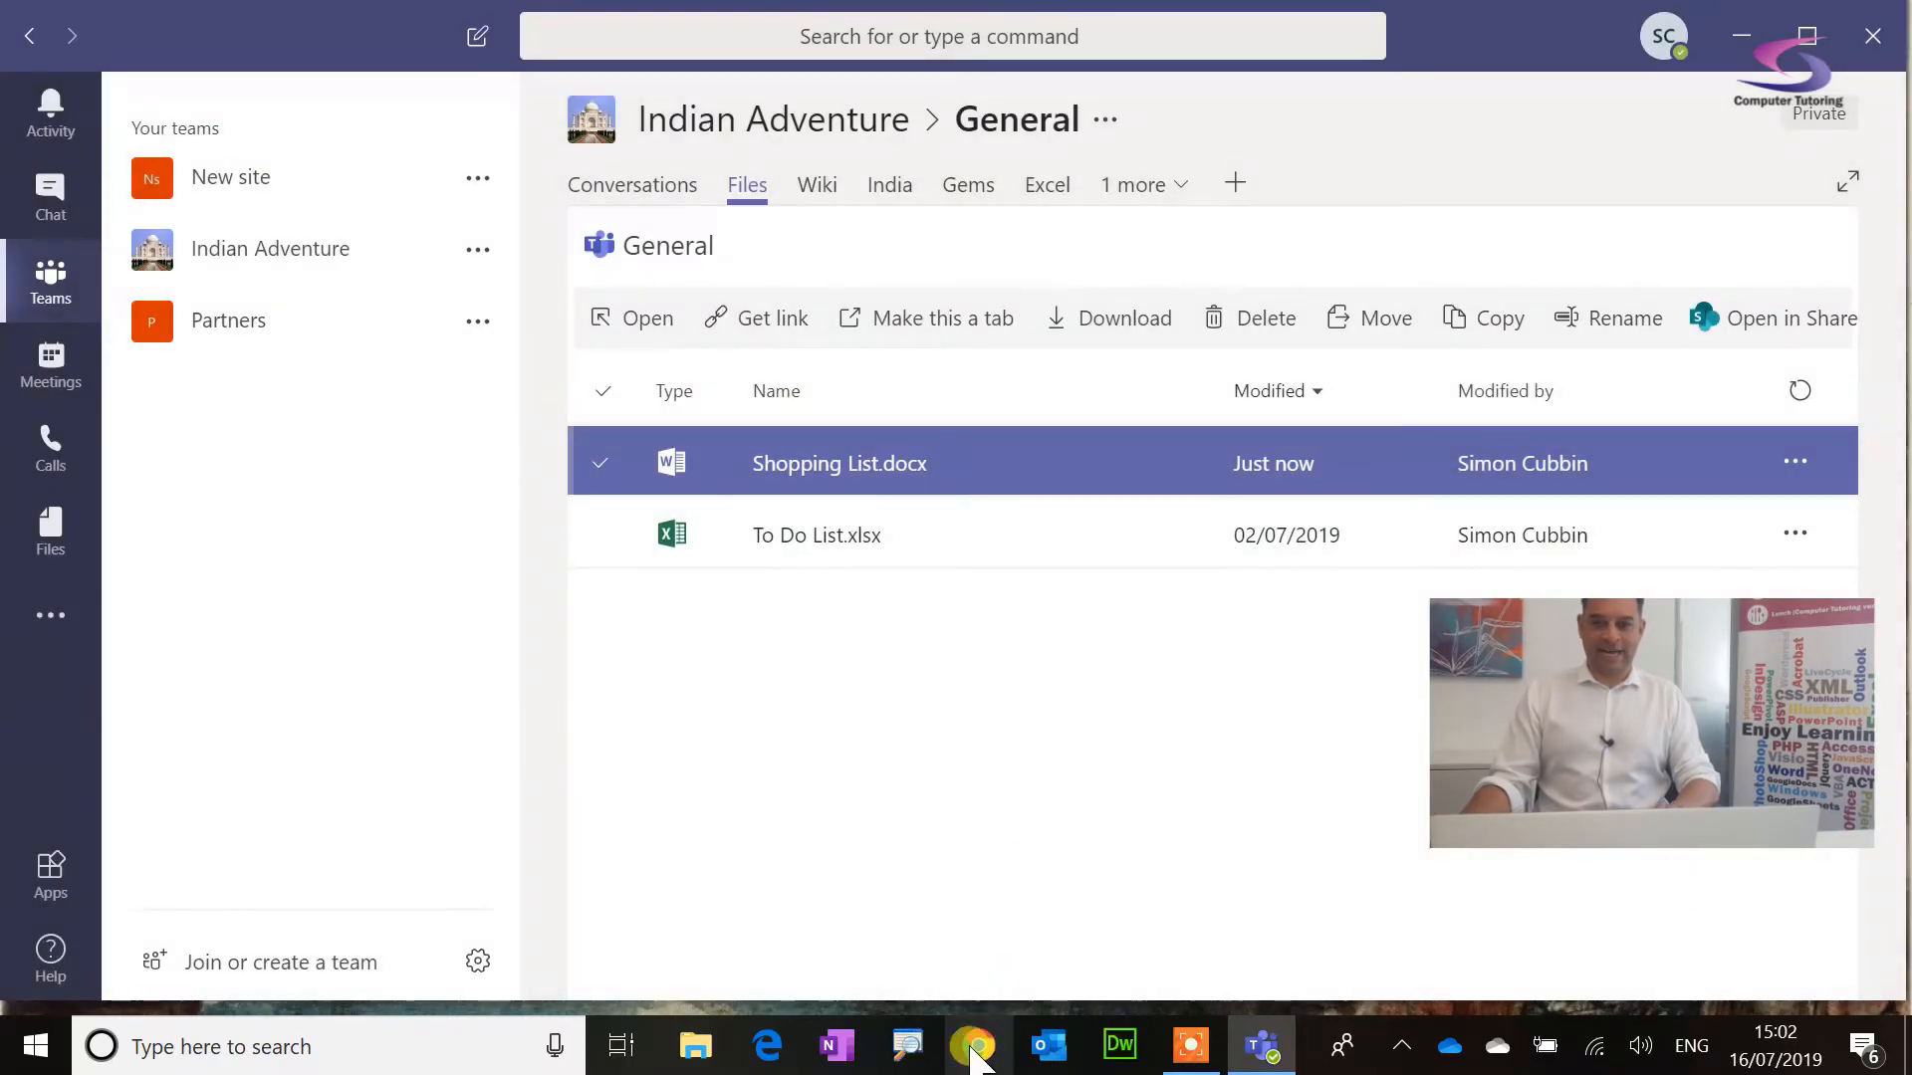
Step: In the browser, replace Ferrari with Hats as item 7, then close the document
click(976, 1044)
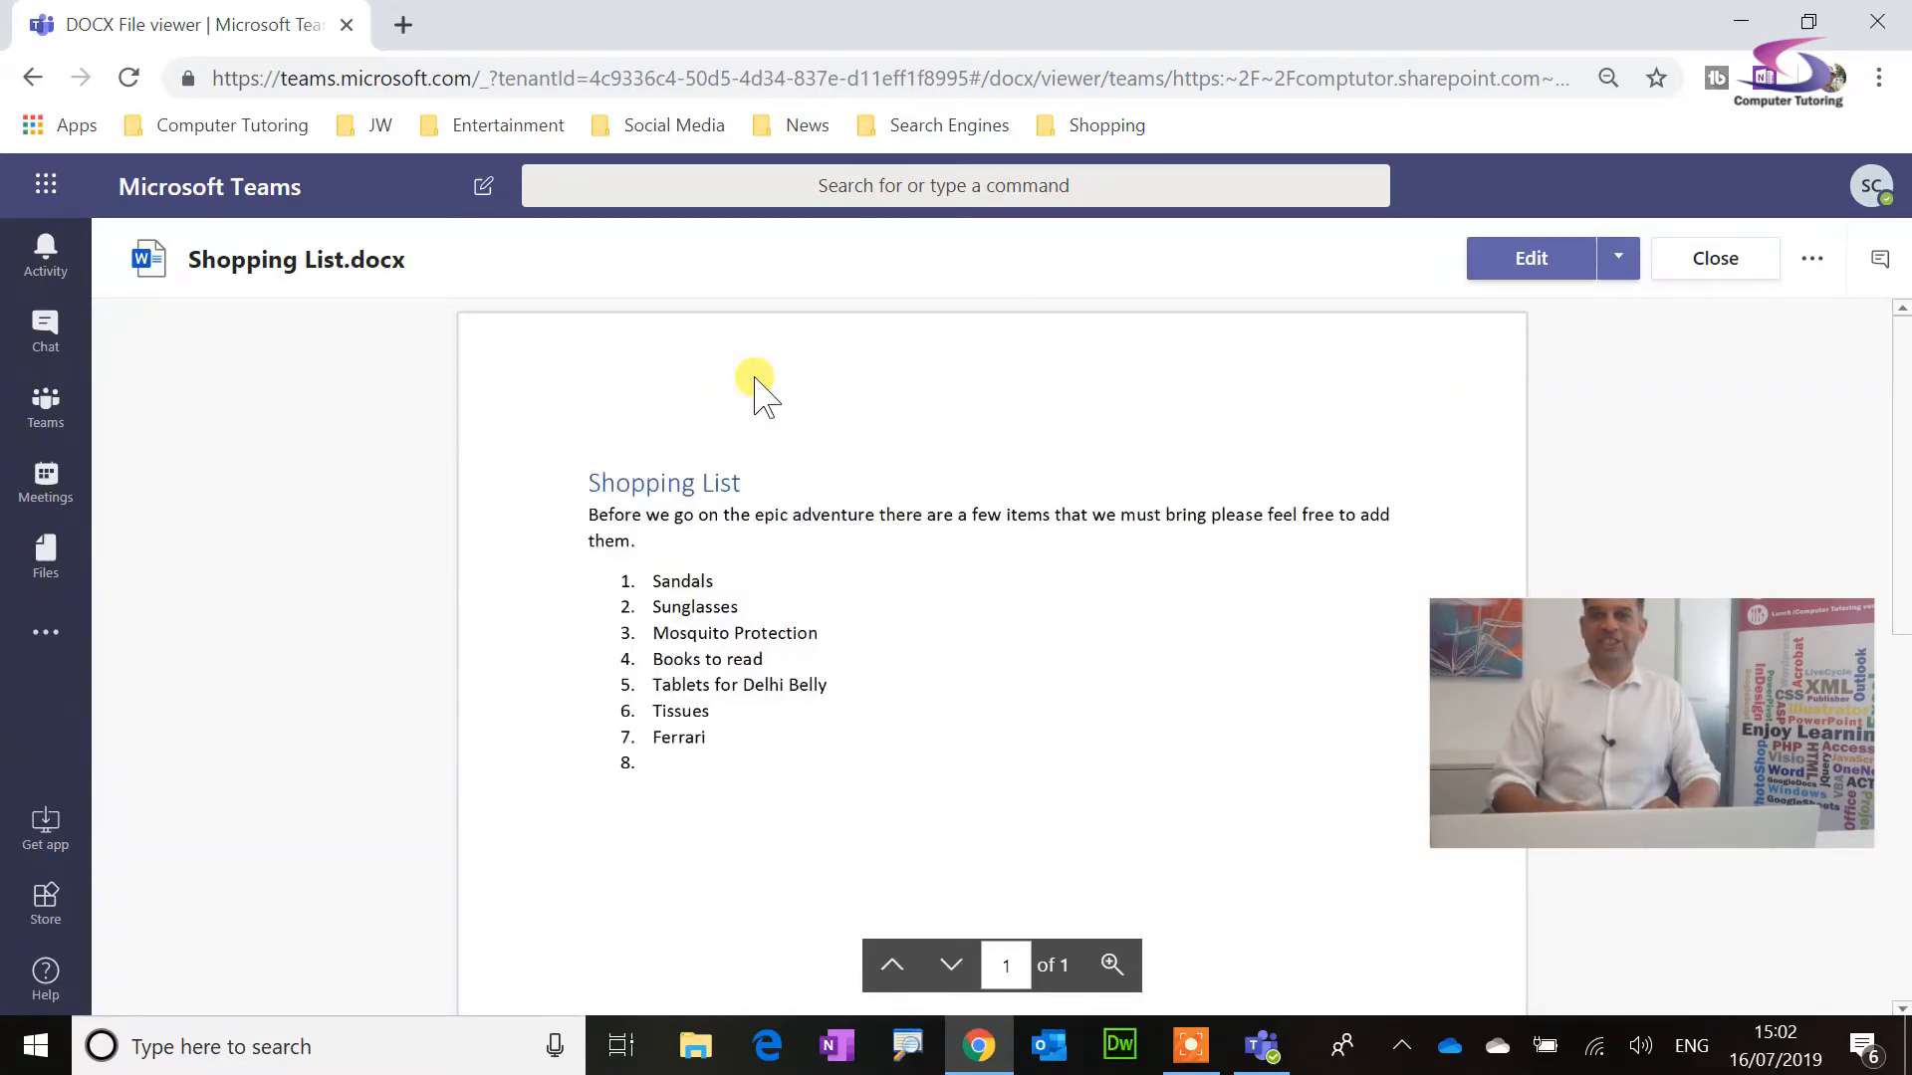
click(1529, 257)
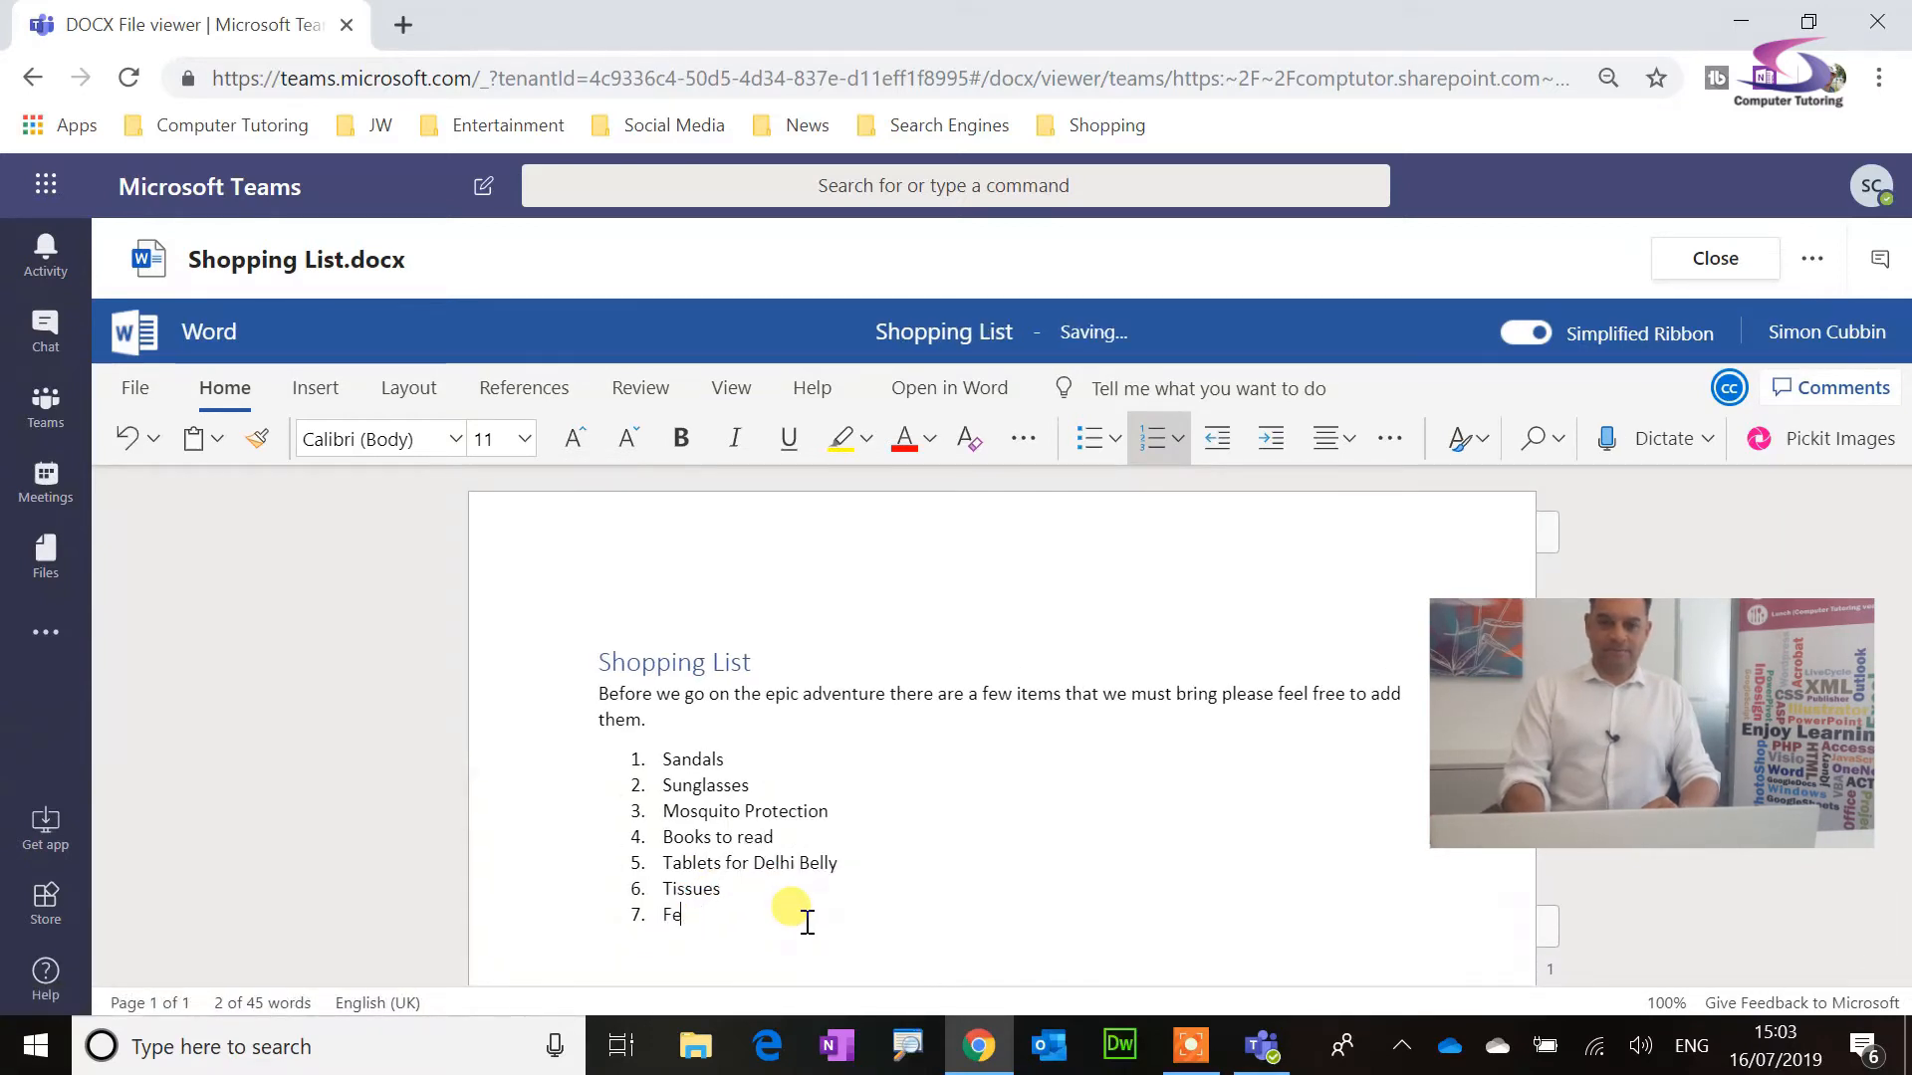
key(Backspace)
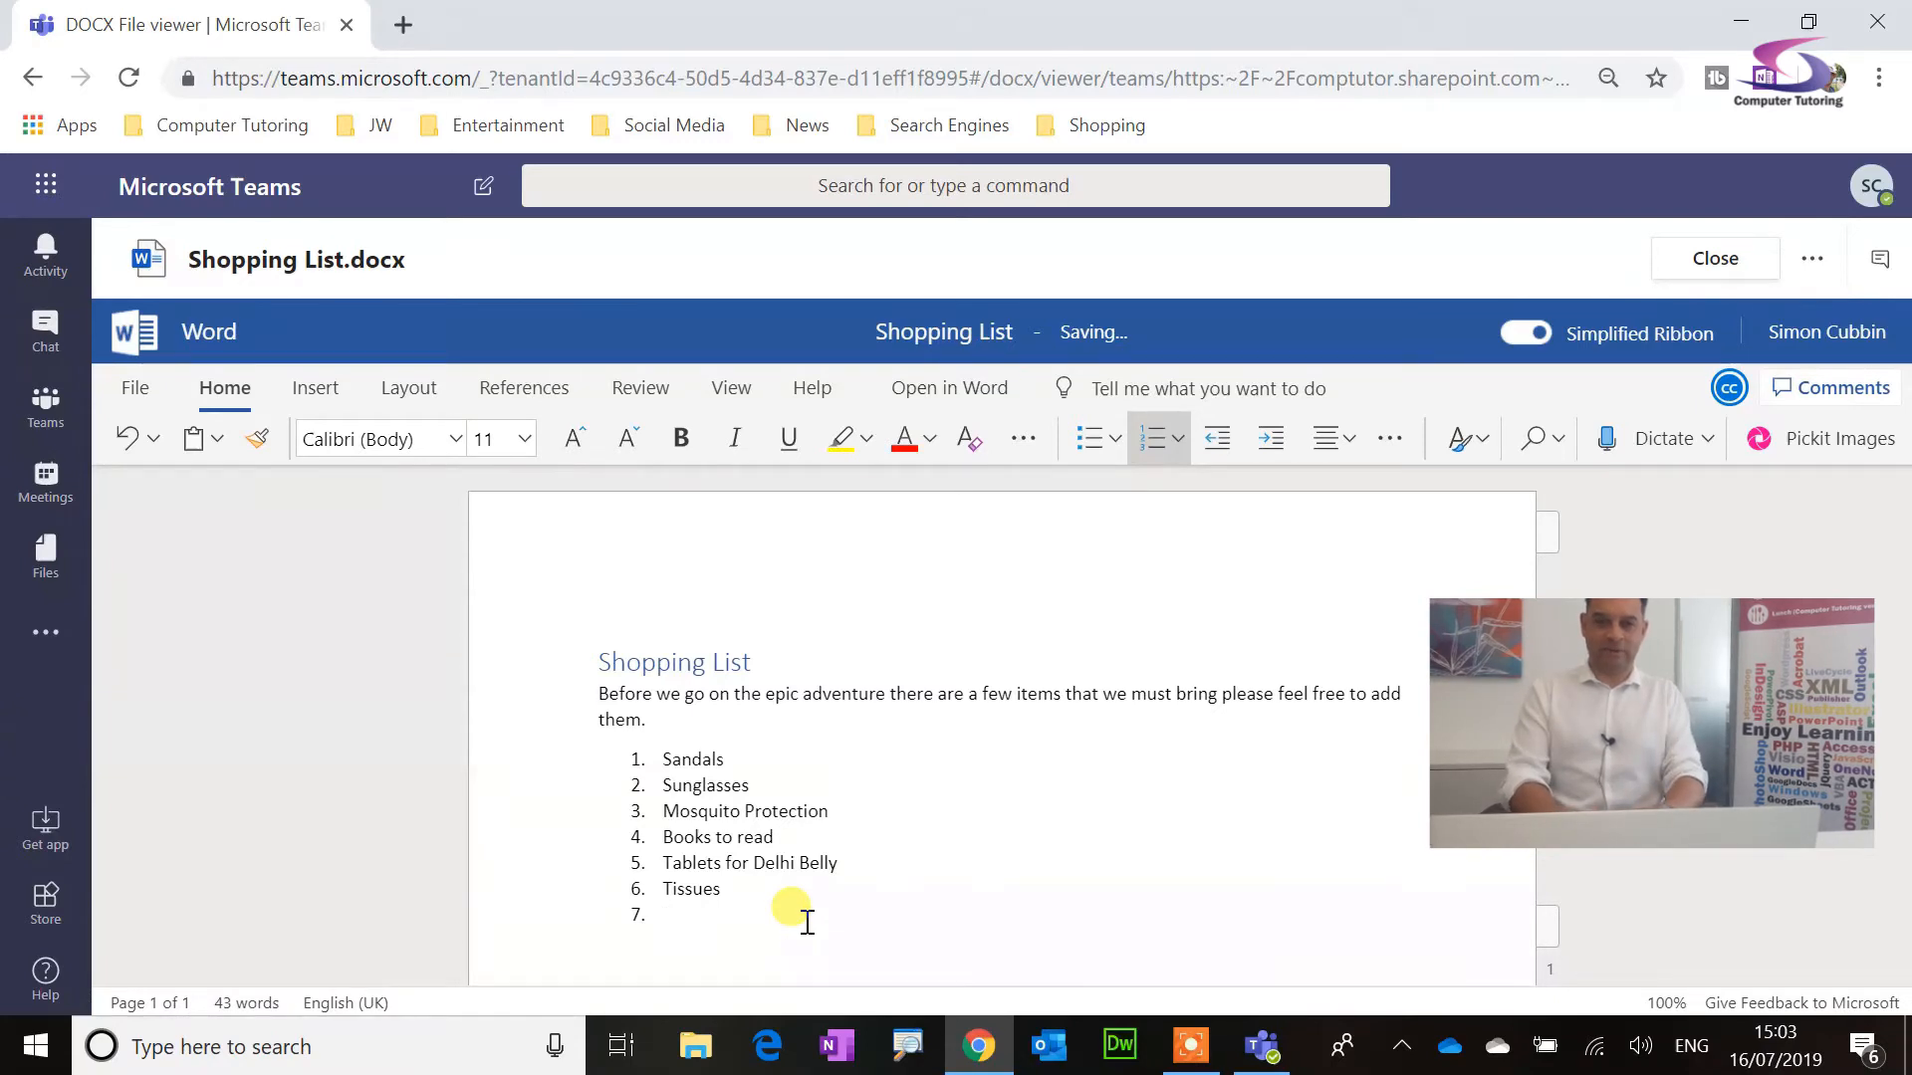
text(Hats)
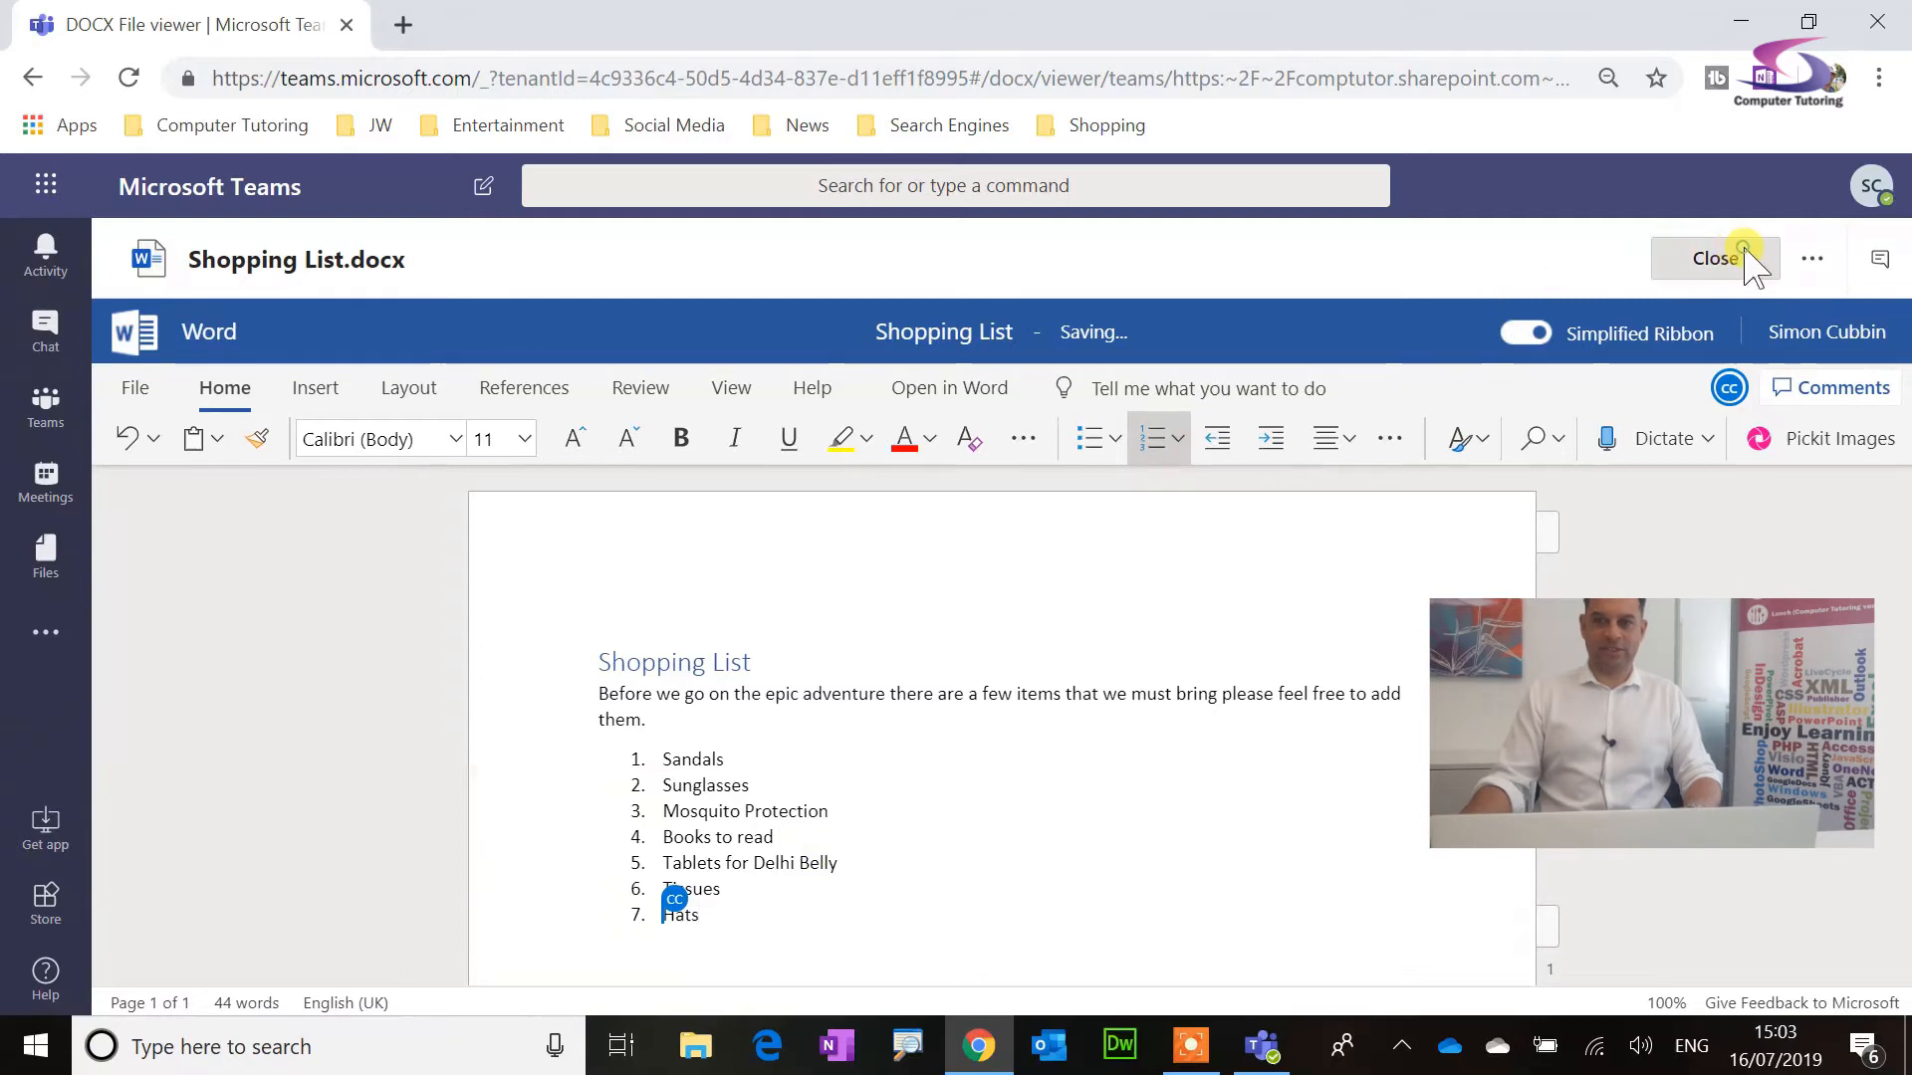
click(1715, 257)
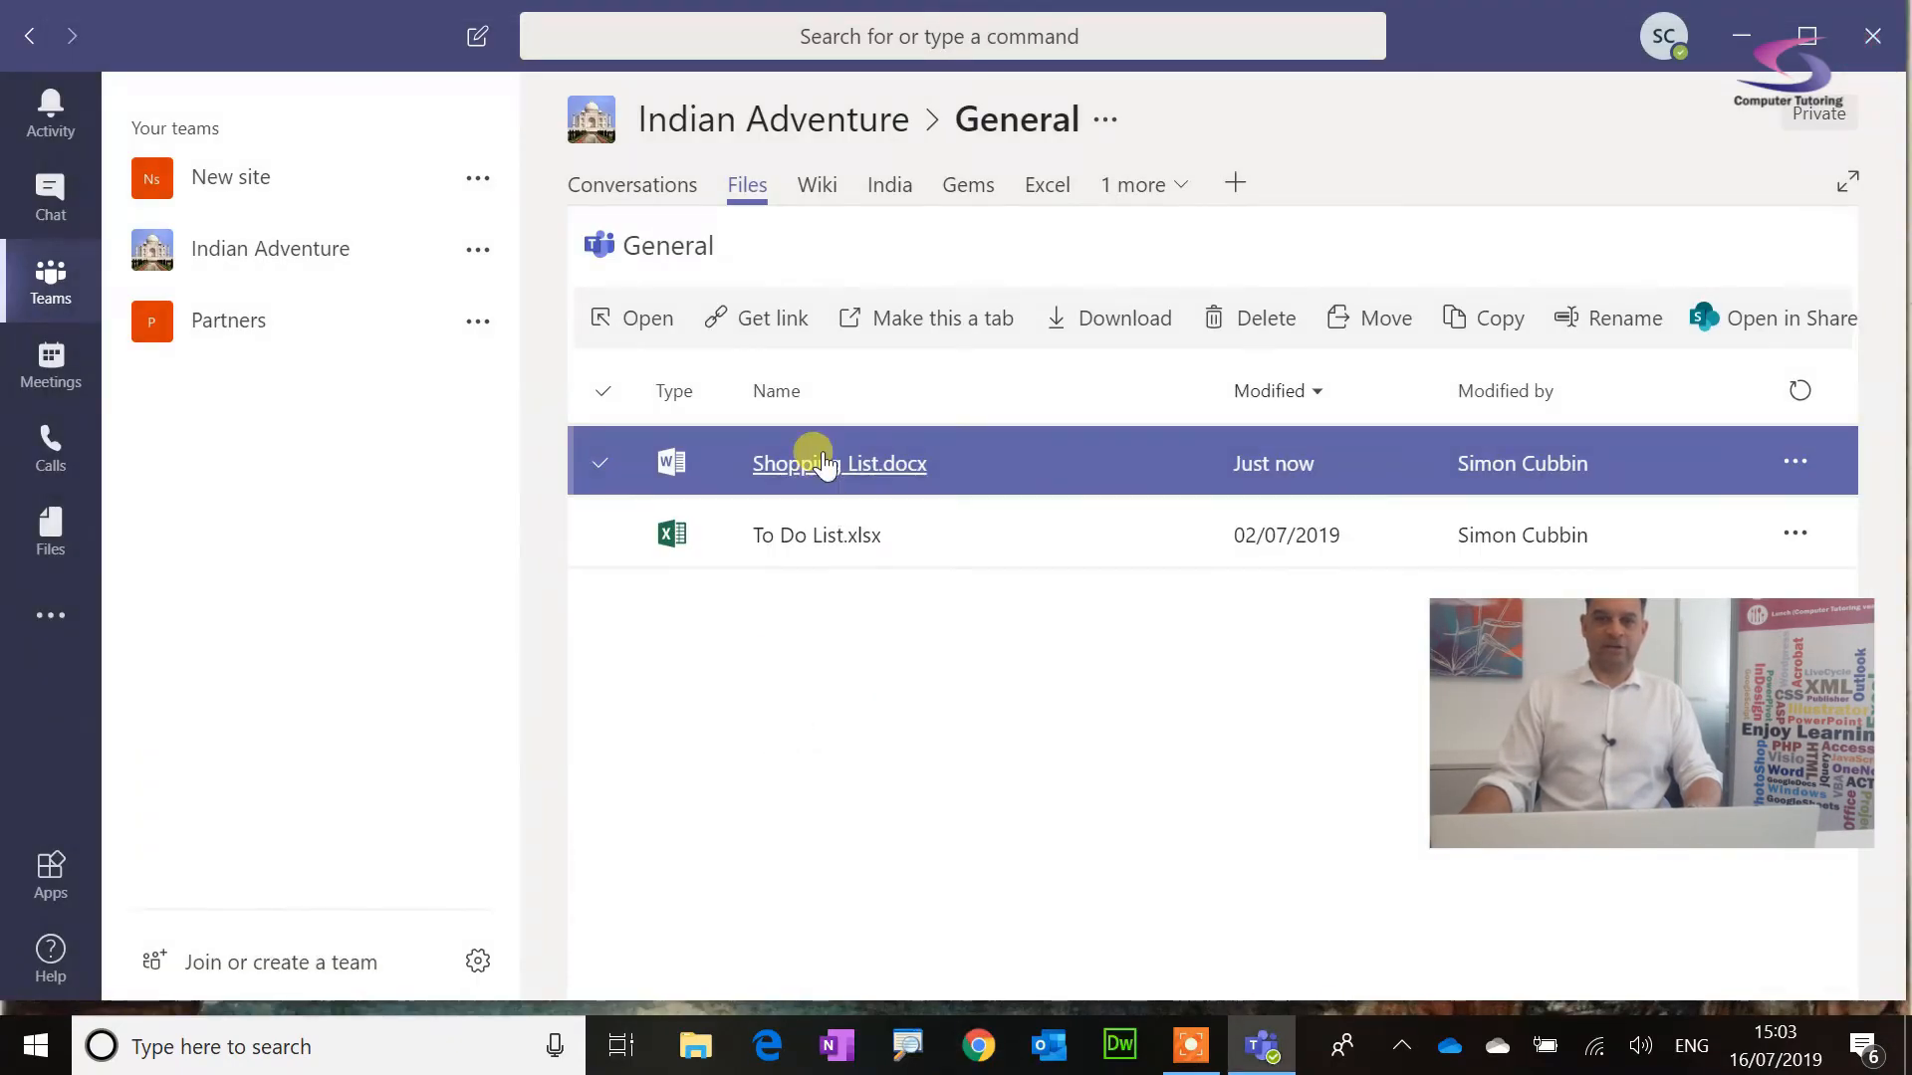
Step: Reopen Shopping List.docx in editing mode to confirm Hats as item 7, then close it
click(824, 462)
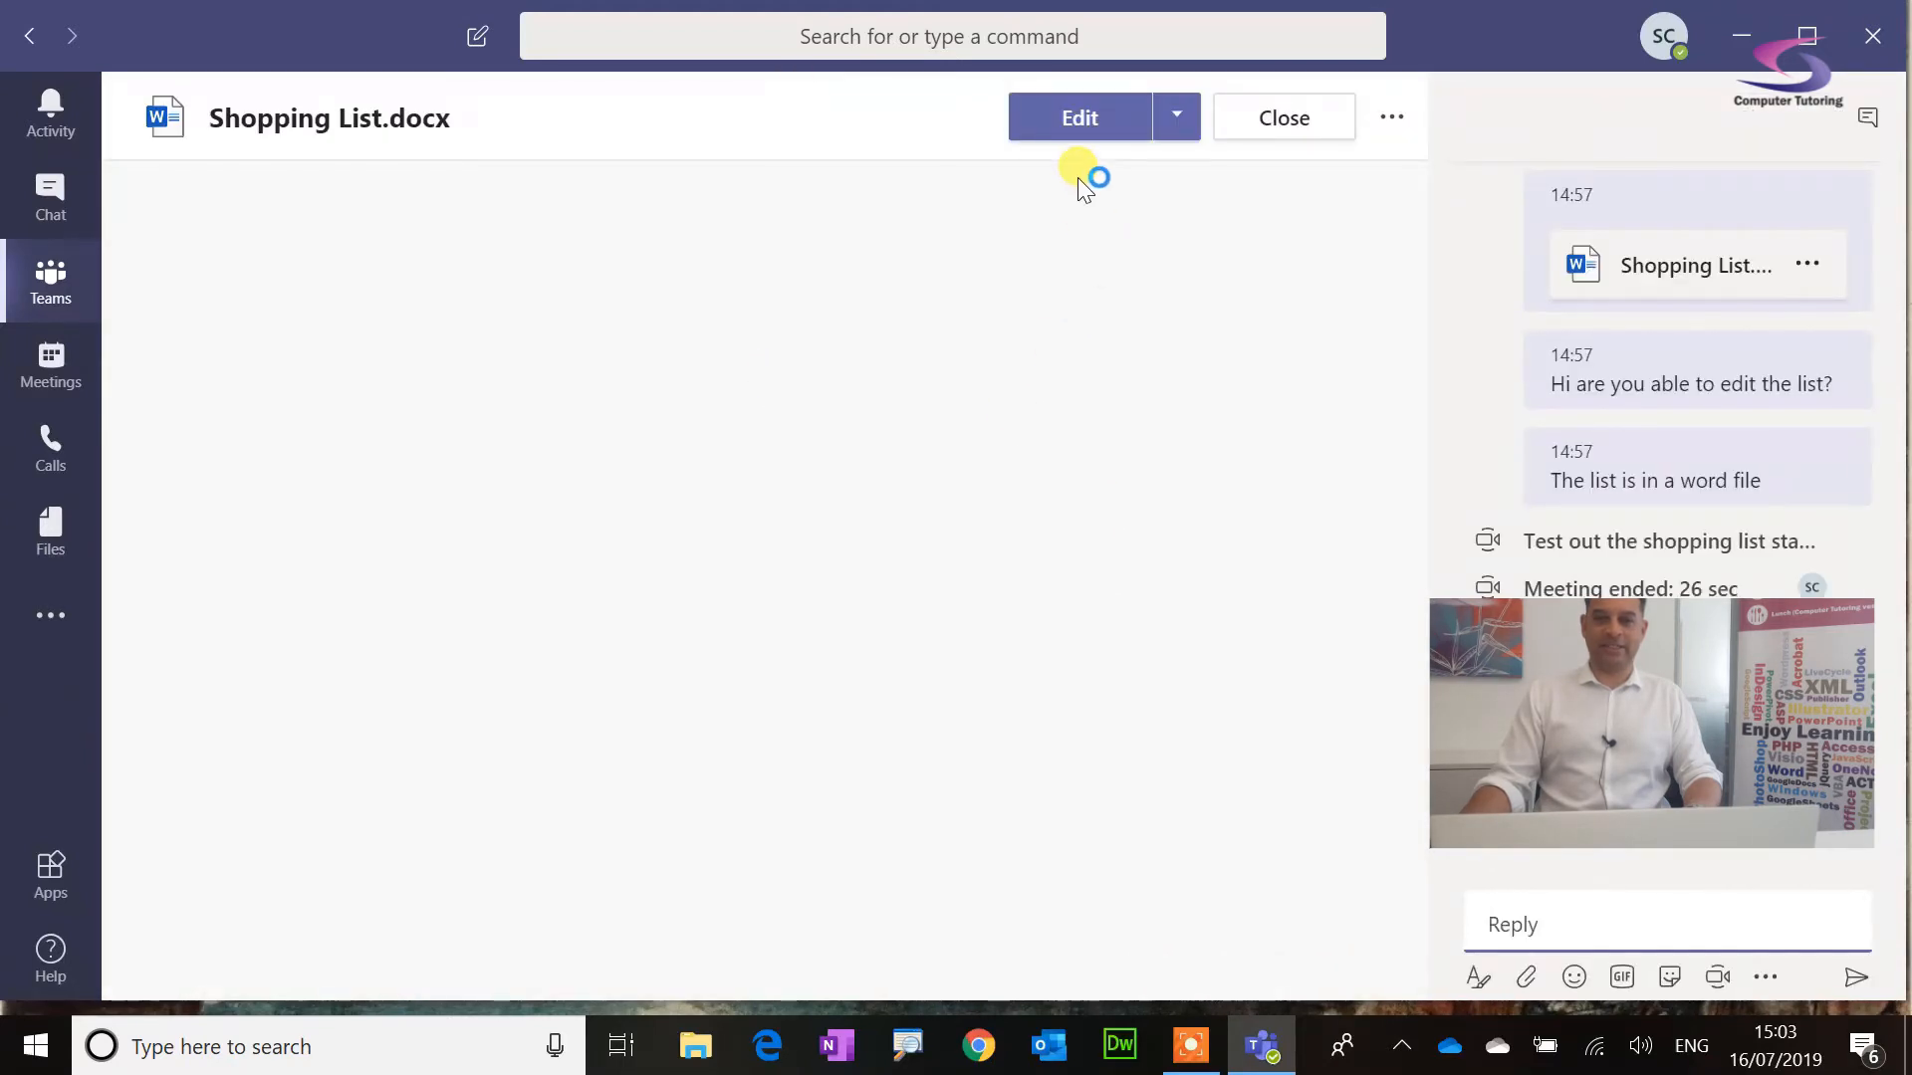
click(1079, 115)
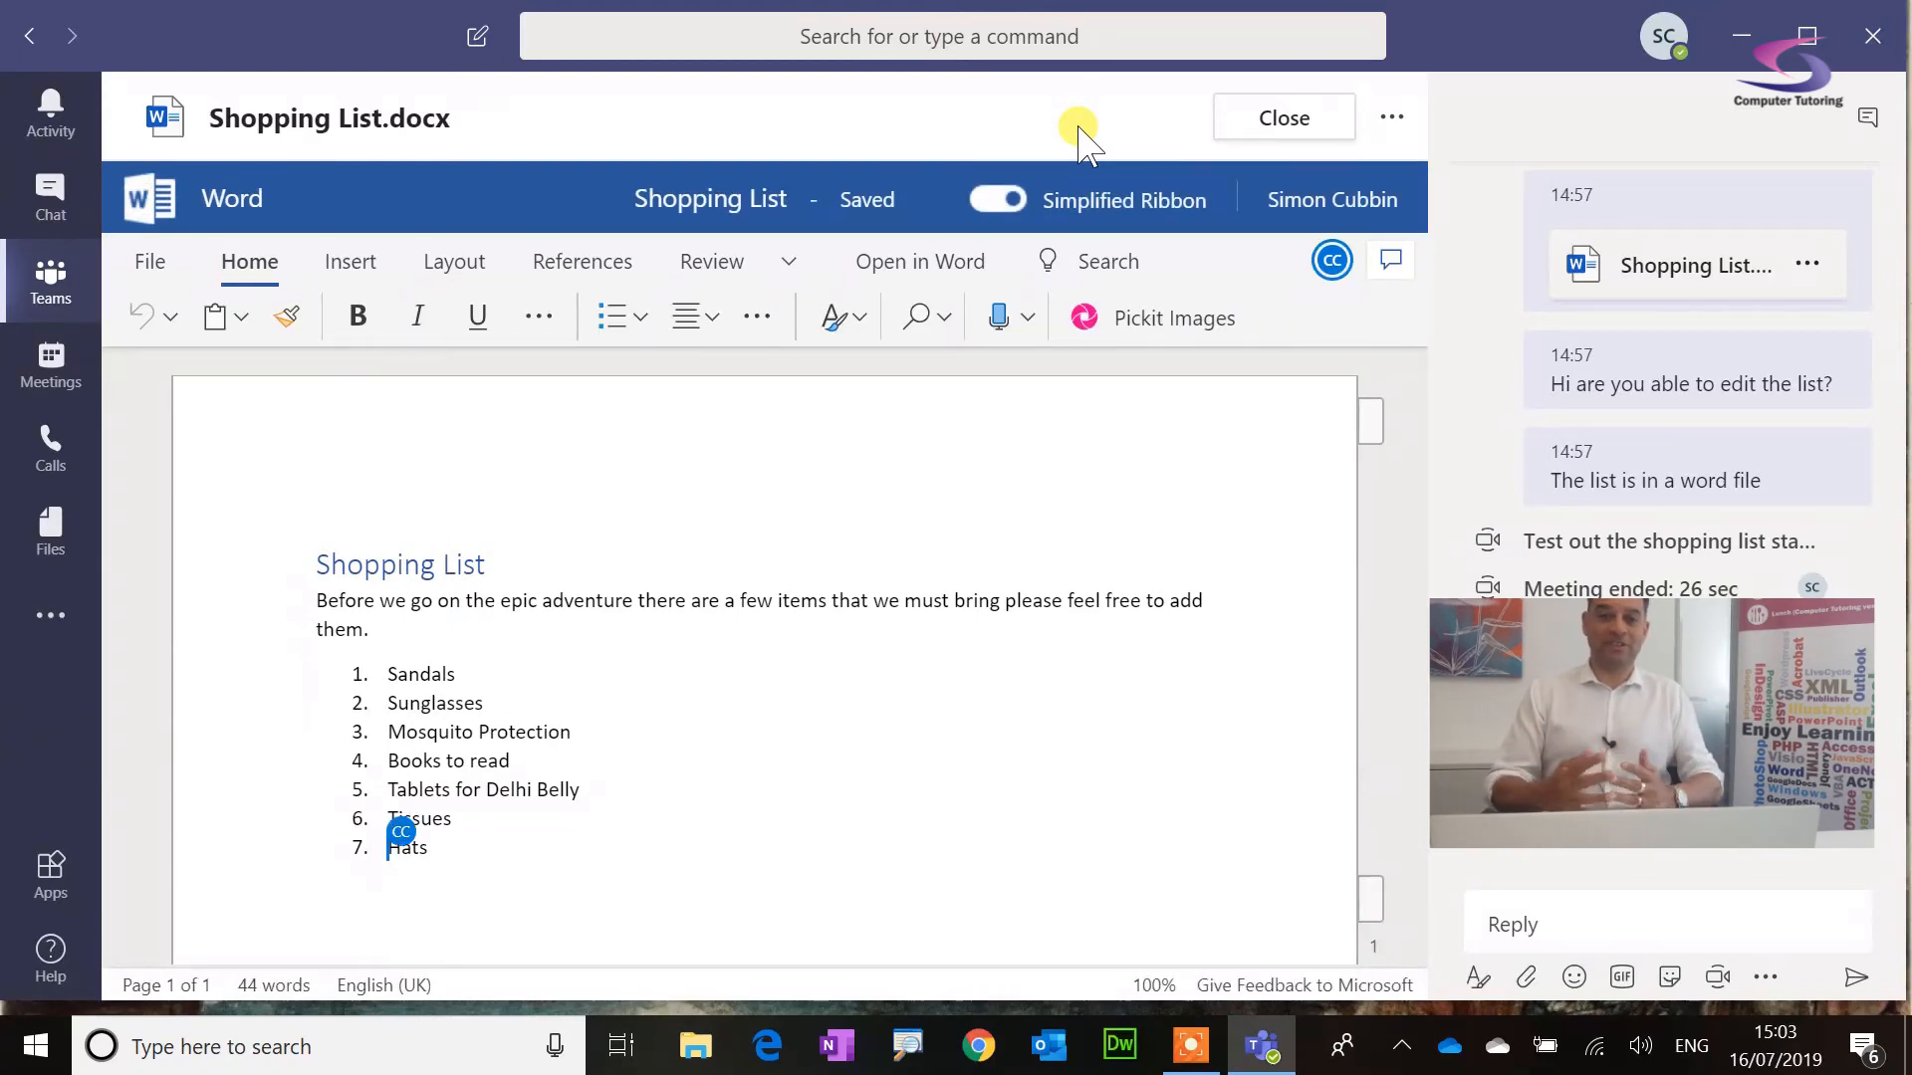
mouse_move(975, 318)
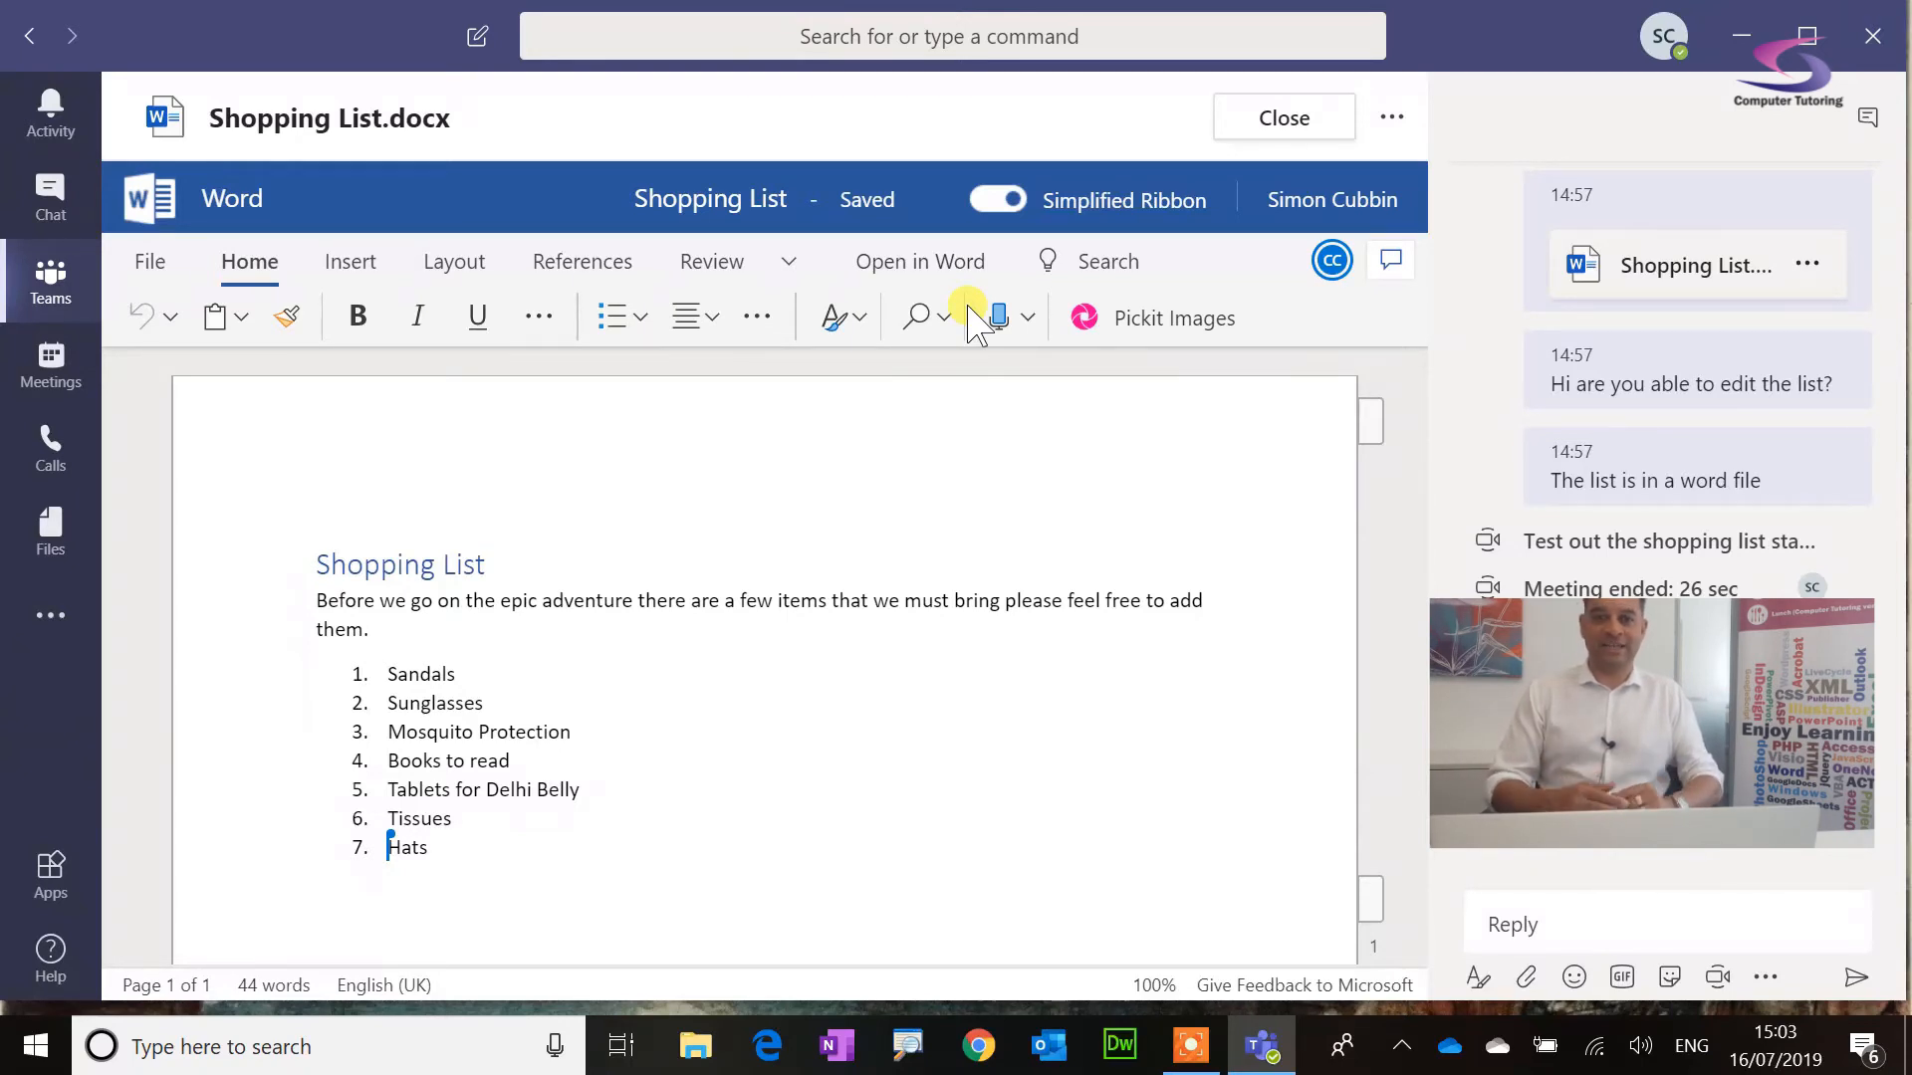
click(1282, 116)
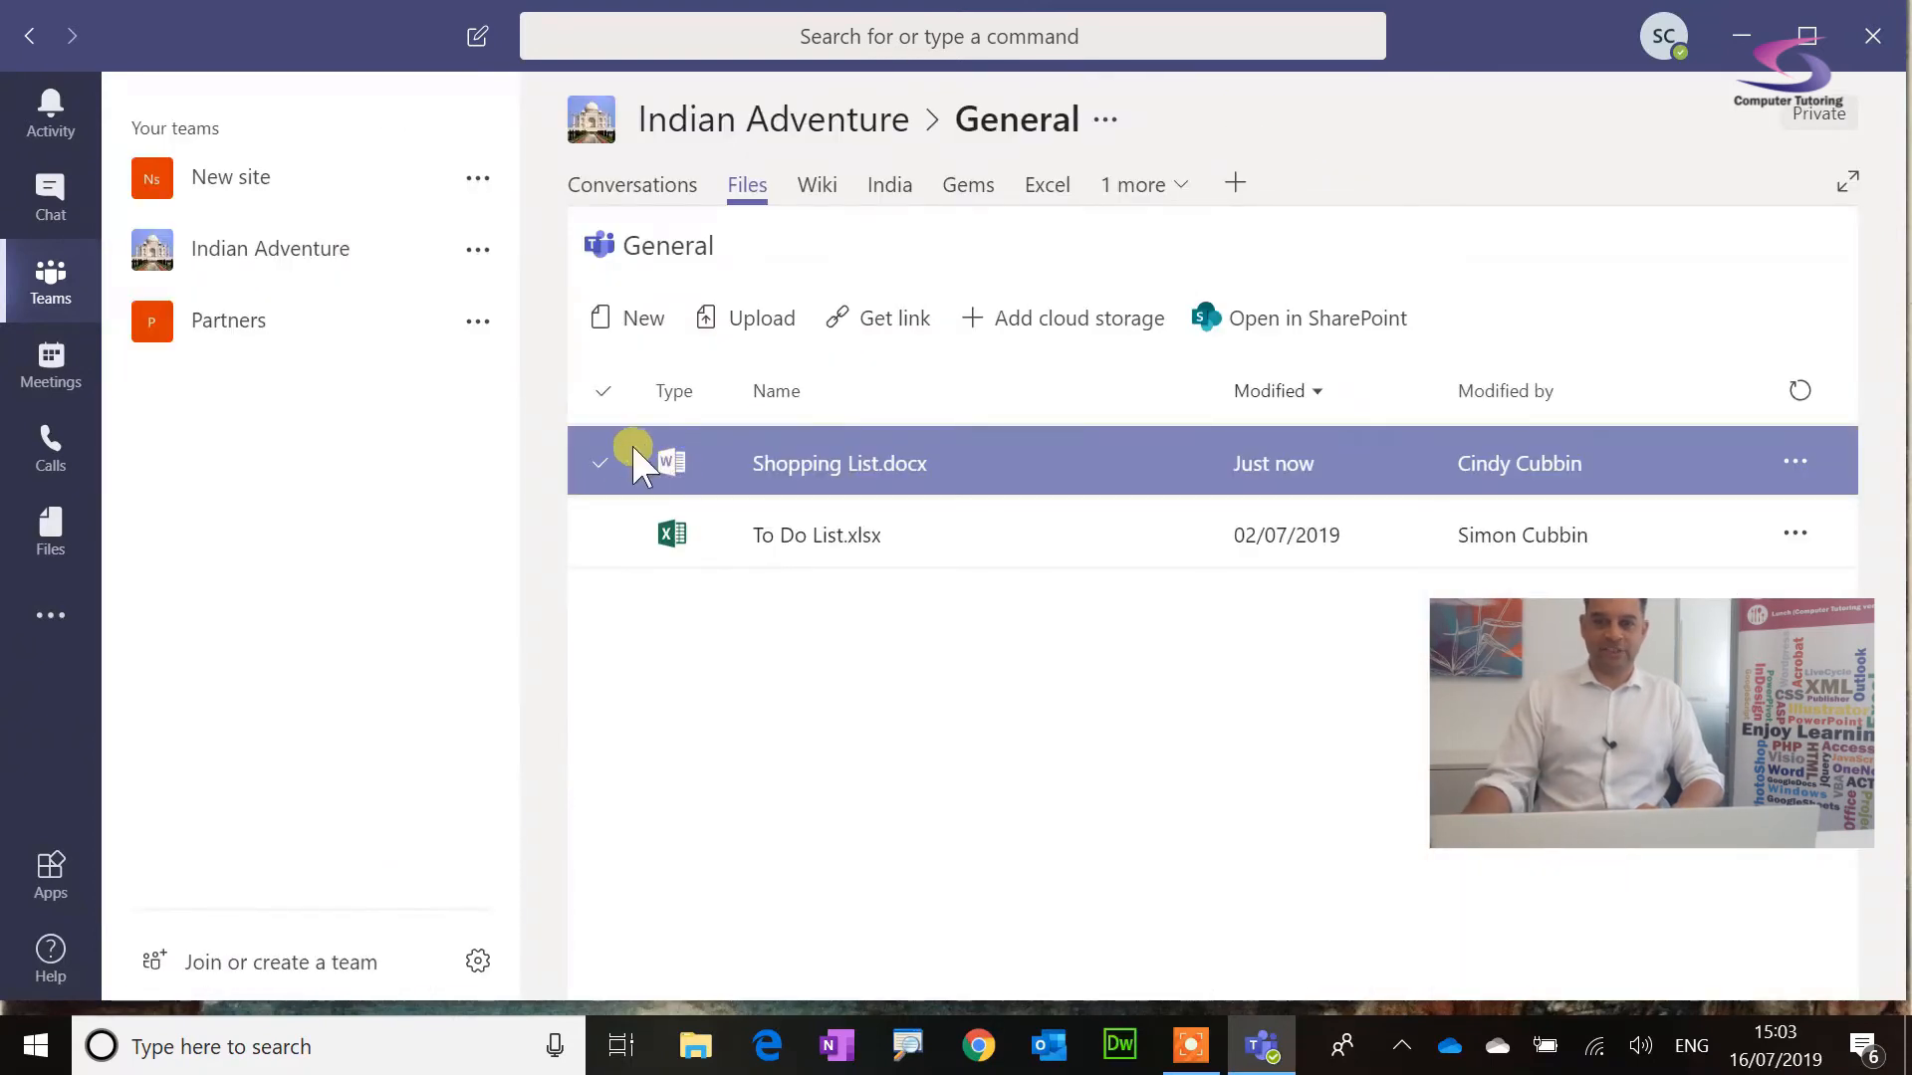
Step: Pin Shopping List.docx as a channel tab and show it from the 2 more dropdown
click(600, 462)
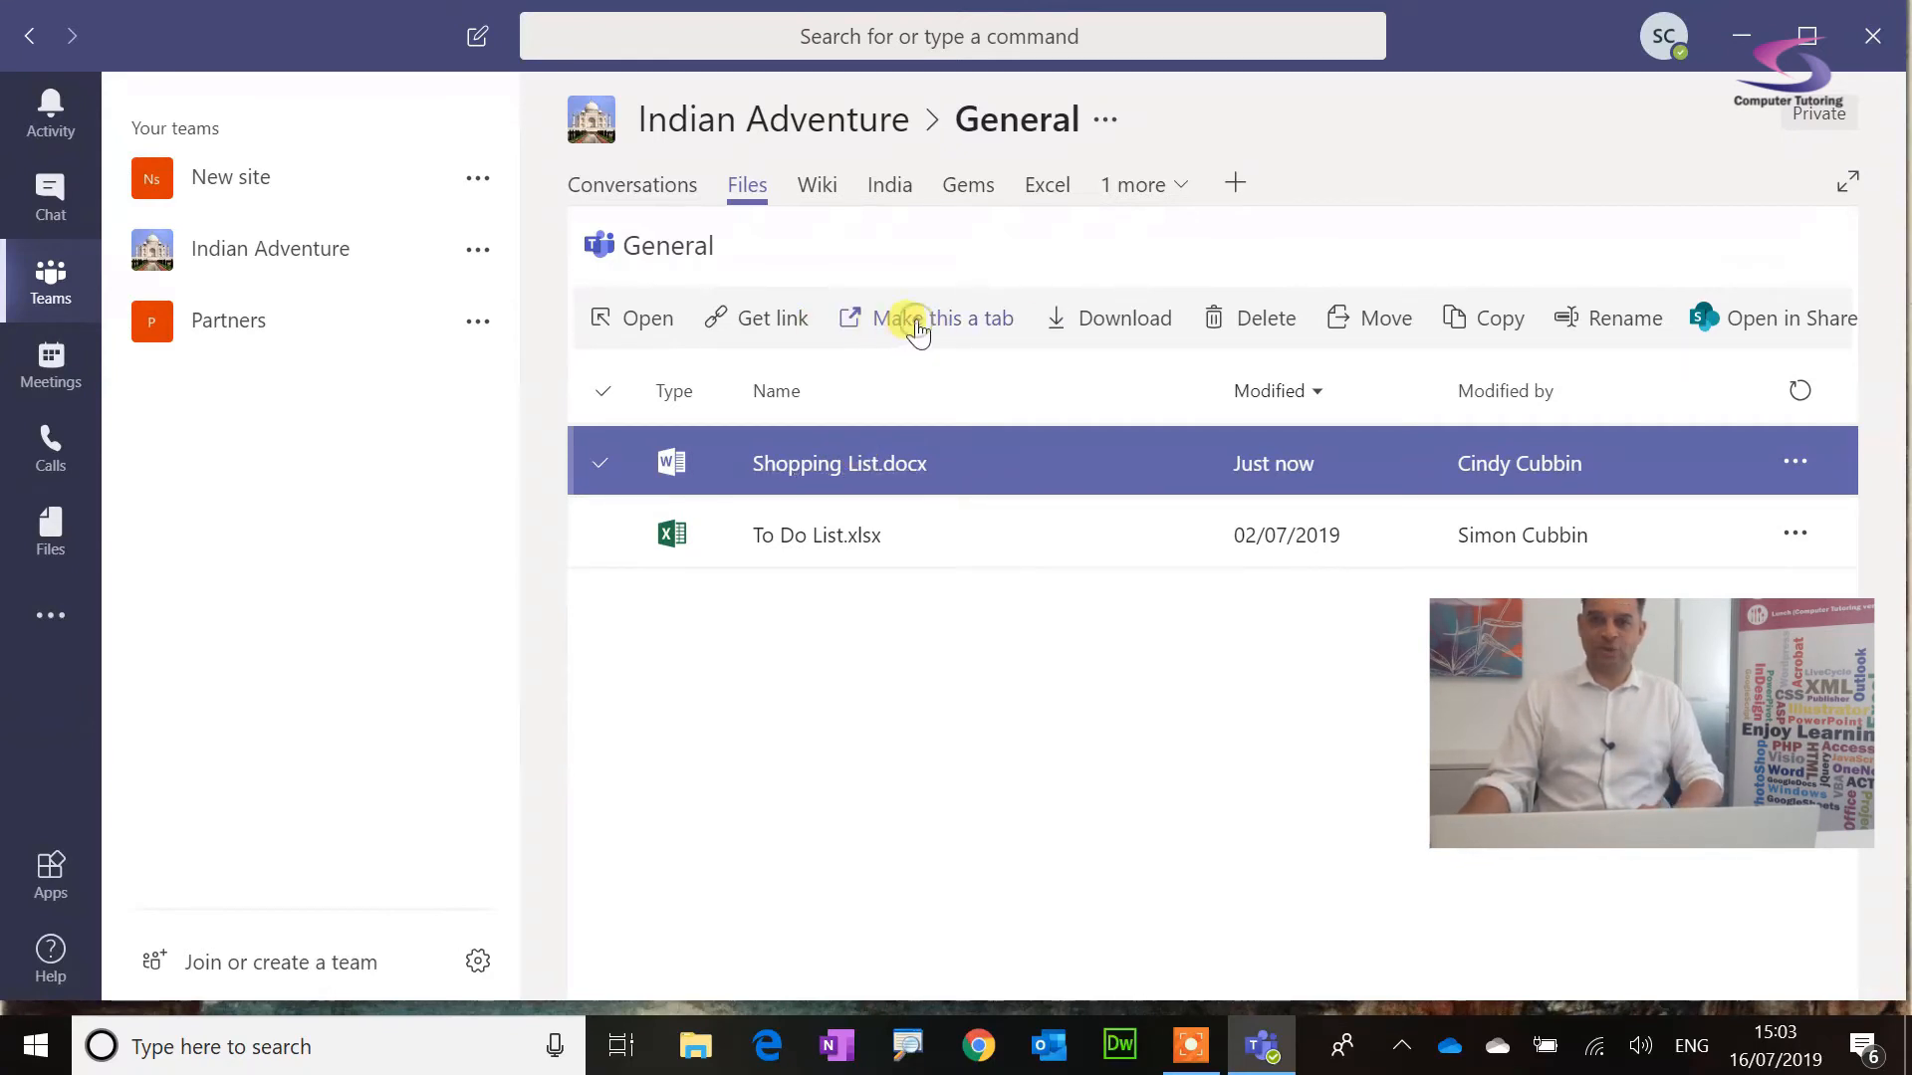
click(912, 317)
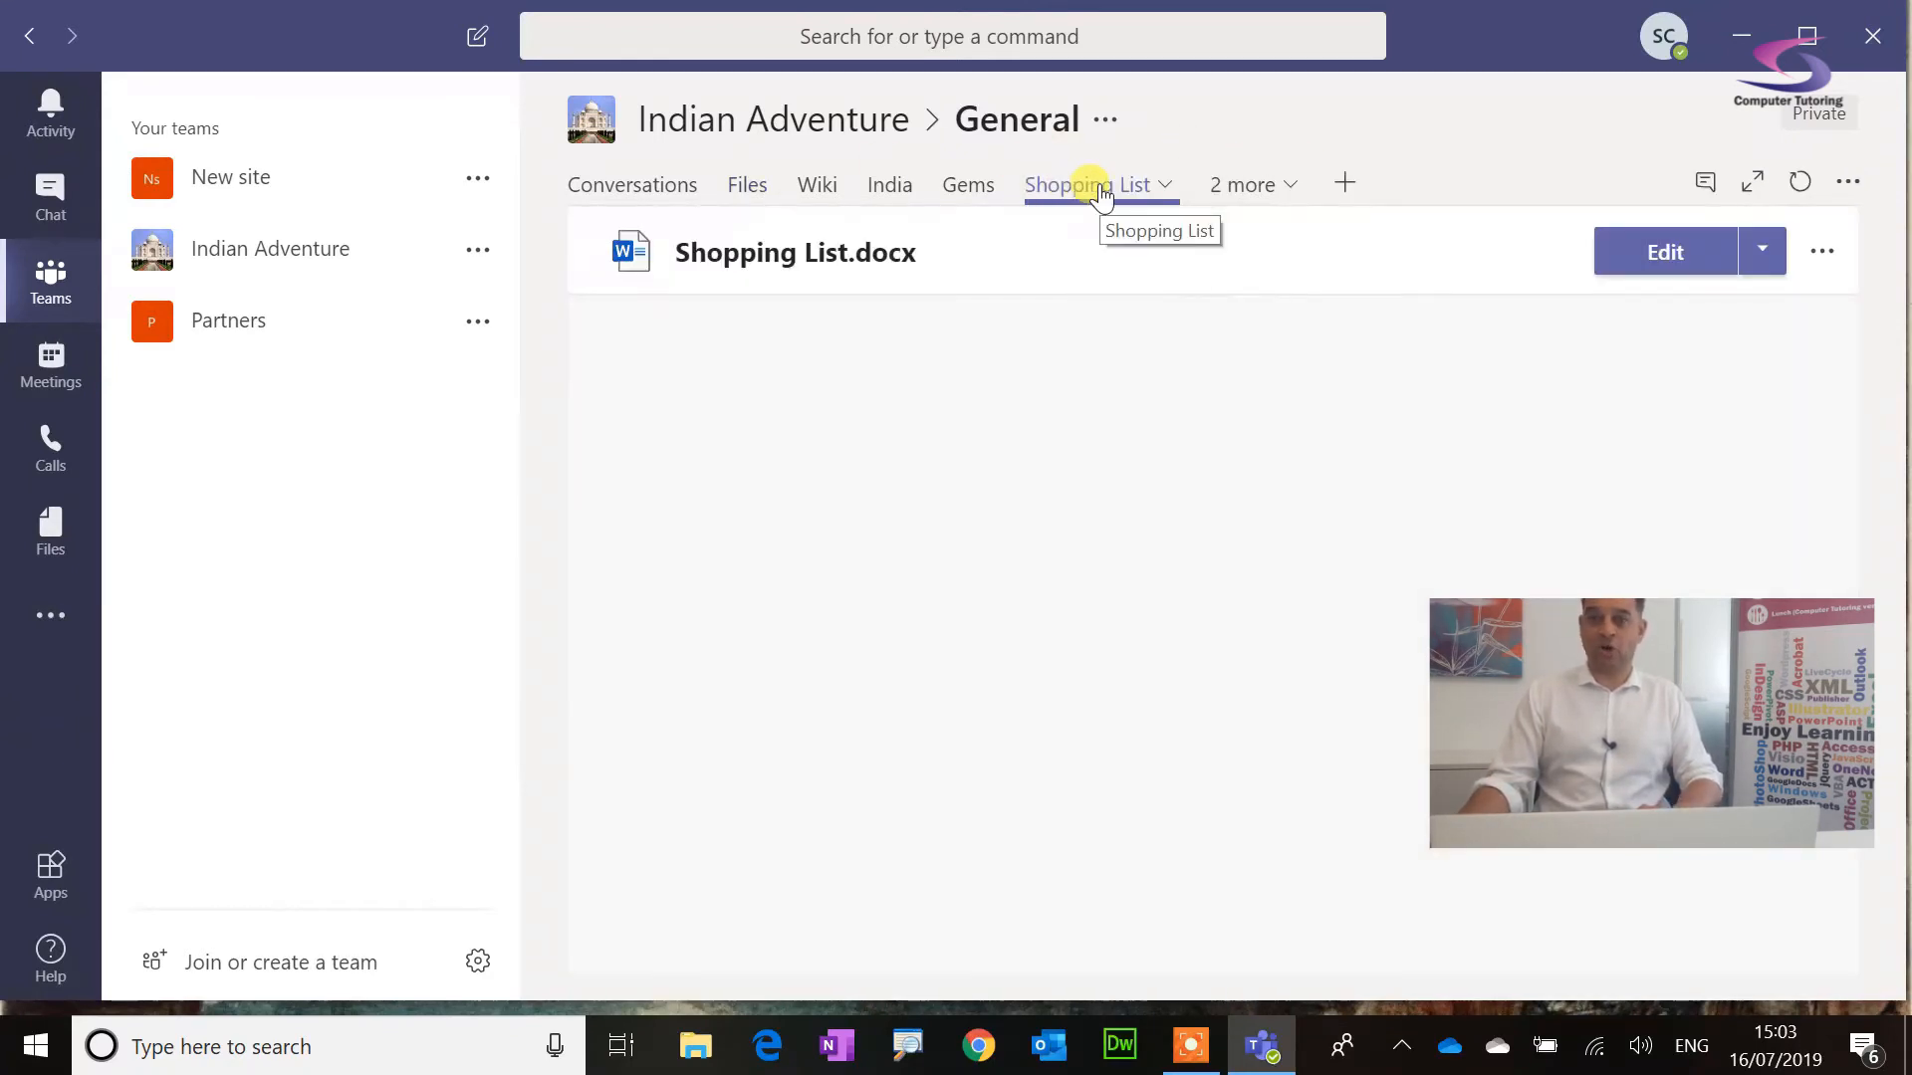
click(1081, 185)
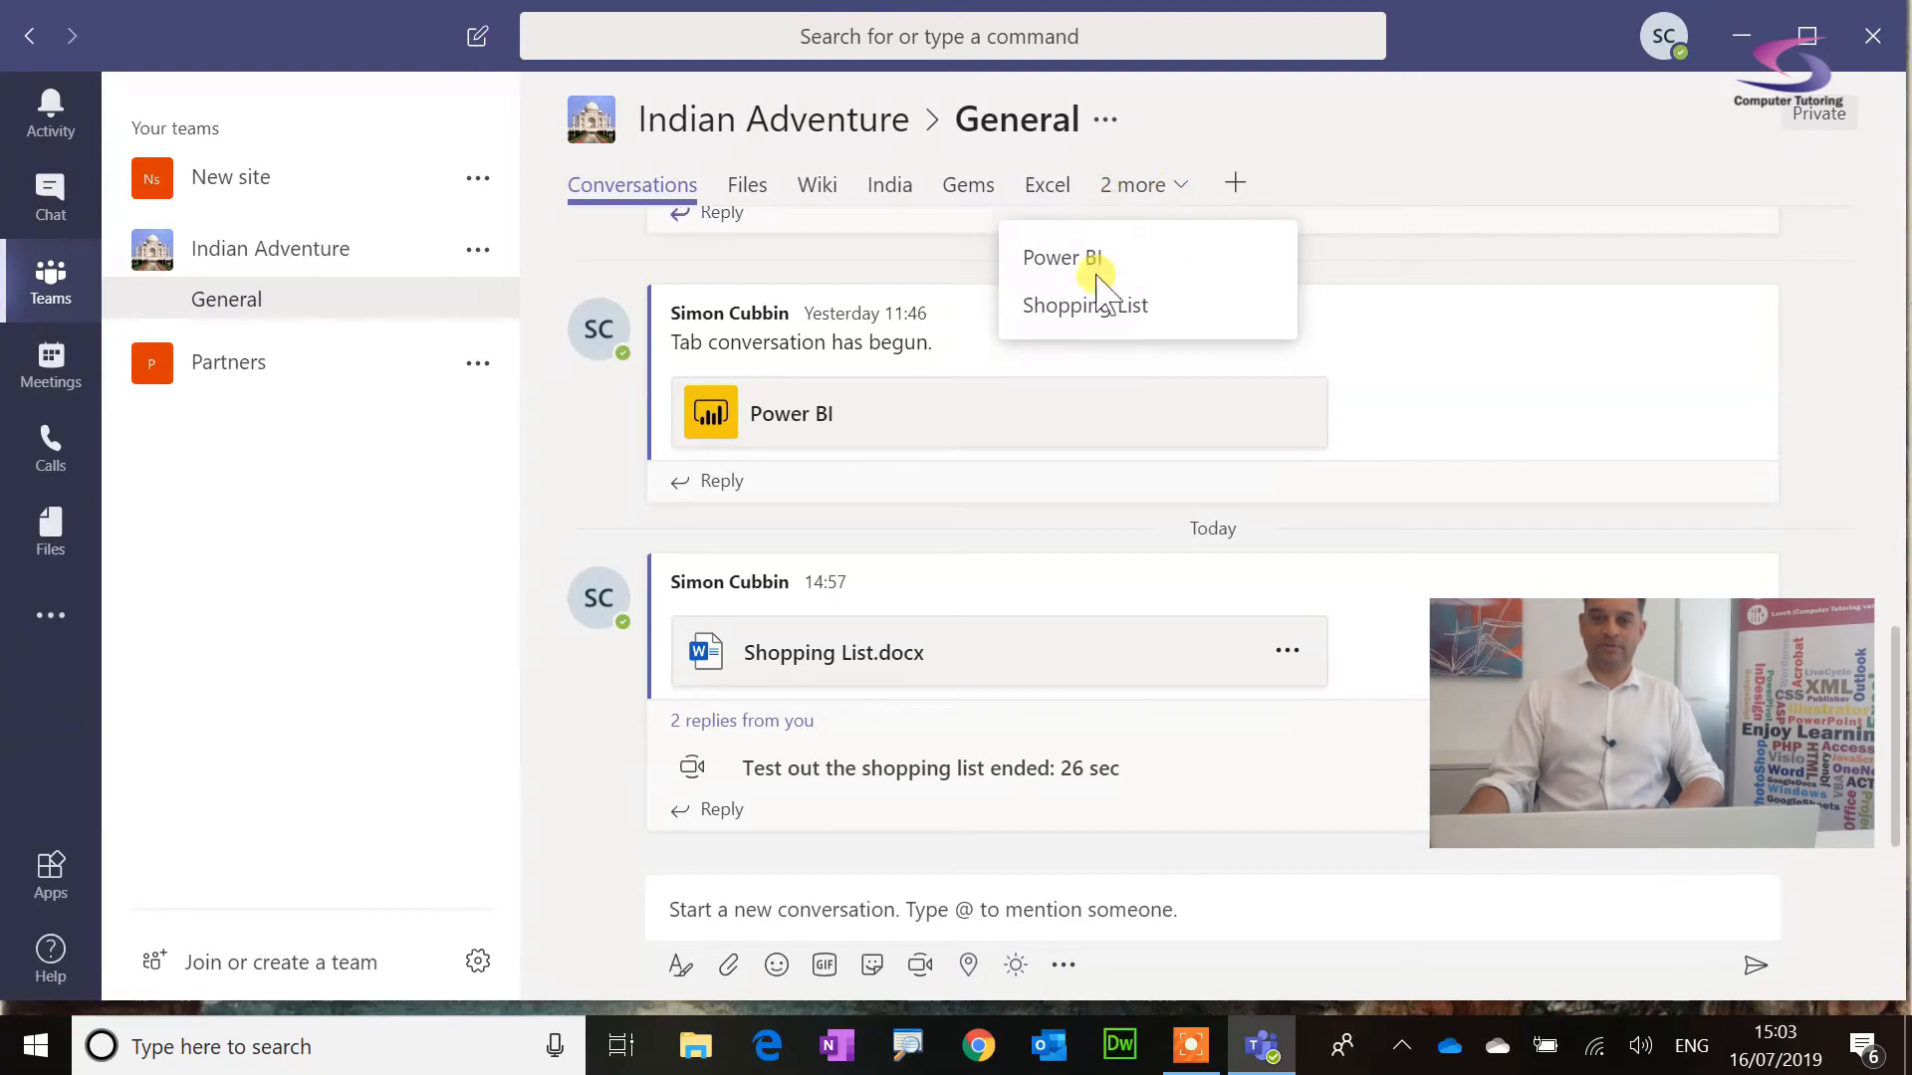
click(1085, 305)
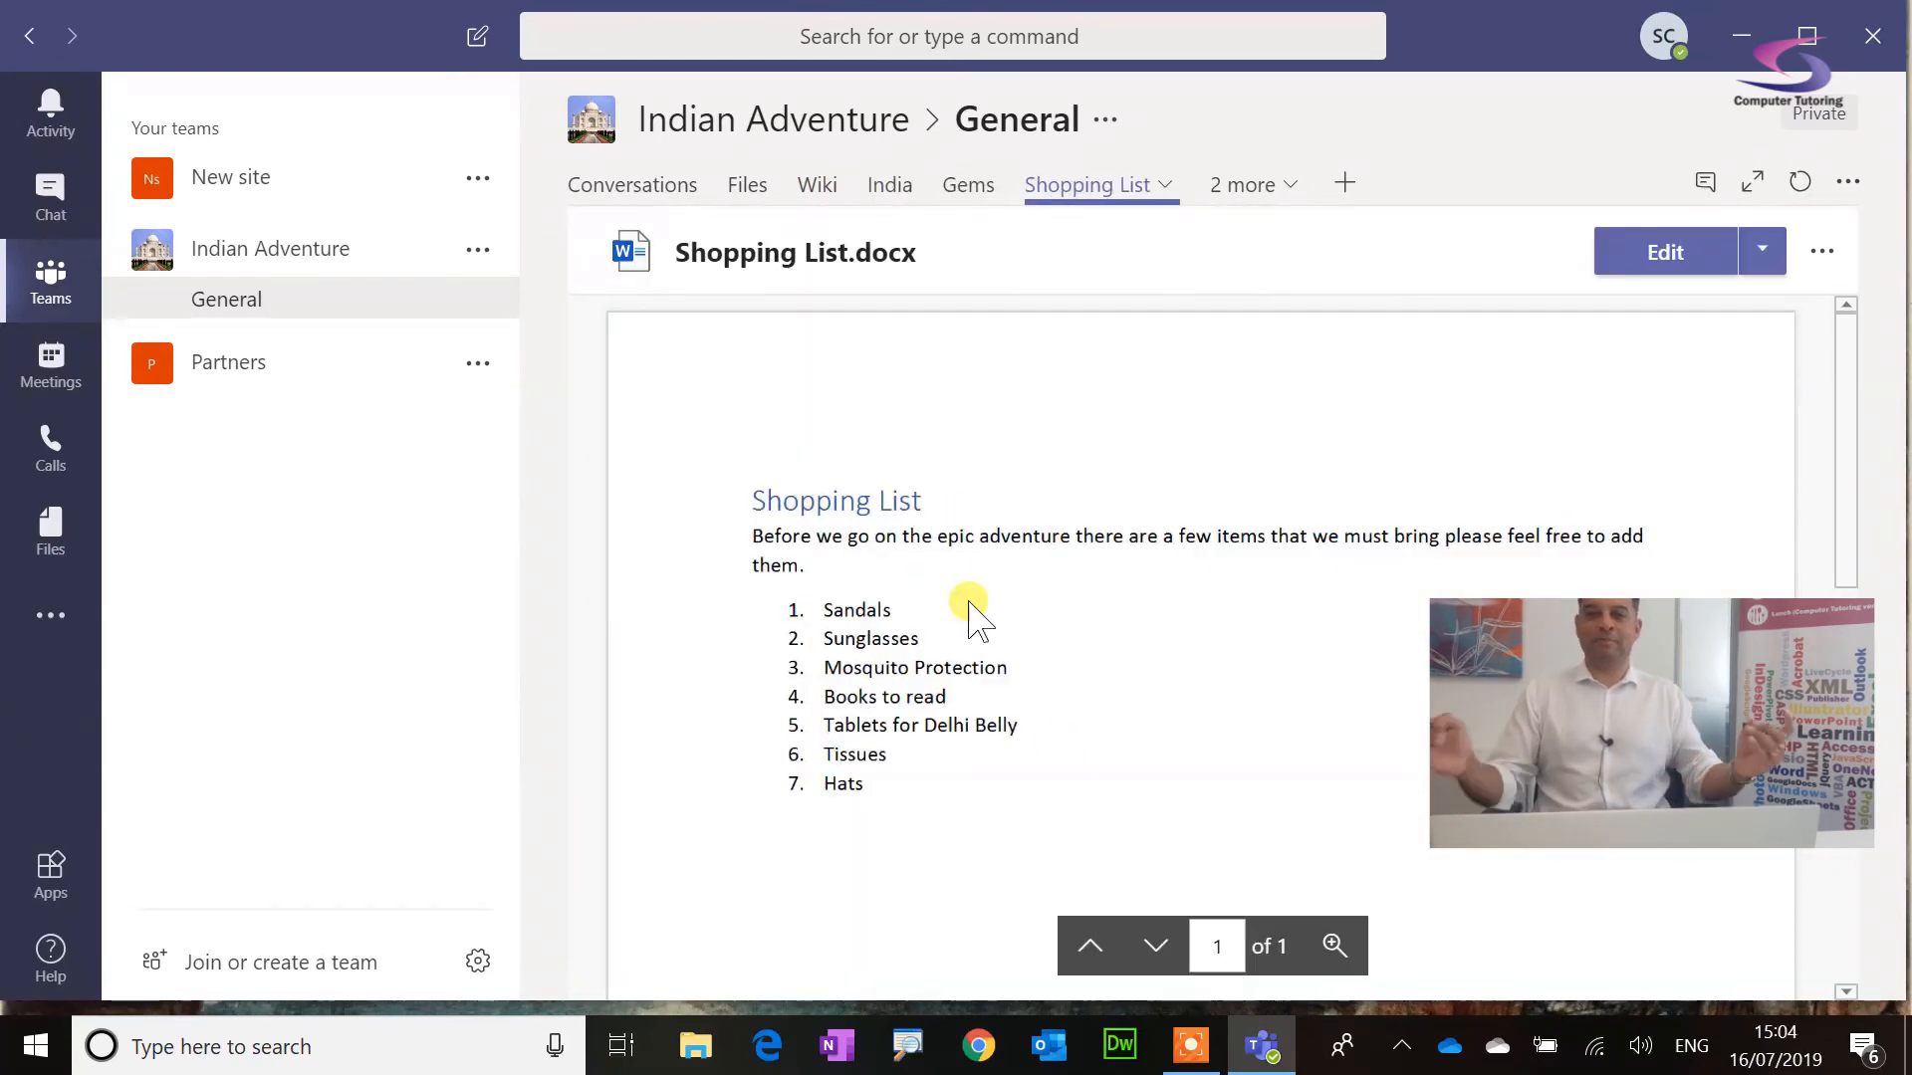
mouse_move(817, 707)
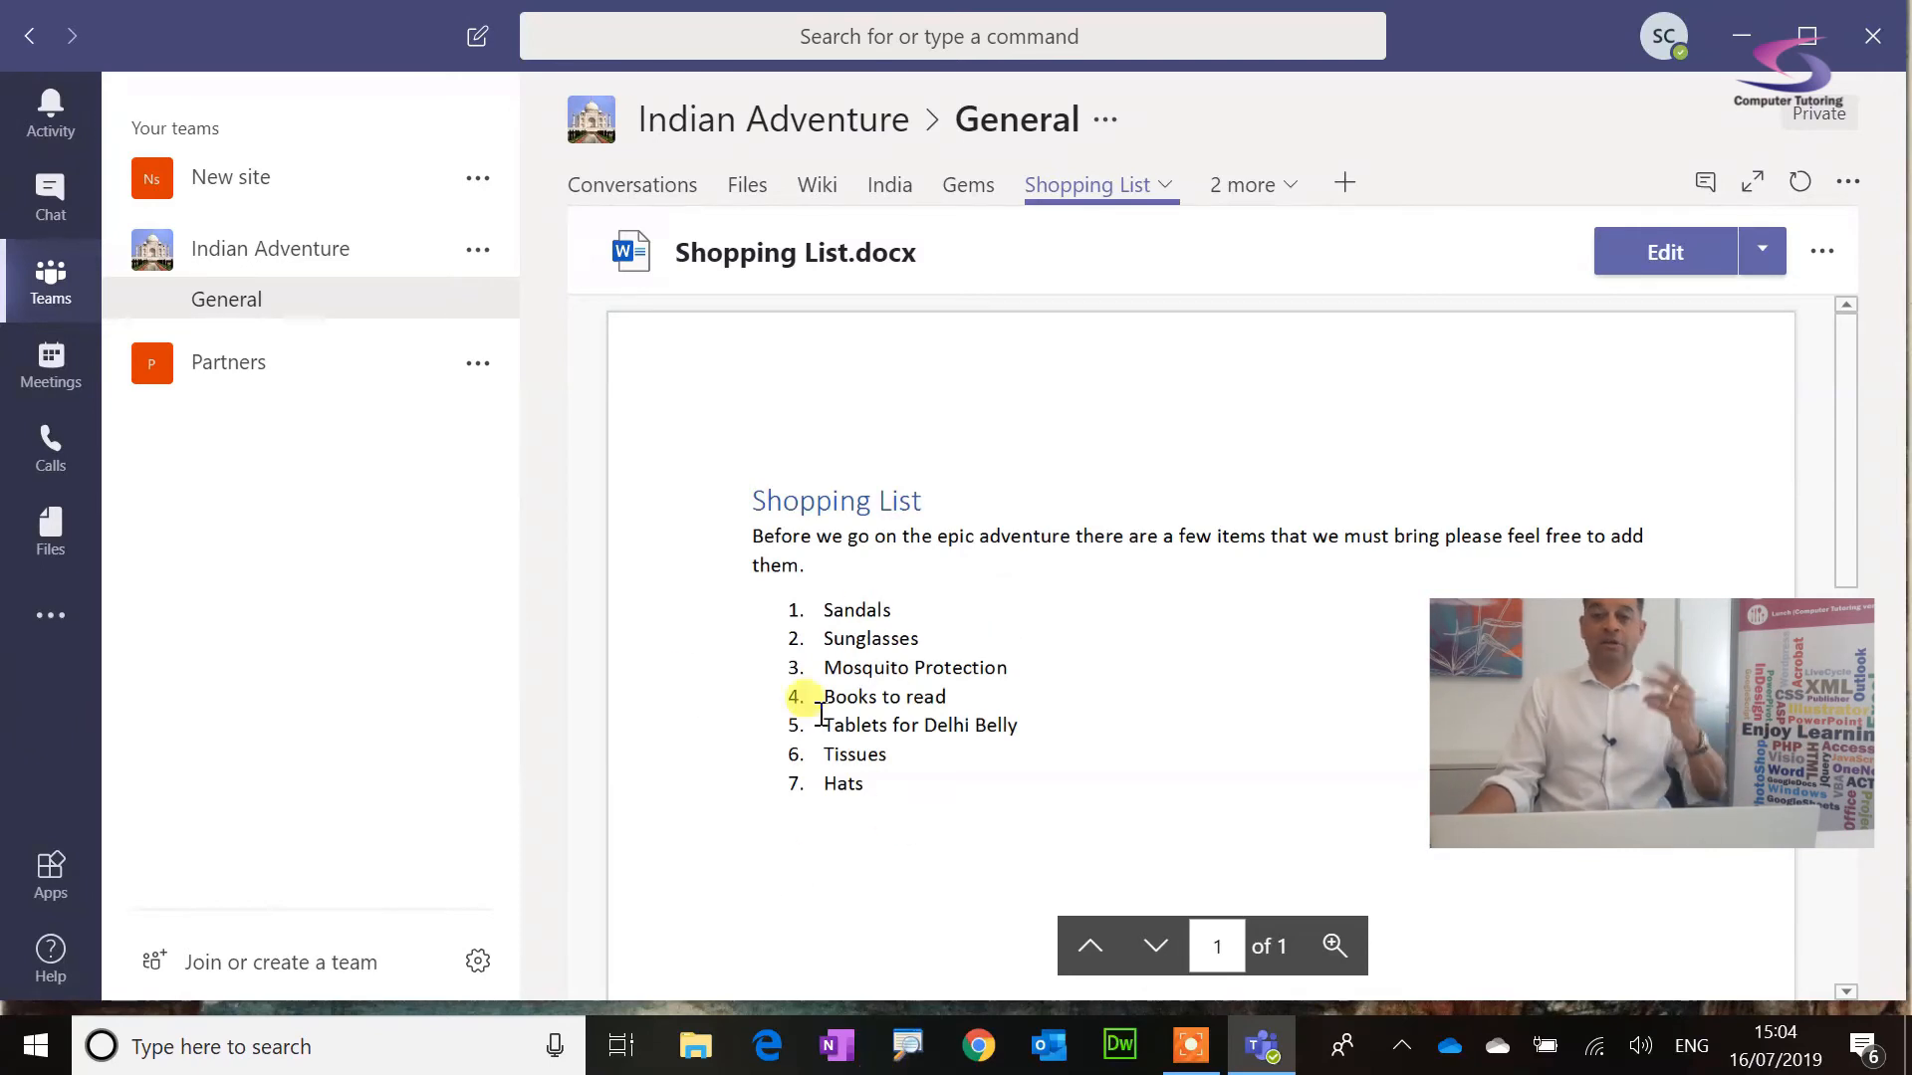
mouse_move(1822, 251)
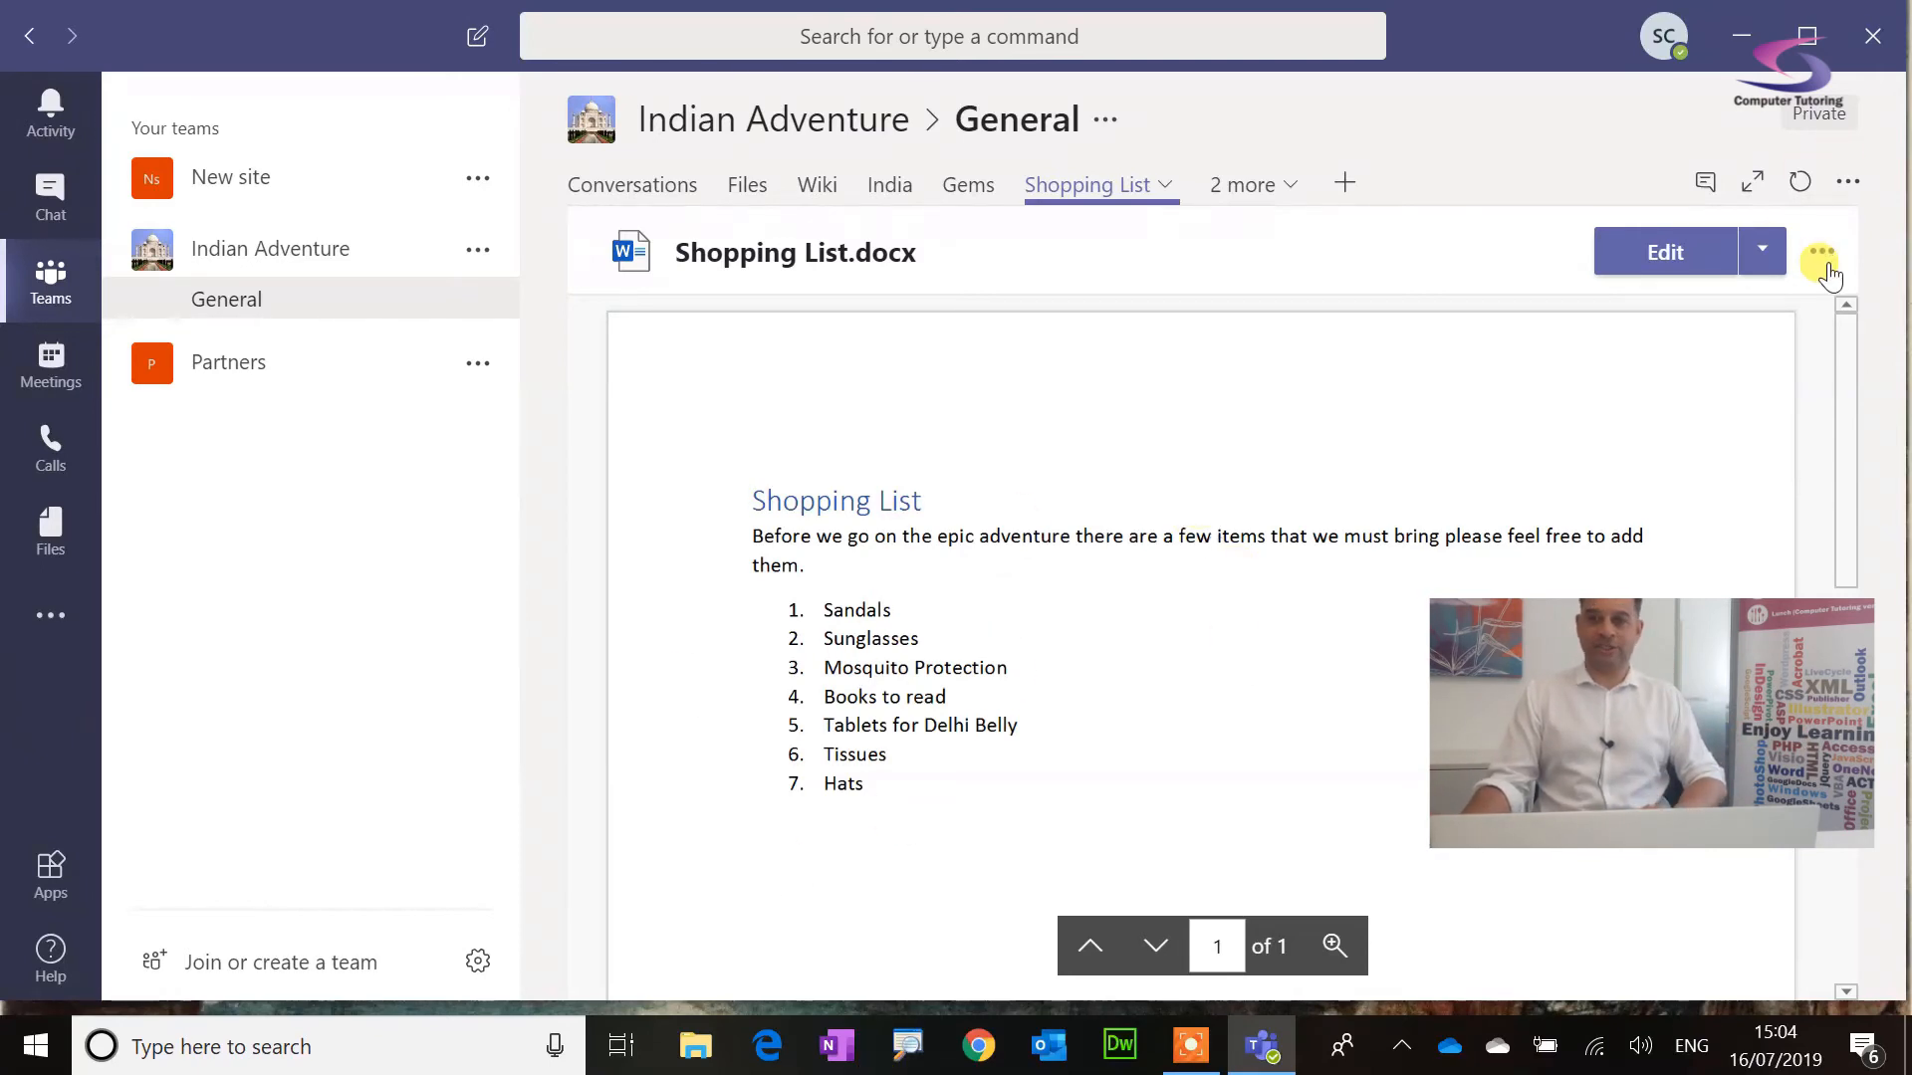
Step: Edit the Shopping List tab's document in Teams and dismiss the Add a tab gallery
click(1665, 251)
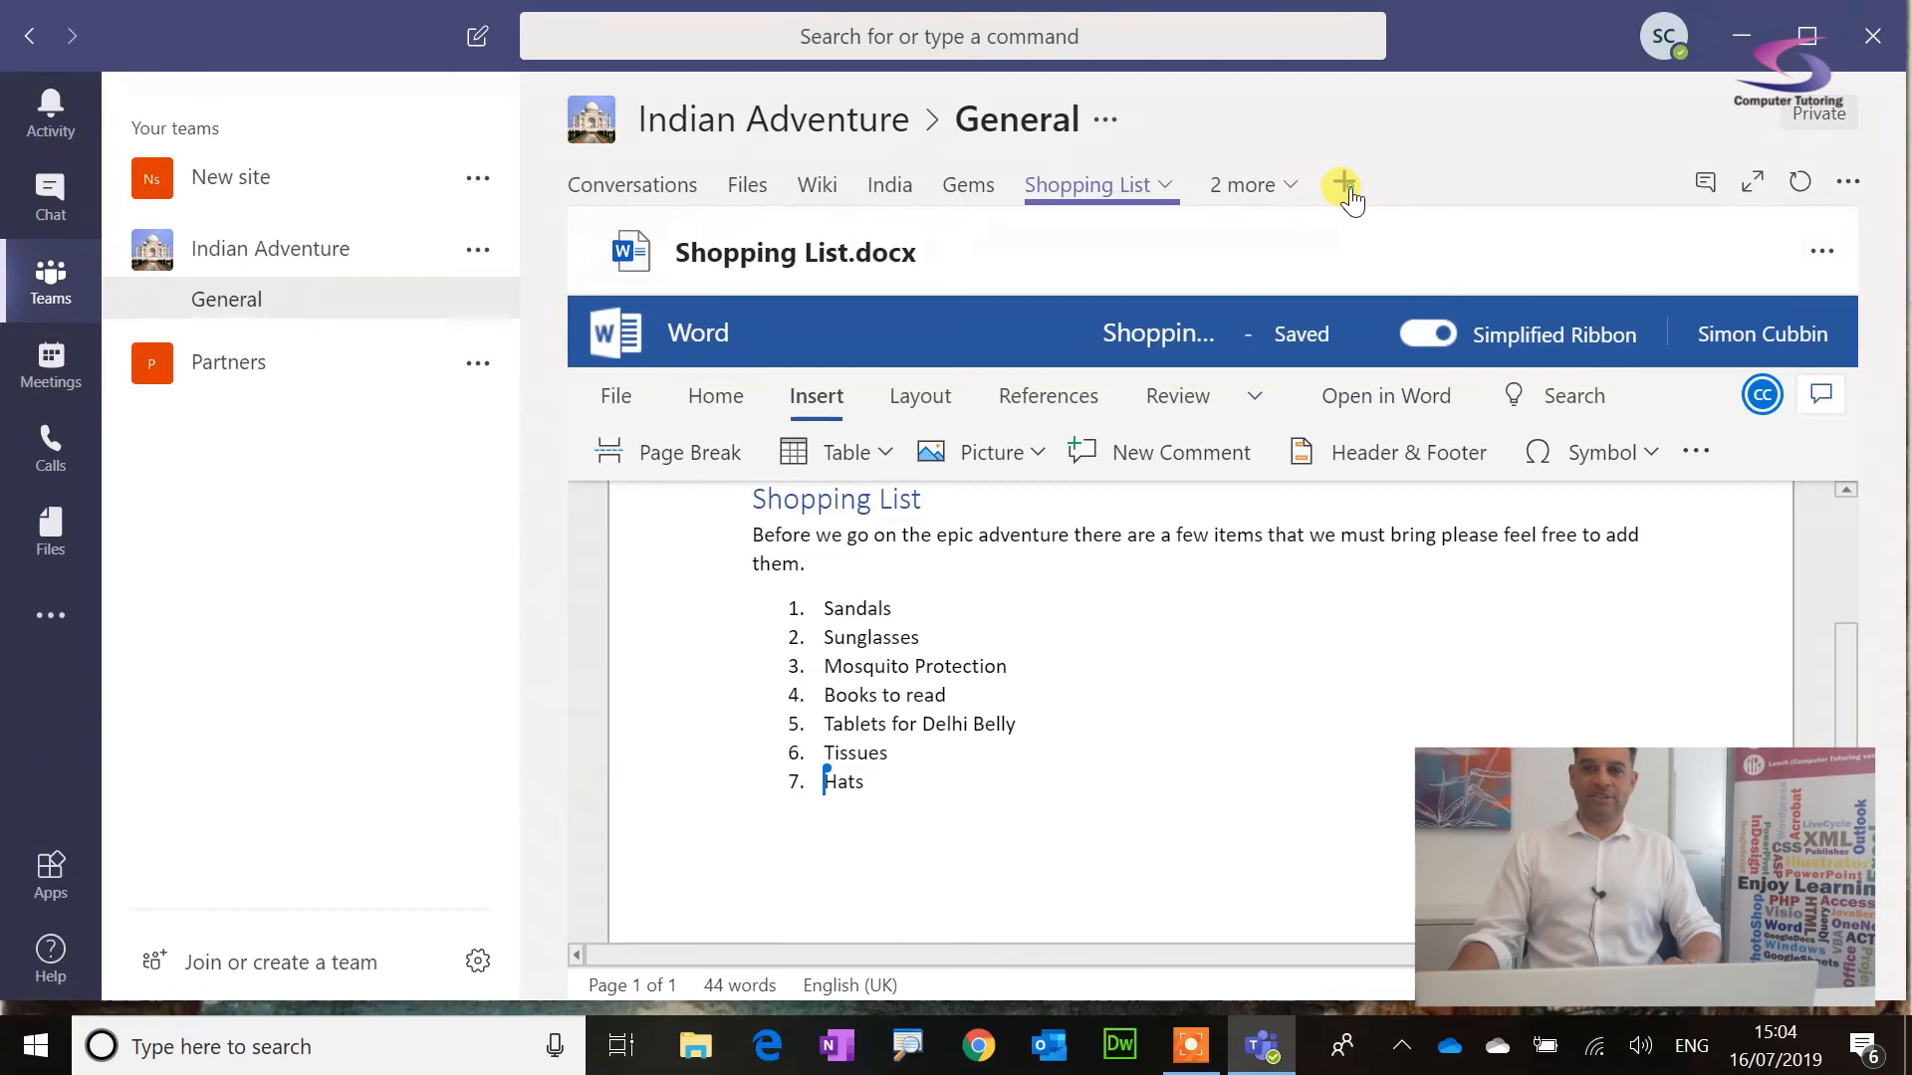
click(1338, 184)
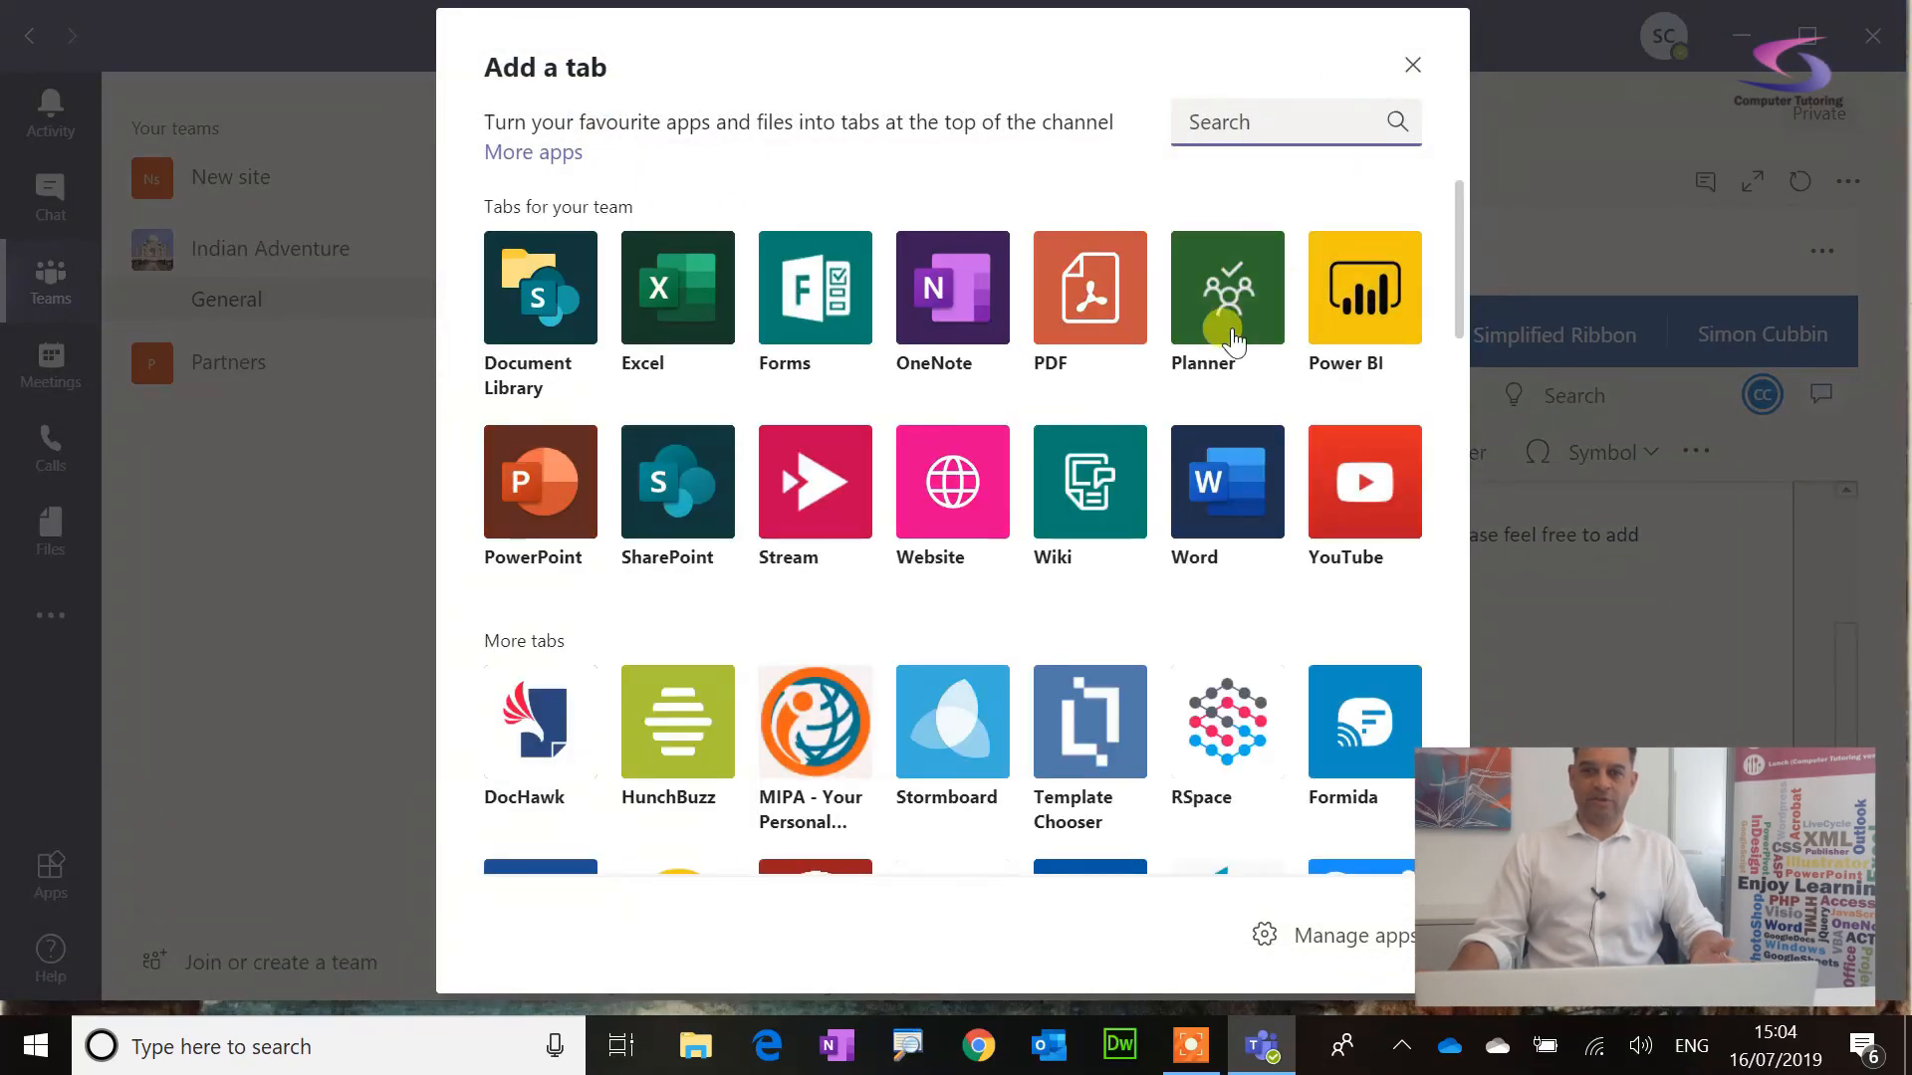
mouse_move(1362, 295)
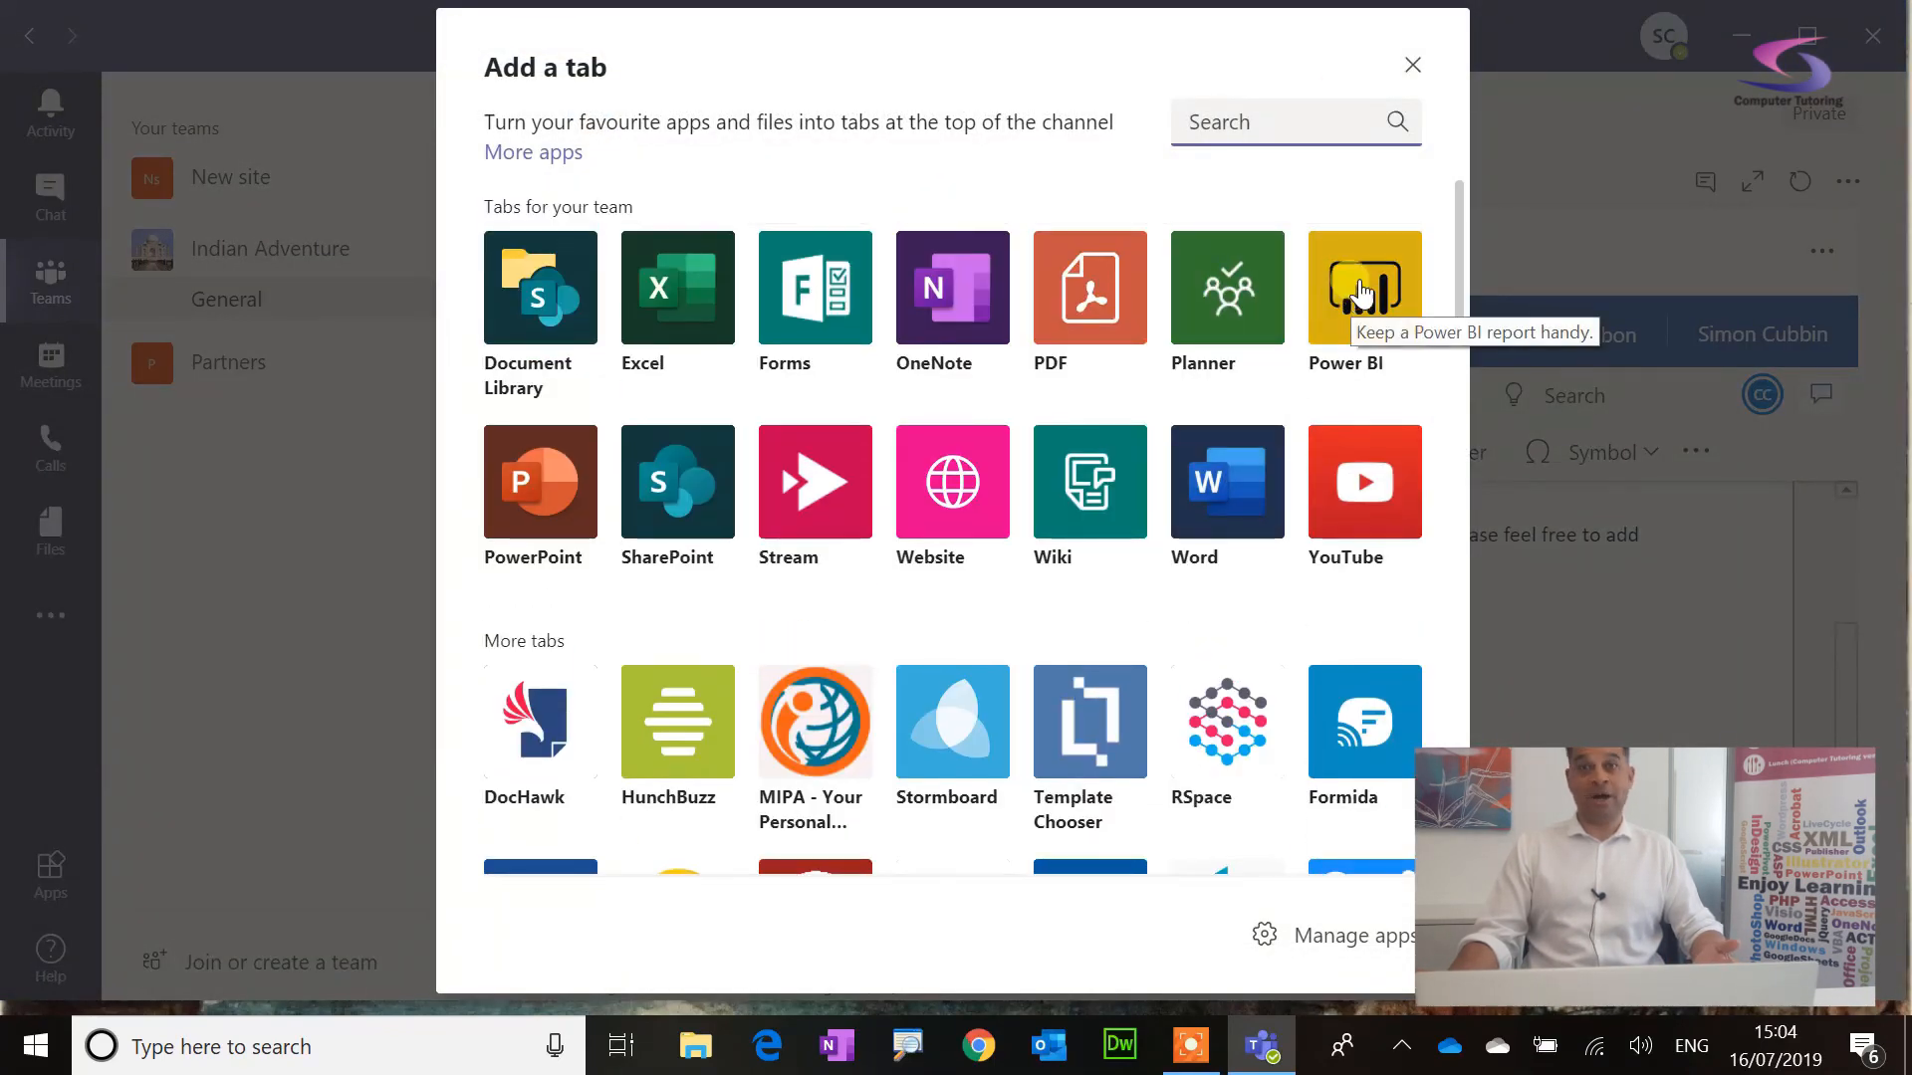
click(1412, 63)
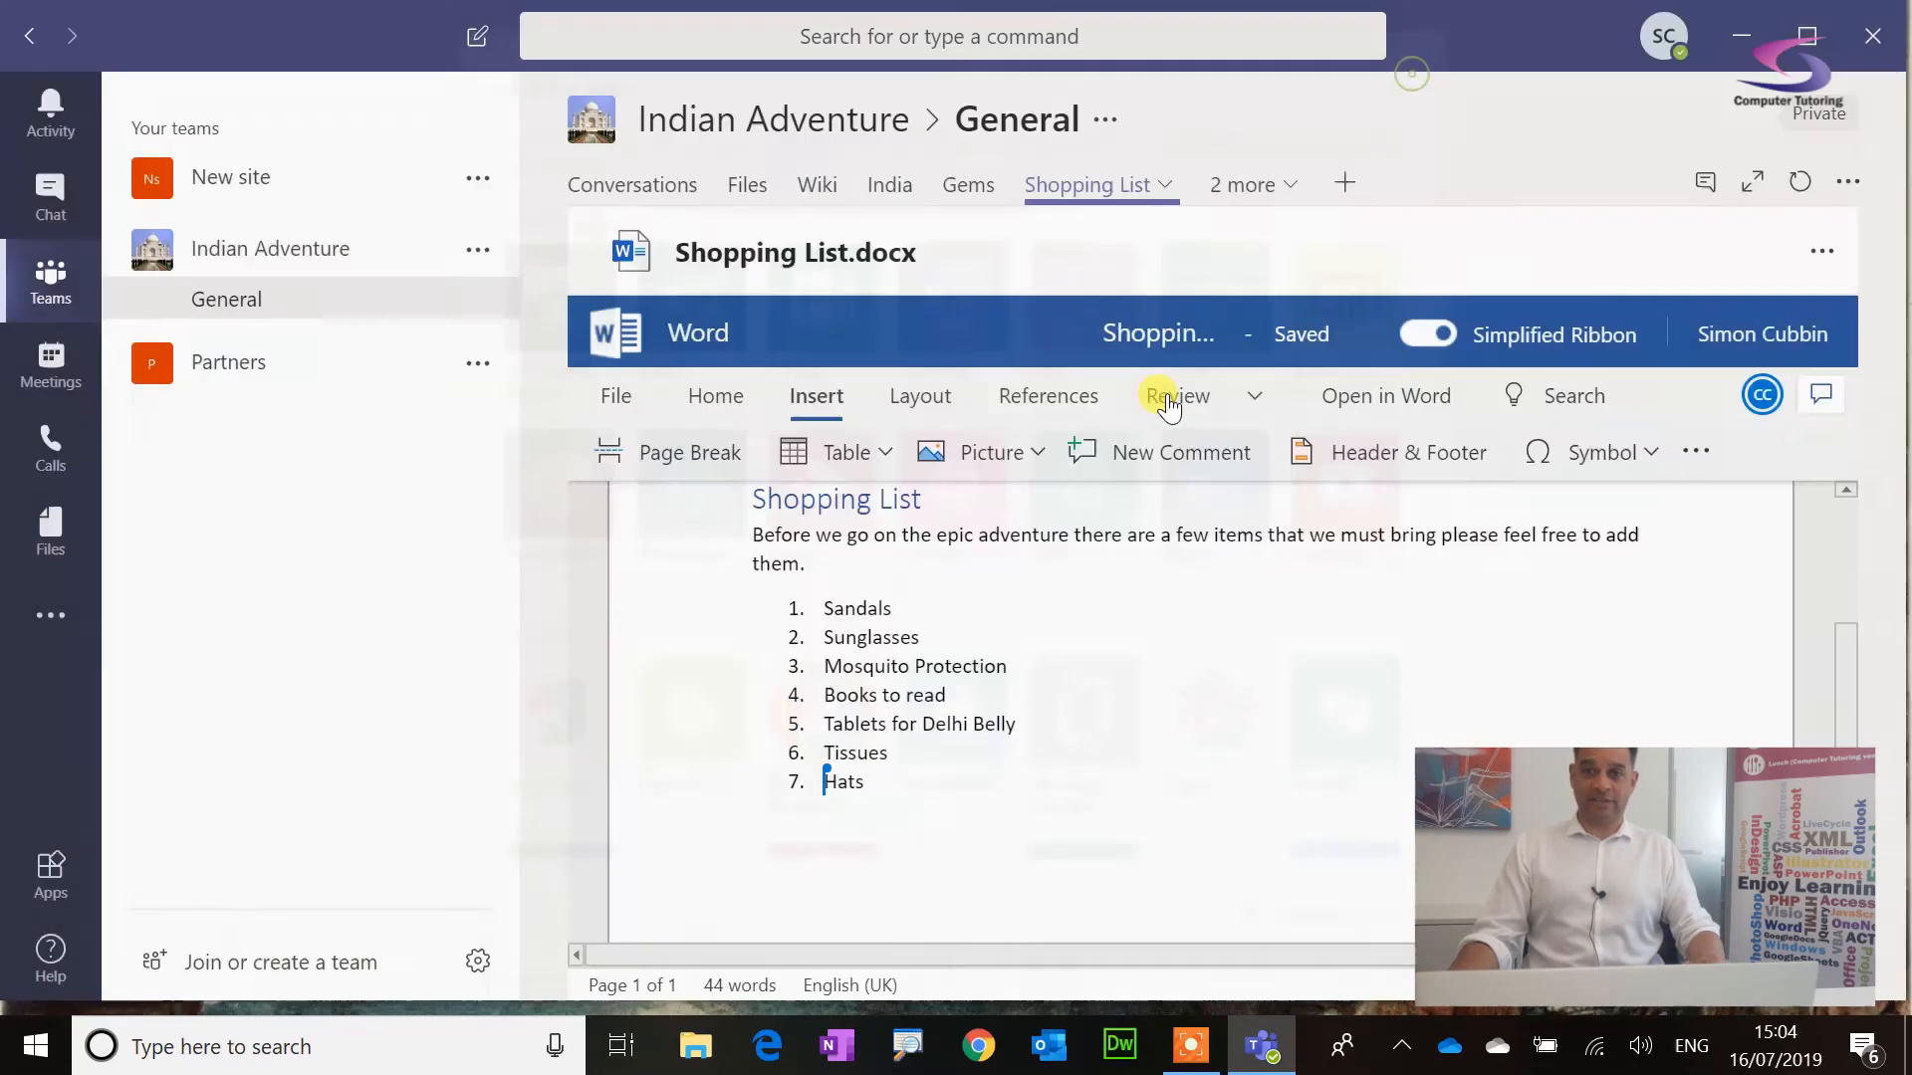